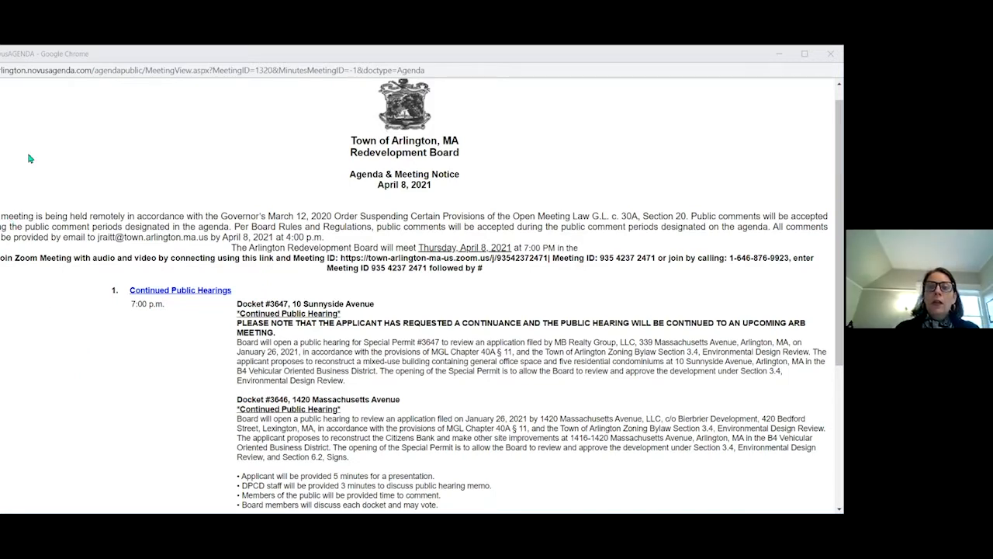
pyautogui.moveTo(3, 109)
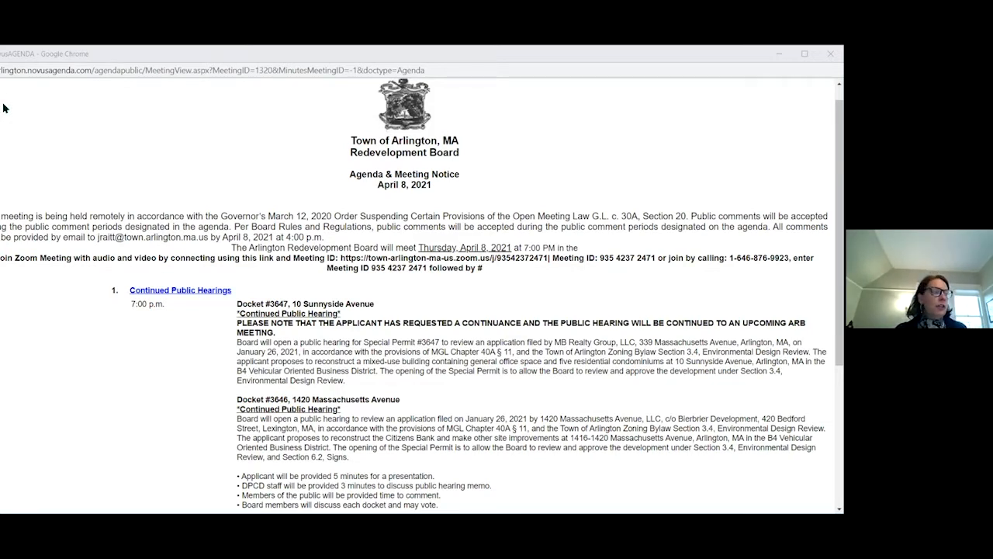
pyautogui.moveTo(198, 242)
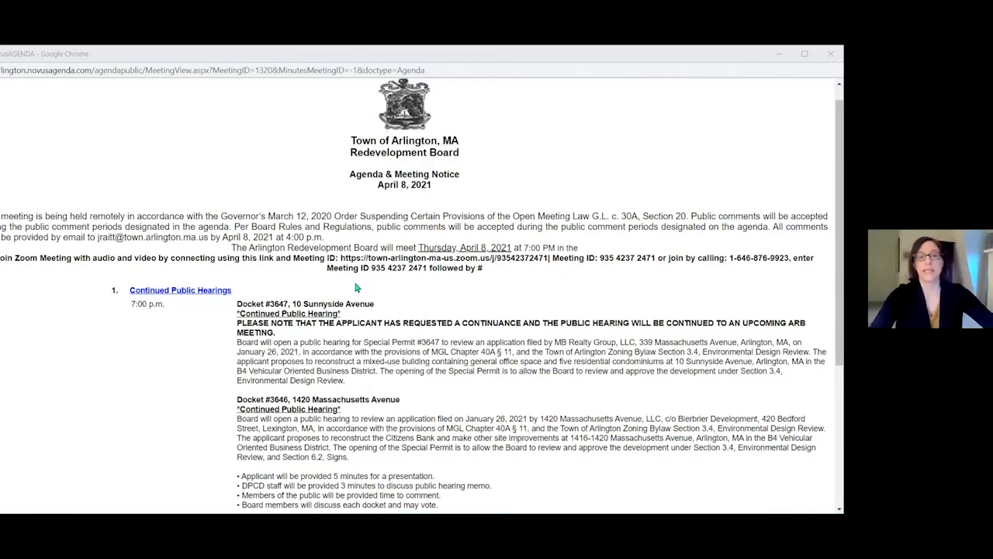
pyautogui.moveTo(351, 281)
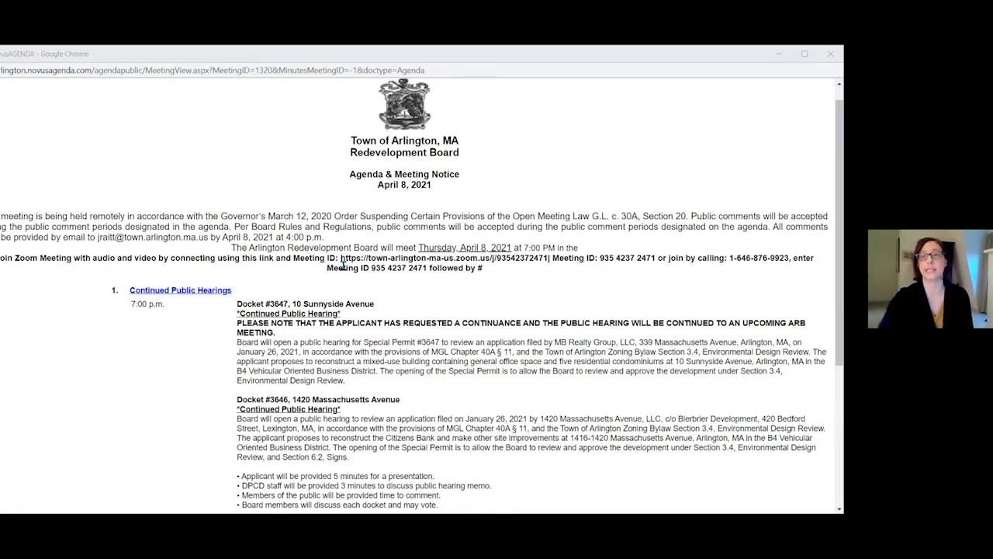
pyautogui.moveTo(286, 135)
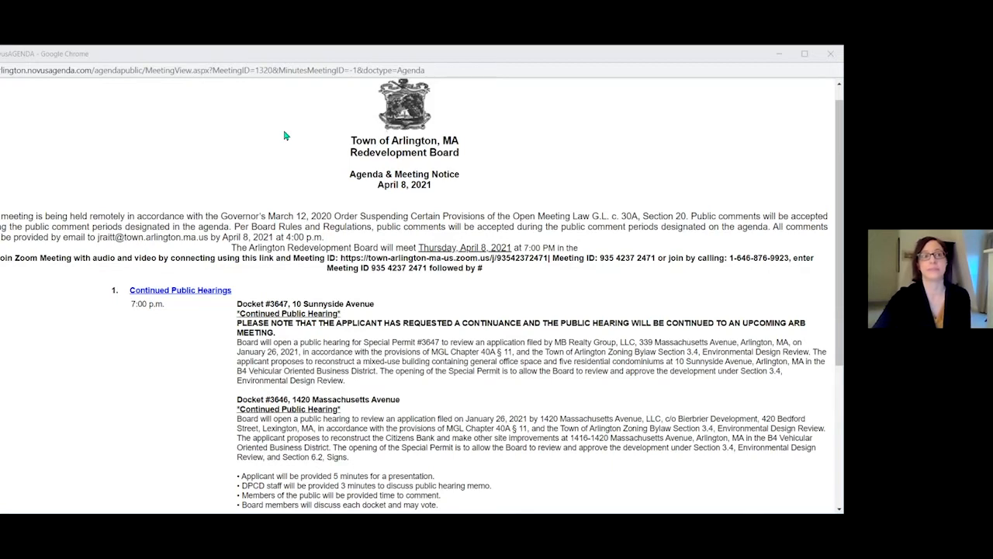
pyautogui.moveTo(286, 195)
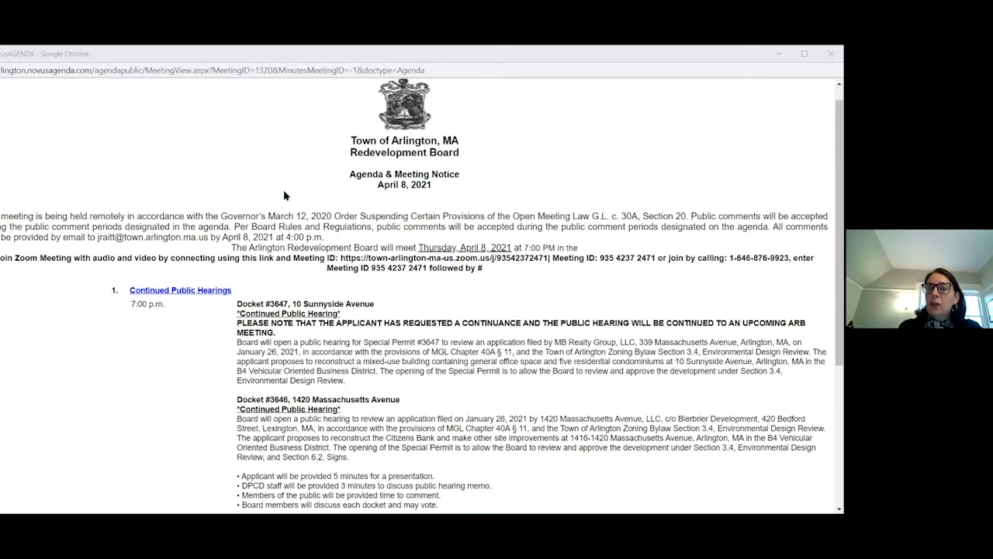
pyautogui.moveTo(142, 242)
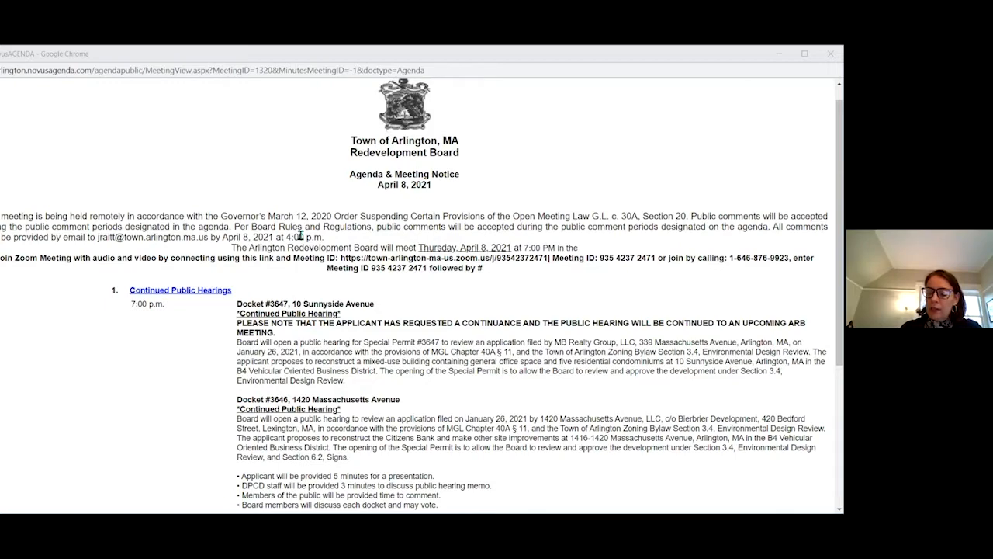
# Step: Close the Comments pane and scroll the Bohler cover letter down to the signatures
pyautogui.scroll(-3)
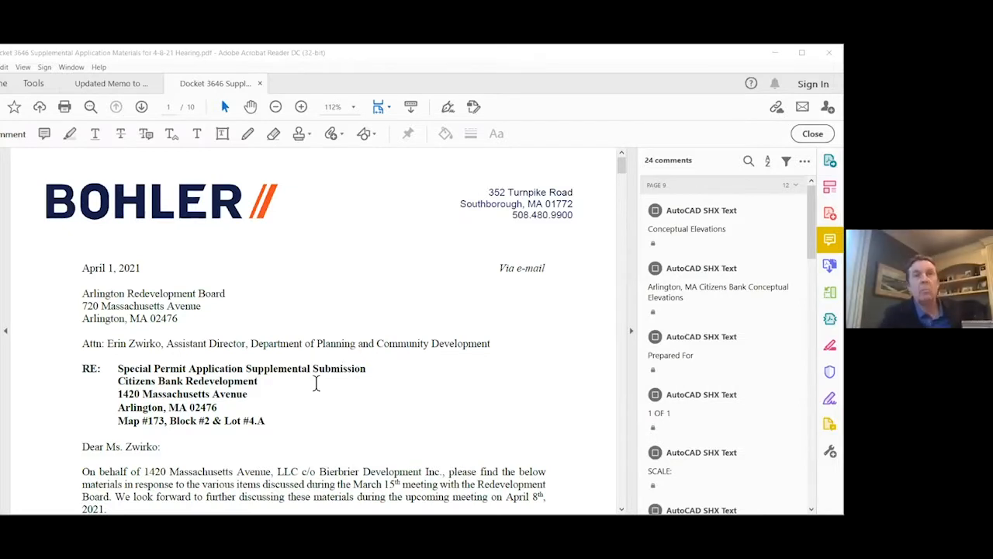
pyautogui.moveTo(319, 388)
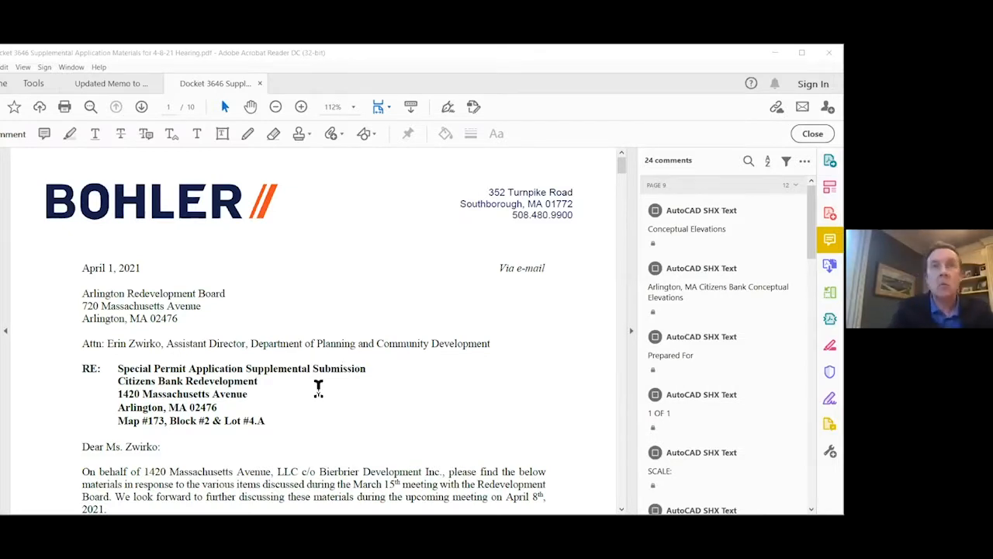
pyautogui.scroll(-3)
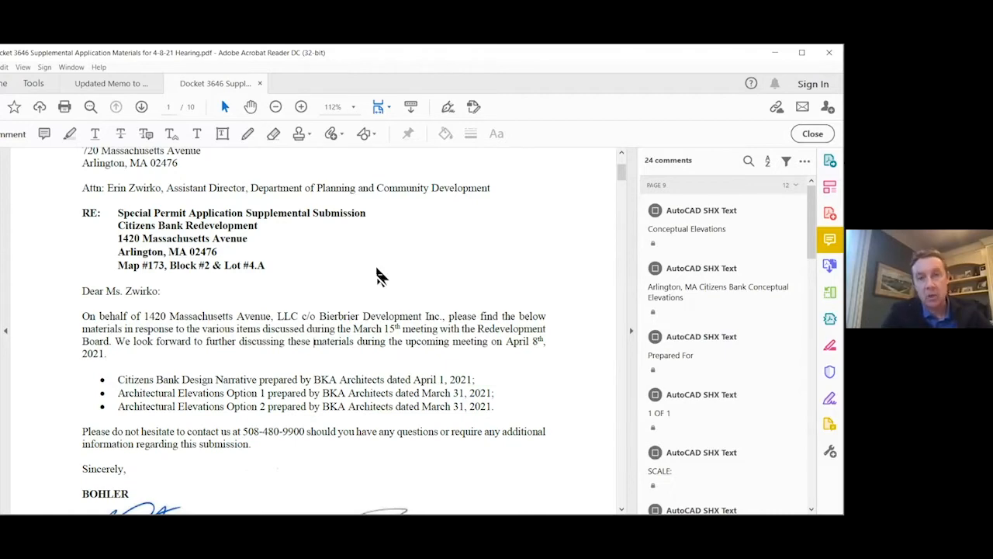
pyautogui.click(301, 105)
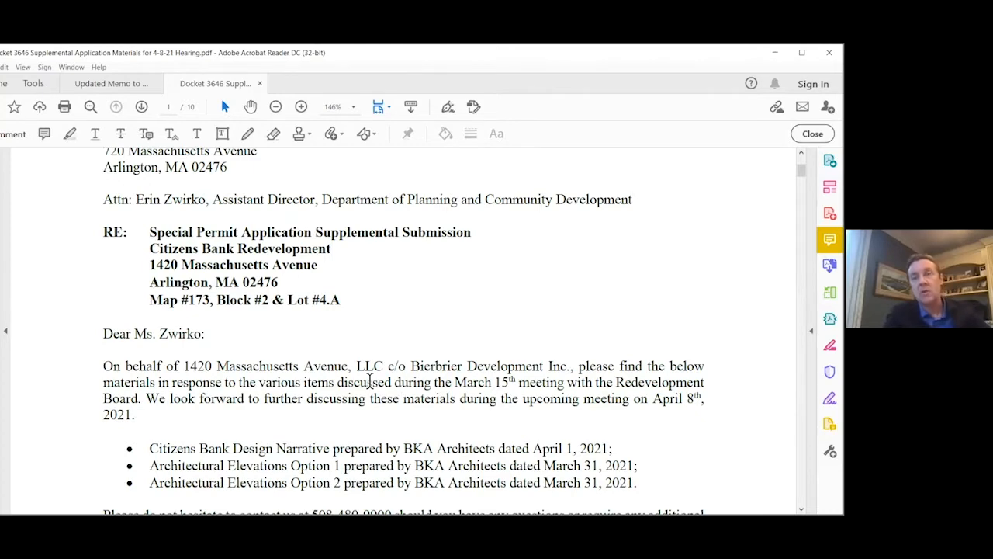
pyautogui.moveTo(380, 384)
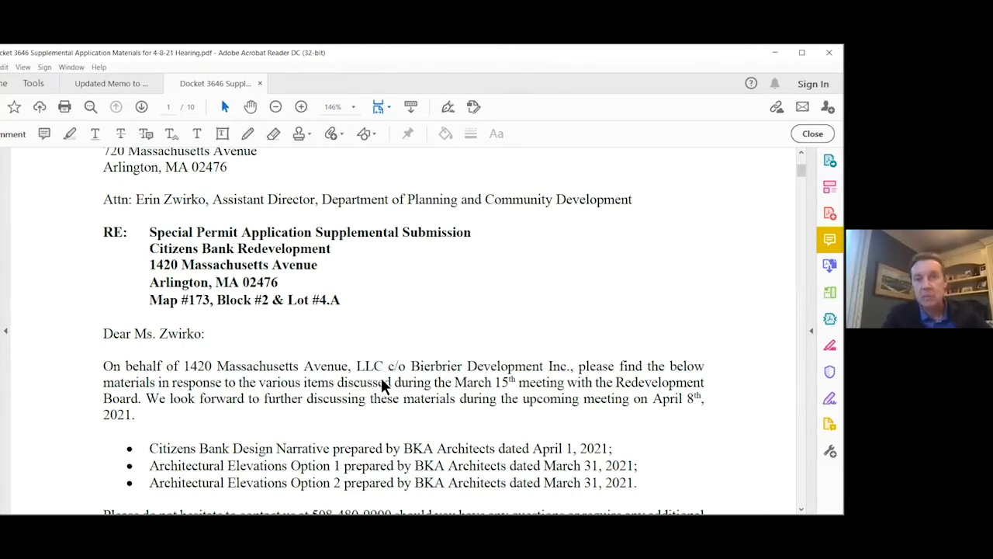
pyautogui.scroll(-3)
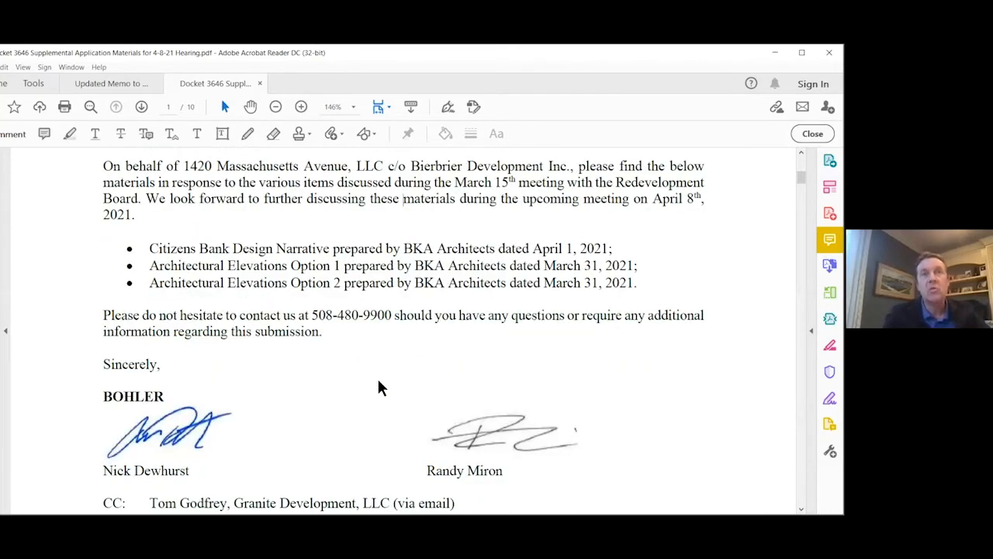
pyautogui.scroll(-3)
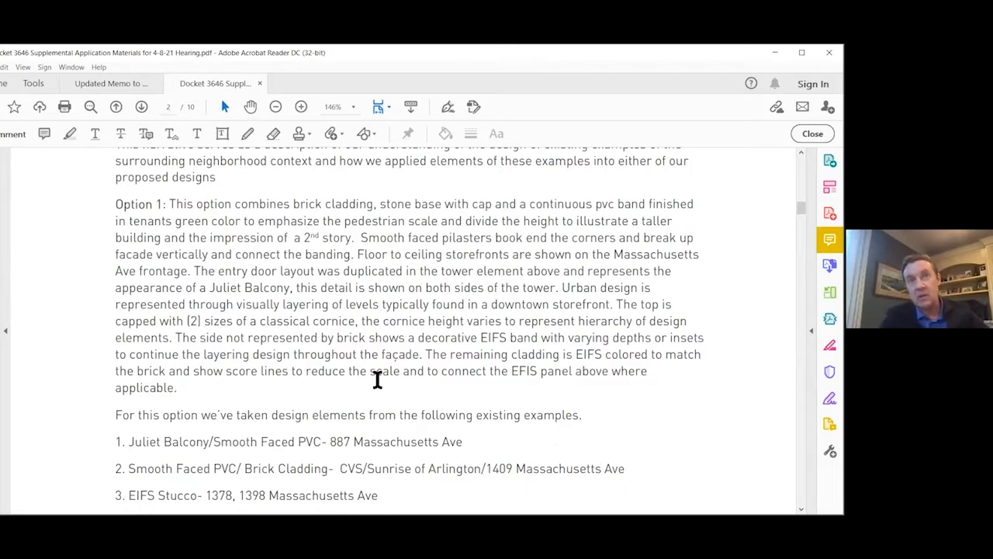
# Step: Scroll through pages 6–8 of site photos down to the page 9 elevation drawings
pyautogui.scroll(-3)
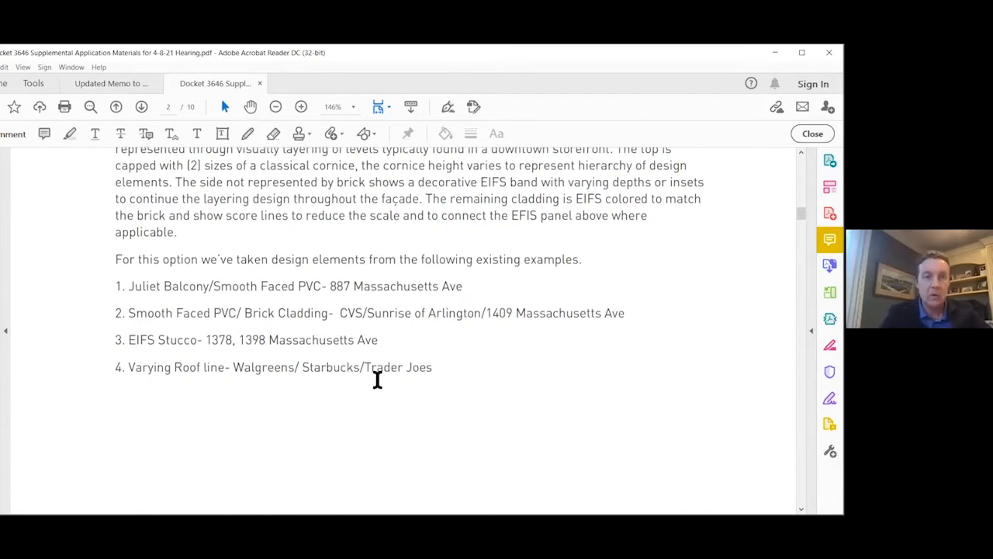
pyautogui.scroll(-3)
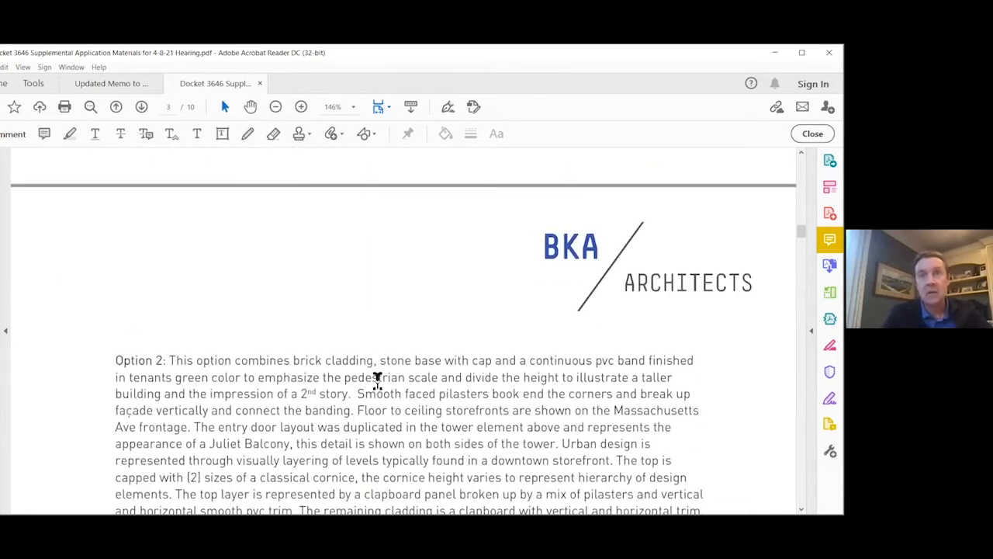
pyautogui.scroll(-3)
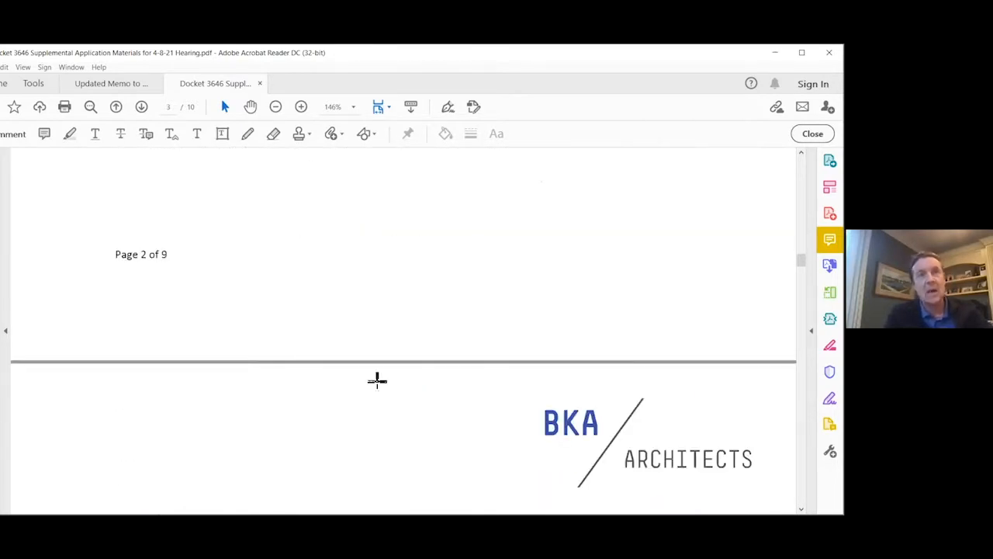
pyautogui.scroll(-3)
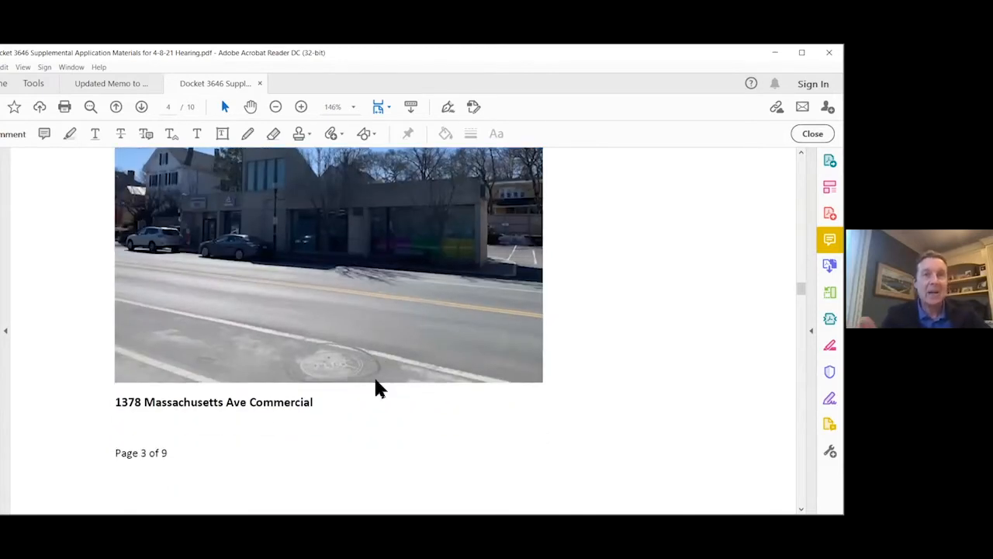
pyautogui.scroll(-3)
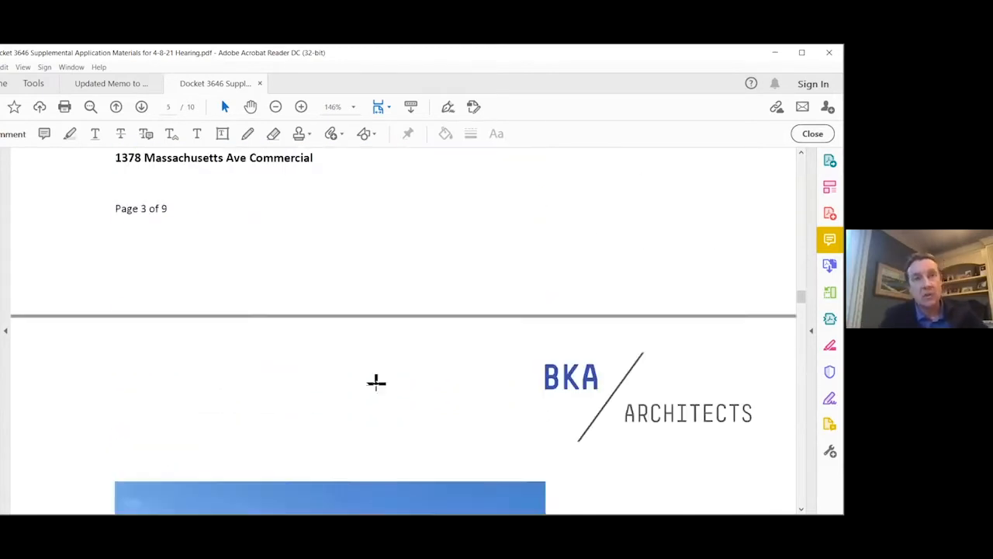
pyautogui.scroll(-3)
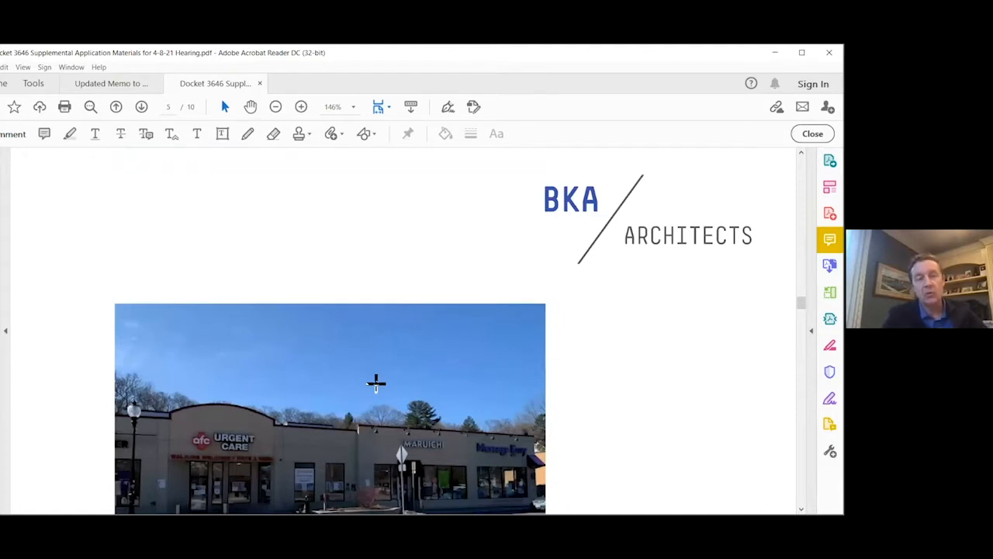
pyautogui.scroll(-3)
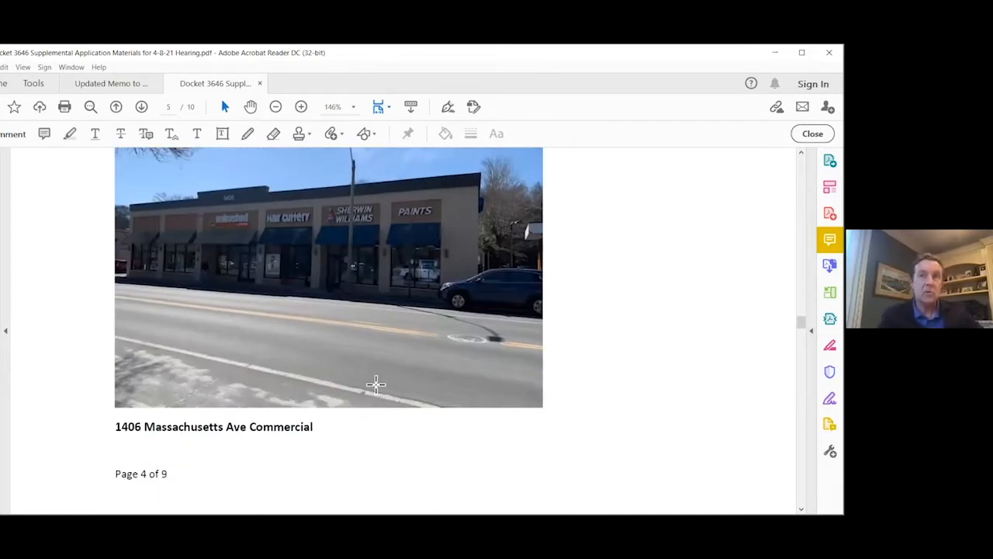
pyautogui.scroll(-3)
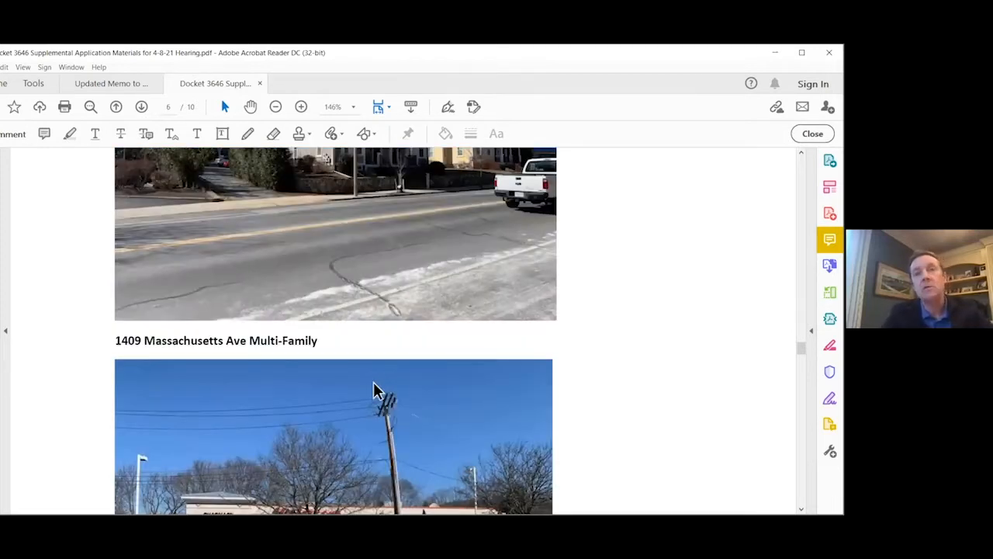
pyautogui.scroll(-3)
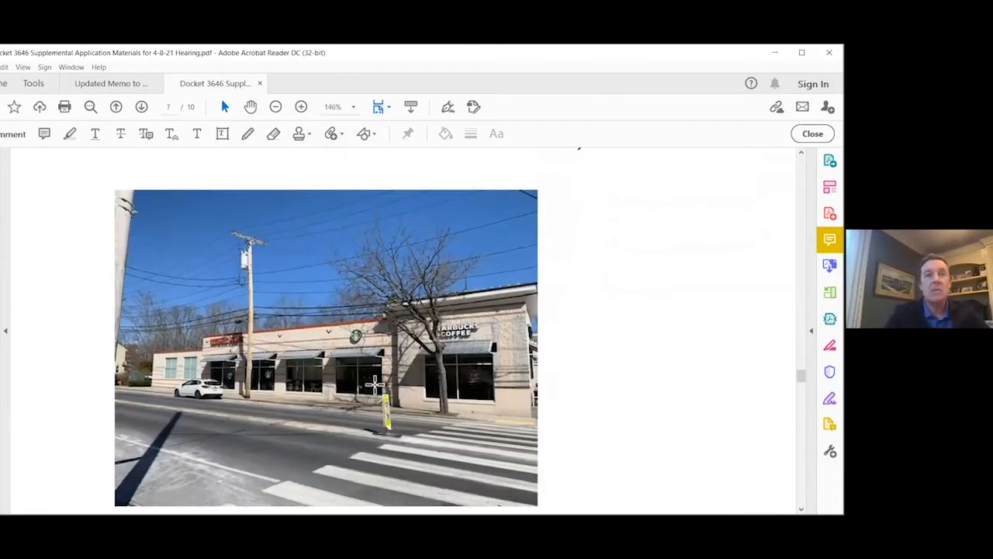
pyautogui.scroll(-3)
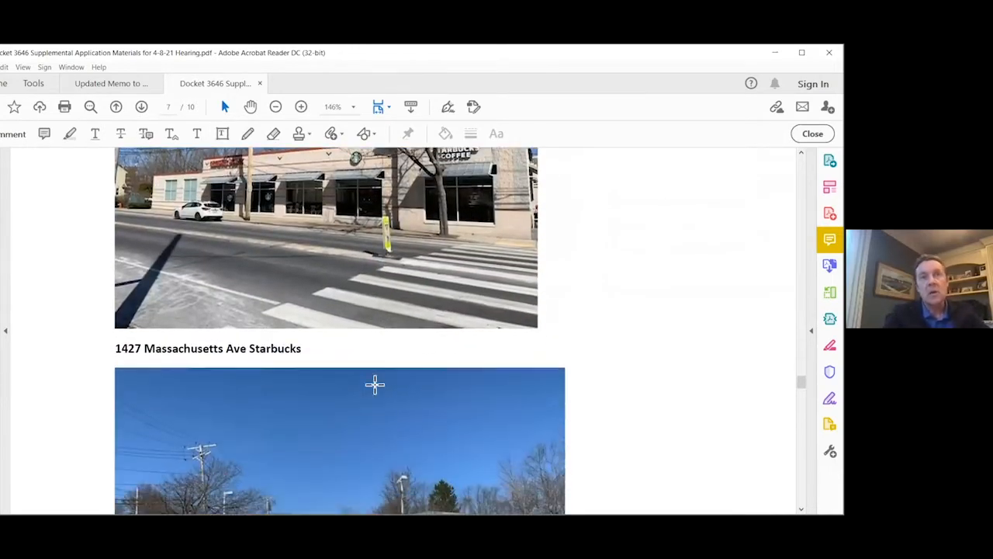
pyautogui.scroll(-3)
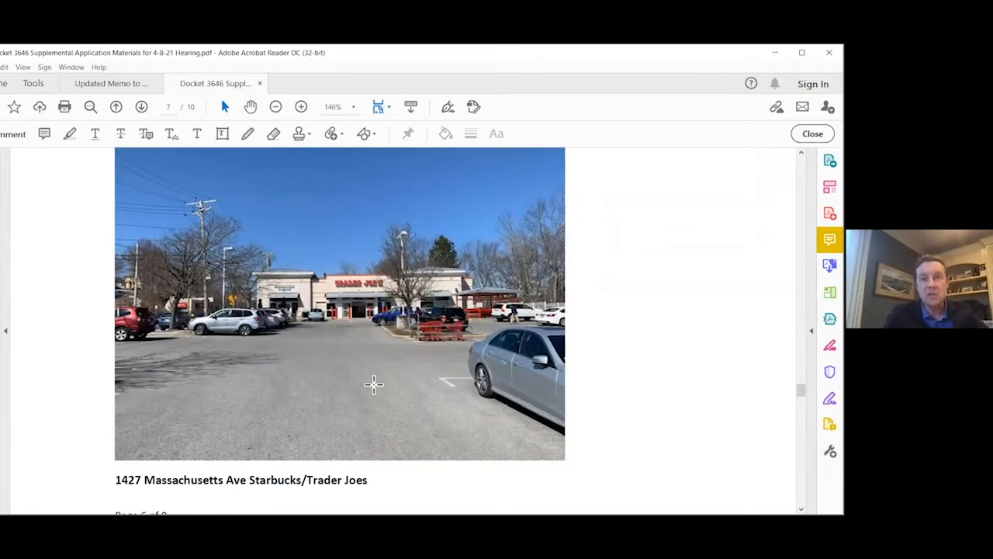
pyautogui.scroll(-3)
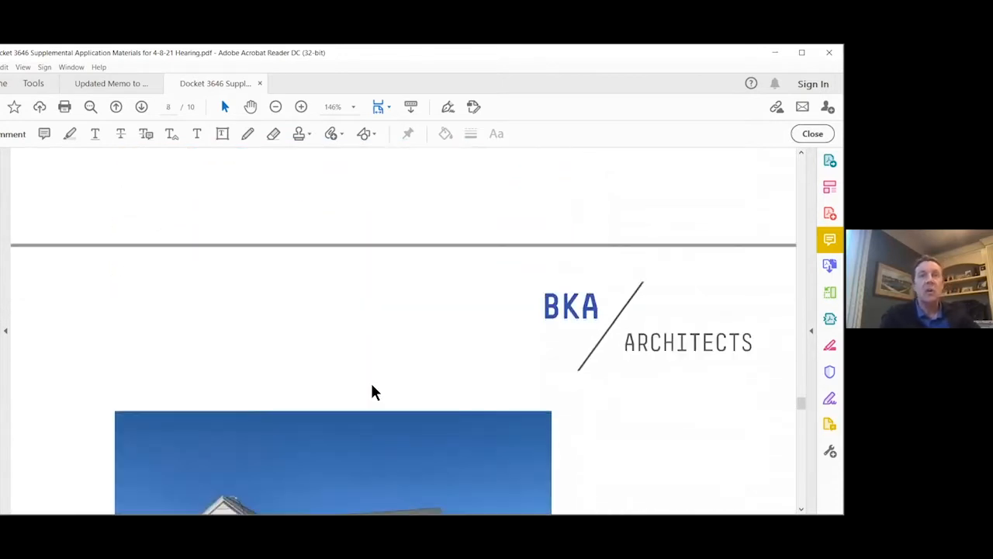
pyautogui.scroll(-3)
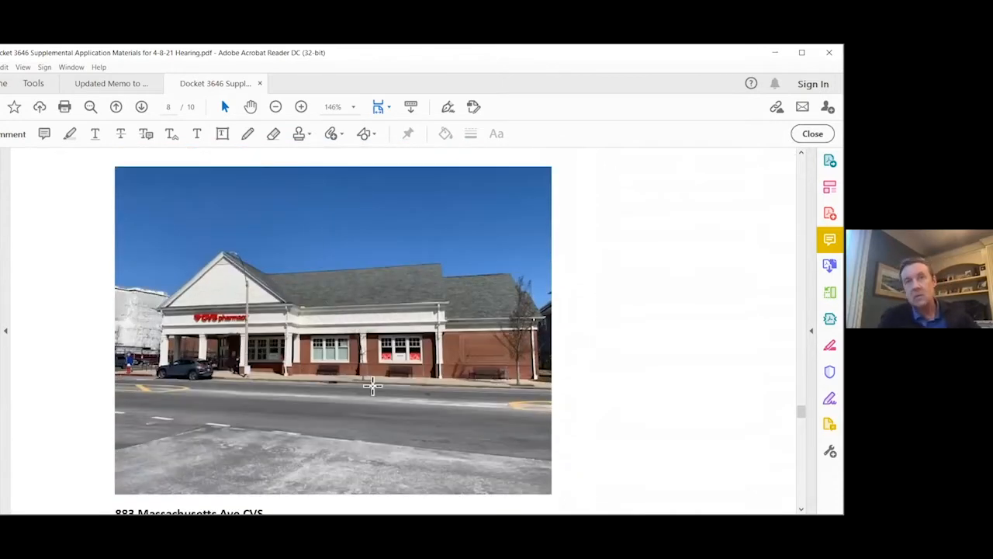
pyautogui.scroll(-3)
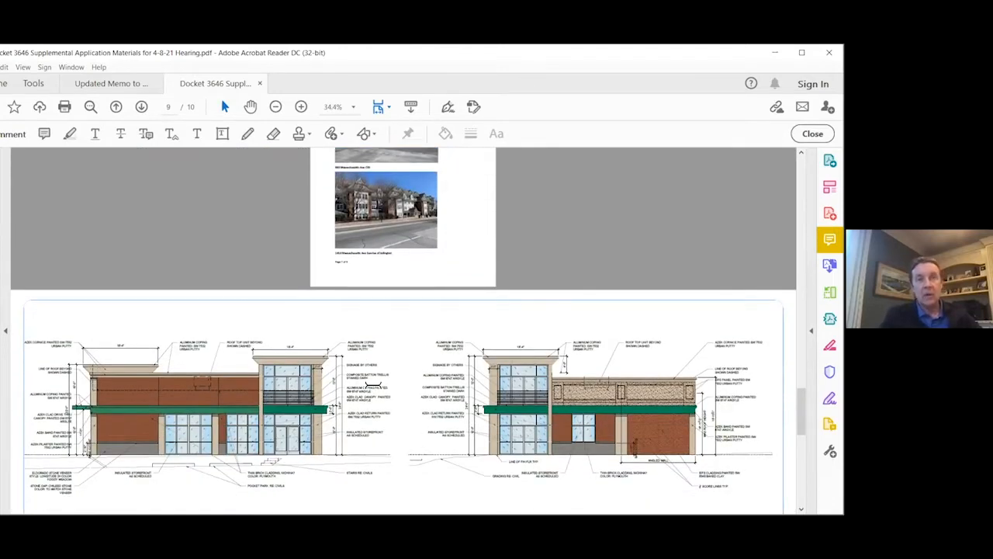
# Step: Zoom in from 34.6% to 75% on the proposed front elevation
pyautogui.scroll(-3)
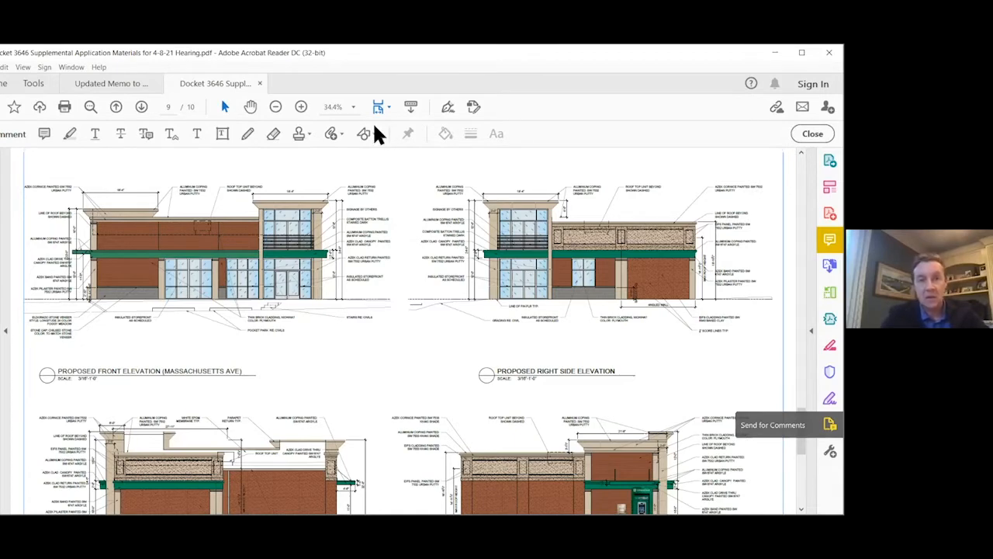
pyautogui.click(301, 105)
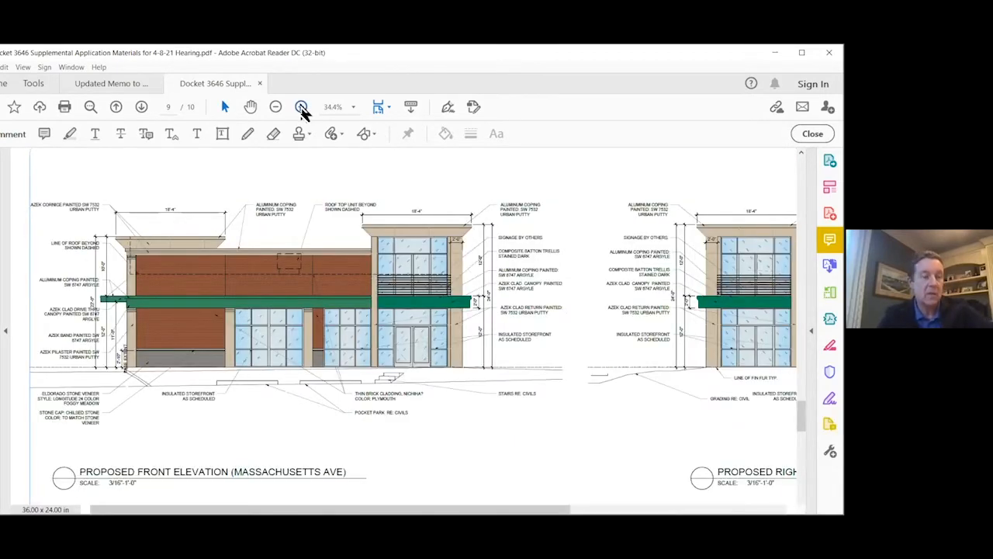
pyautogui.click(301, 105)
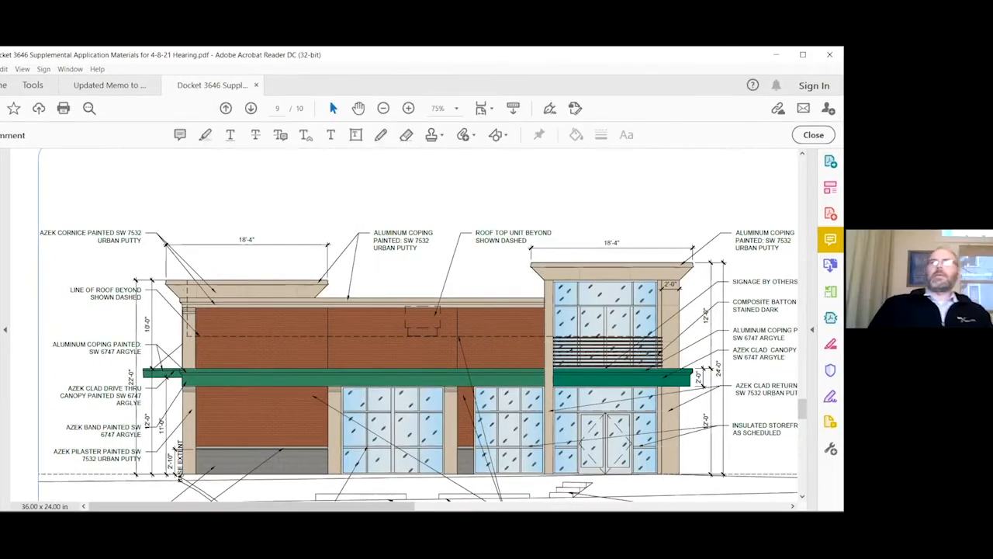
# Step: Scroll down the front elevation to the stone veneer base and pocket park callouts
pyautogui.scroll(-3)
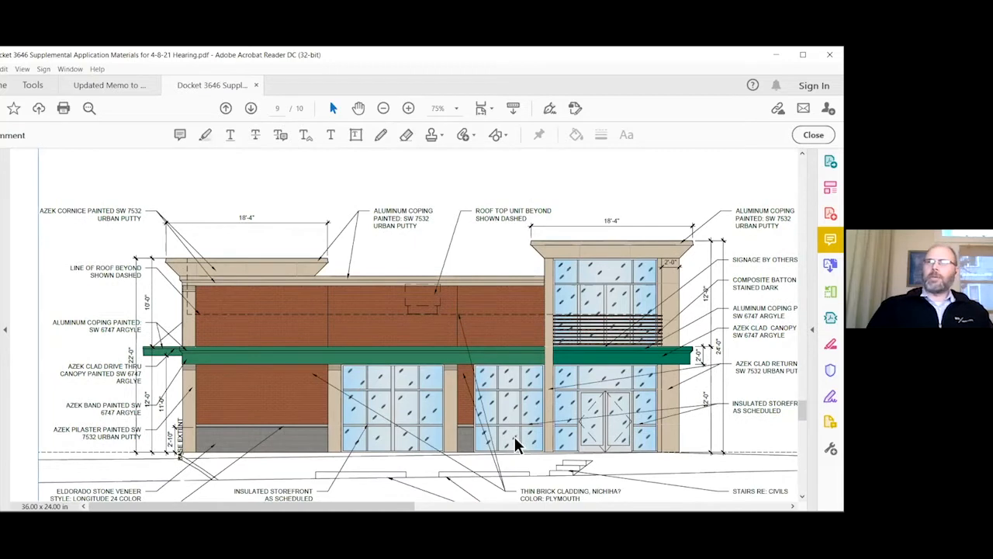
pyautogui.scroll(-3)
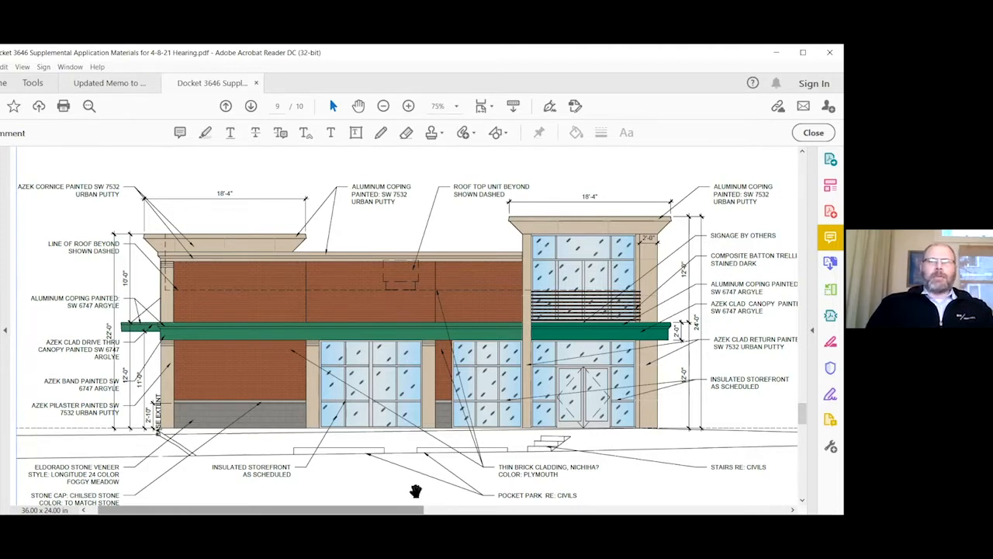
pyautogui.moveTo(416, 495)
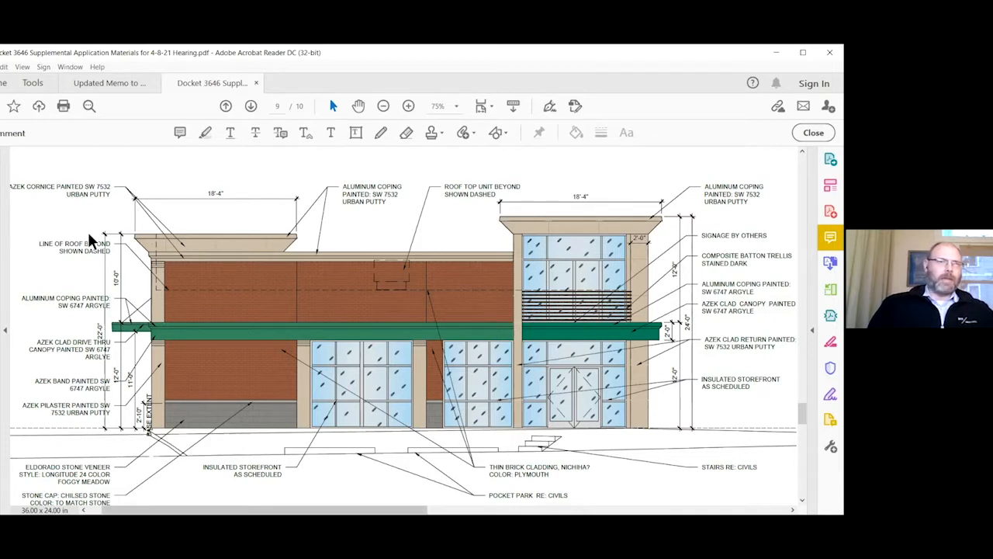
pyautogui.moveTo(99, 146)
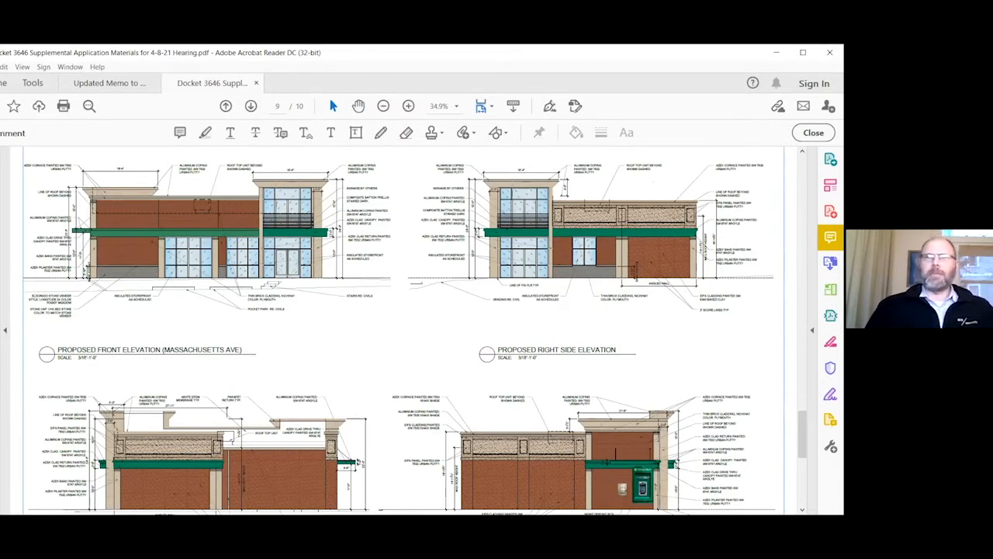
# Step: Zoom to 50% and pan right to the Proposed Right Side Elevation
pyautogui.click(408, 106)
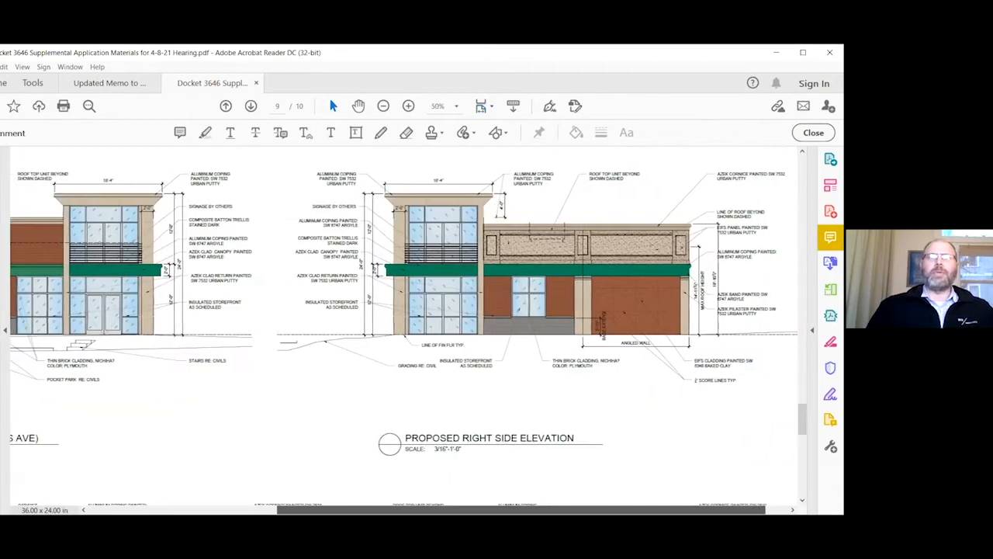
pyautogui.hscroll(3)
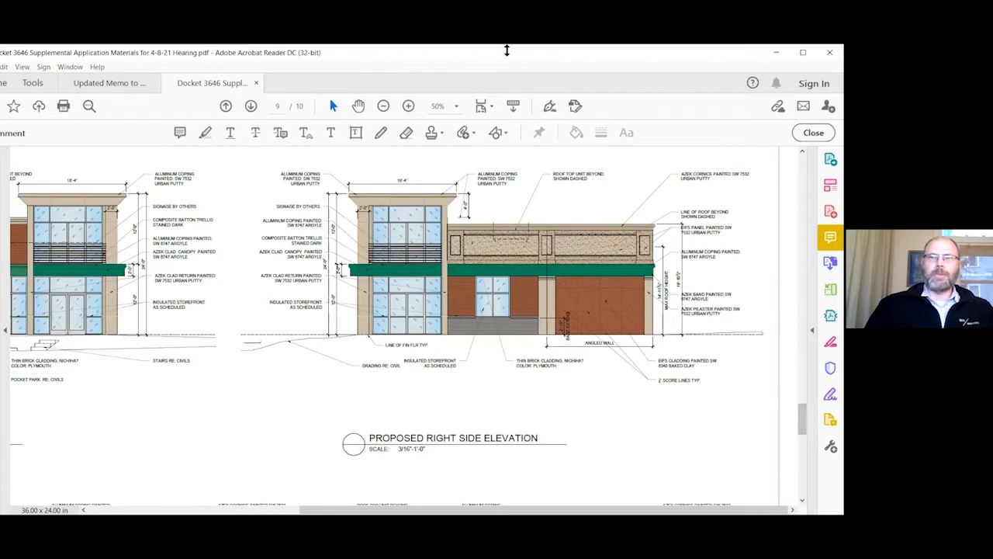
pyautogui.moveTo(383, 106)
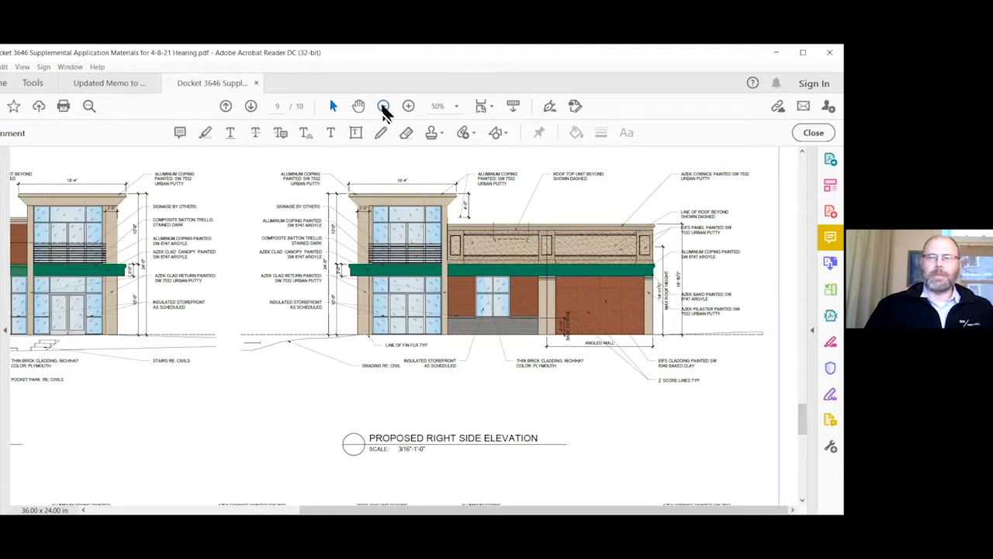
pyautogui.moveTo(384, 106)
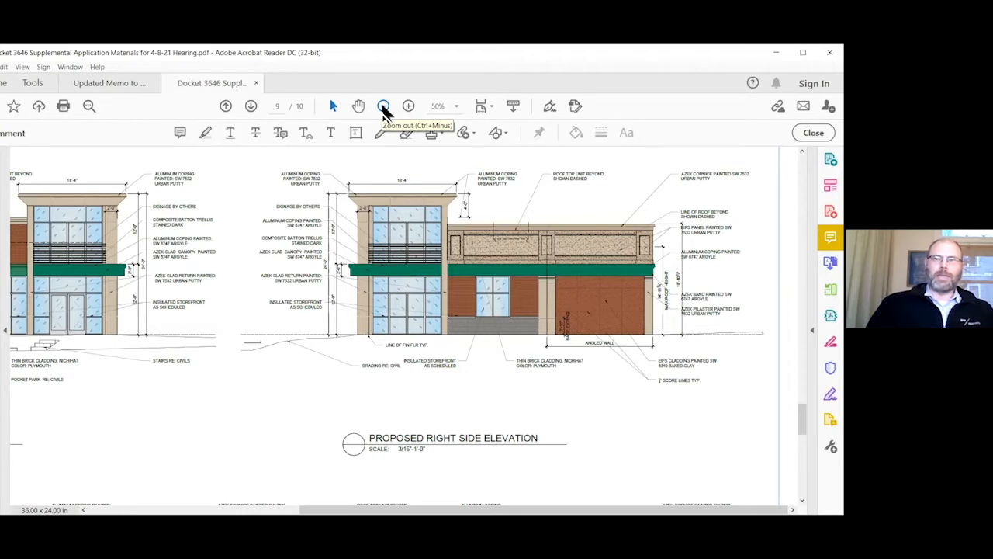
# Step: Zoom back out and scroll page 9 to the Option 1 left side drive-thru elevation
pyautogui.click(383, 105)
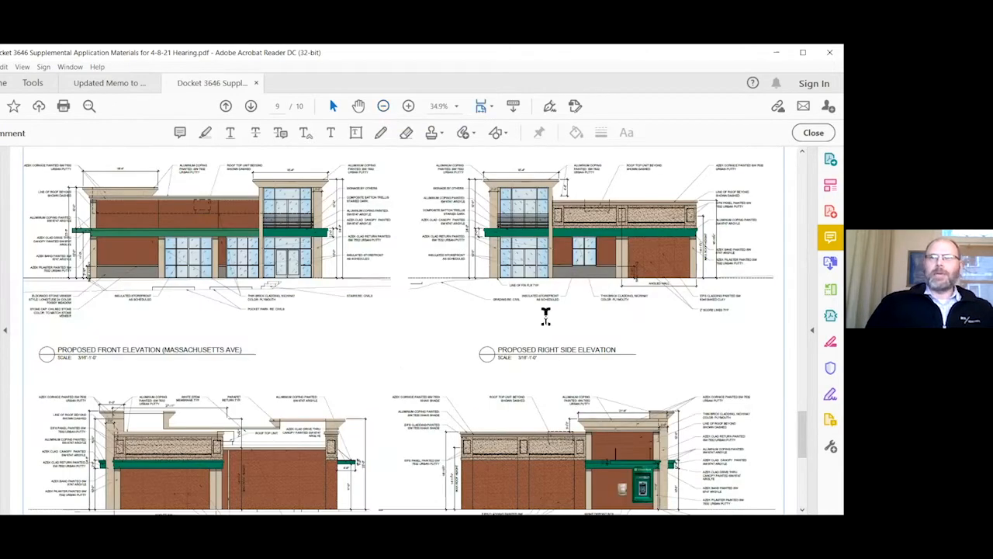
pyautogui.scroll(-3)
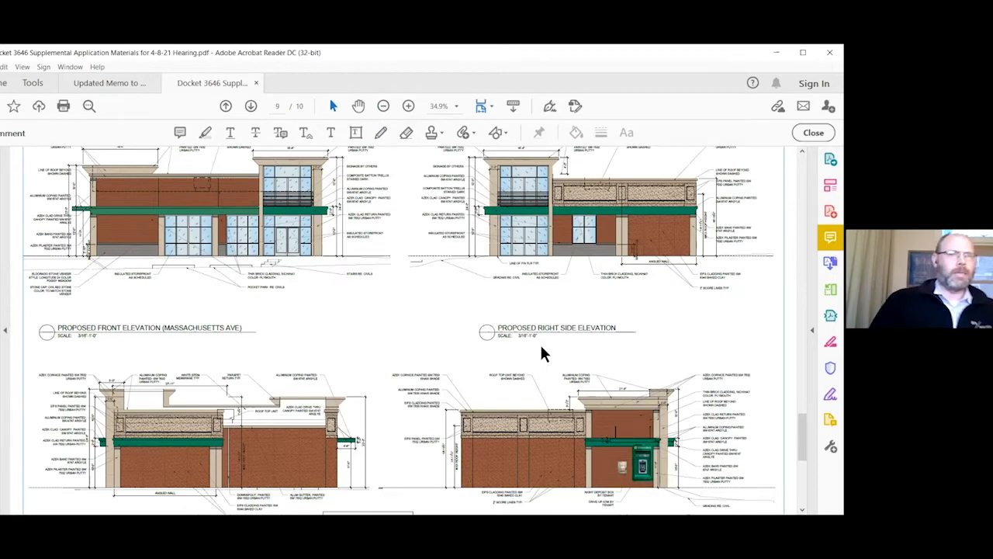
pyautogui.scroll(-3)
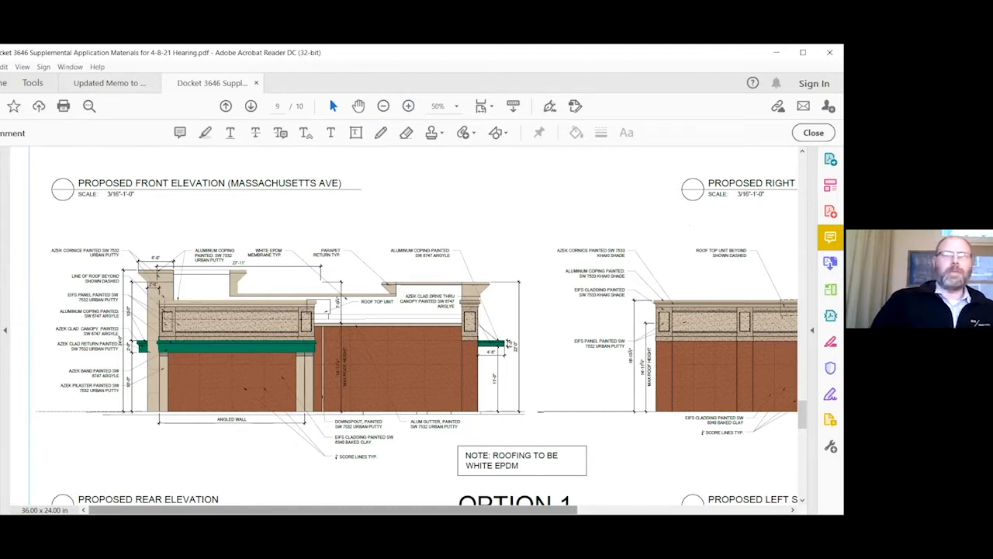
pyautogui.hscroll(-3)
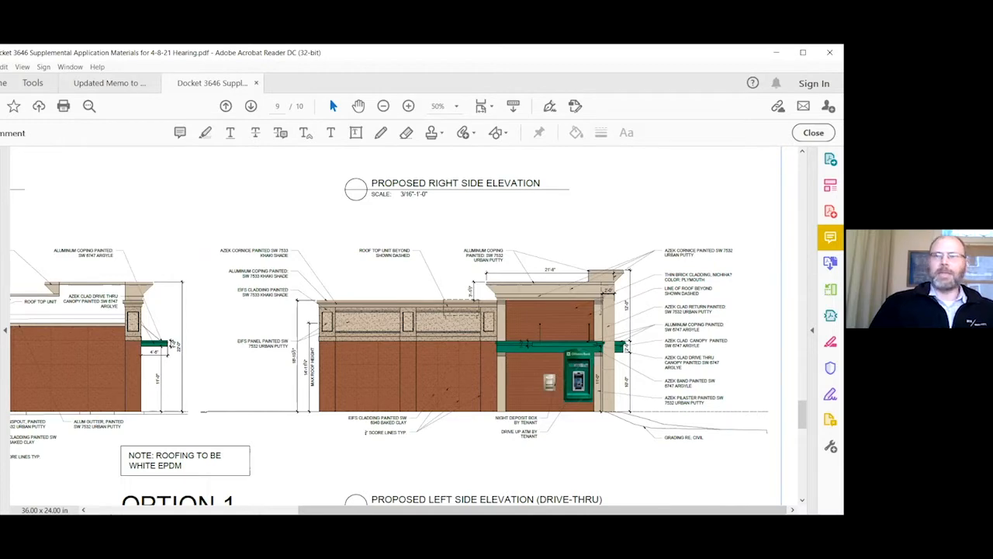
pyautogui.scroll(-3)
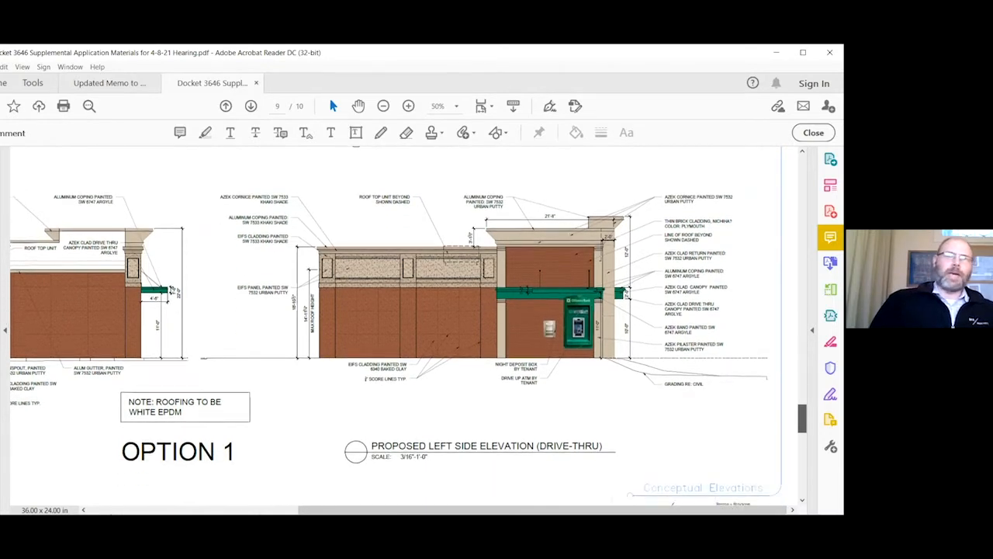
# Step: Page to sheet 10's alternate-finish elevations, pan across them, then return to page 9
pyautogui.click(251, 106)
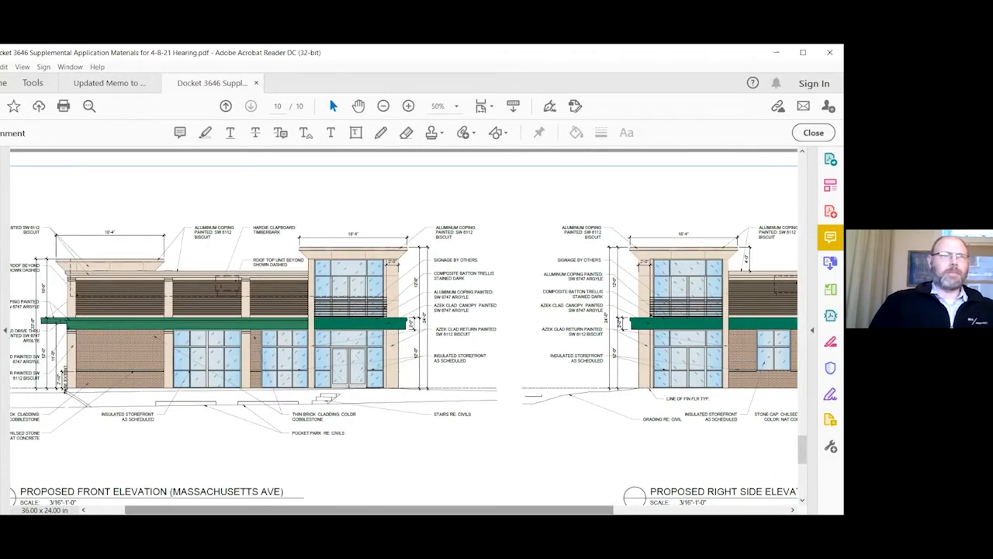
pyautogui.scroll(-3)
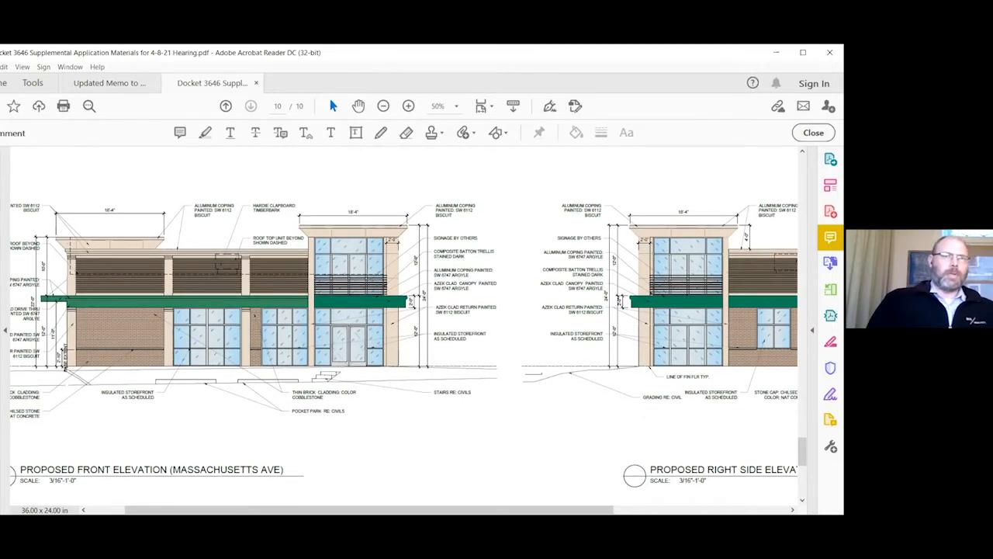
pyautogui.hscroll(3)
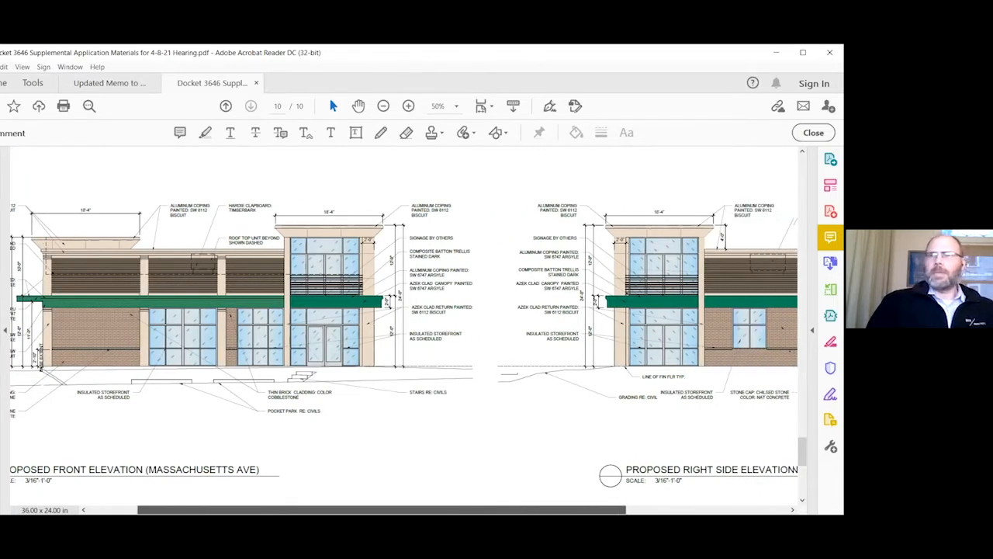
pyautogui.hscroll(3)
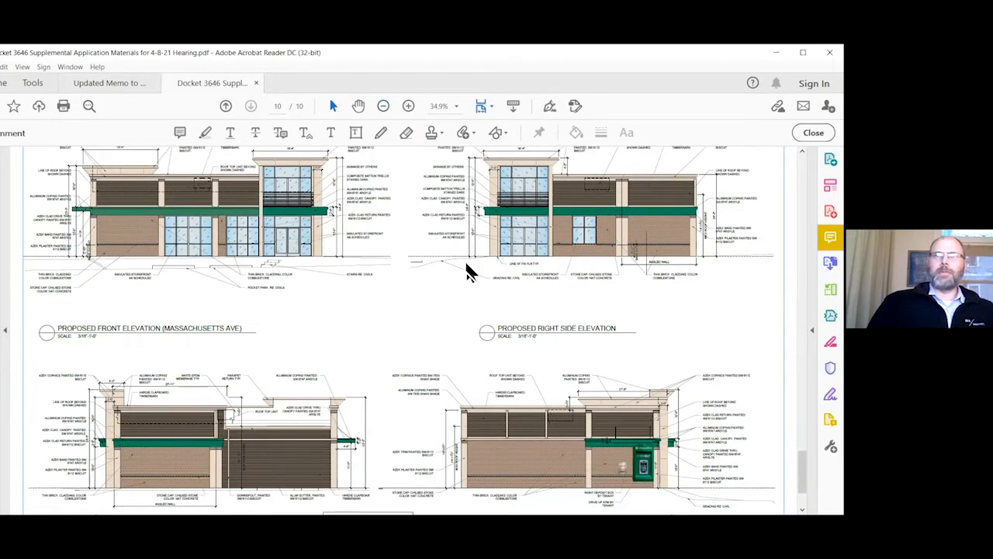
pyautogui.moveTo(573, 314)
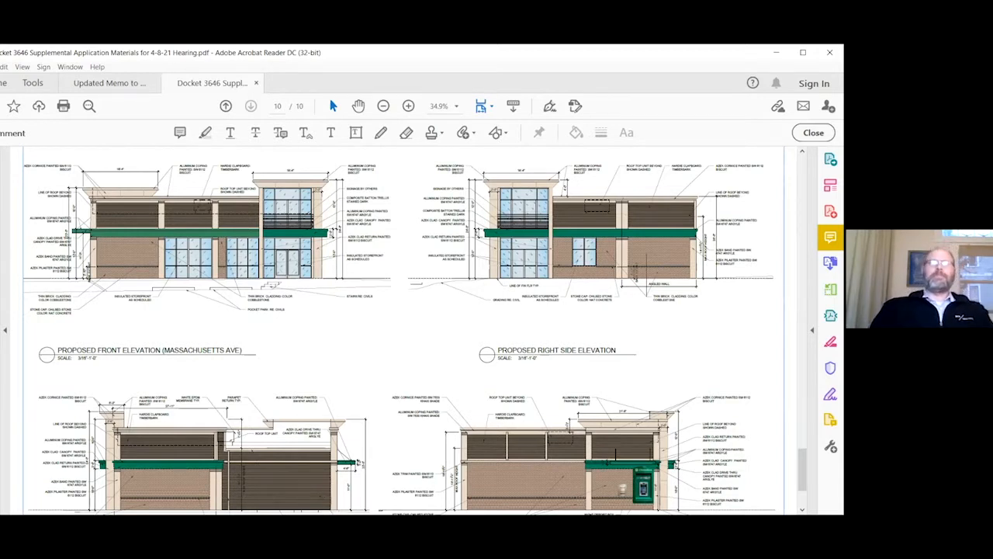
pyautogui.click(227, 105)
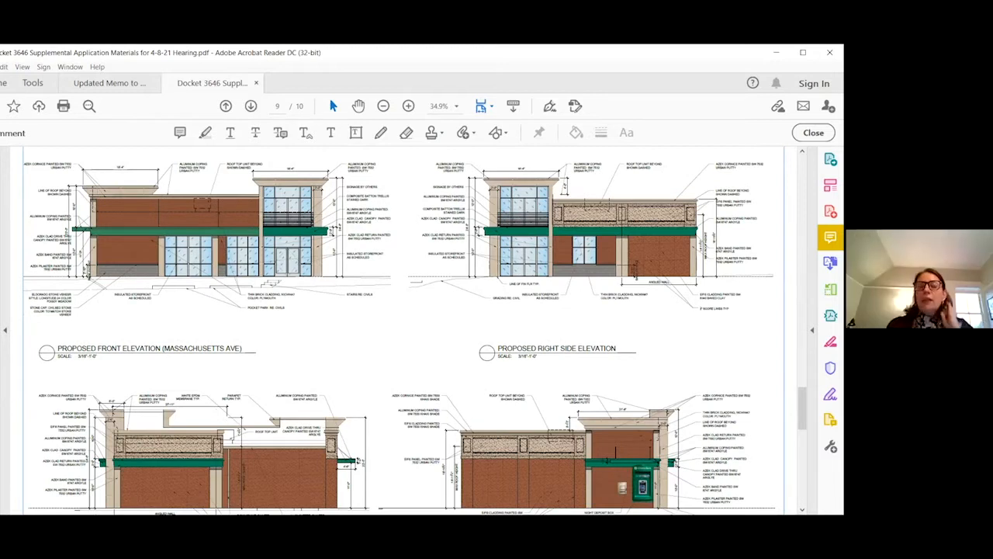
pyautogui.moveTo(463, 216)
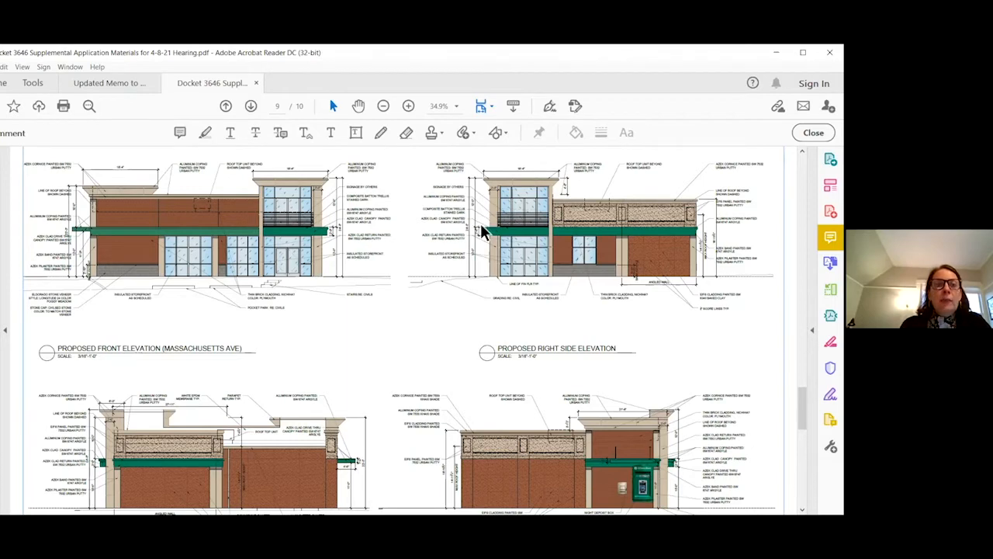
# Step: Advance from page 9 to the page 10 lighter-finish elevation sheet
pyautogui.scroll(-3)
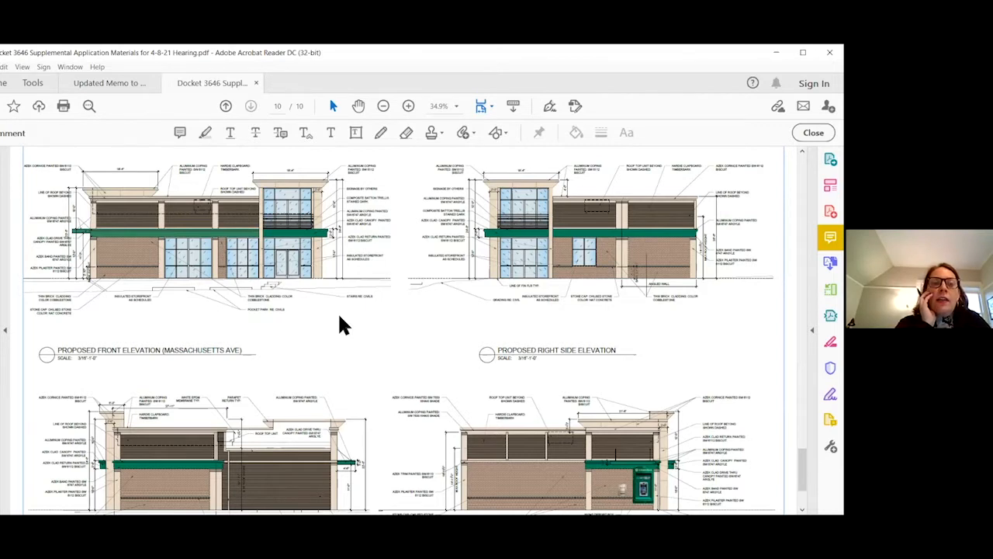
pyautogui.moveTo(325, 317)
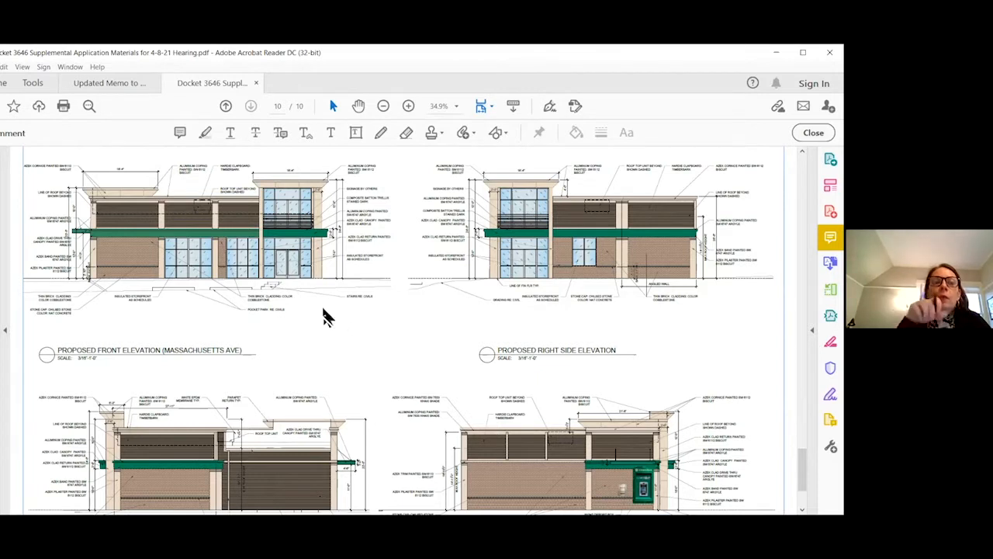
pyautogui.moveTo(429, 254)
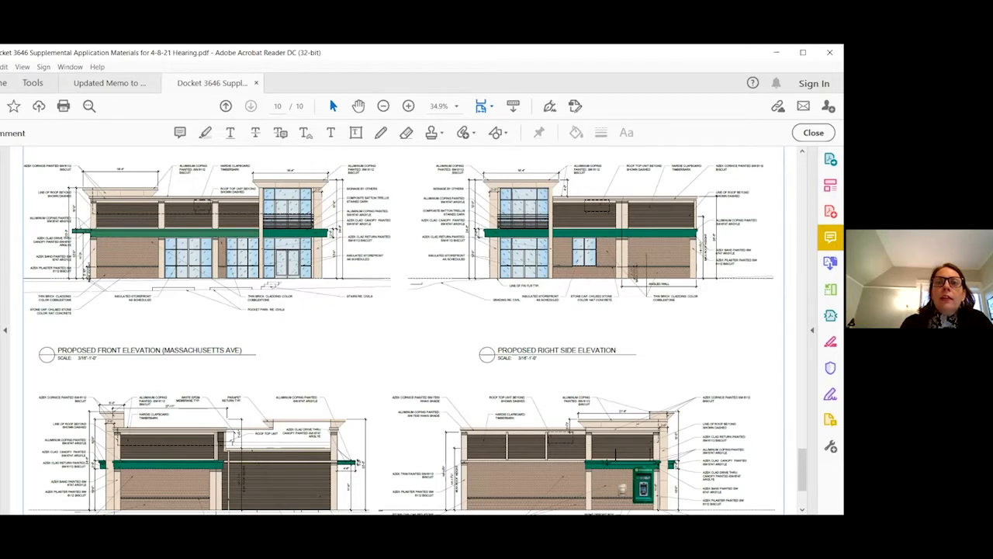
pyautogui.moveTo(611, 133)
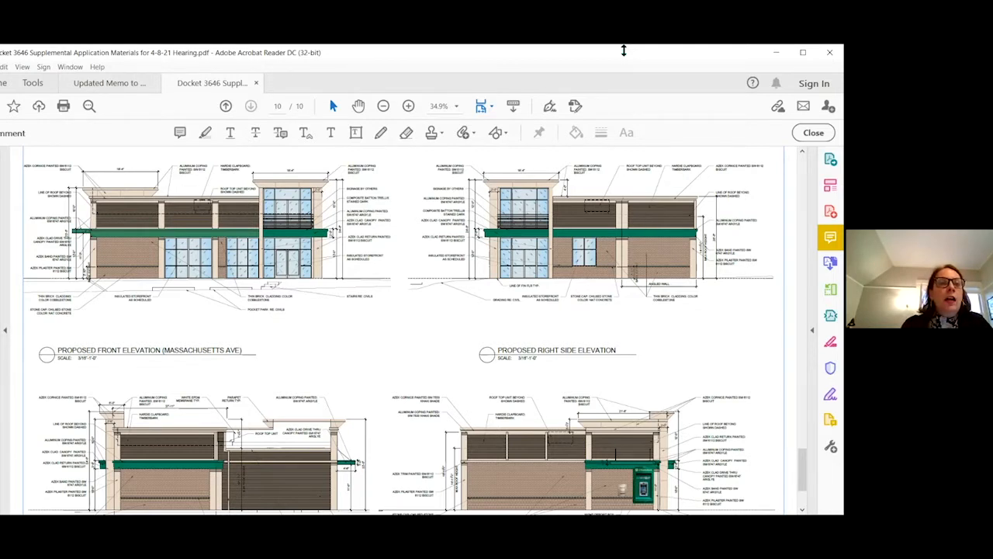
# Step: Adjust the shared view so page 10's four elevations stay on screen
pyautogui.moveTo(81, 180); pyautogui.dragTo(167, 187)
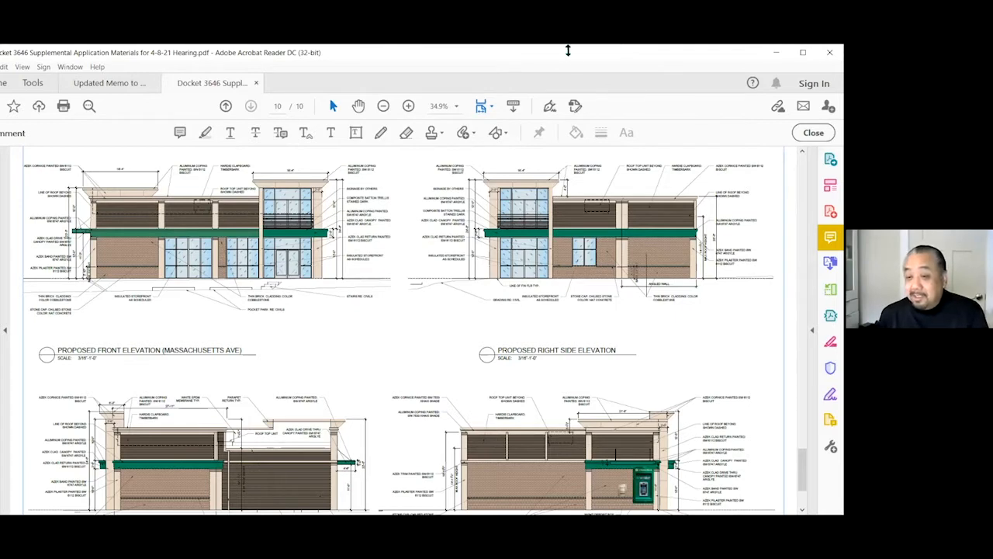
# Step: Zoom out to fit the whole Option 2 sheet with its title visible
pyautogui.scroll(-3)
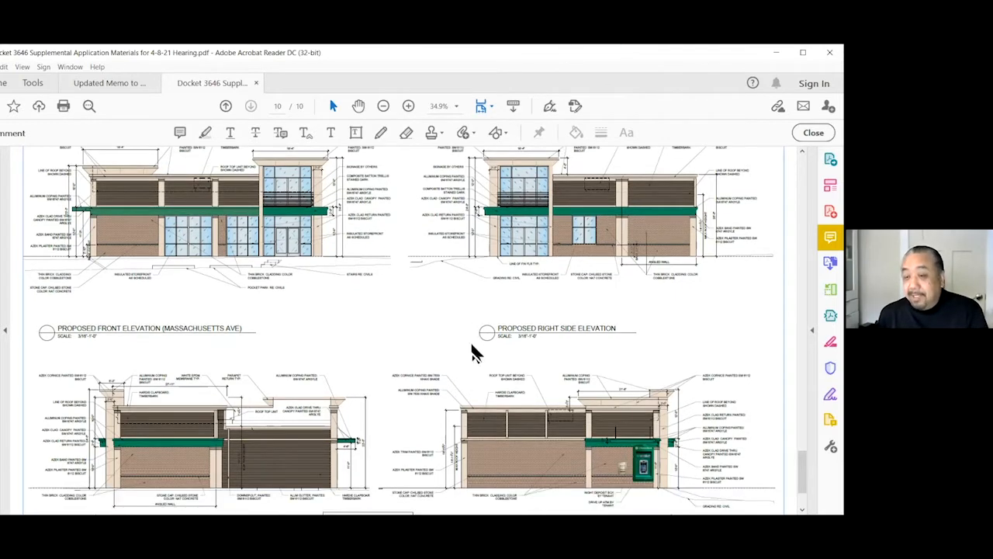
pyautogui.click(383, 105)
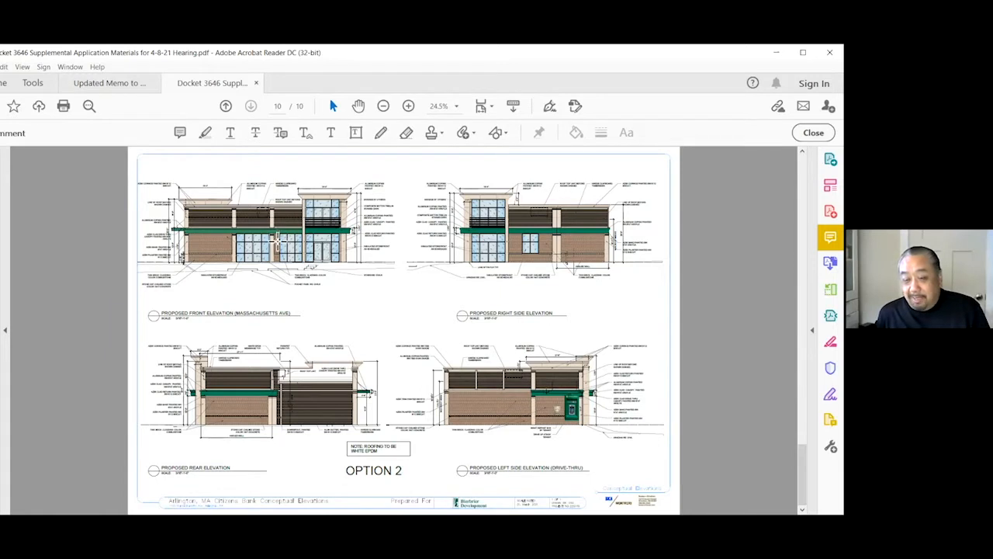
pyautogui.moveTo(276, 256)
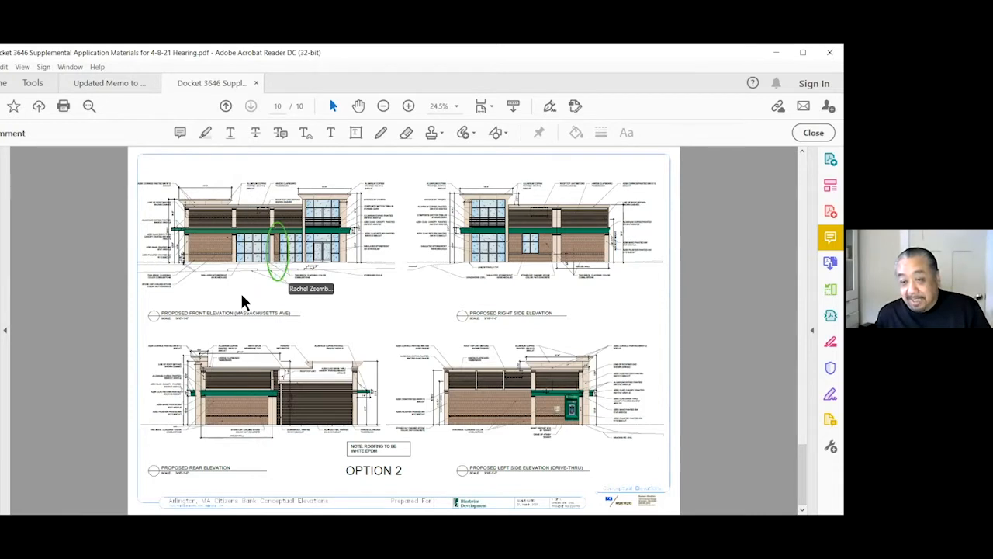
pyautogui.moveTo(90, 280)
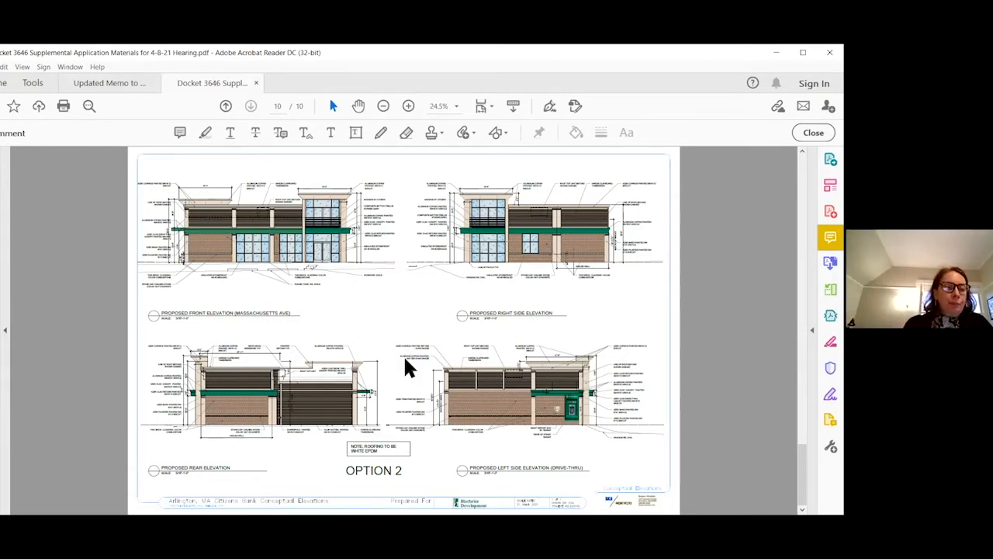
pyautogui.moveTo(115, 326)
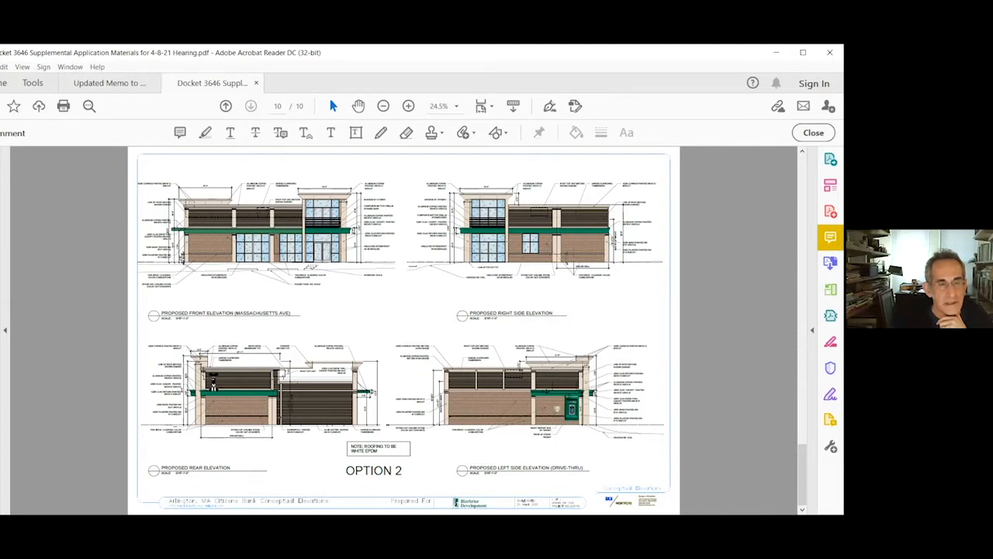
pyautogui.moveTo(96, 301)
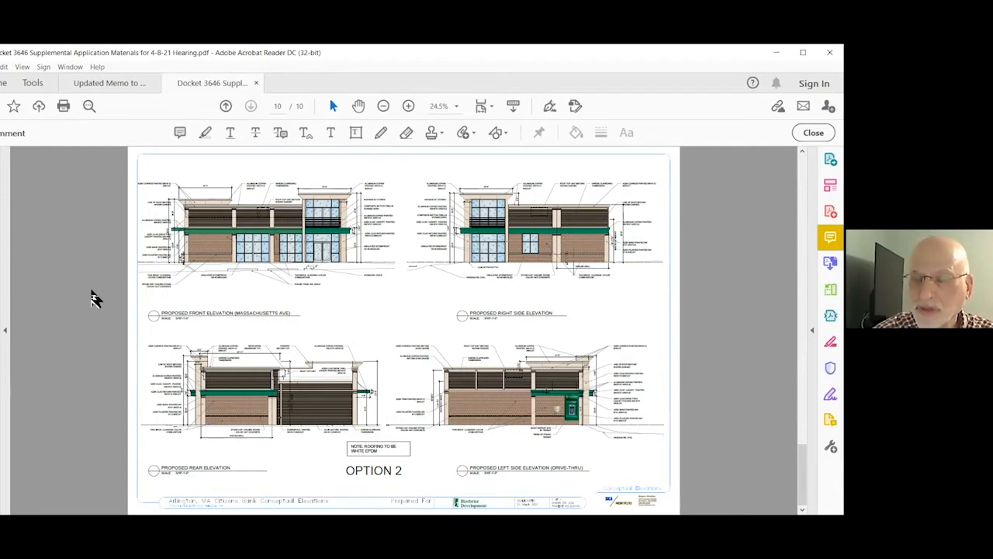
pyautogui.moveTo(109, 309)
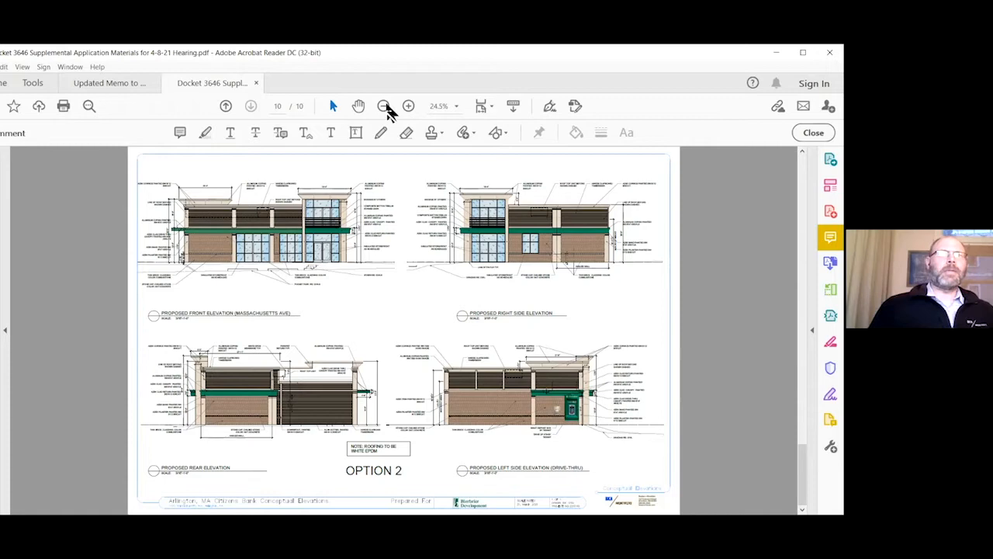
# Step: Magnify the shared PDF until Option 2's front elevation and material callouts fill the view
pyautogui.click(408, 105)
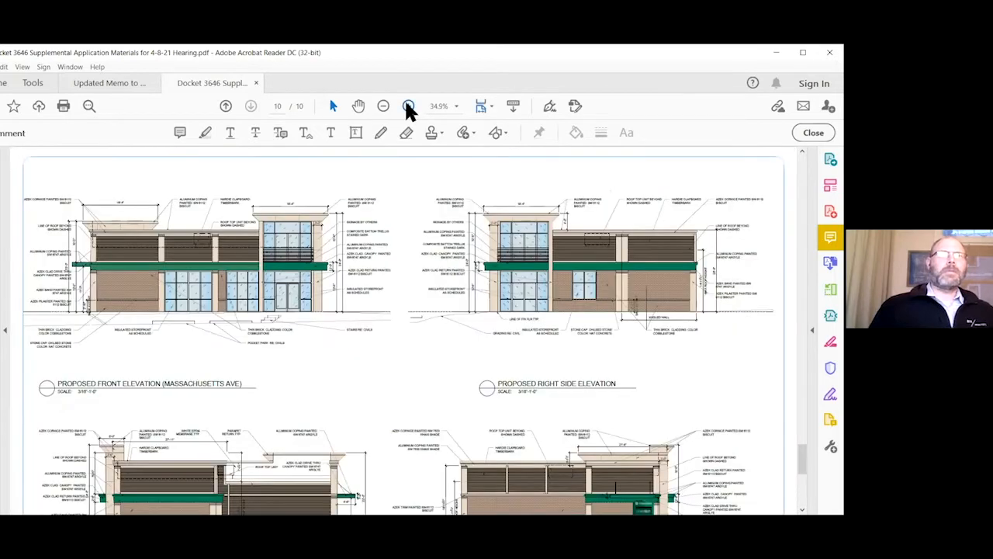
pyautogui.click(409, 105)
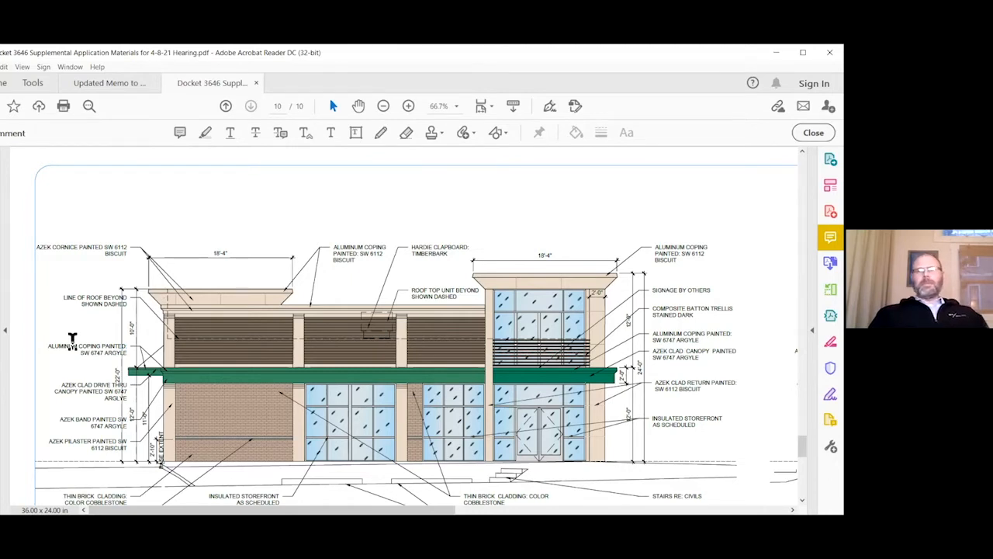
pyautogui.moveTo(196, 345)
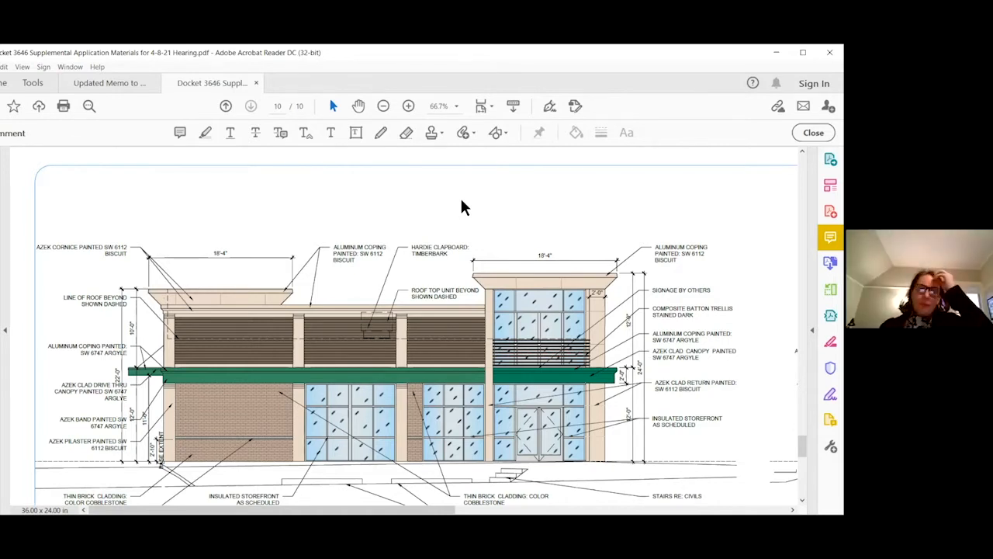
pyautogui.moveTo(391, 273)
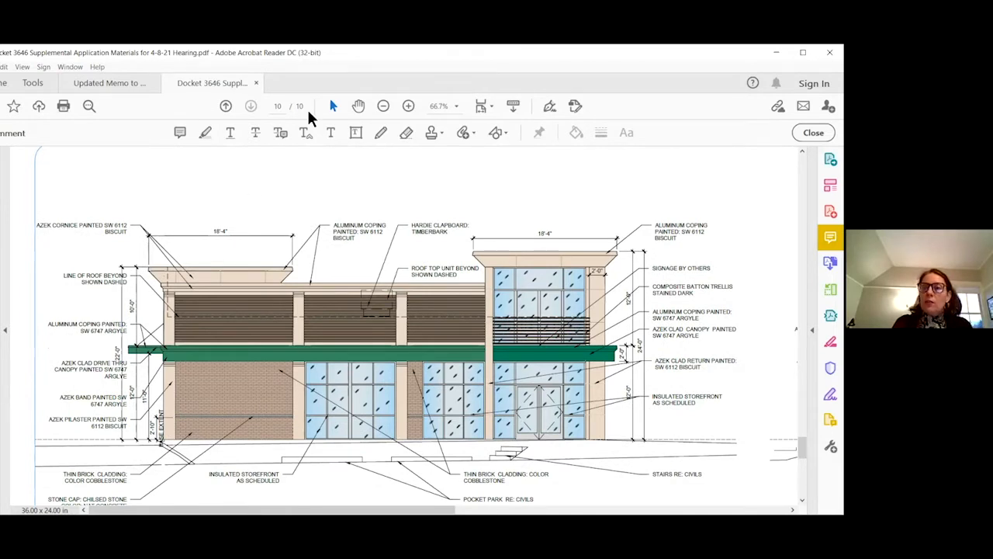
pyautogui.moveTo(292, 317)
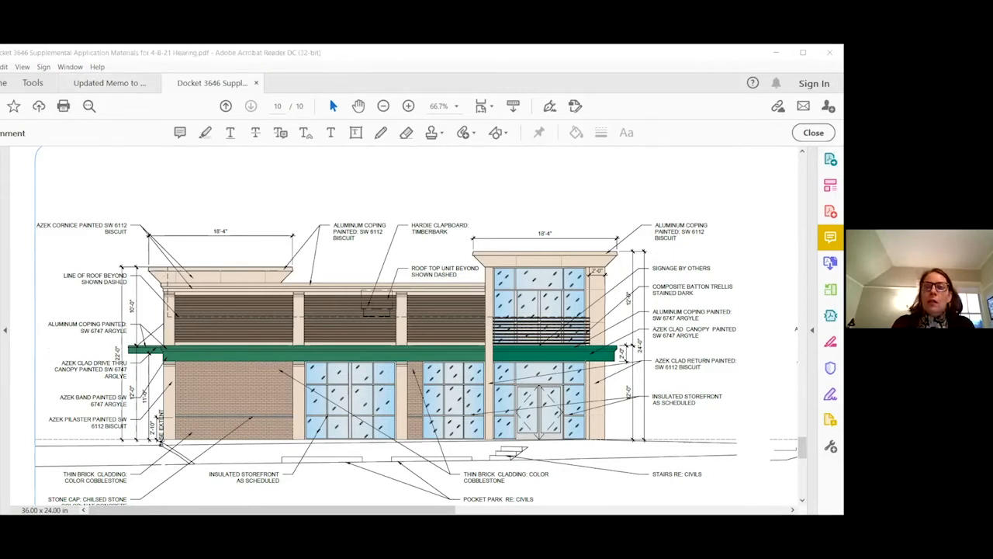
pyautogui.moveTo(187, 240)
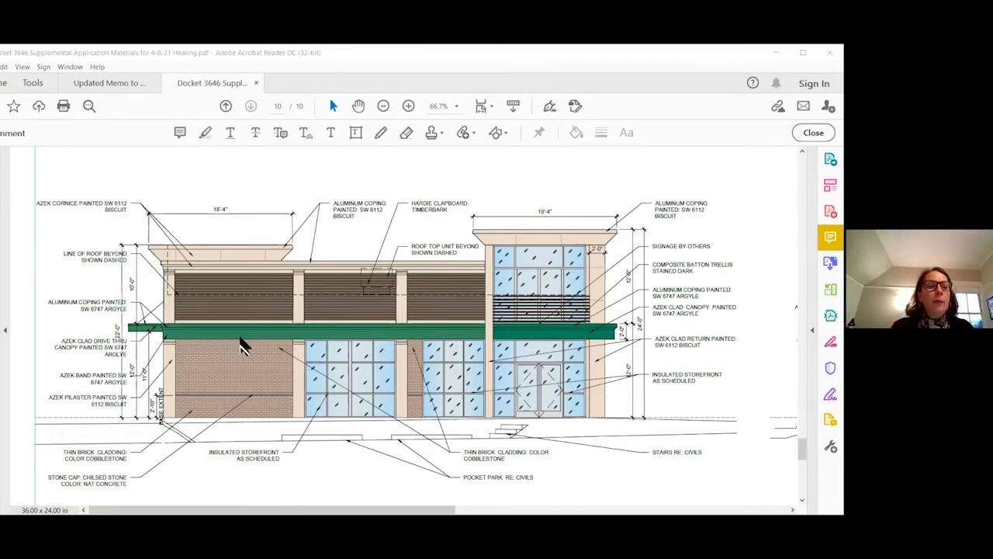
pyautogui.click(314, 84)
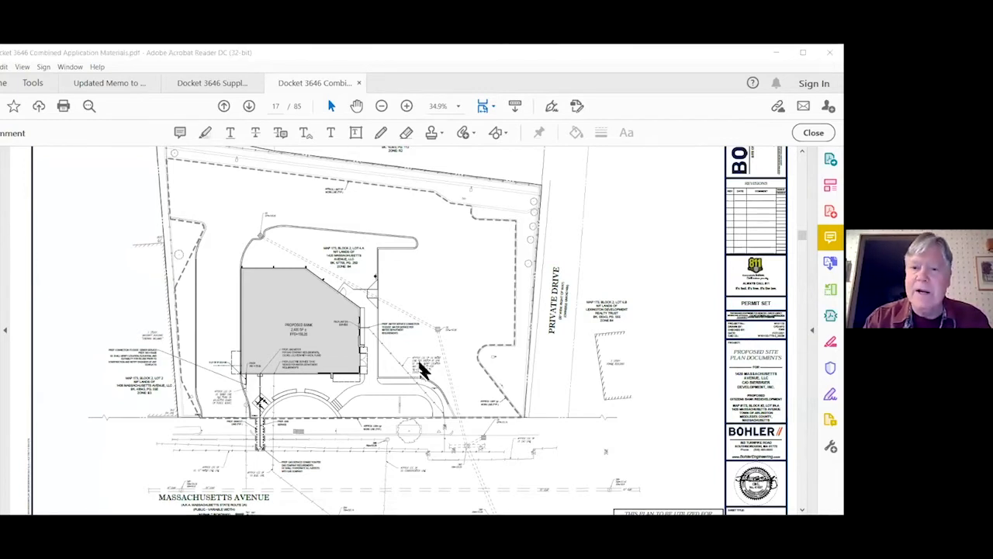
# Step: Scroll the shared PDF from Utility Plan C-501 (page 17) to the page 20 site plan
pyautogui.scroll(-3)
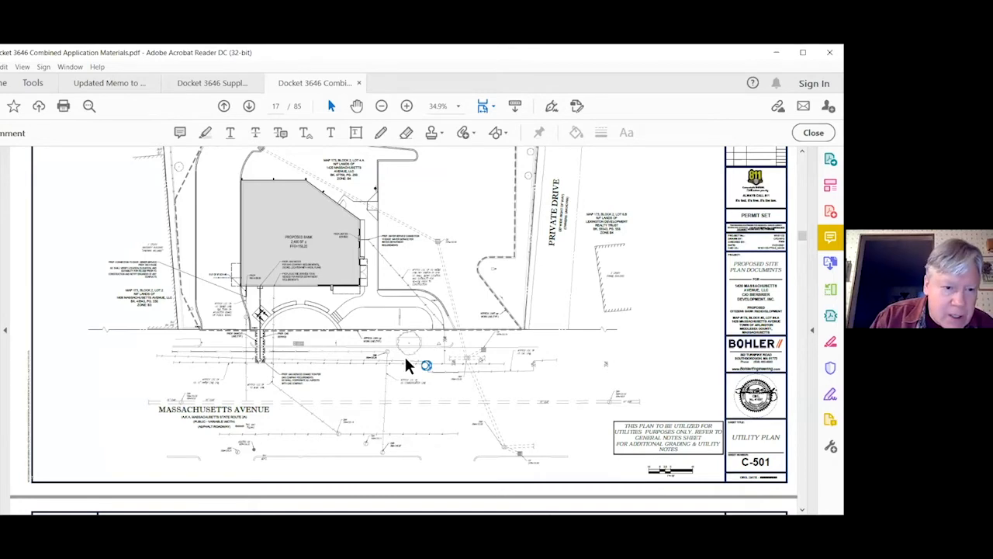
pyautogui.scroll(-3)
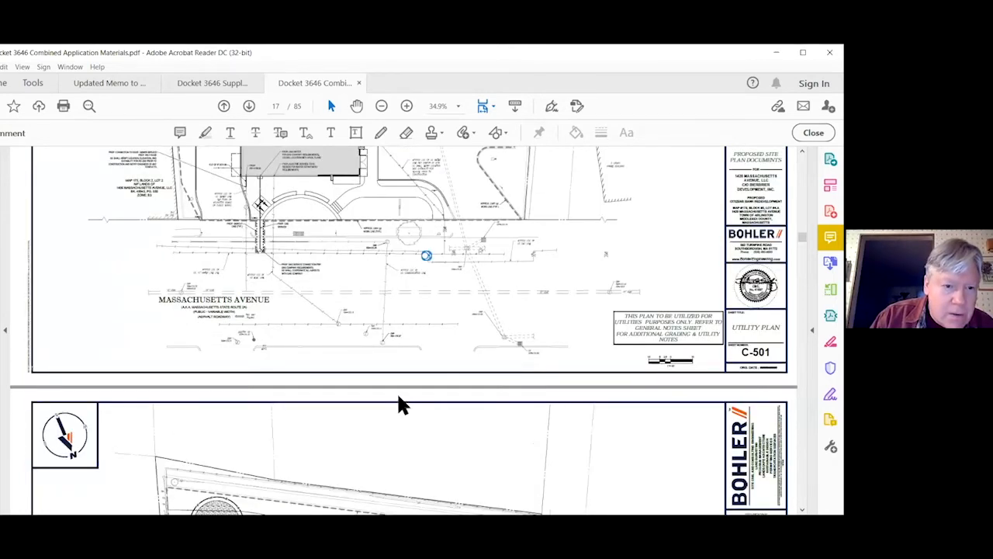
pyautogui.scroll(-3)
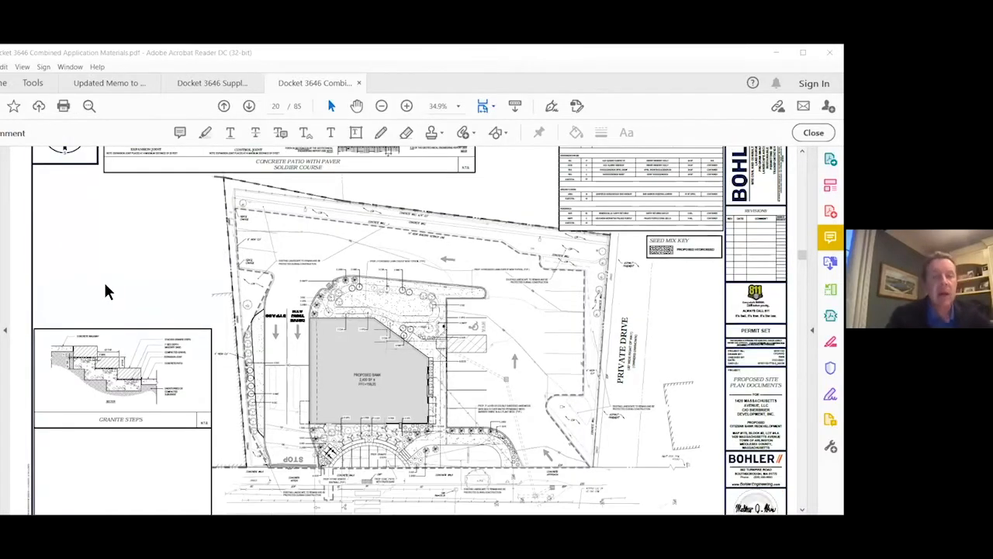
pyautogui.moveTo(216, 484)
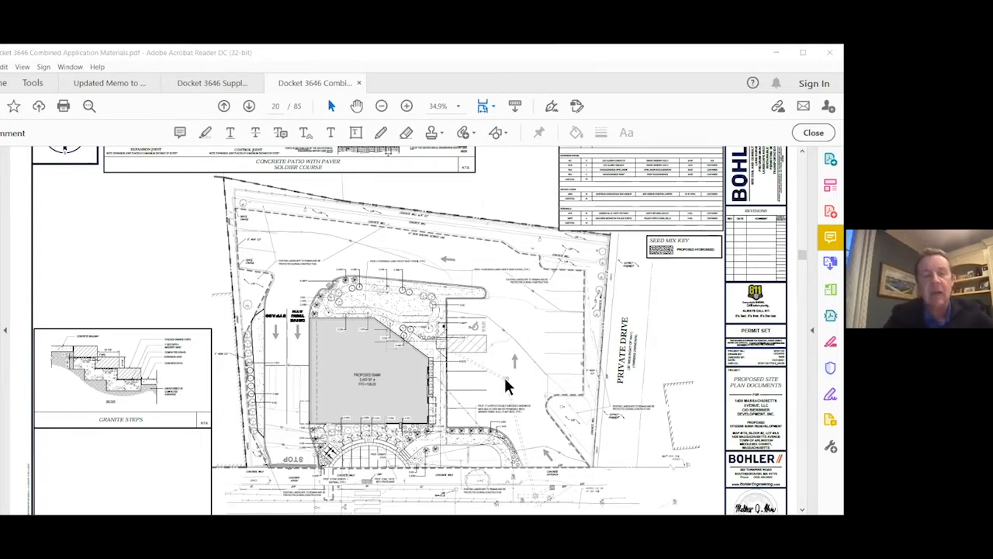
# Step: Scroll page 20 down to the Massachusetts Avenue frontage and Landscape Plan C-701 title
pyautogui.scroll(-3)
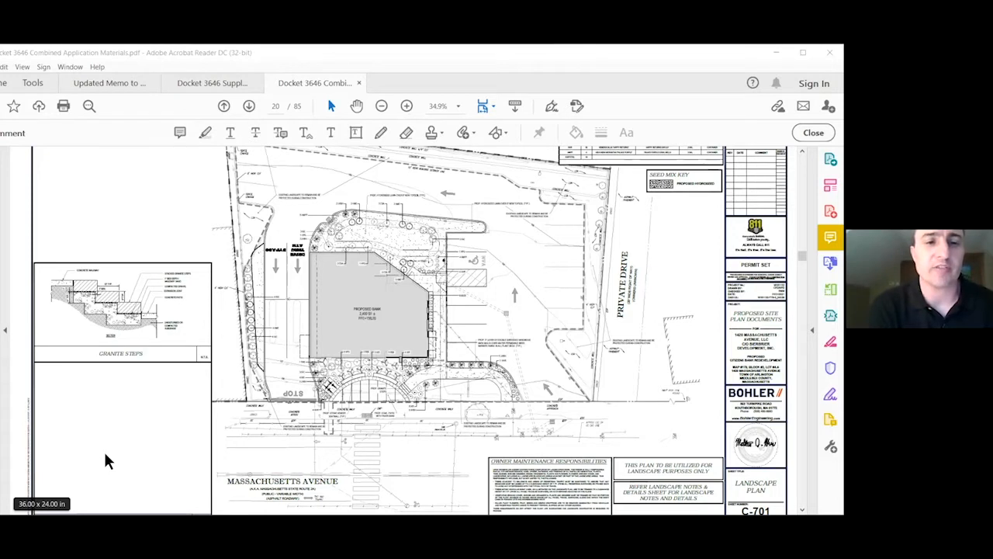
pyautogui.moveTo(44, 144)
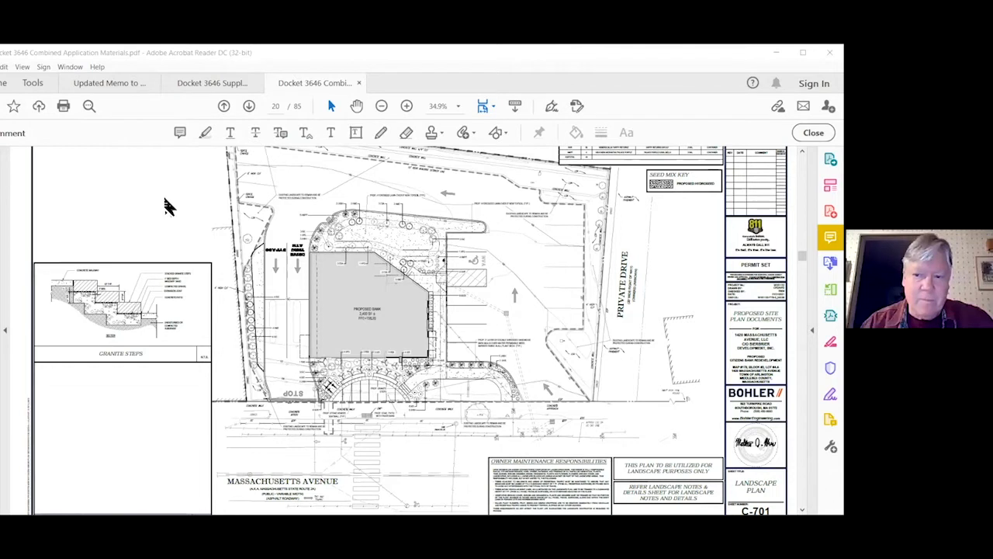
pyautogui.moveTo(159, 203)
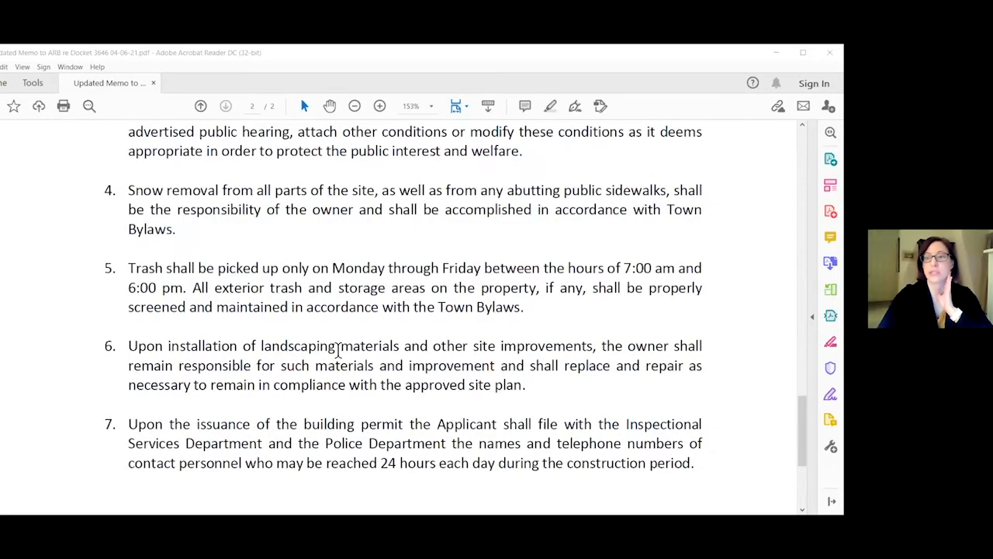
pyautogui.moveTo(338, 341)
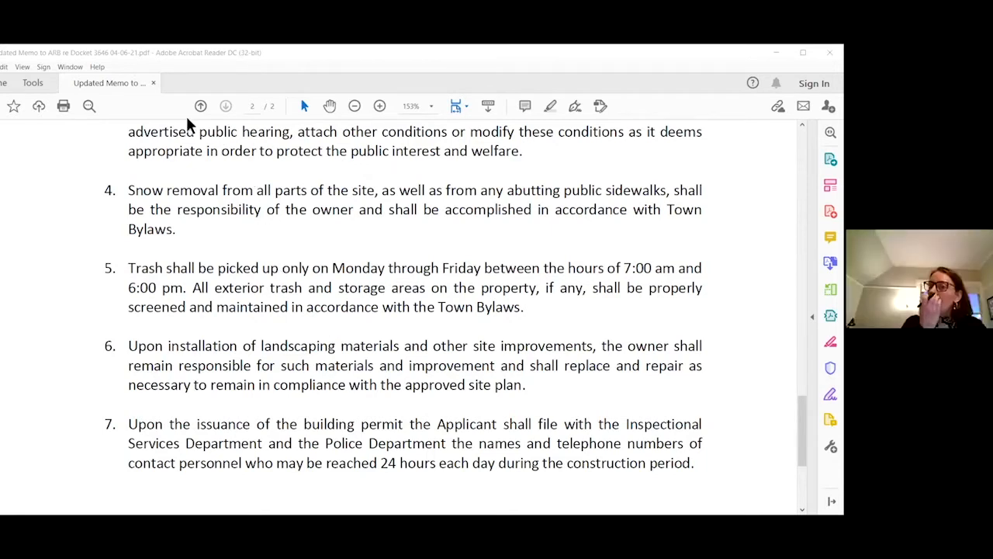
pyautogui.moveTo(394, 348)
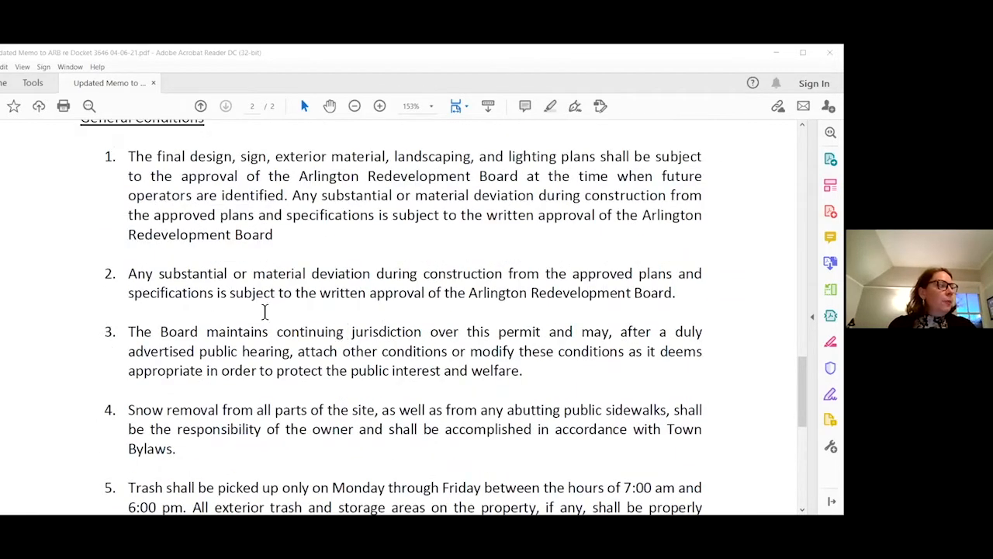
pyautogui.scroll(3)
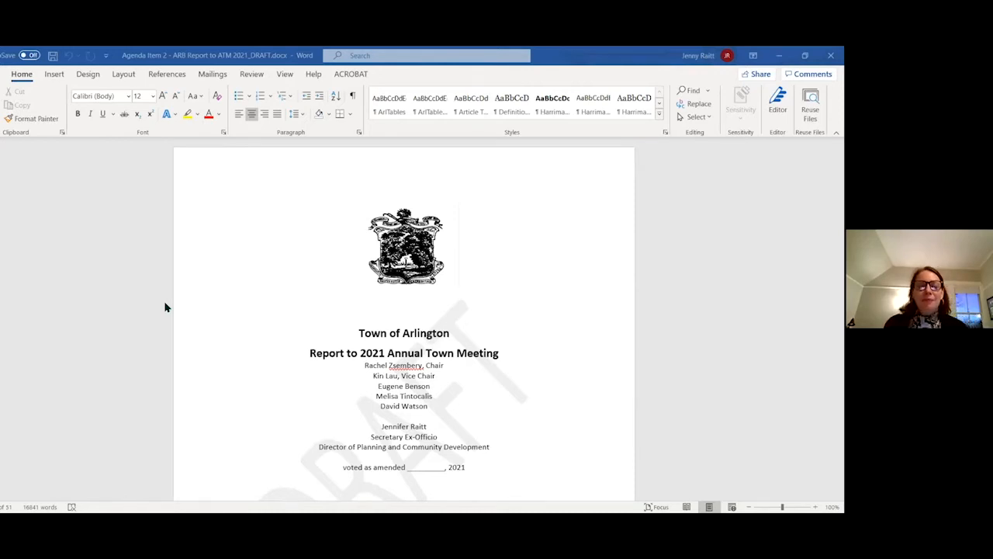
pyautogui.moveTo(481, 214)
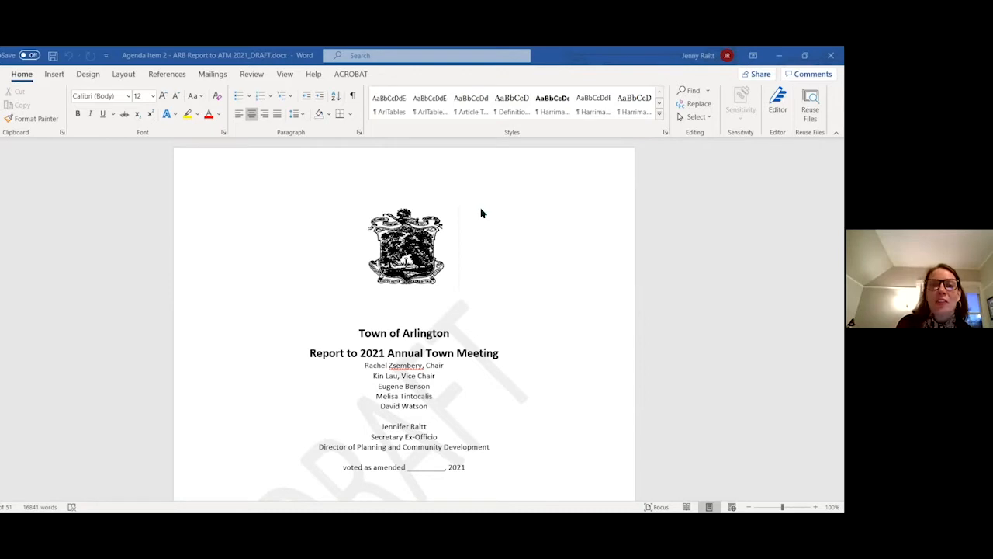
pyautogui.moveTo(255, 276)
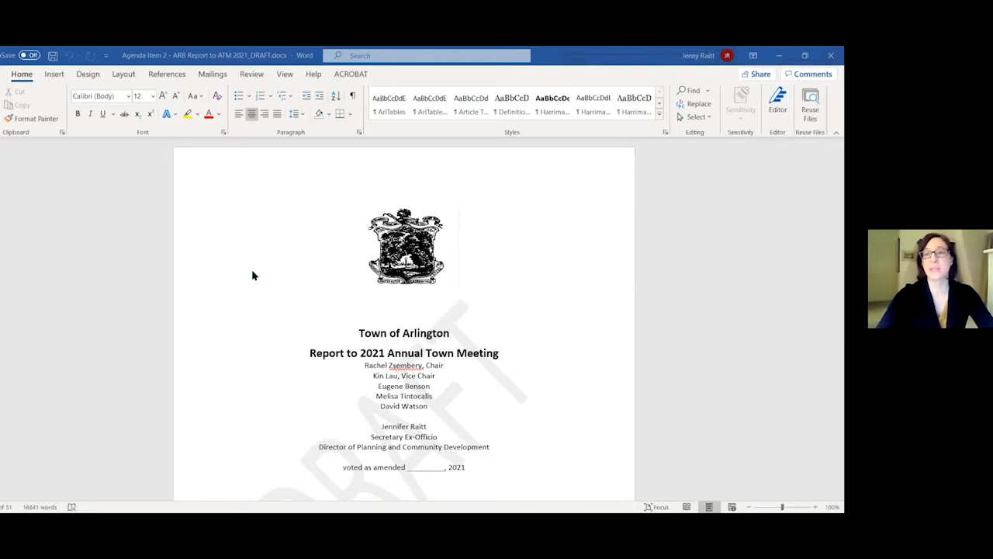
pyautogui.moveTo(293, 348)
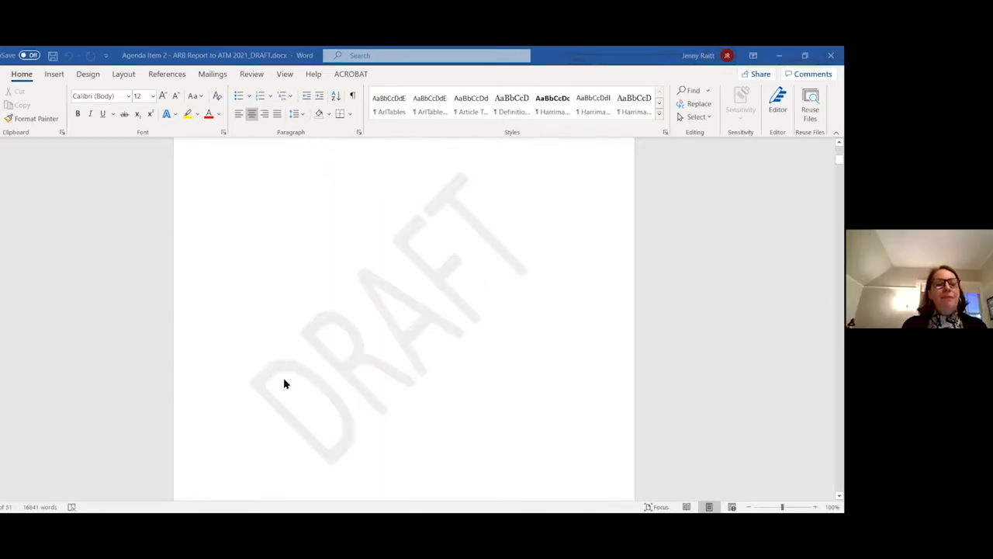
# Step: Scroll past the members list and Zoning Articles Overview to the ARB advertisement and hearing-dates paragraph
pyautogui.scroll(-3)
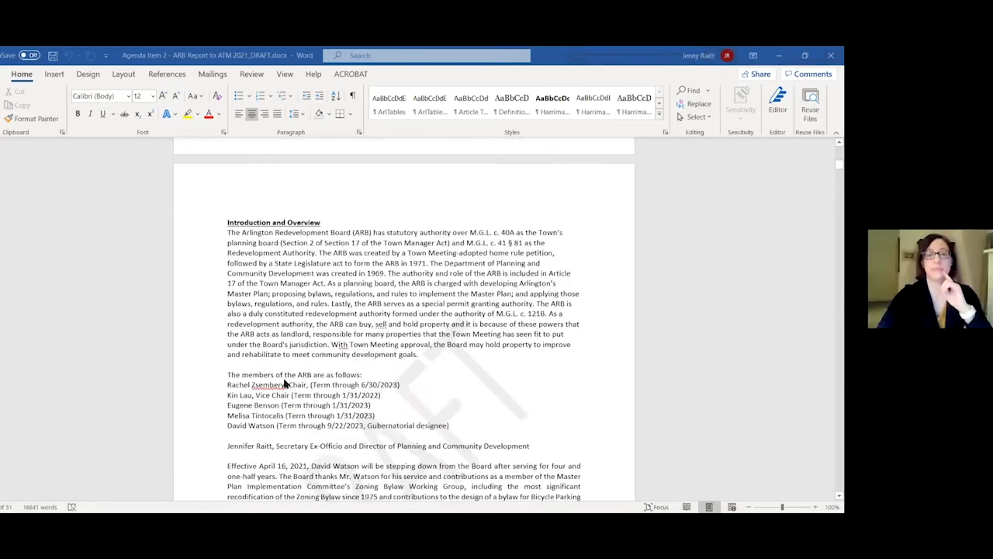
pyautogui.scroll(-3)
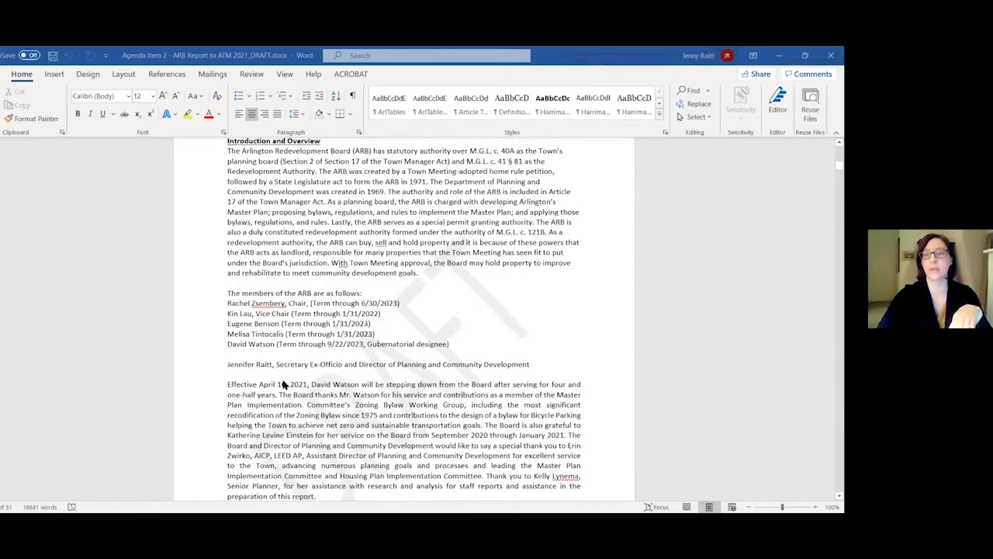
pyautogui.scroll(-3)
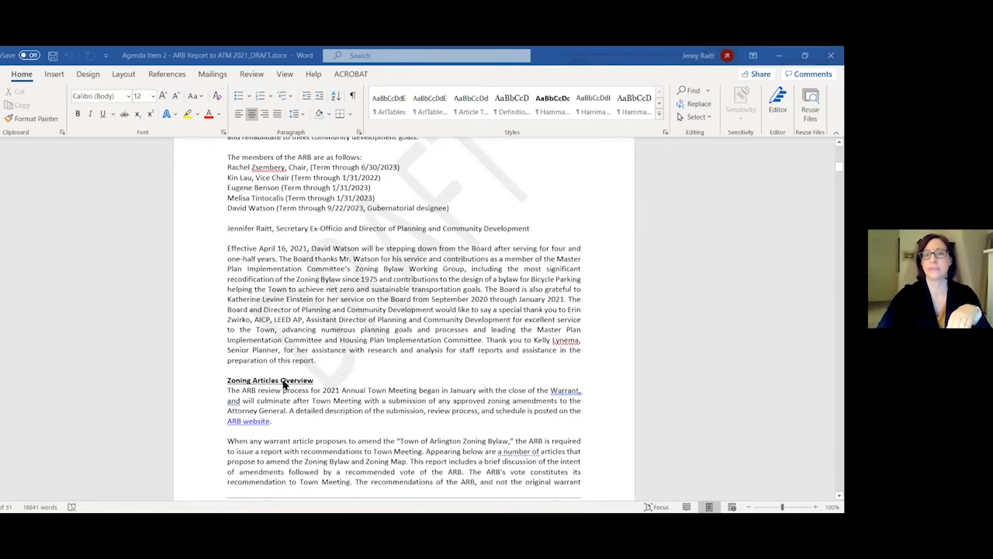
pyautogui.scroll(-3)
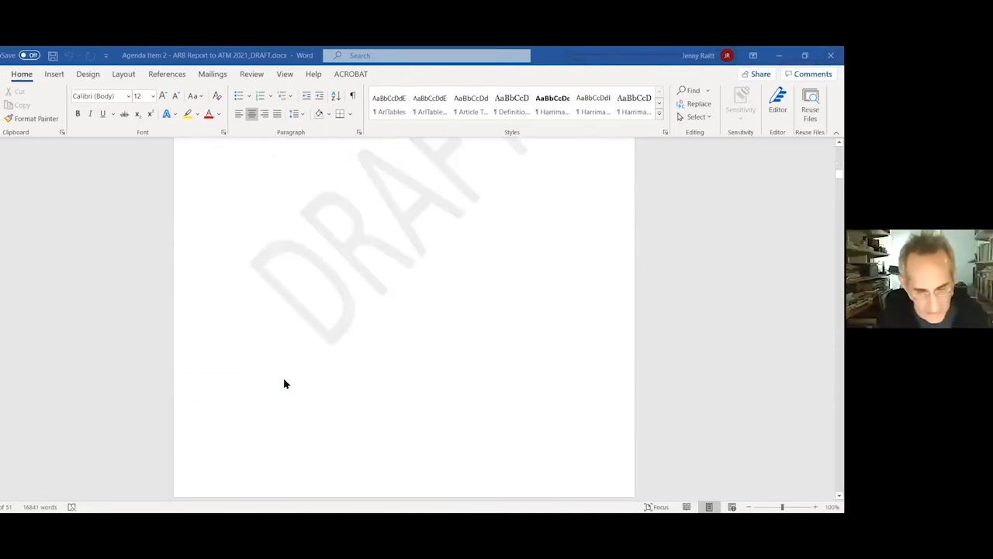
pyautogui.scroll(-3)
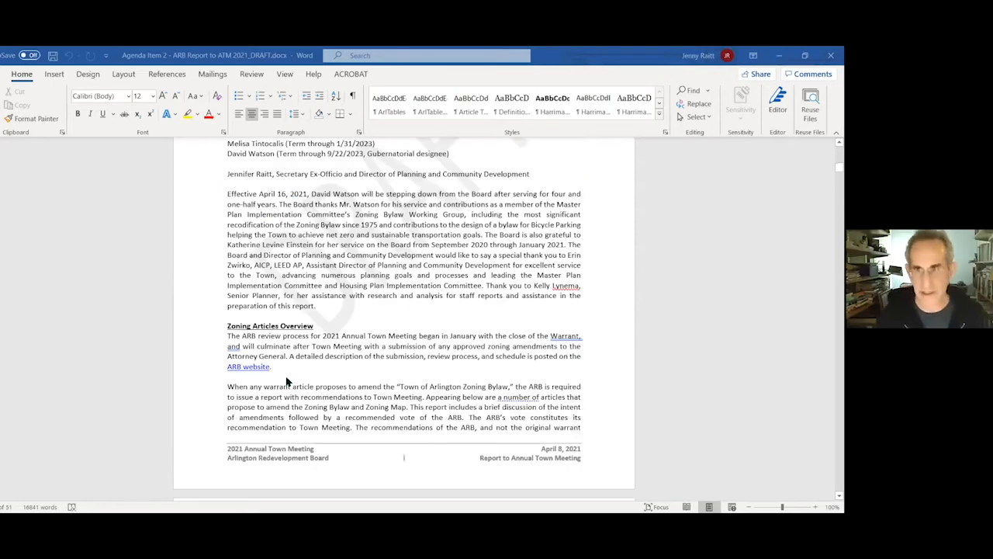
pyautogui.moveTo(311, 318)
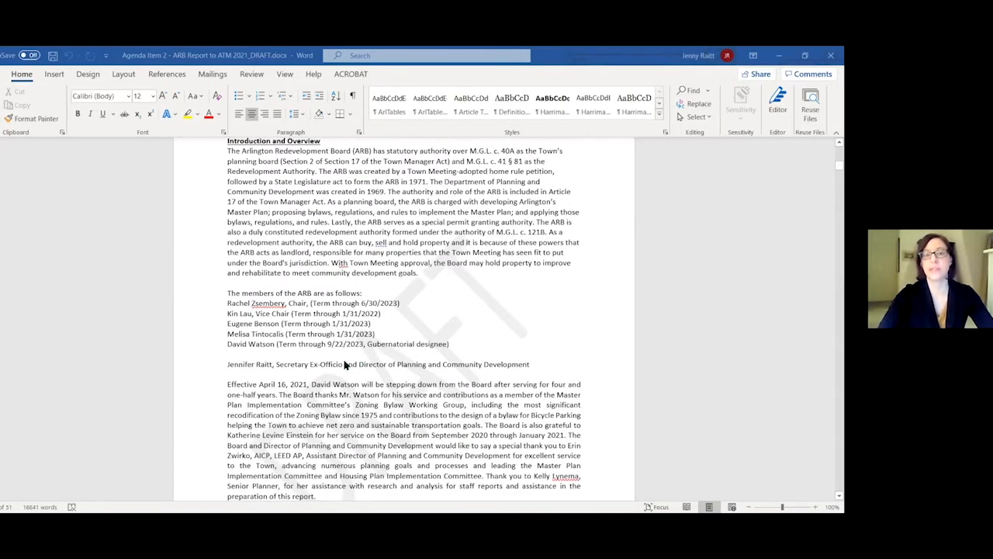
pyautogui.scroll(-3)
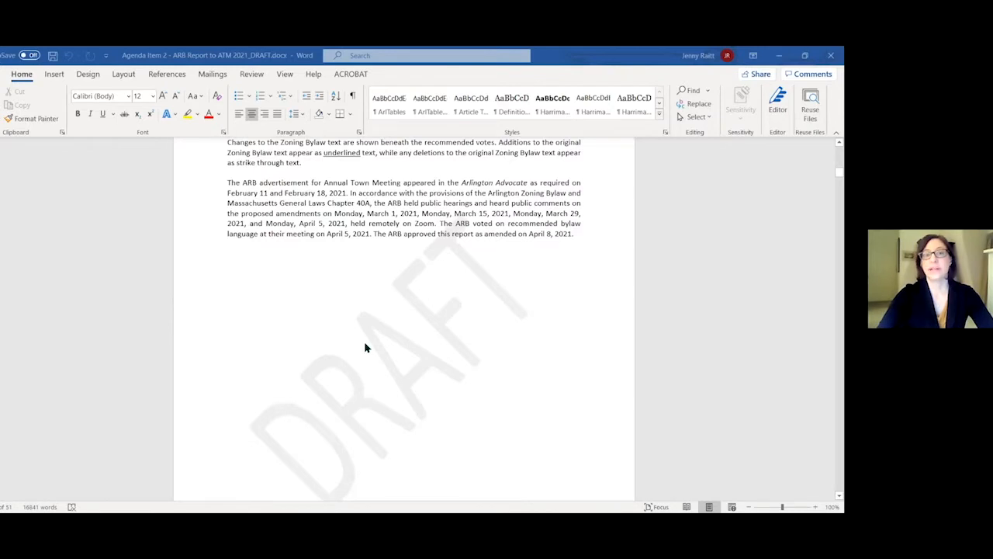
# Step: Scroll through the Table of Contents to the Summary of Recommendations table
pyautogui.scroll(-3)
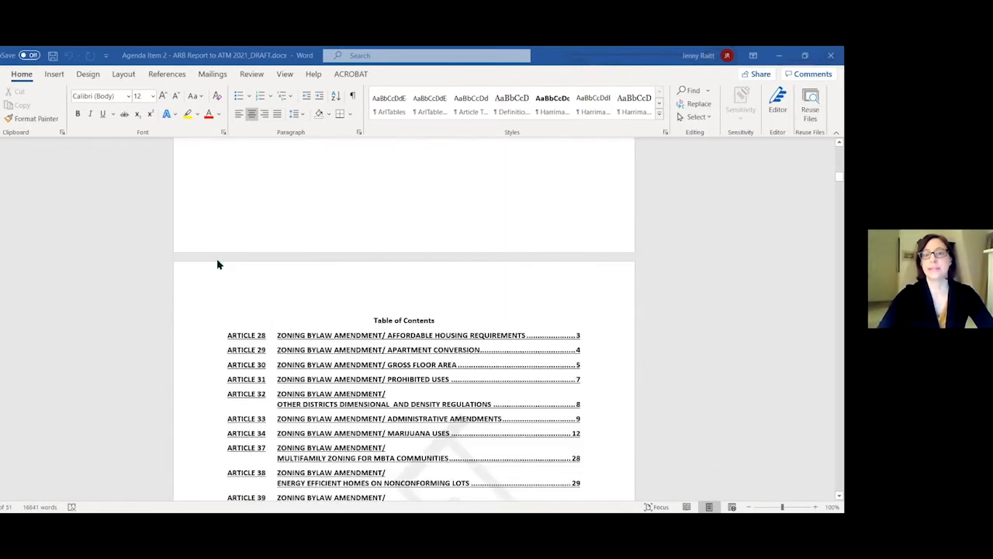
pyautogui.scroll(-3)
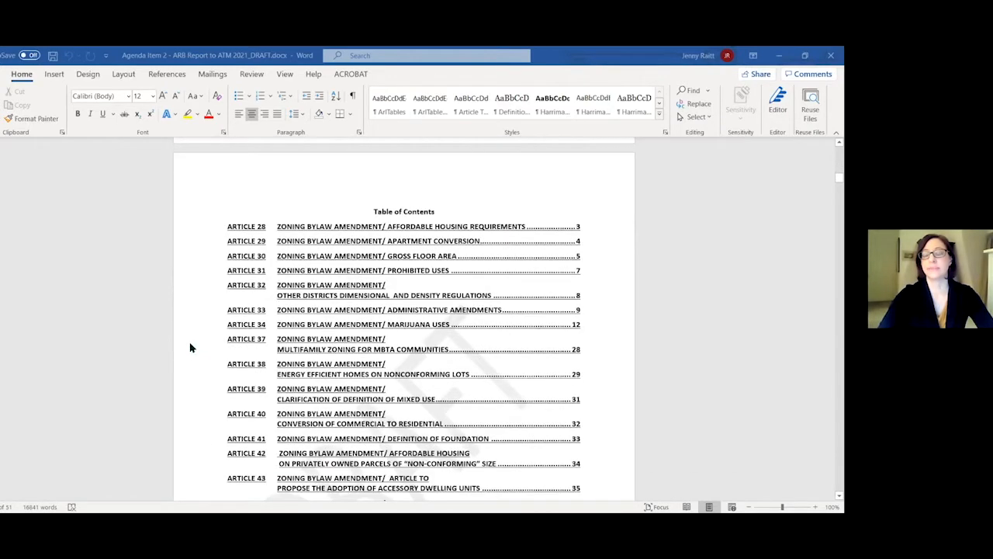
pyautogui.moveTo(194, 342)
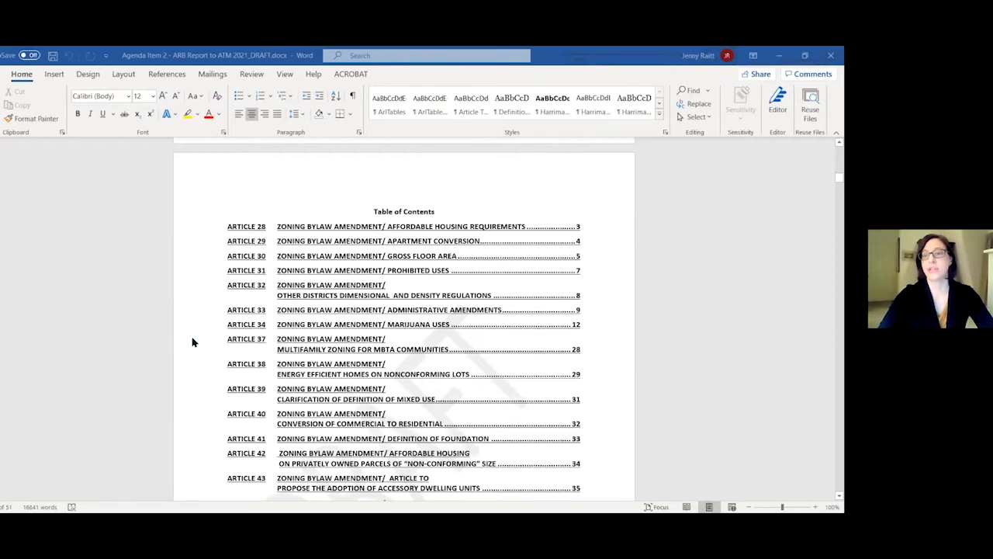
pyautogui.scroll(-3)
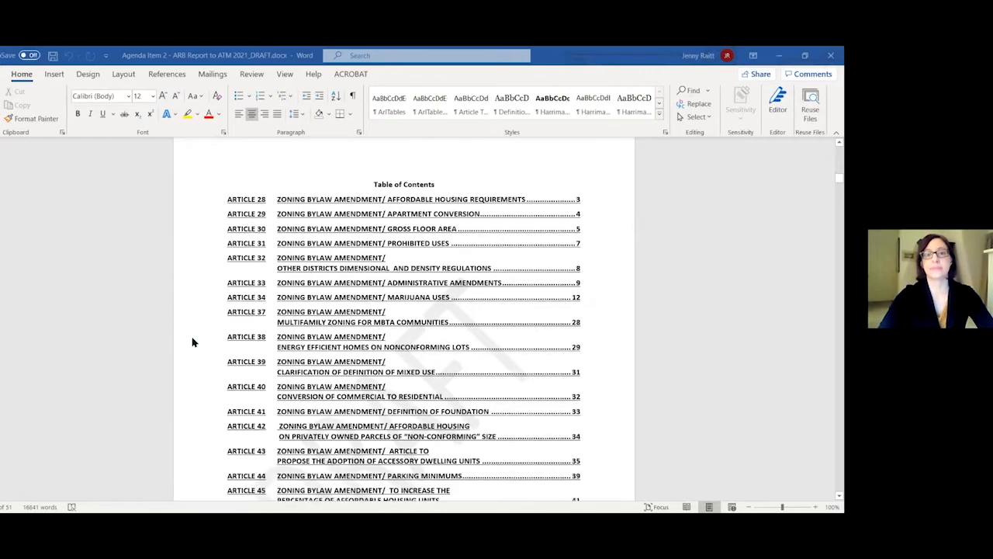
pyautogui.scroll(-3)
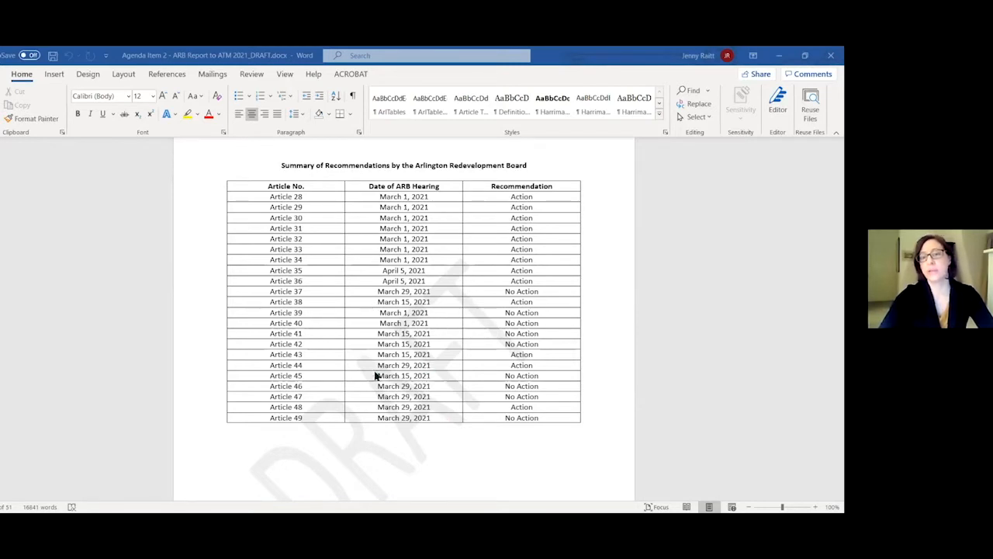
pyautogui.moveTo(372, 385)
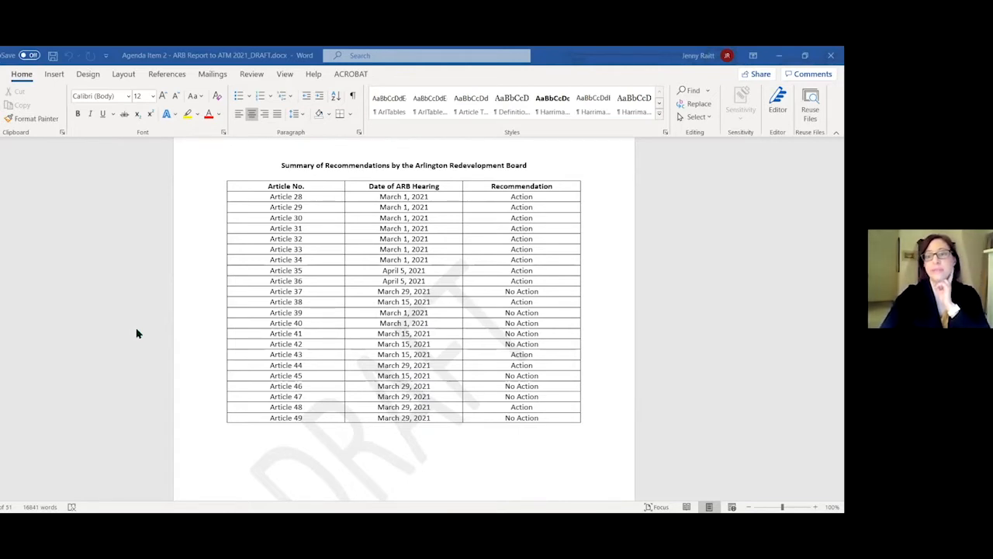
# Step: Scroll past the recommendations table toward the Article 28 Zoning Bylaw Amendment page
pyautogui.scroll(-3)
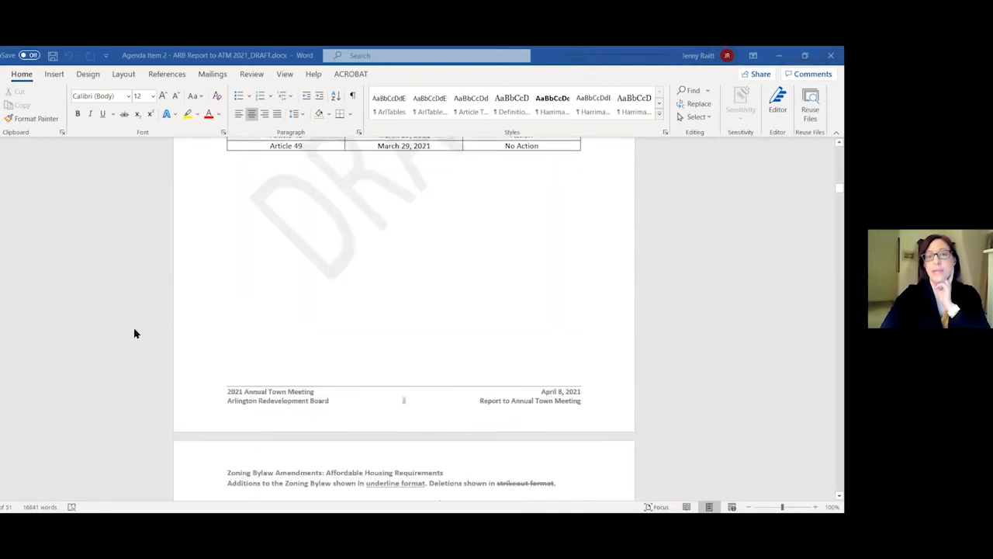
pyautogui.scroll(-3)
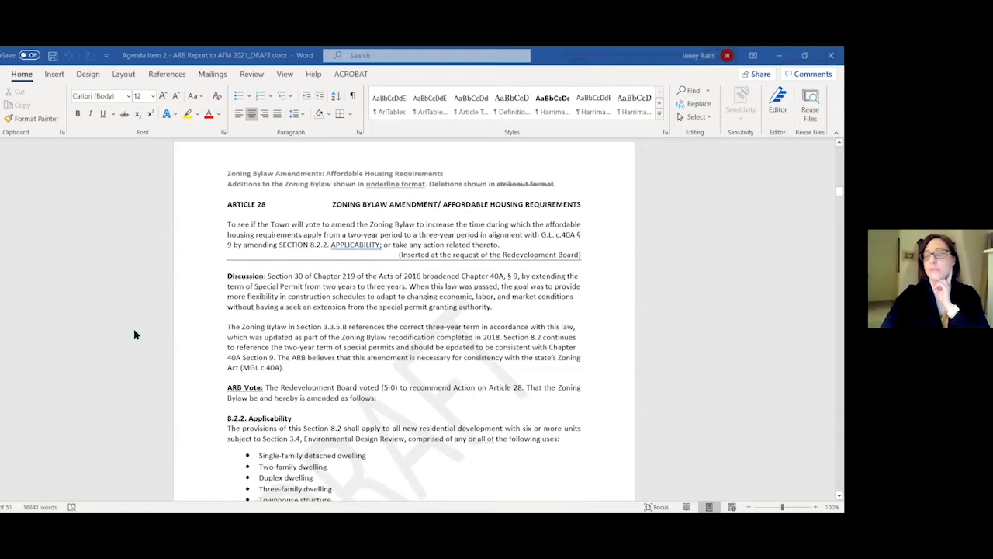
pyautogui.scroll(-3)
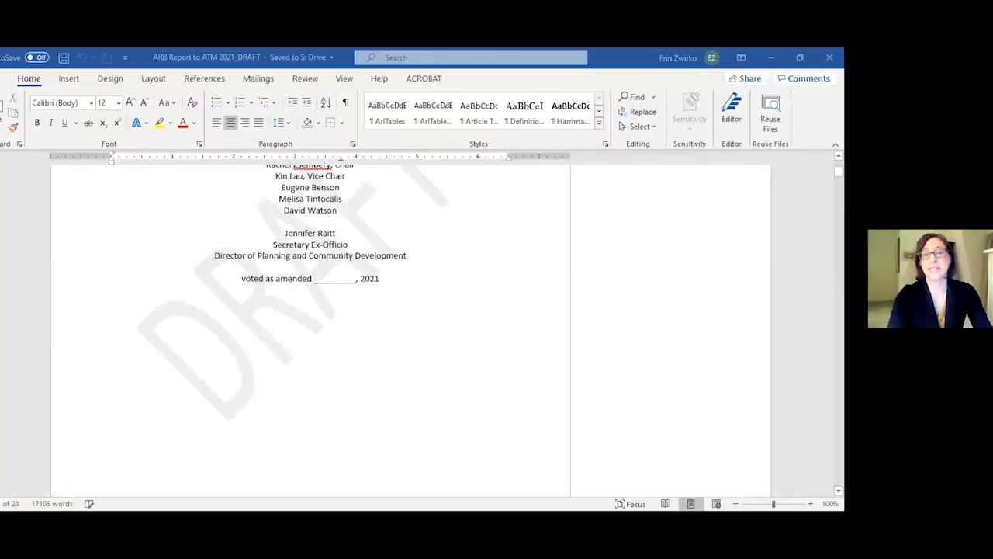
pyautogui.moveTo(490, 304)
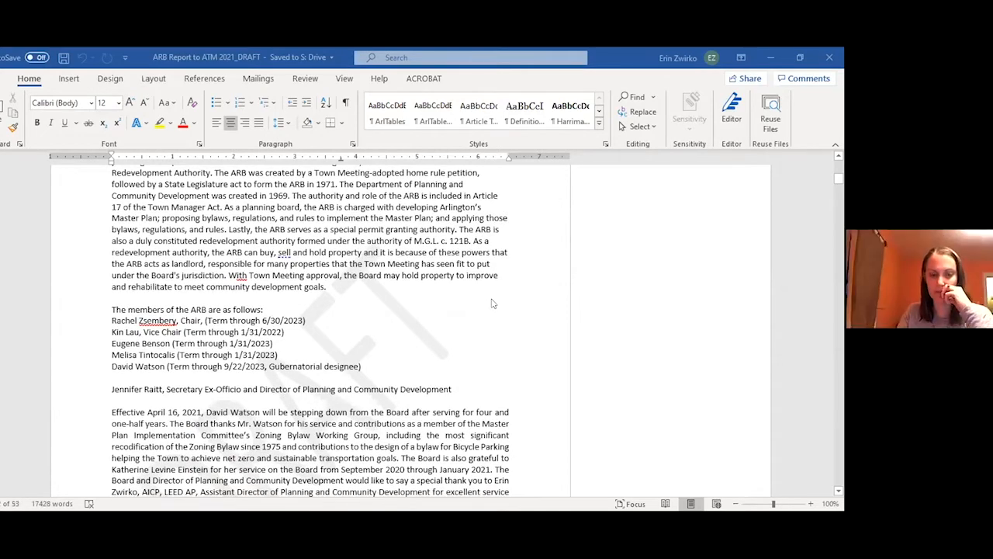
# Step: Scroll through the table of contents and summary table to Article 28's discussion and 5-0 vote
pyautogui.scroll(-3)
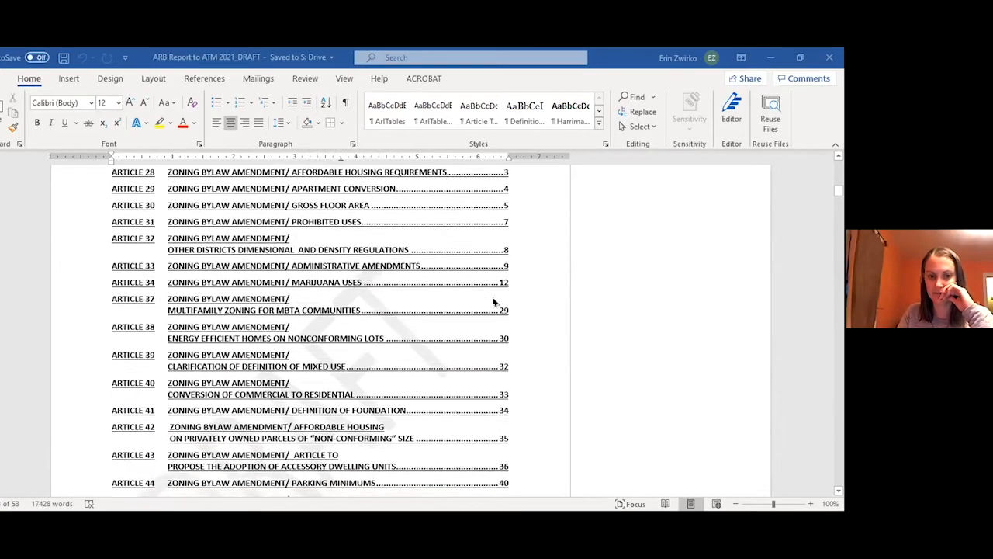
pyautogui.scroll(-3)
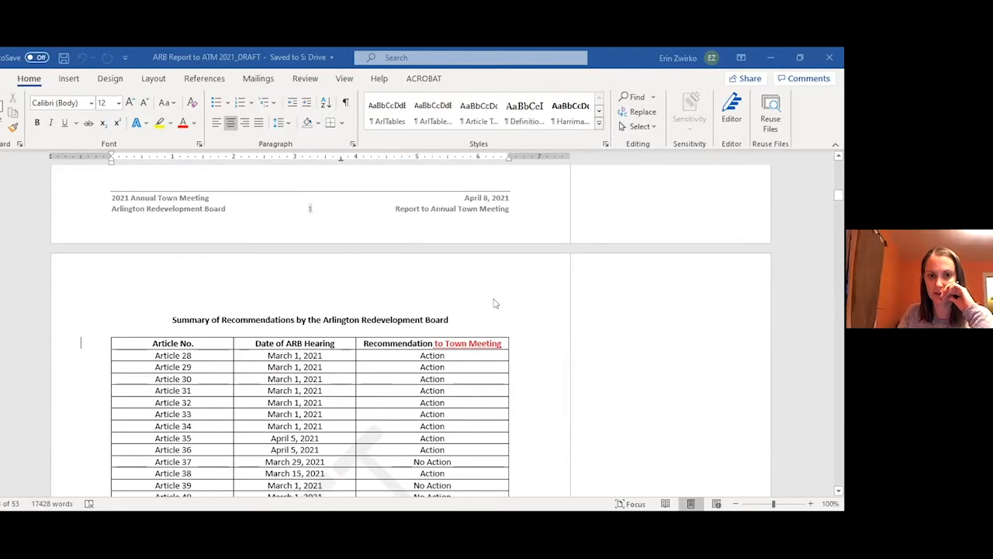
pyautogui.scroll(-3)
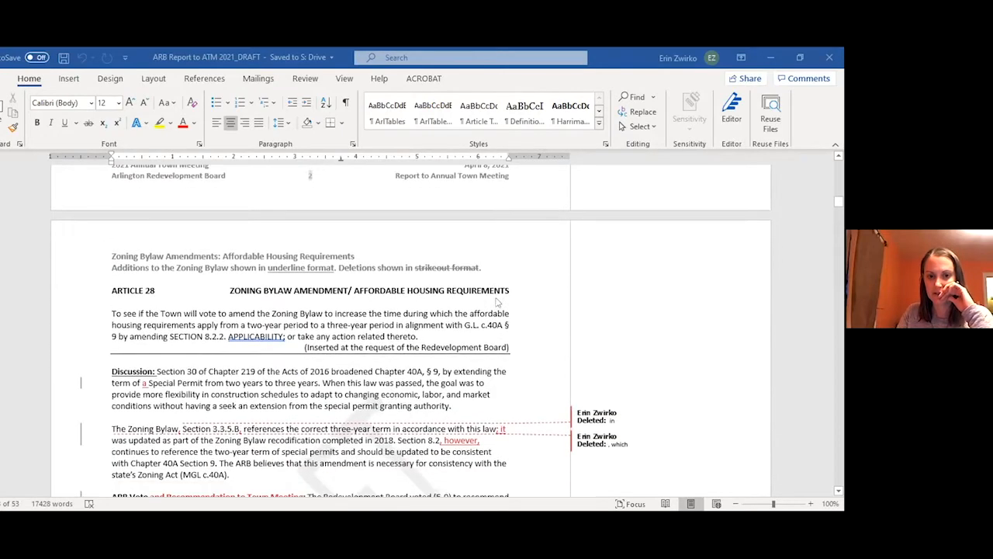
pyautogui.scroll(-3)
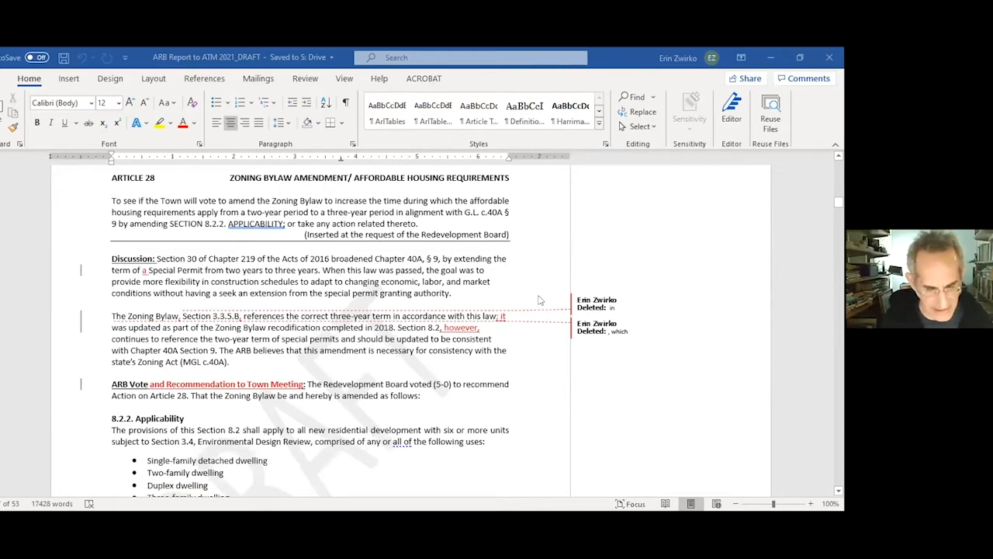
pyautogui.scroll(-3)
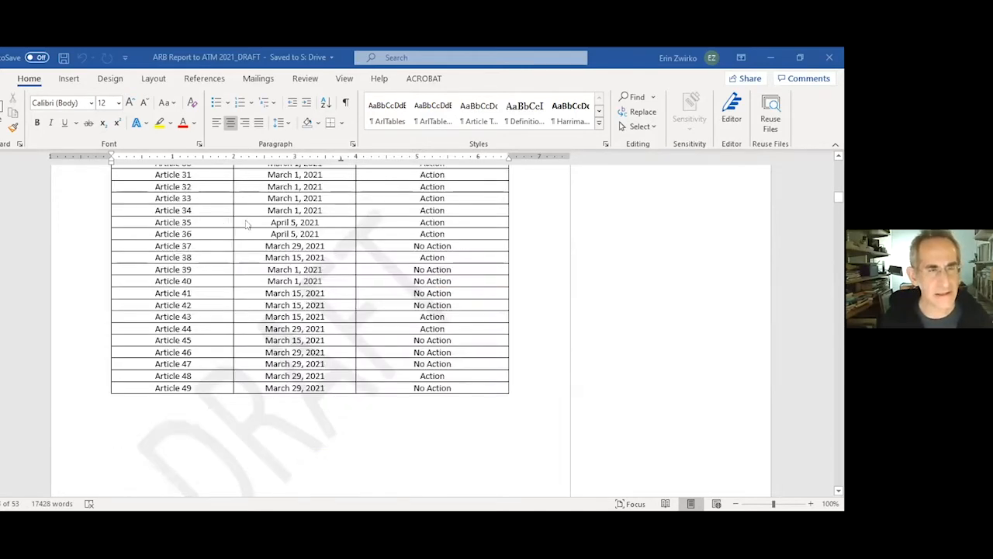
pyautogui.moveTo(227, 223)
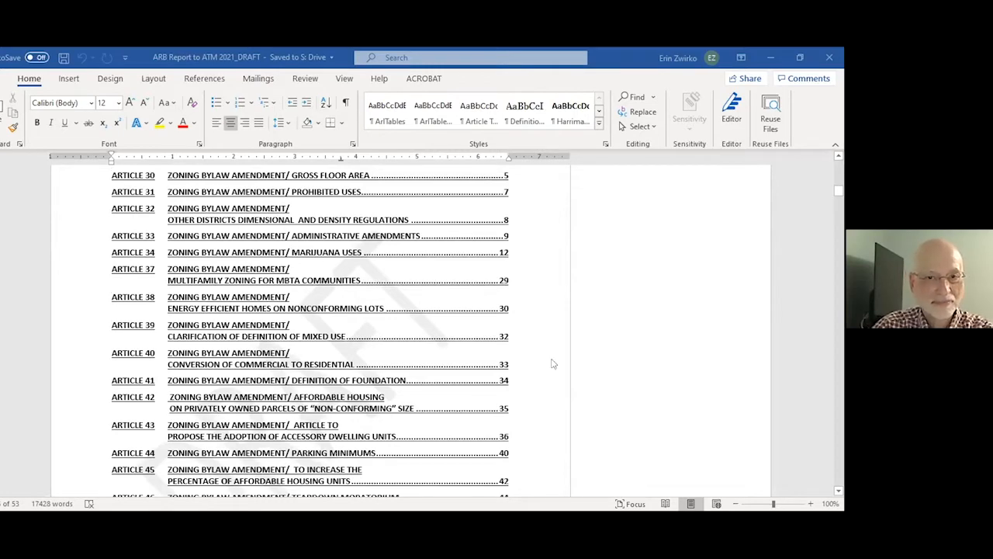
pyautogui.scroll(-3)
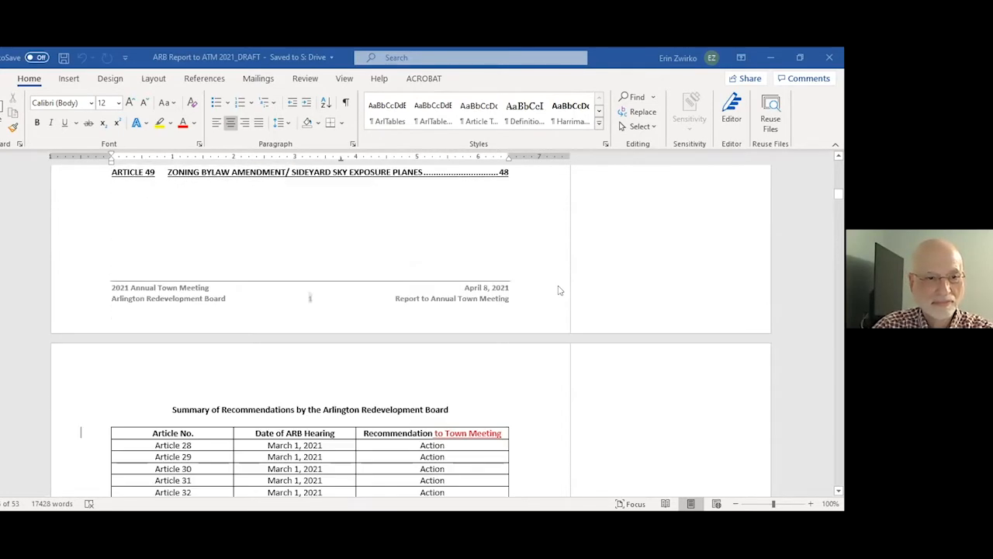
pyautogui.scroll(-3)
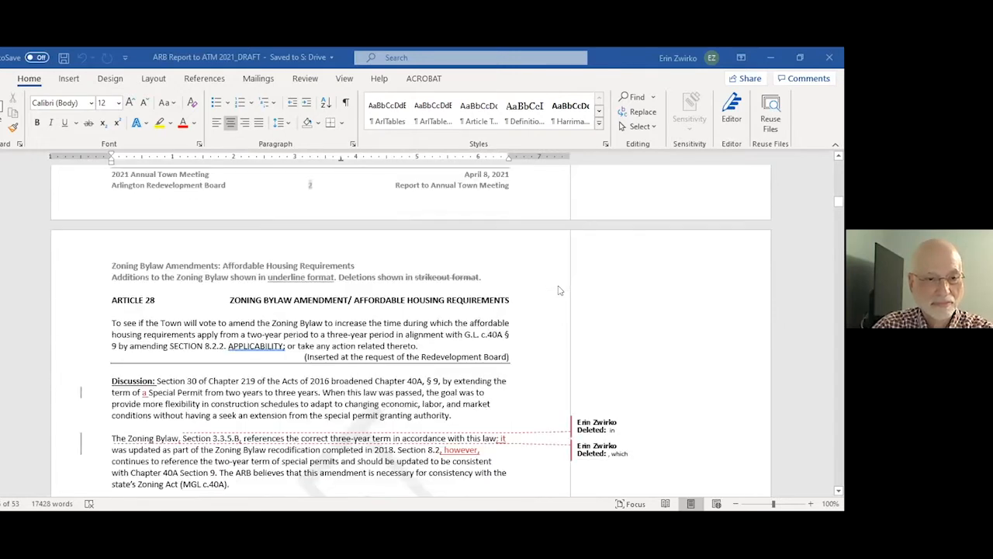
pyautogui.scroll(-3)
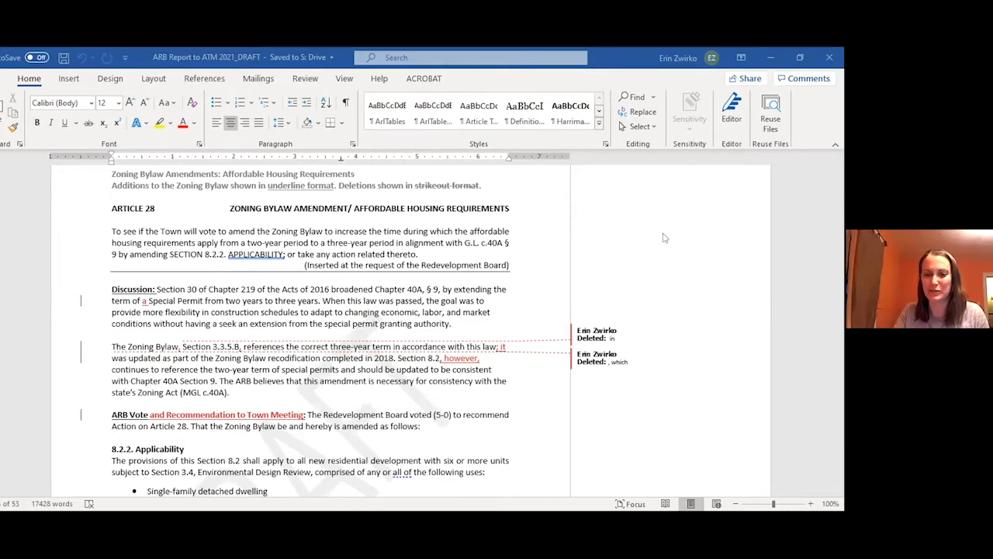
pyautogui.moveTo(657, 452)
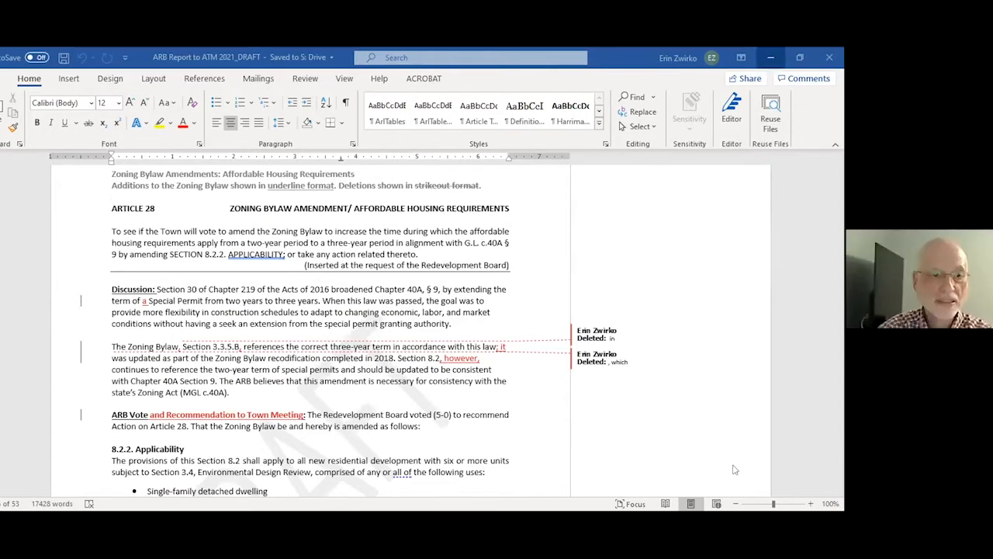
pyautogui.moveTo(530, 398)
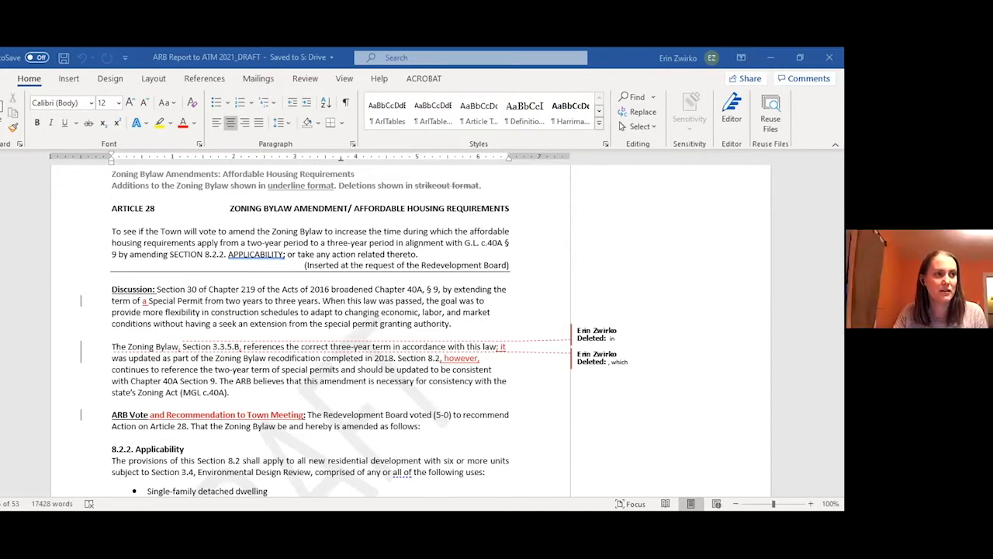
pyautogui.moveTo(760, 235)
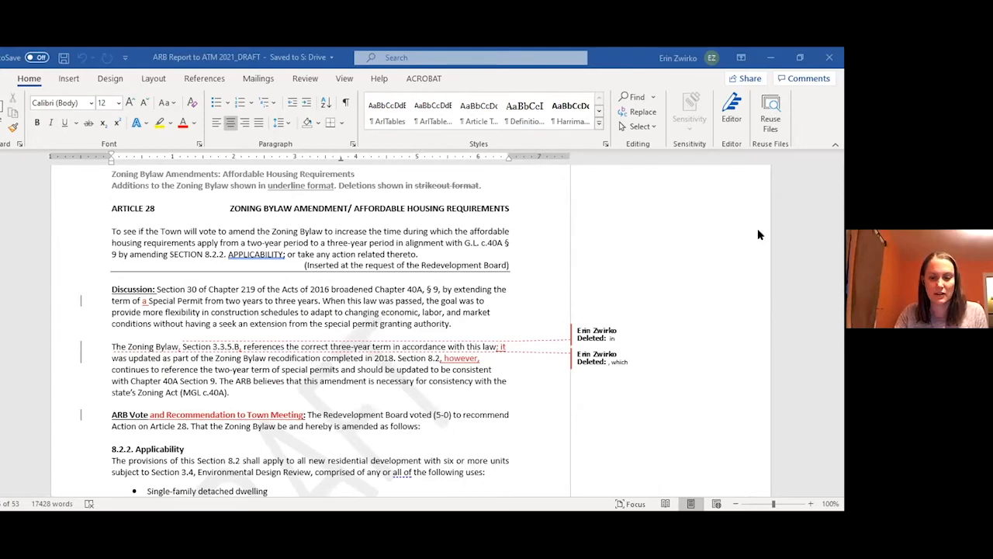
# Step: Scroll past Article 28 to Article 29's apartment conversion discussion and 5-0 recommendation
pyautogui.scroll(-3)
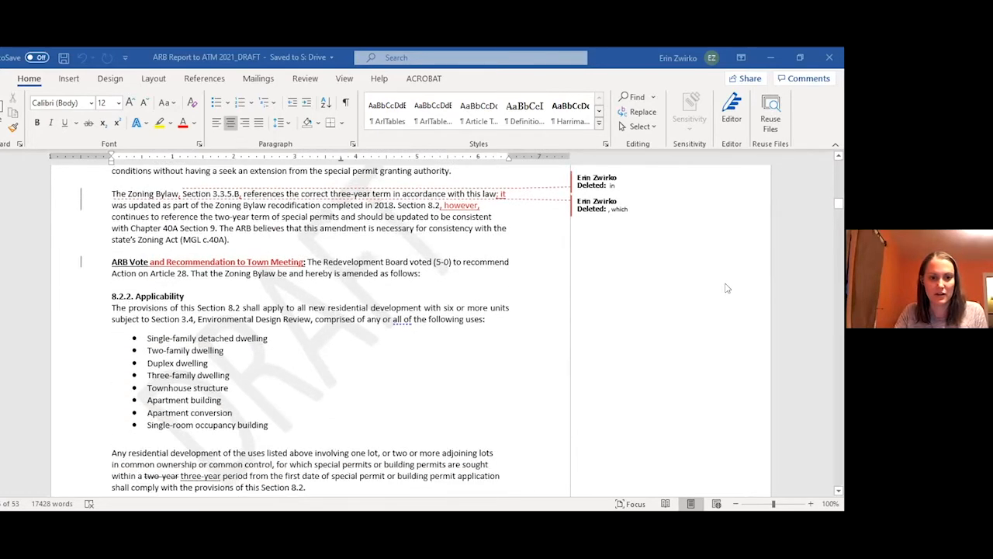
pyautogui.scroll(-3)
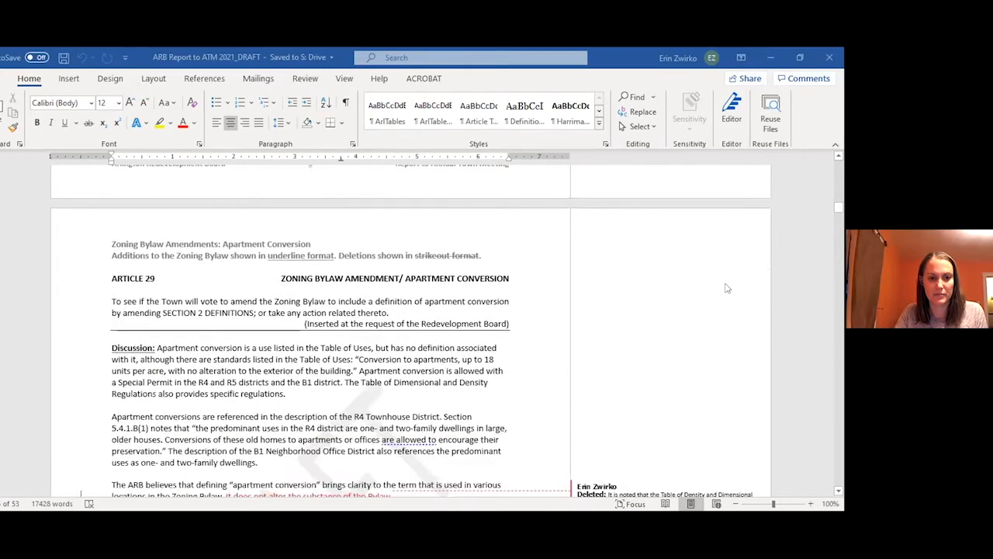
pyautogui.scroll(-3)
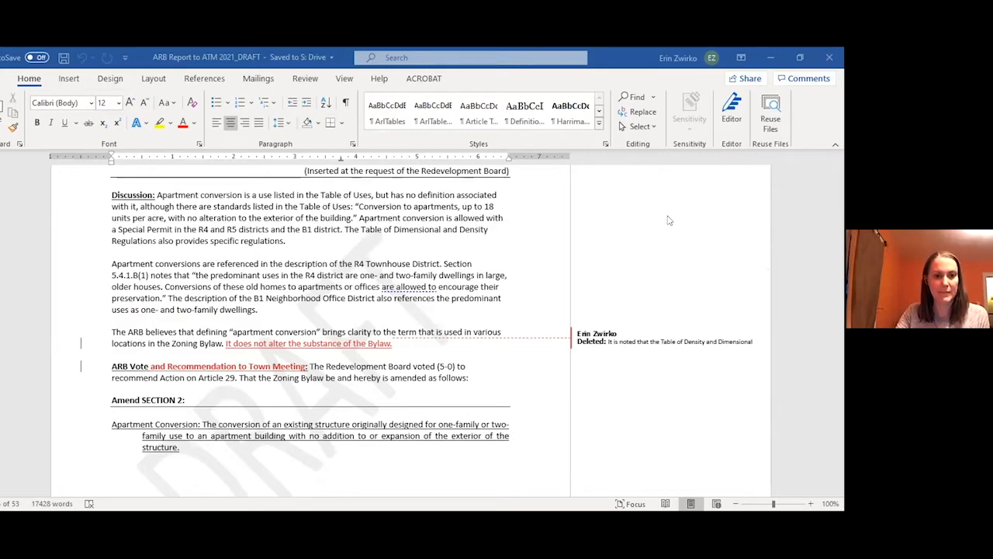
# Step: Scroll through Articles 30 and 31 to Article 32's dimensional and density amendment and 5-0 vote
pyautogui.scroll(-3)
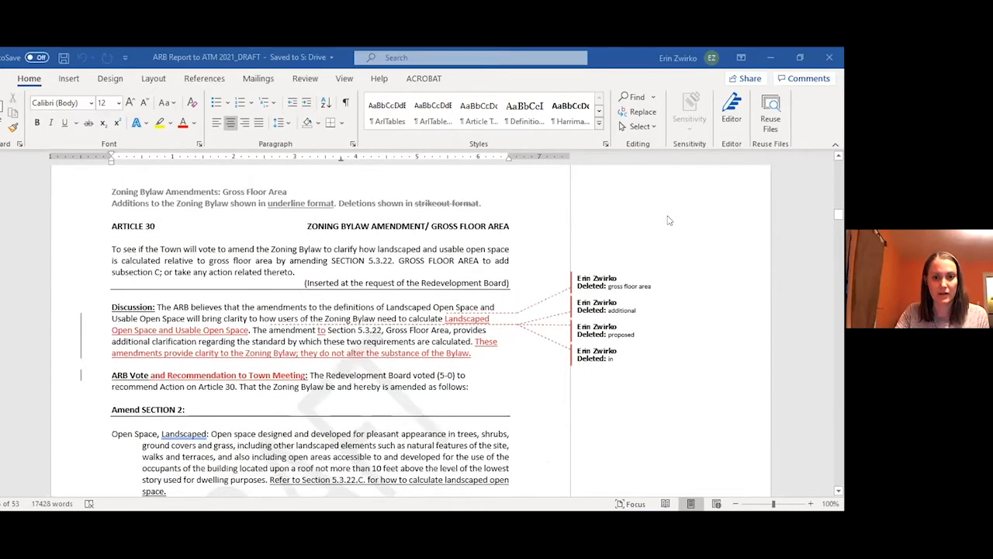
pyautogui.moveTo(720, 348)
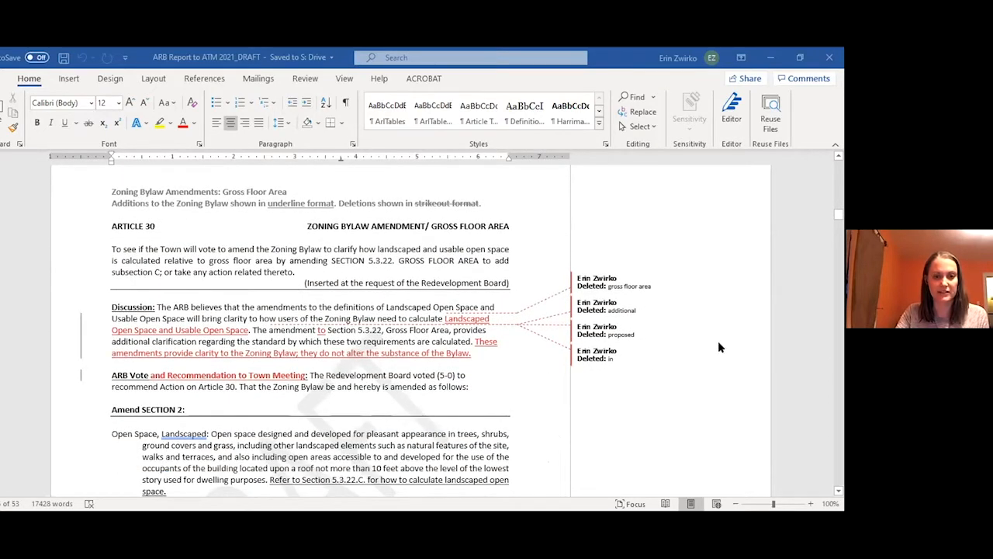
pyautogui.moveTo(742, 322)
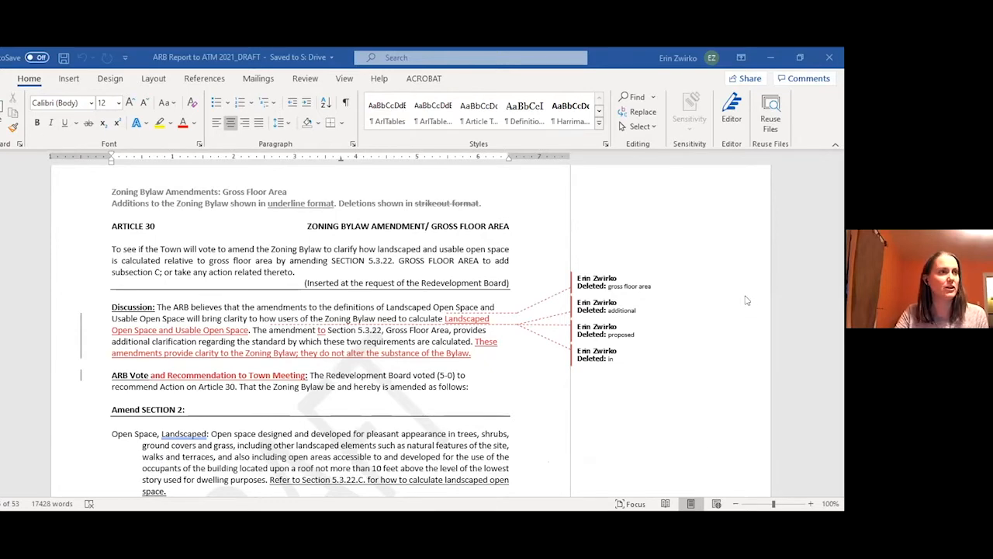
pyautogui.scroll(-3)
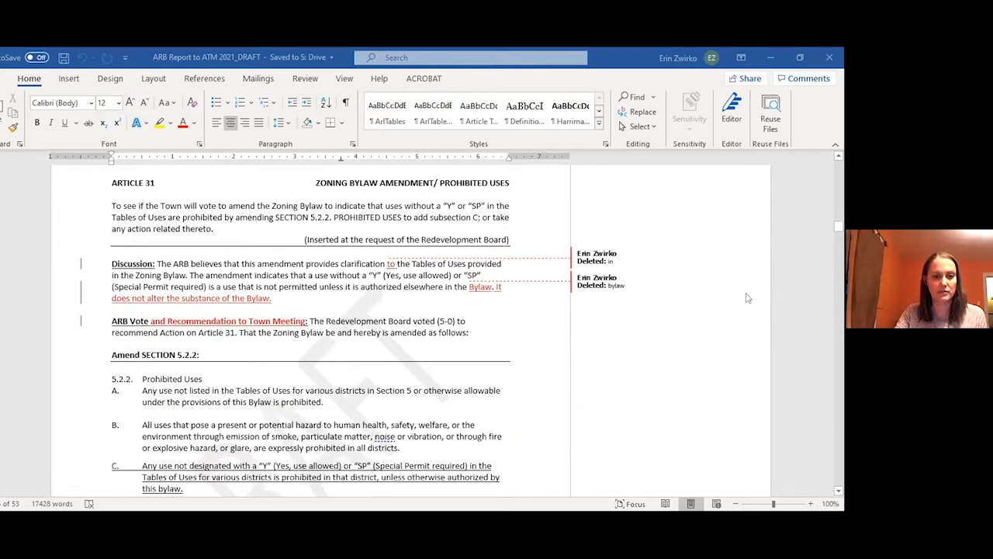
pyautogui.scroll(-3)
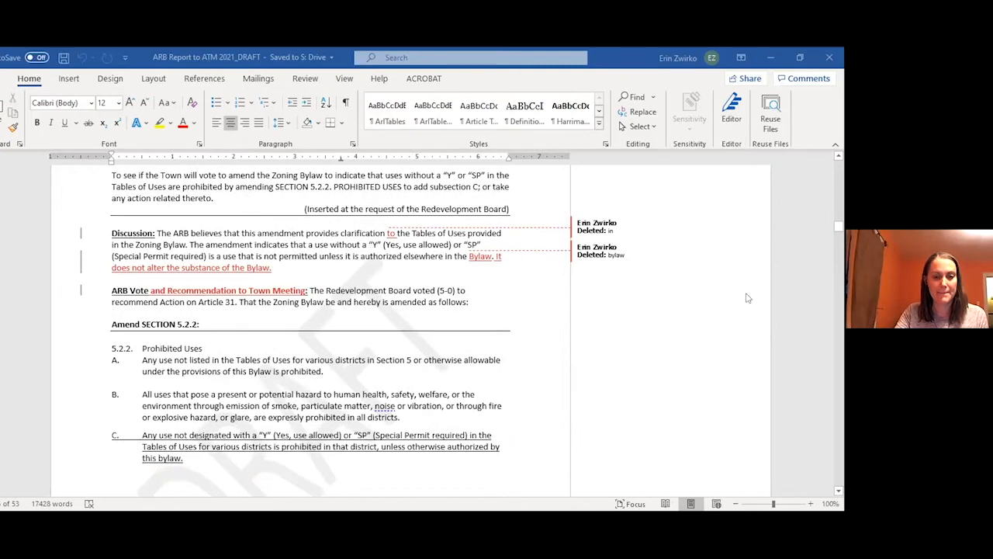
pyautogui.scroll(-3)
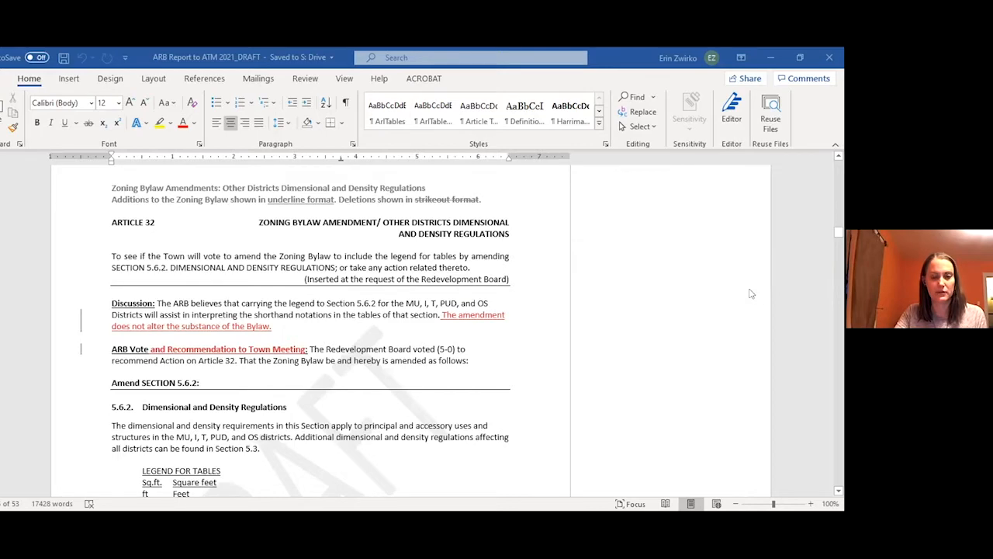
# Step: Scroll past Section 8.3 and Articles 33–34 to Article 35's industrial uses amendment and discussion
pyautogui.scroll(-3)
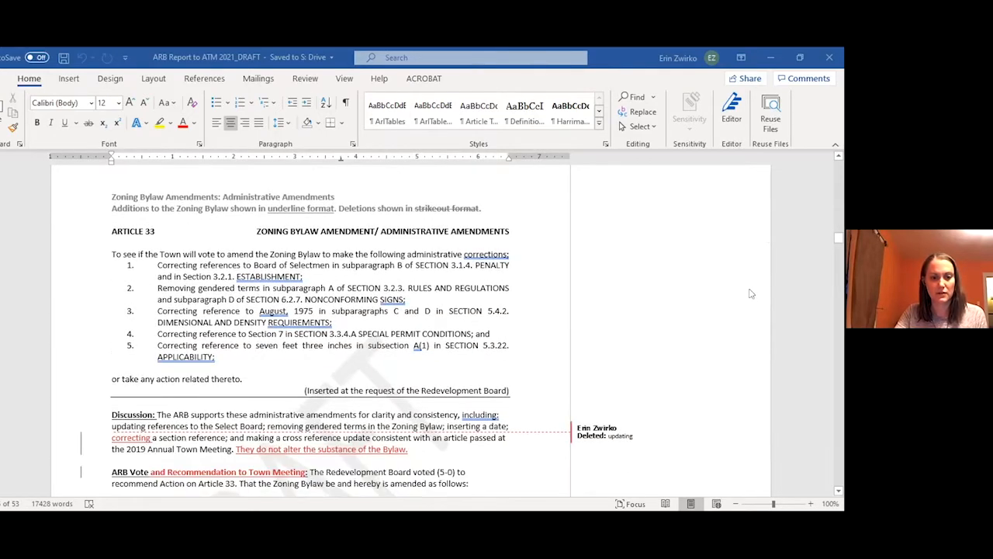
pyautogui.scroll(-3)
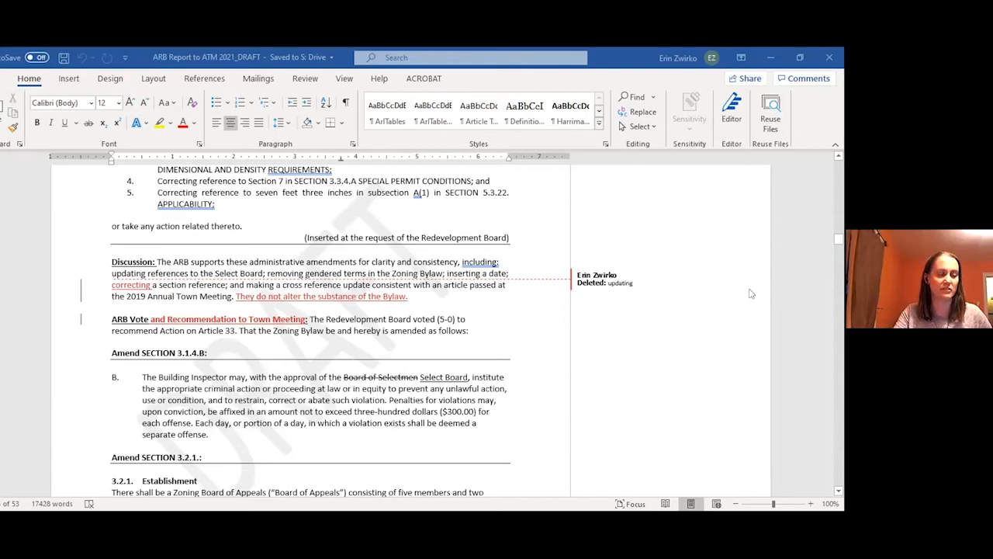
pyautogui.scroll(-3)
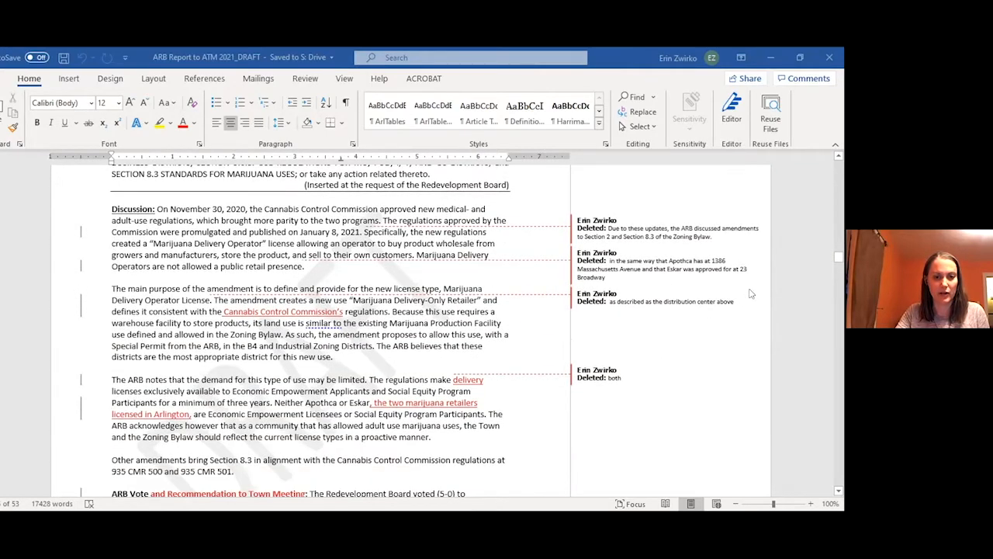
pyautogui.scroll(-3)
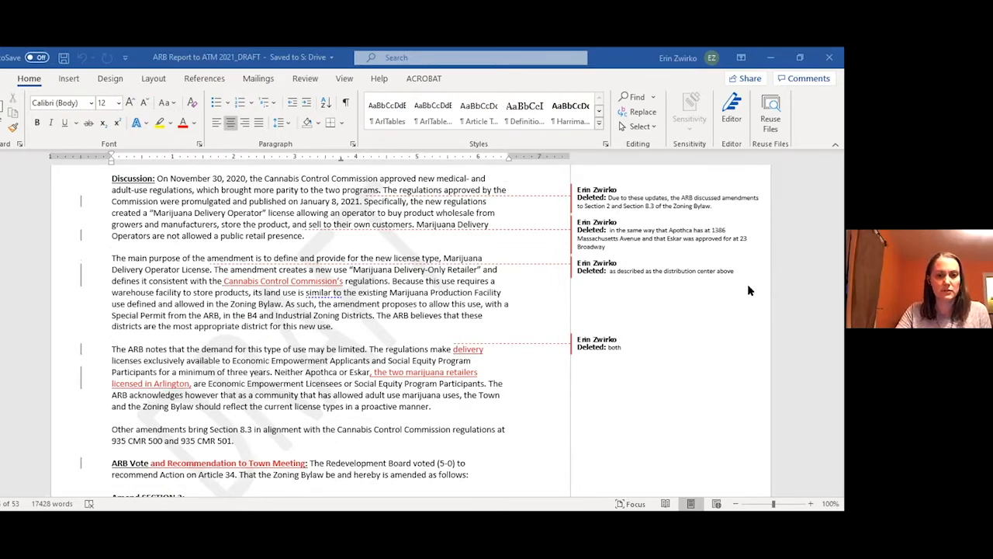
pyautogui.scroll(-3)
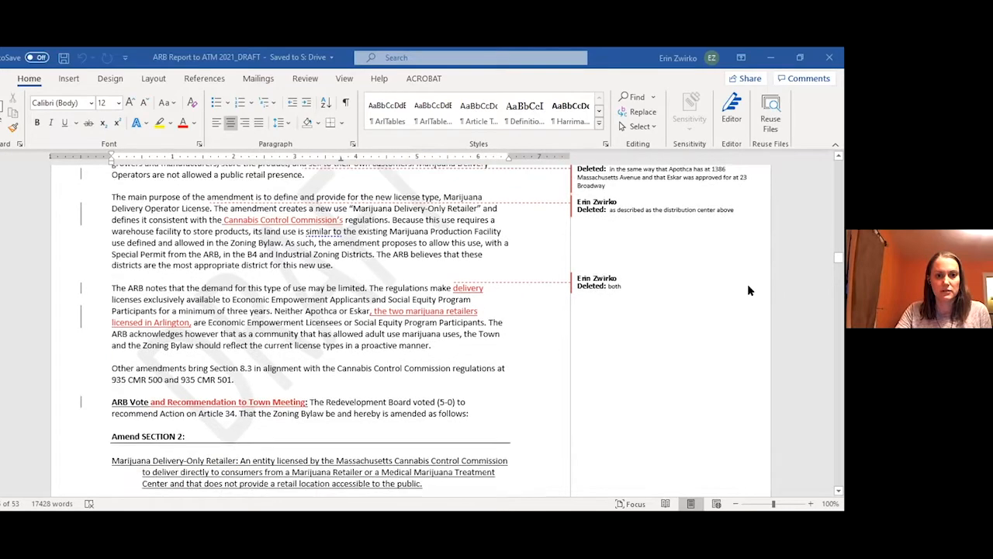
pyautogui.scroll(-3)
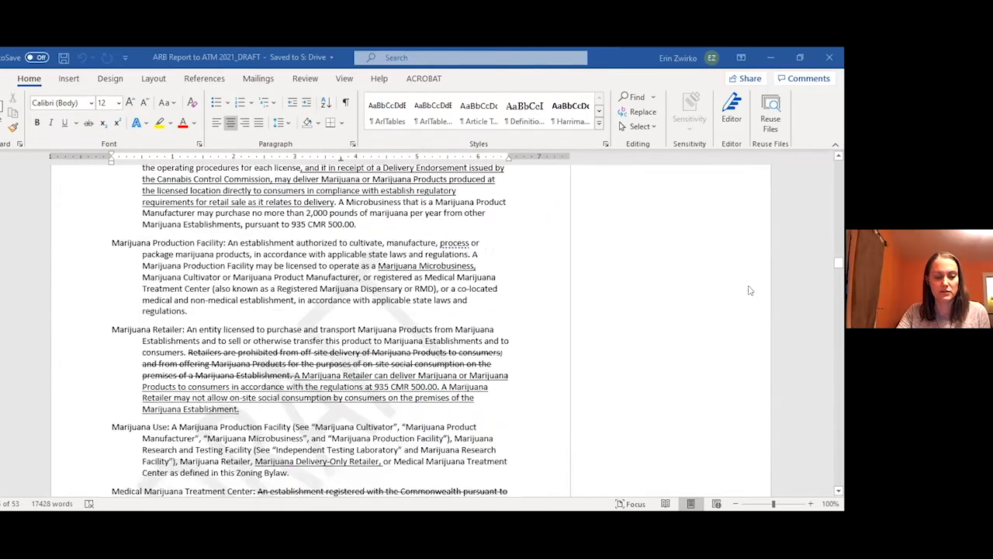
pyautogui.scroll(-3)
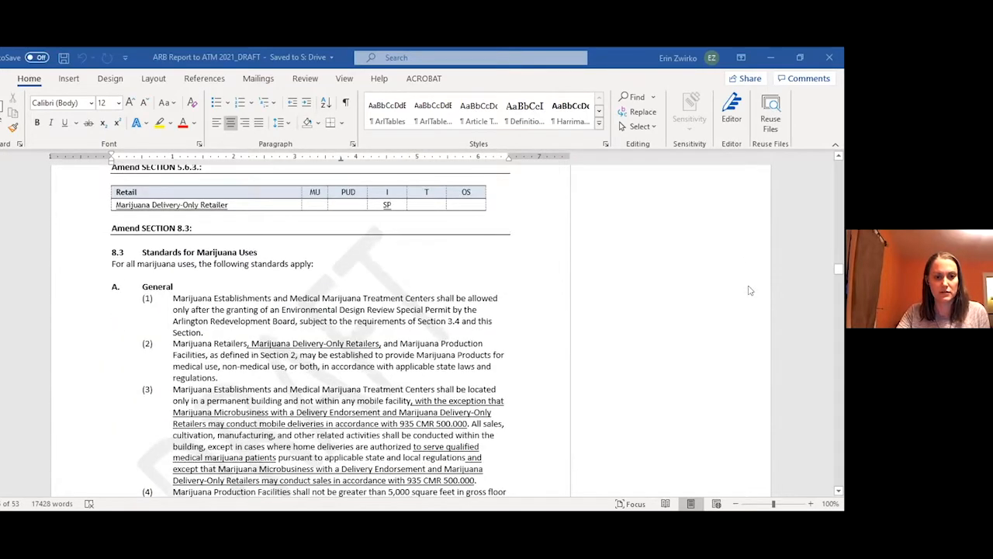
pyautogui.scroll(-3)
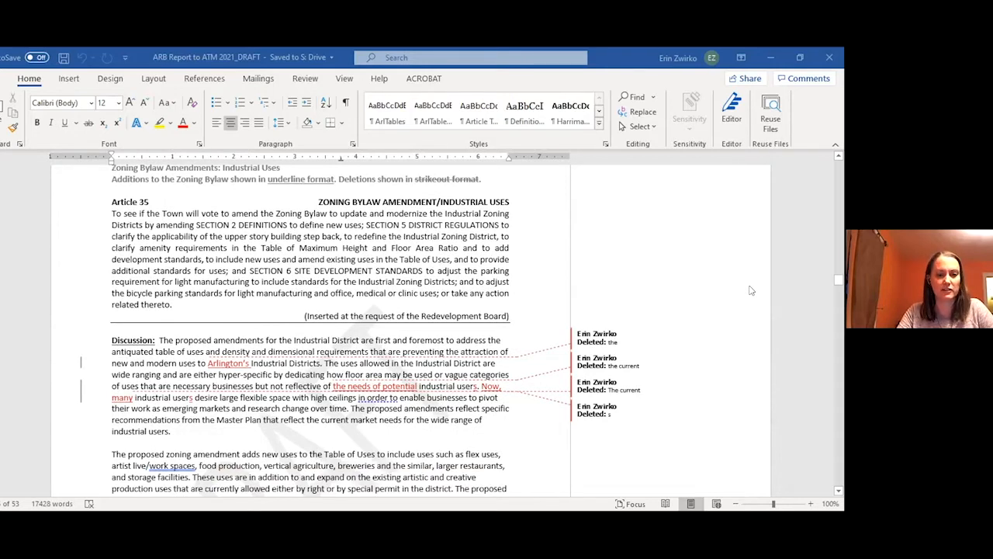
# Step: Scroll through Article 35's discussion to the ARB 5-0 vote and recommendation to Town Meeting
pyautogui.scroll(-3)
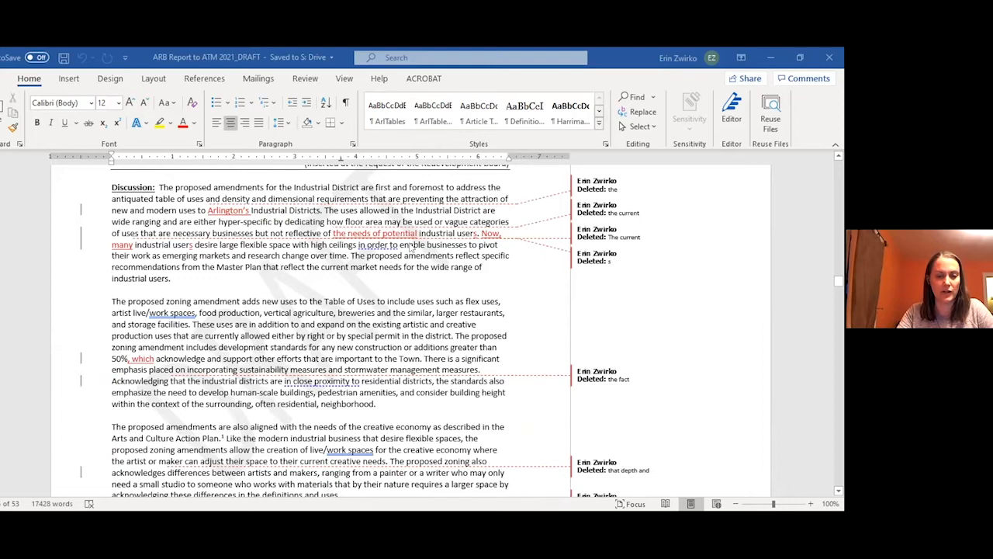
pyautogui.scroll(-3)
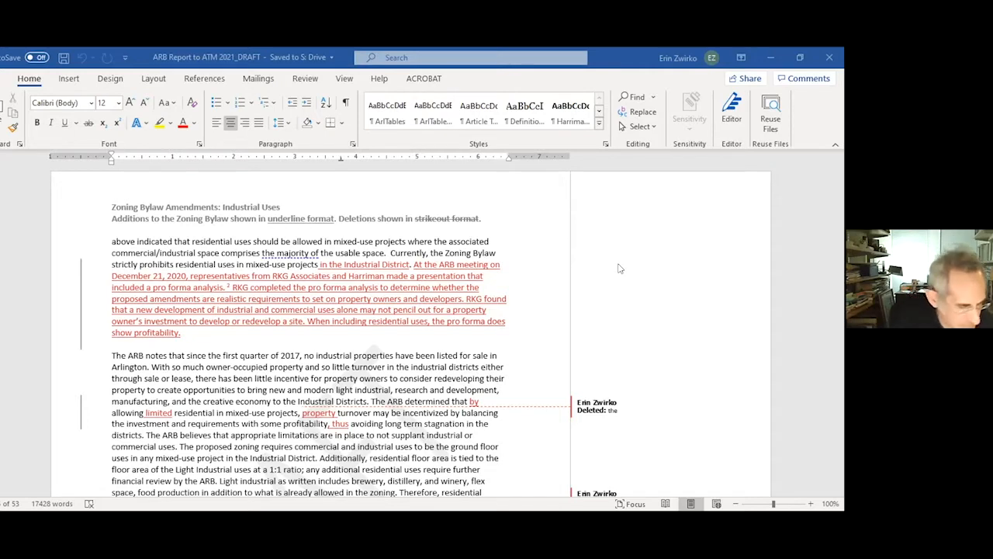
pyautogui.scroll(-3)
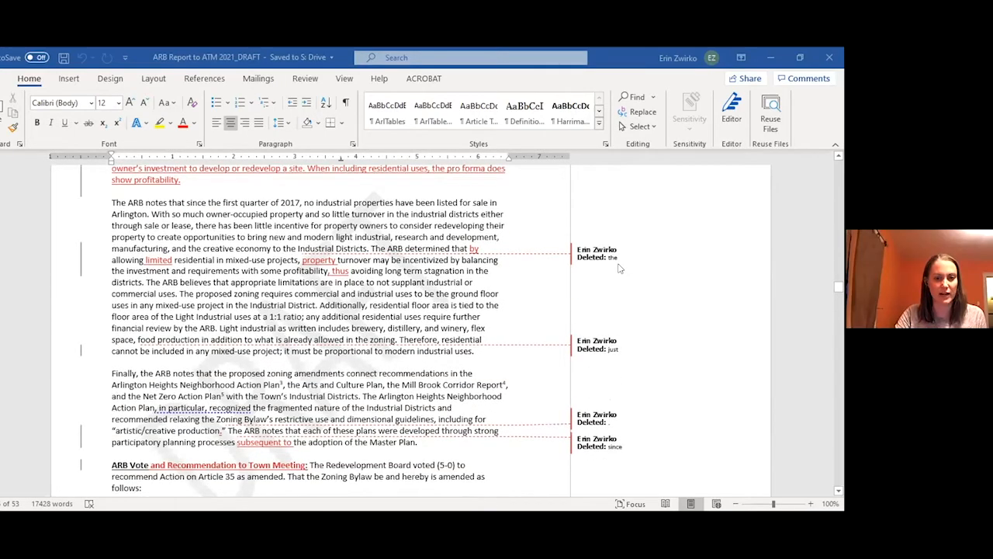
pyautogui.scroll(-3)
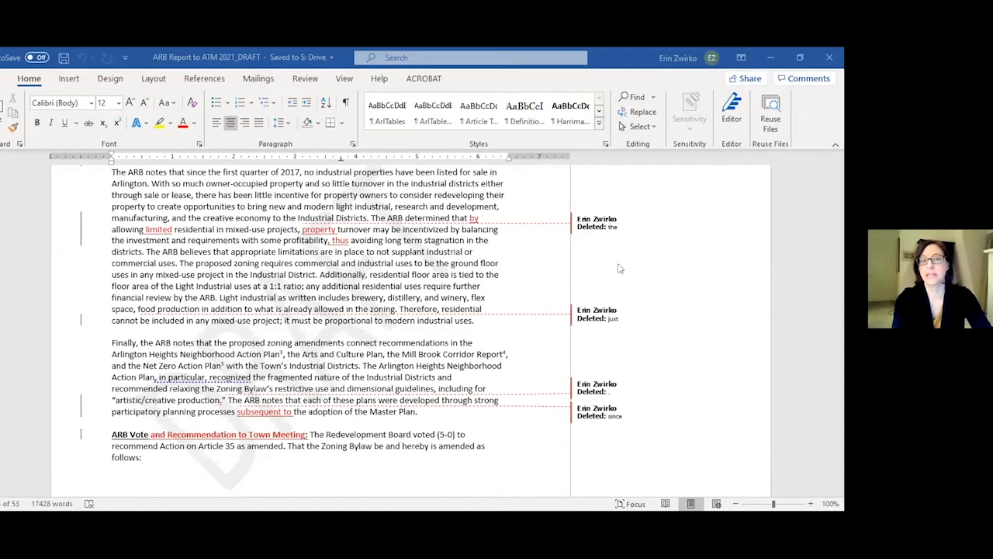
# Step: Scroll to the bottom of the Article 35 page showing its footnote links
pyautogui.scroll(-3)
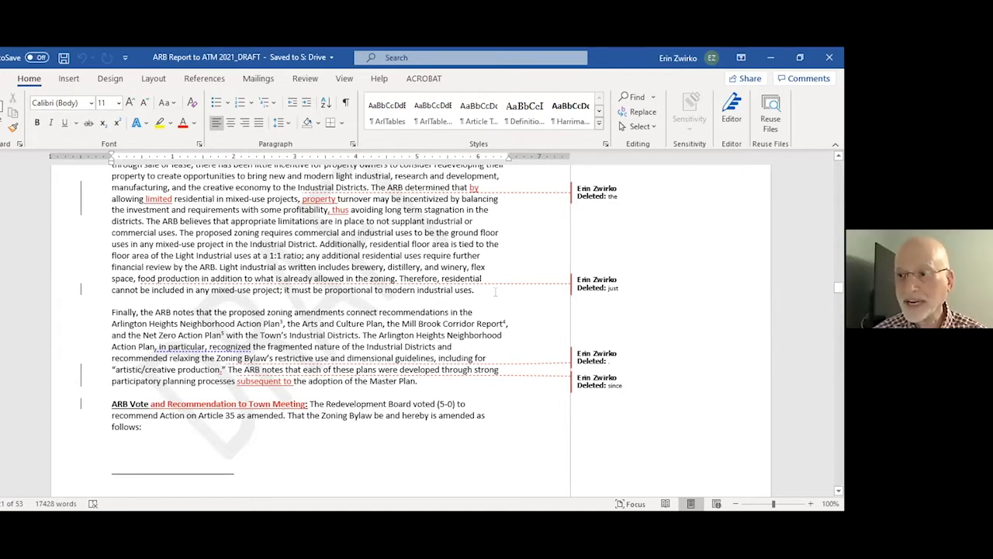
pyautogui.moveTo(549, 263)
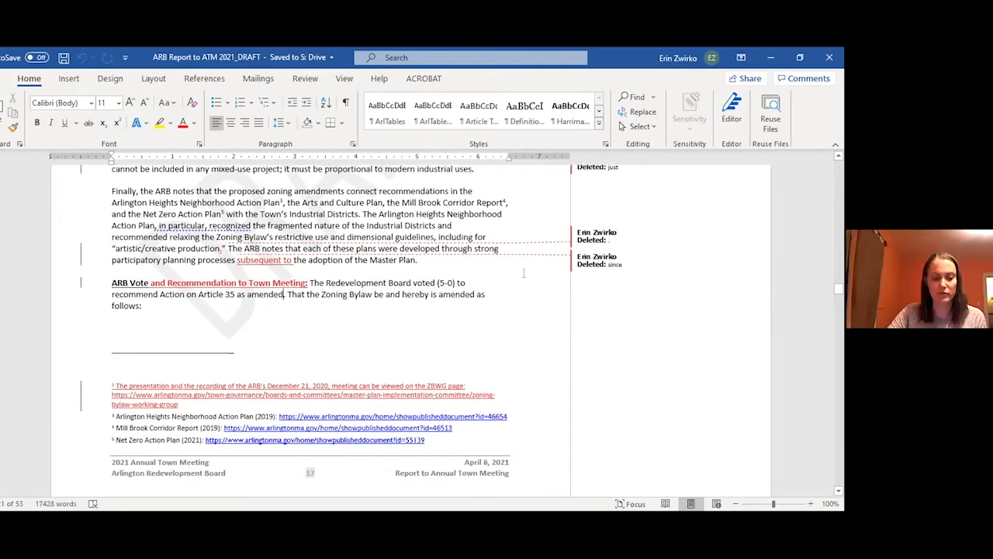
# Step: Scroll past the Section 5 and 6 amendment tables to Article 36's zoning map adoption and 5-0 recommendation
pyautogui.scroll(-3)
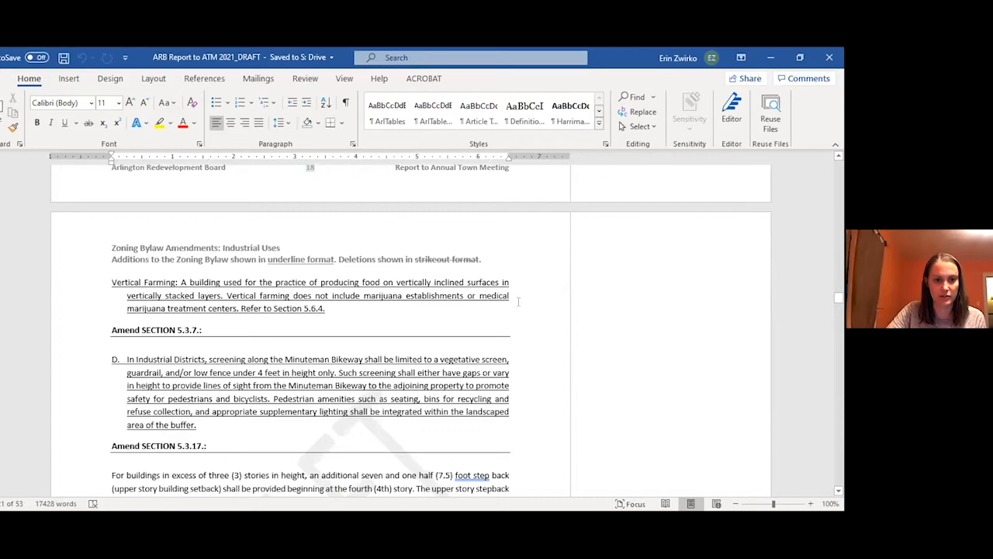
pyautogui.scroll(-3)
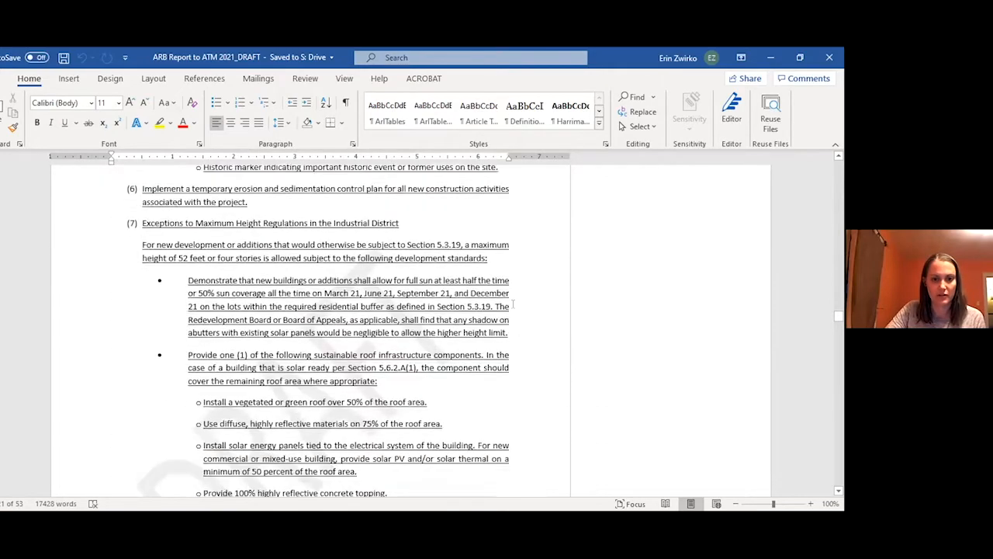
pyautogui.scroll(-3)
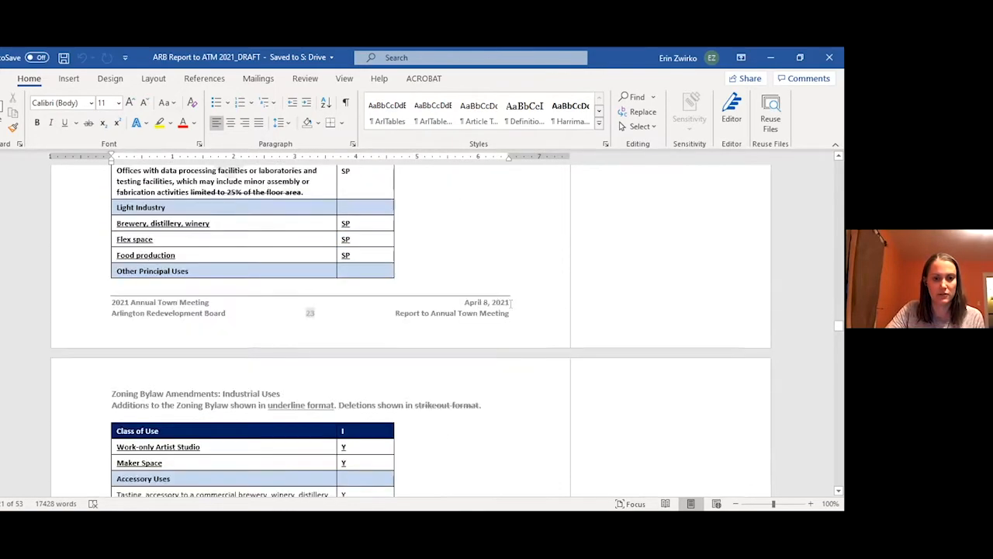
pyautogui.scroll(-3)
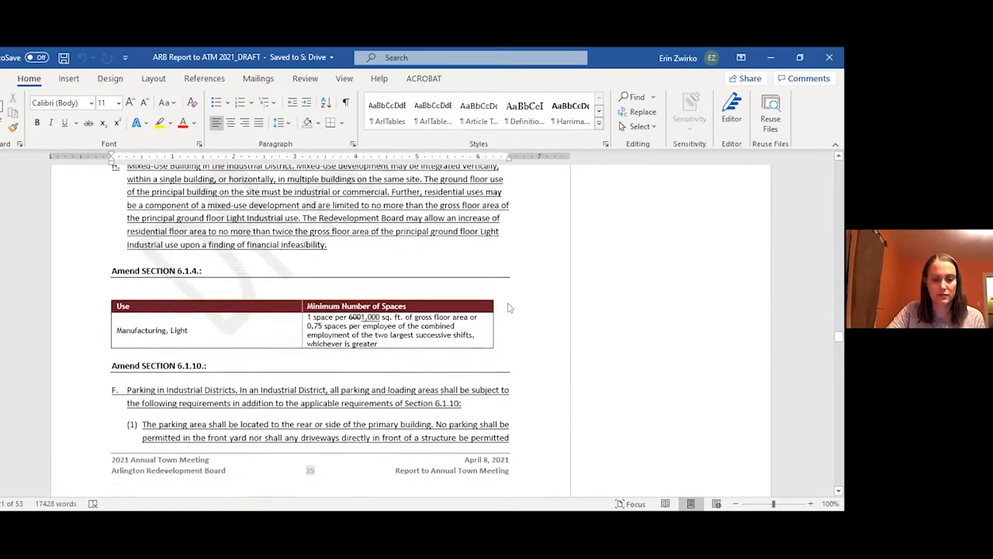
pyautogui.scroll(-3)
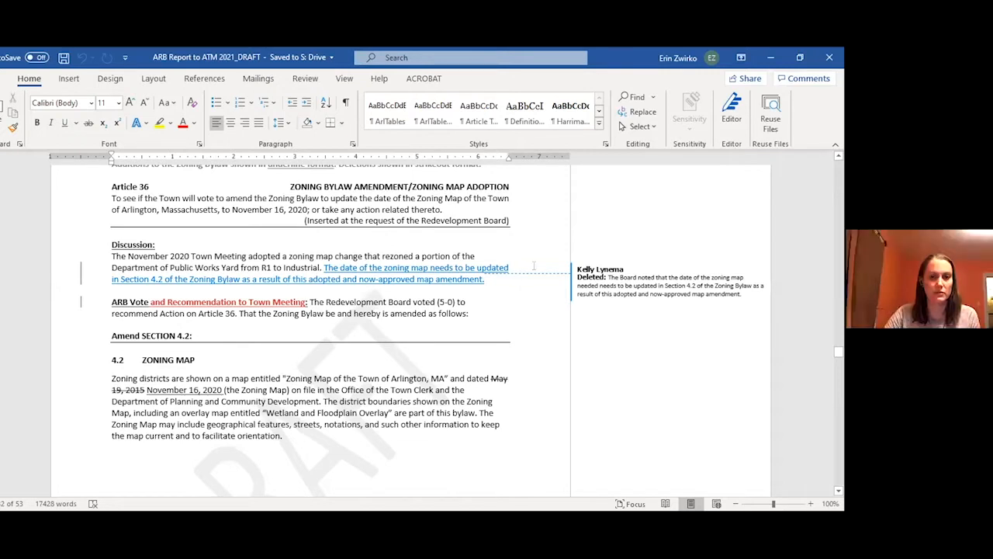
pyautogui.moveTo(696, 230)
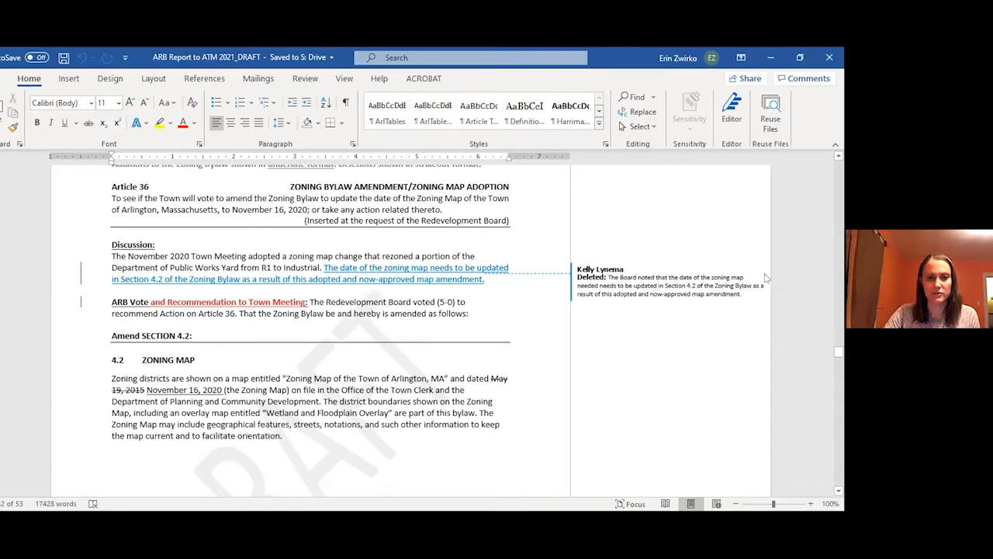
pyautogui.moveTo(730, 296)
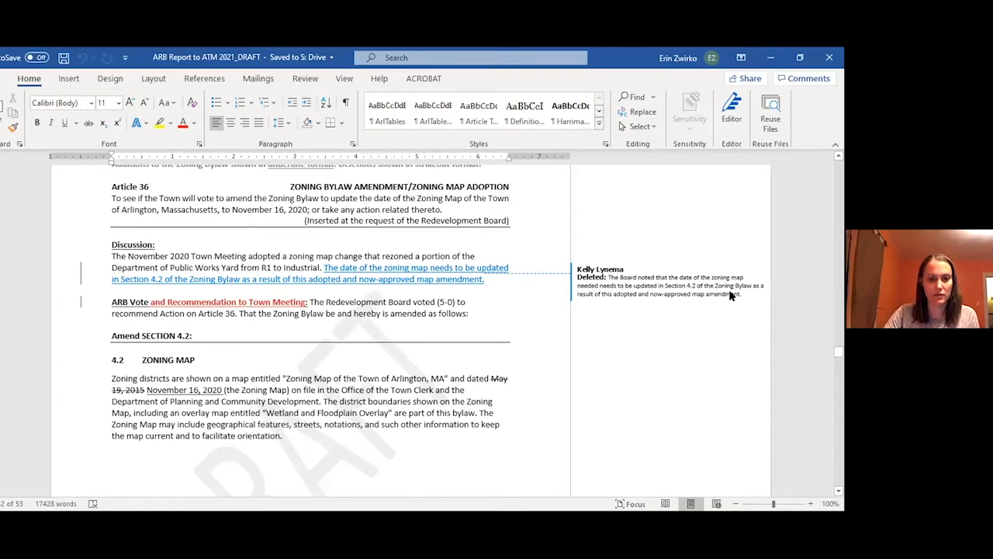
# Step: Scroll through Article 37's discussion and 5-0 no-action recommendation to Article 38's heading
pyautogui.scroll(-3)
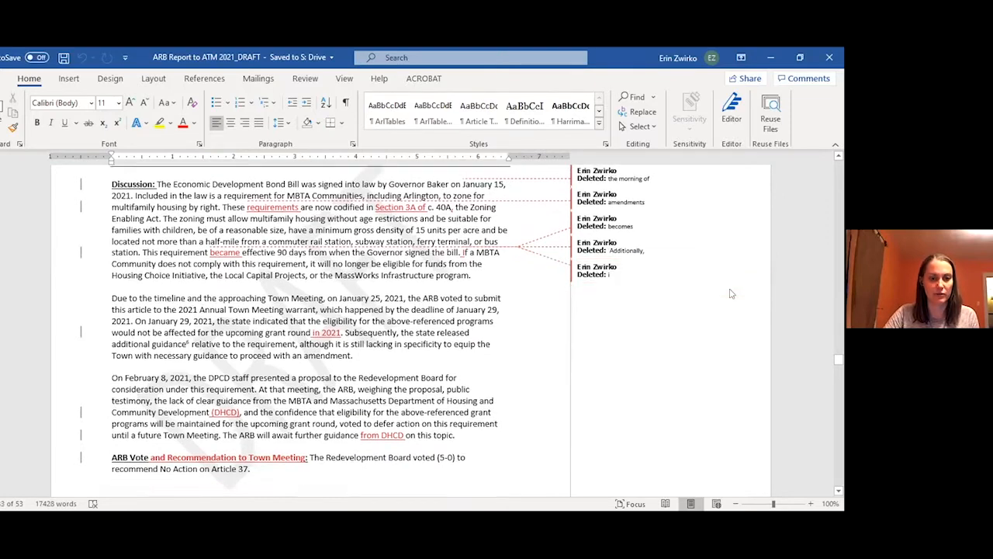
pyautogui.scroll(-3)
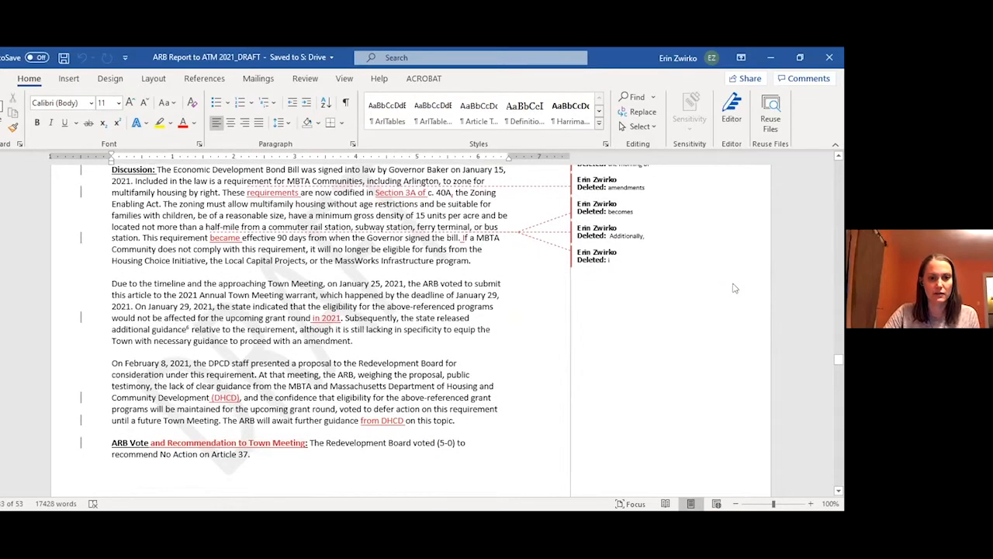
pyautogui.scroll(-3)
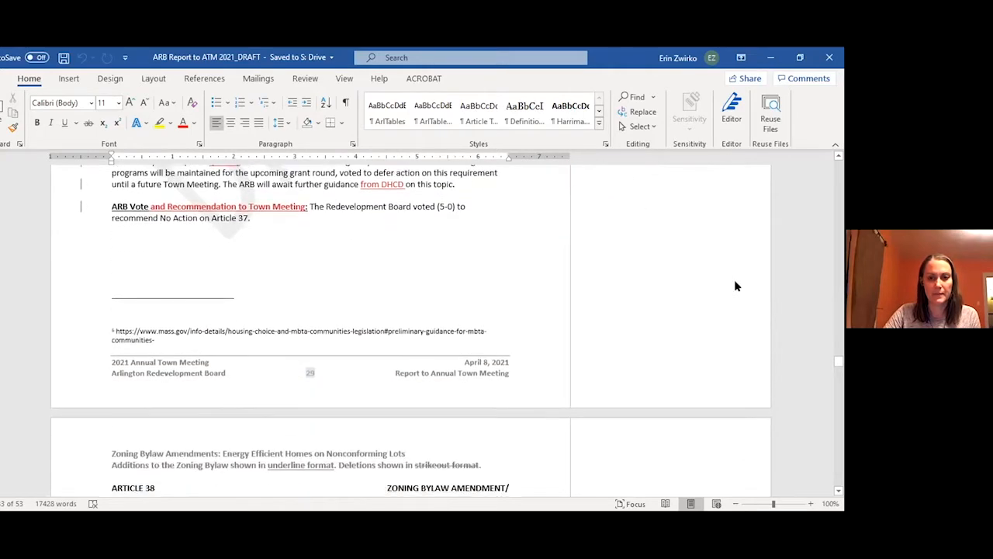
# Step: Scroll past Article 38's energy-efficient homes amendment to Article 39, Clarification of Definition of Mixed Use
pyautogui.scroll(-3)
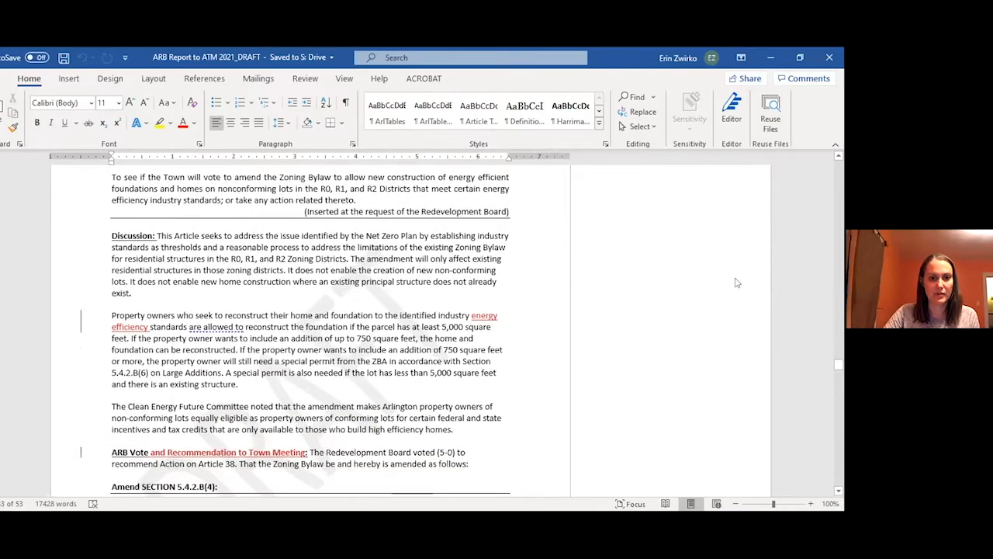
pyautogui.scroll(-3)
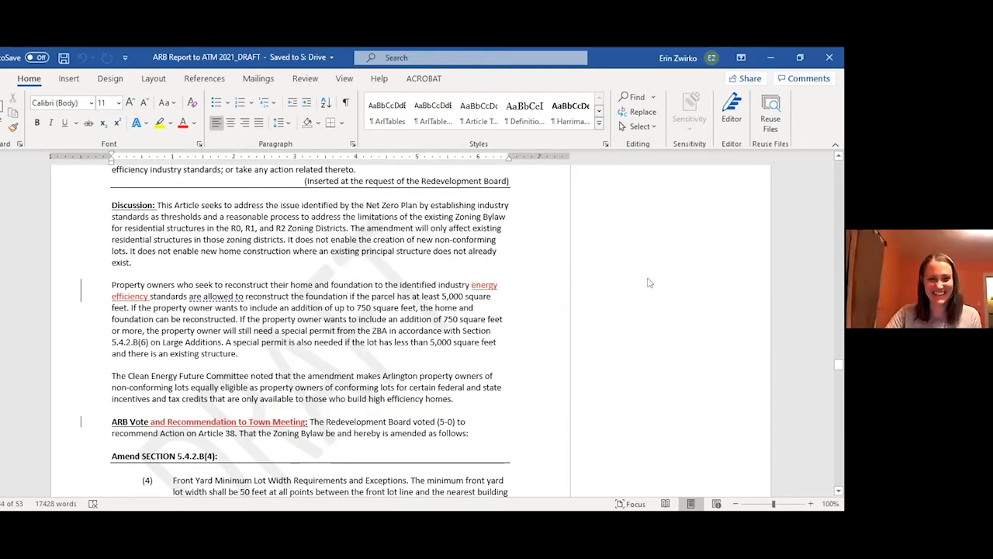
pyautogui.scroll(-3)
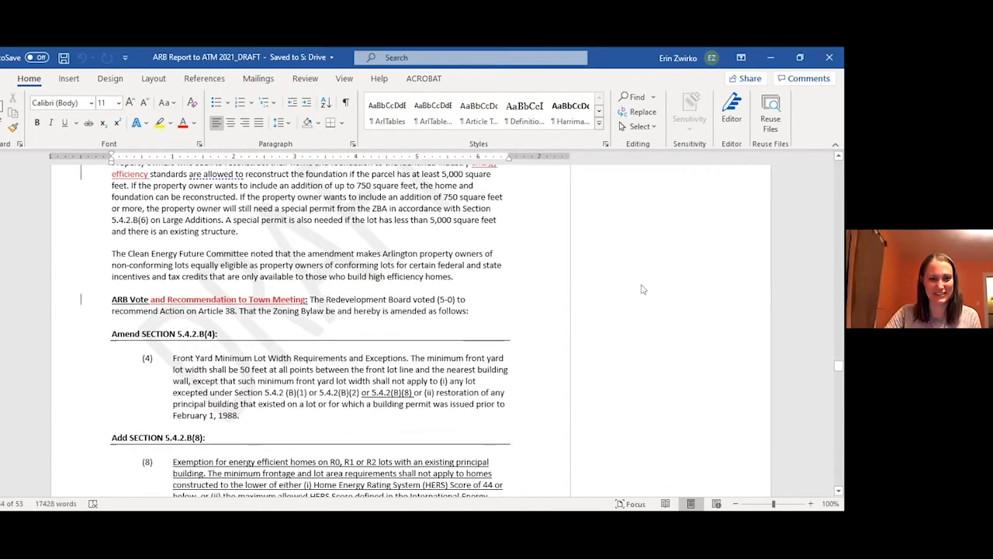
pyautogui.scroll(-3)
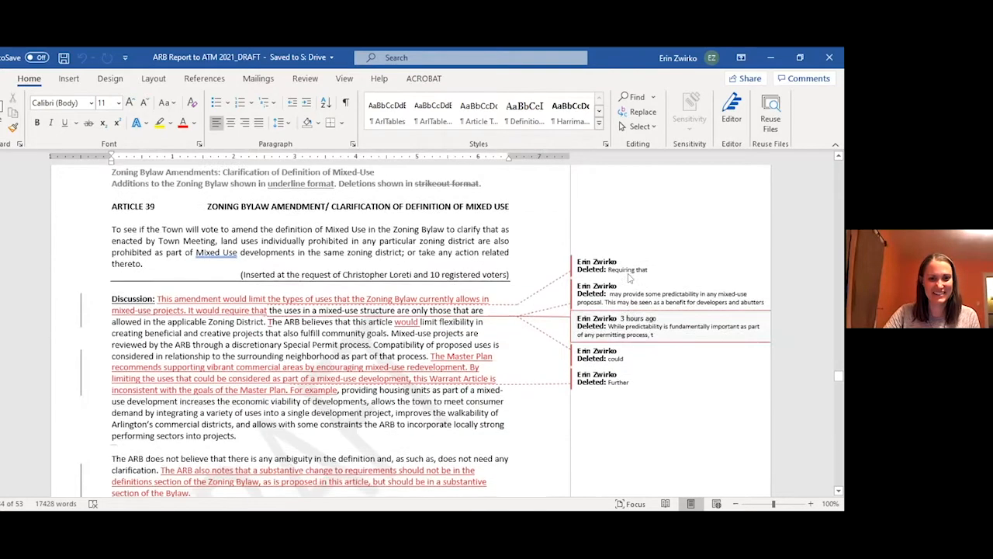
# Step: Scroll through the discussion to the ARB's 5-0 vote and recommendation paragraph
pyautogui.scroll(-3)
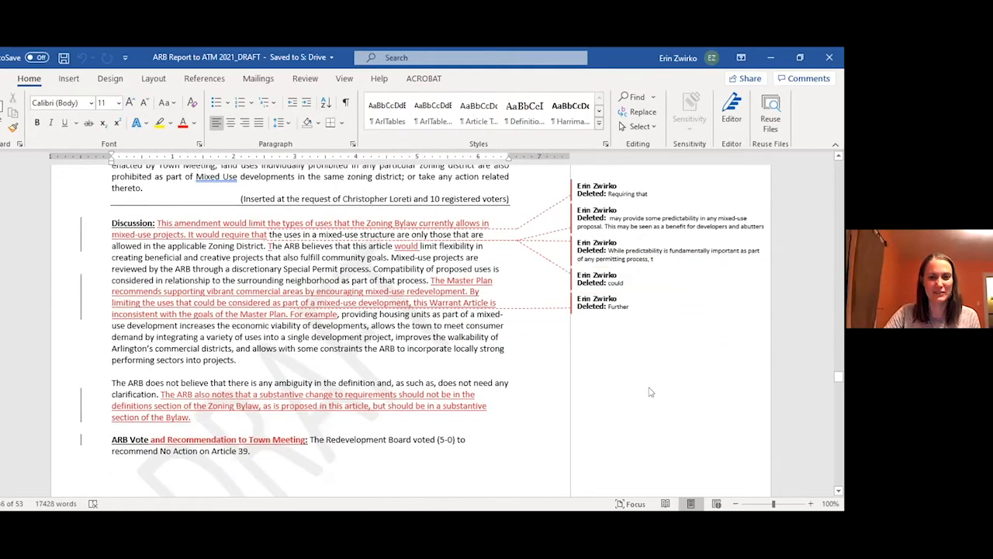
pyautogui.moveTo(627, 363)
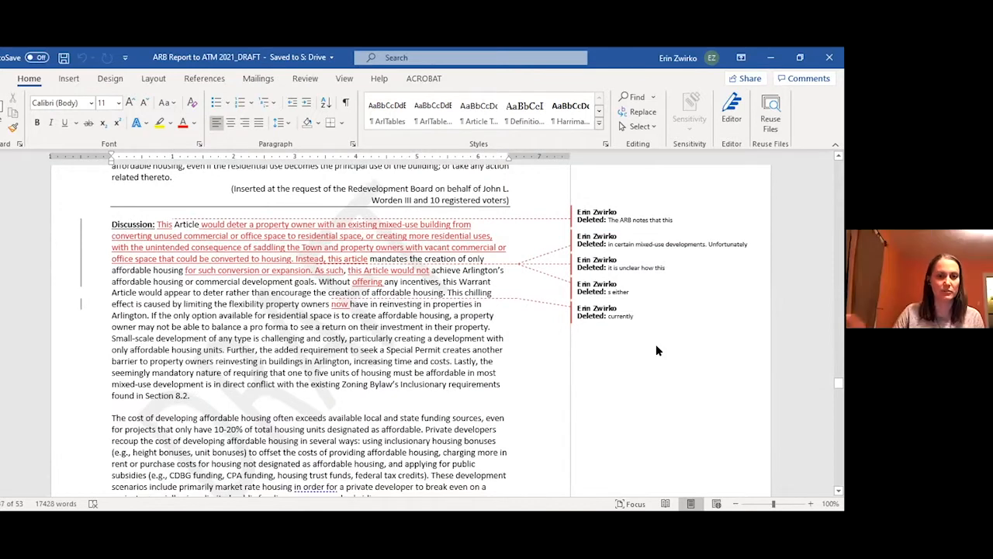
pyautogui.moveTo(678, 366)
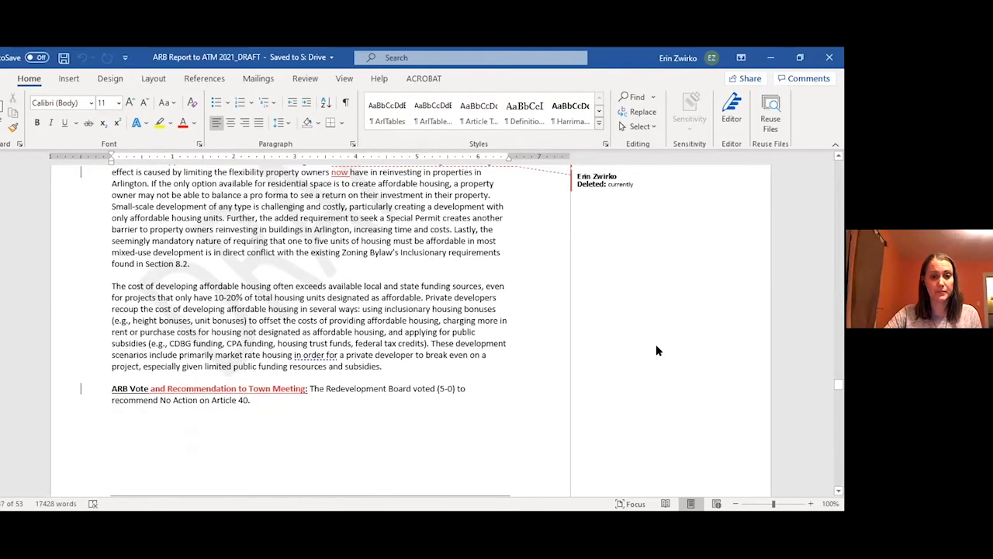
# Step: Scroll past Article 40 to Article 41's foundation definition and 5-0 No Action vote
pyautogui.scroll(-3)
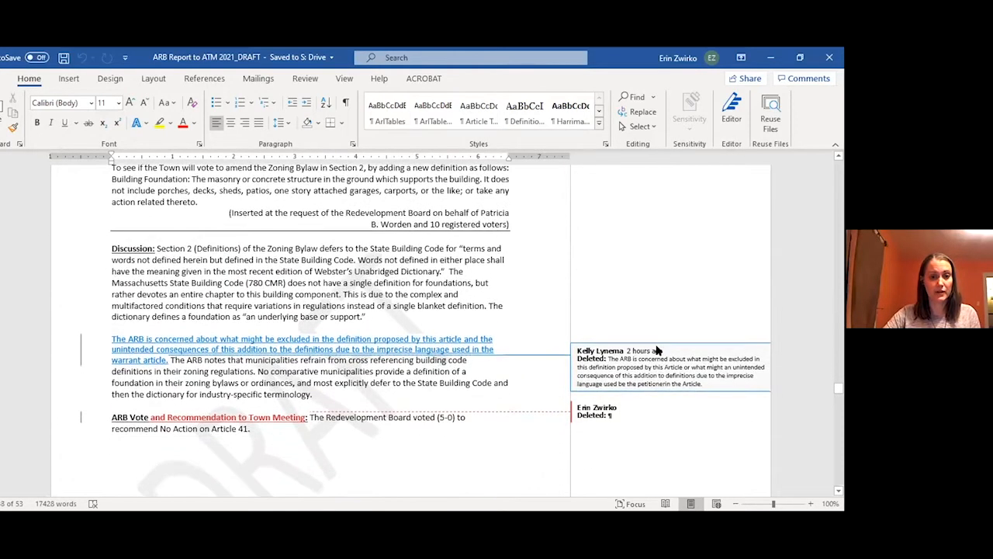
pyautogui.scroll(-3)
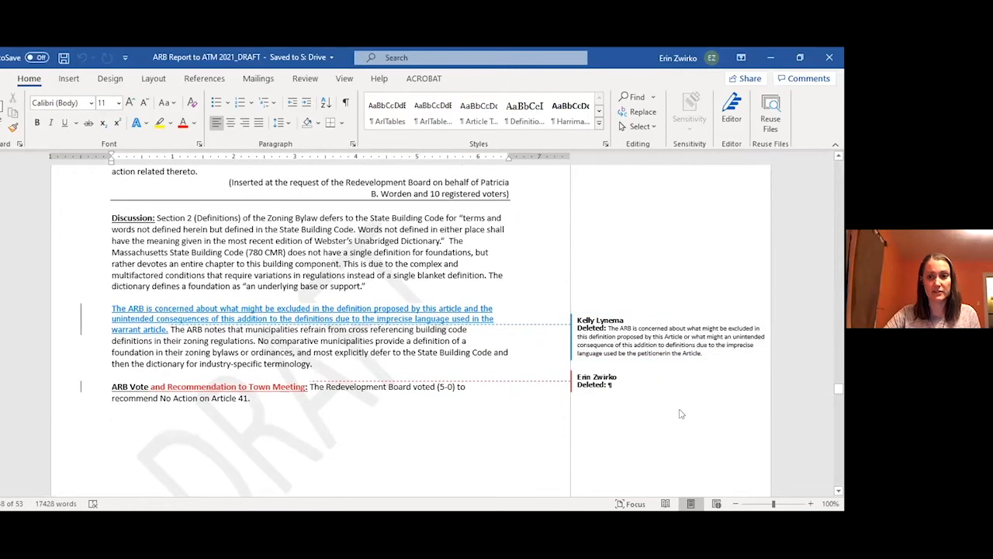
pyautogui.moveTo(686, 402)
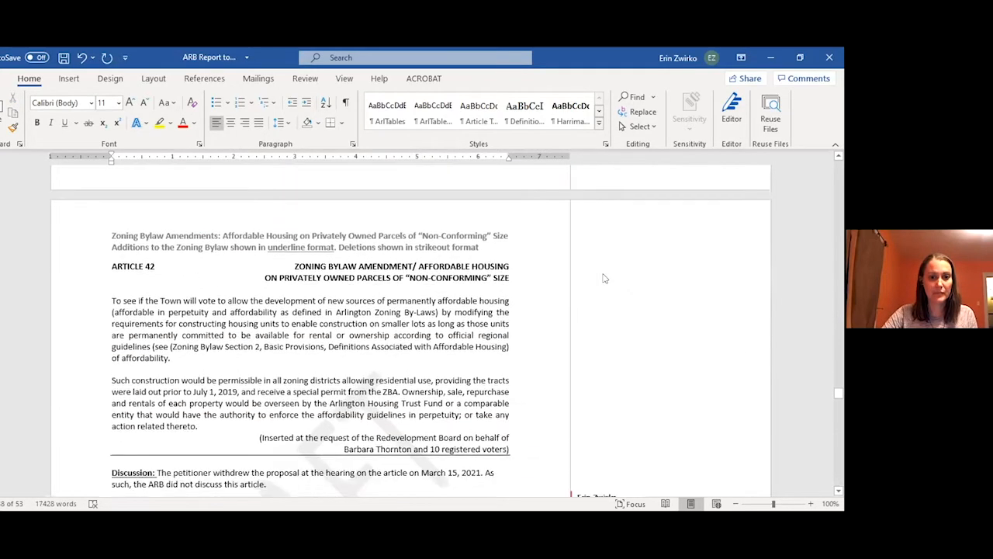
# Step: Scroll through Article 42 and the Article 43 accessory dwelling units amendment to Article 44, Parking Minimums
pyautogui.scroll(-3)
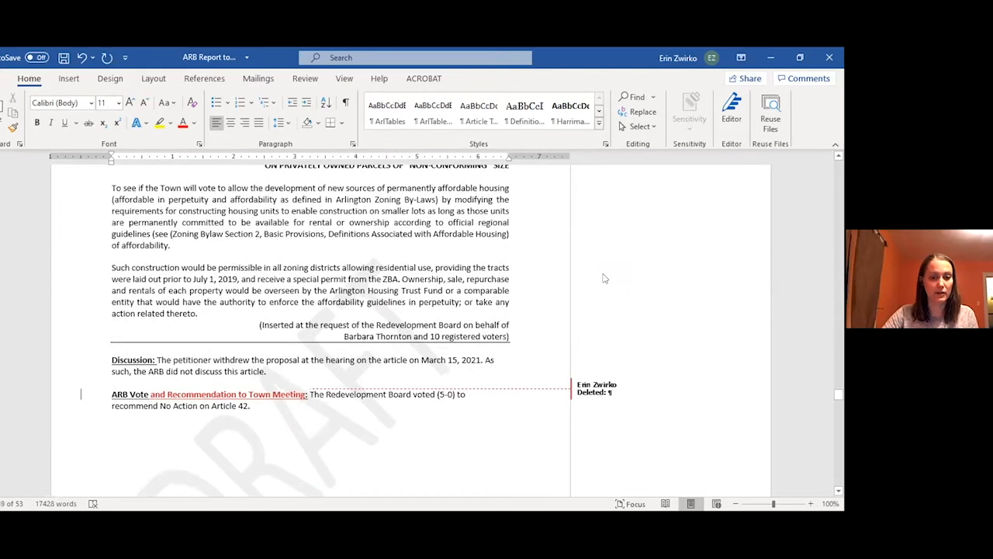
pyautogui.scroll(-3)
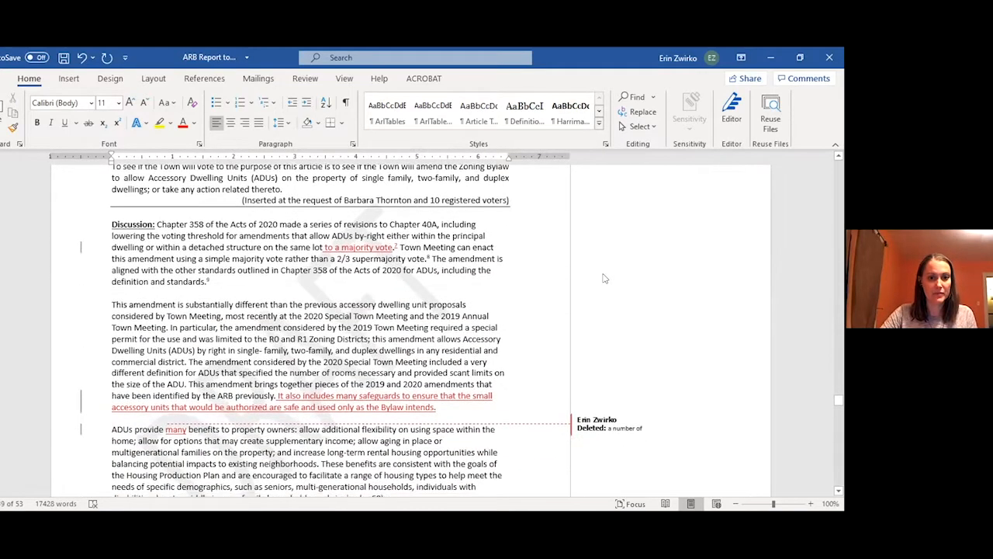
pyautogui.scroll(-3)
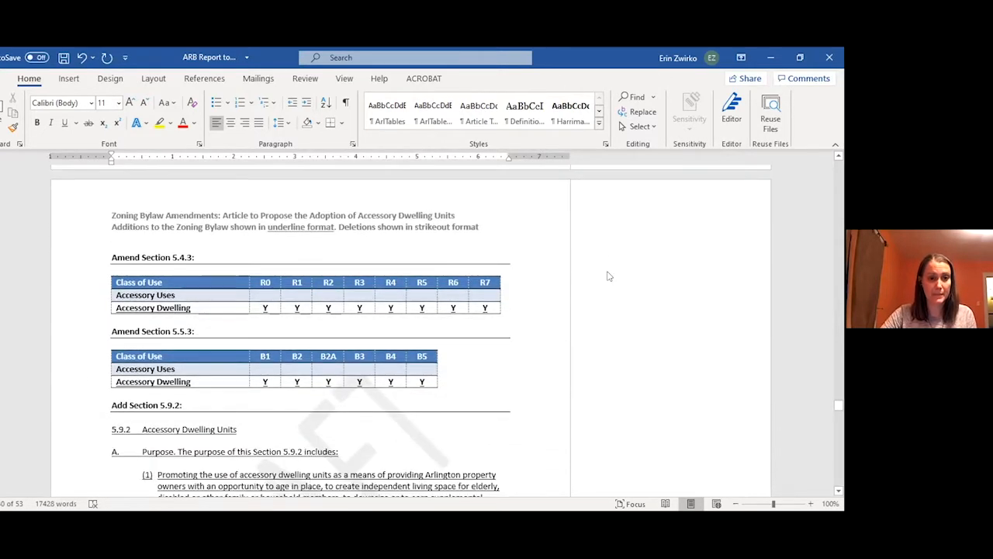
pyautogui.scroll(-3)
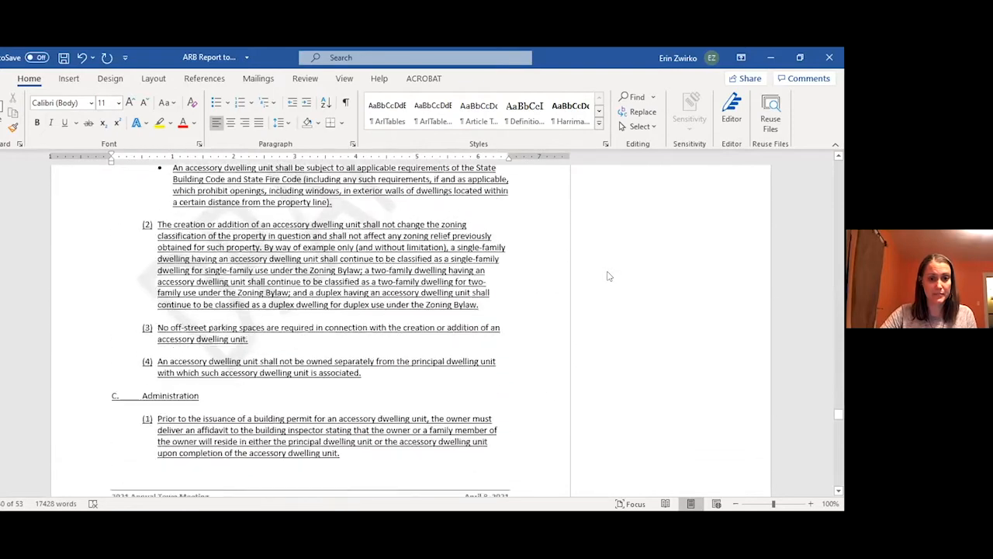
pyautogui.scroll(-3)
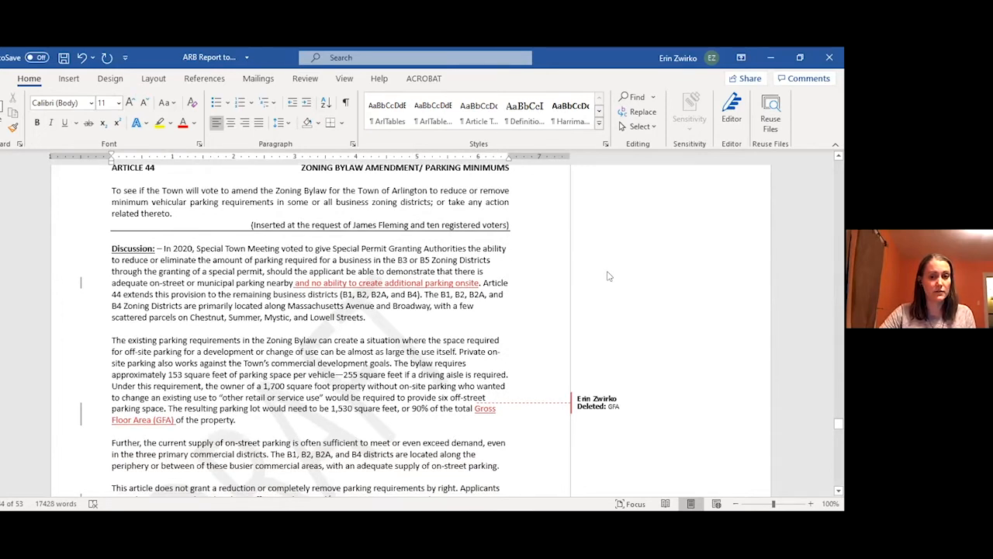
# Step: Scroll through Article 44's parking minimums discussion and amendment text to Article 45 on affordable housing percentage
pyautogui.scroll(-3)
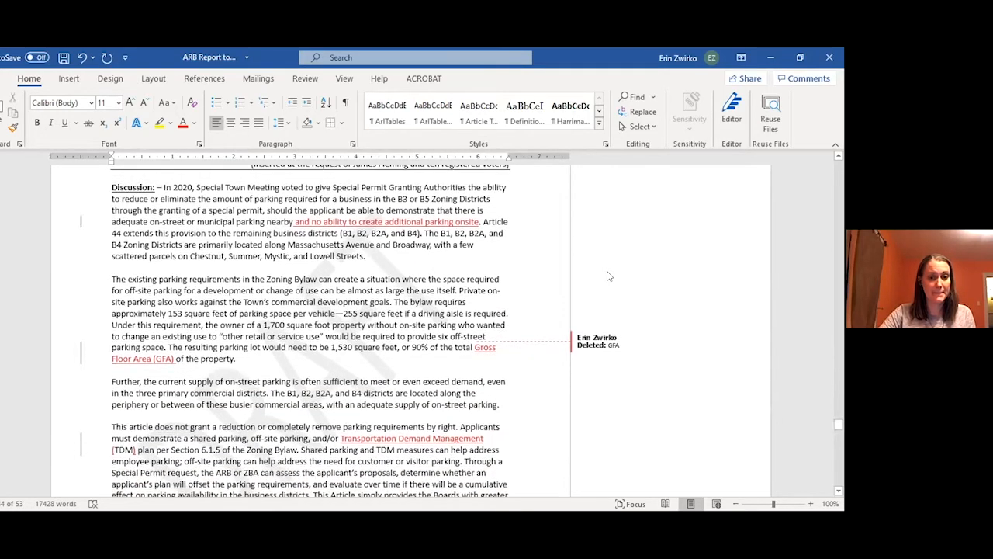
pyautogui.scroll(-3)
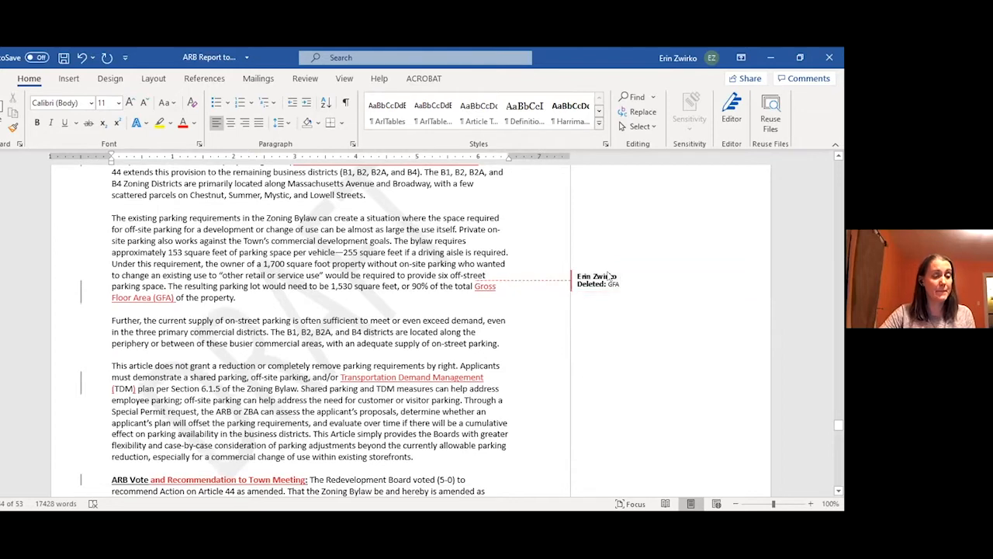
pyautogui.scroll(-3)
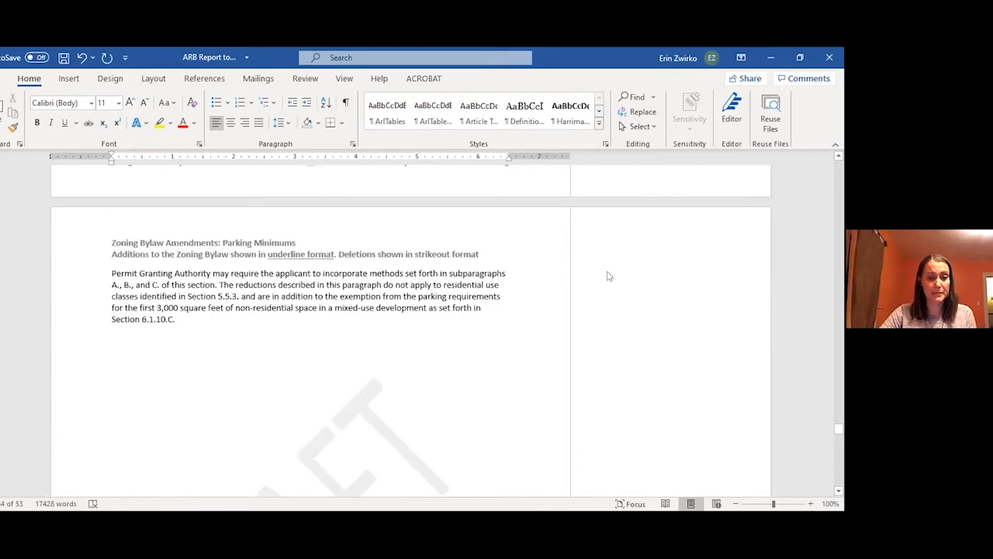
pyautogui.scroll(-3)
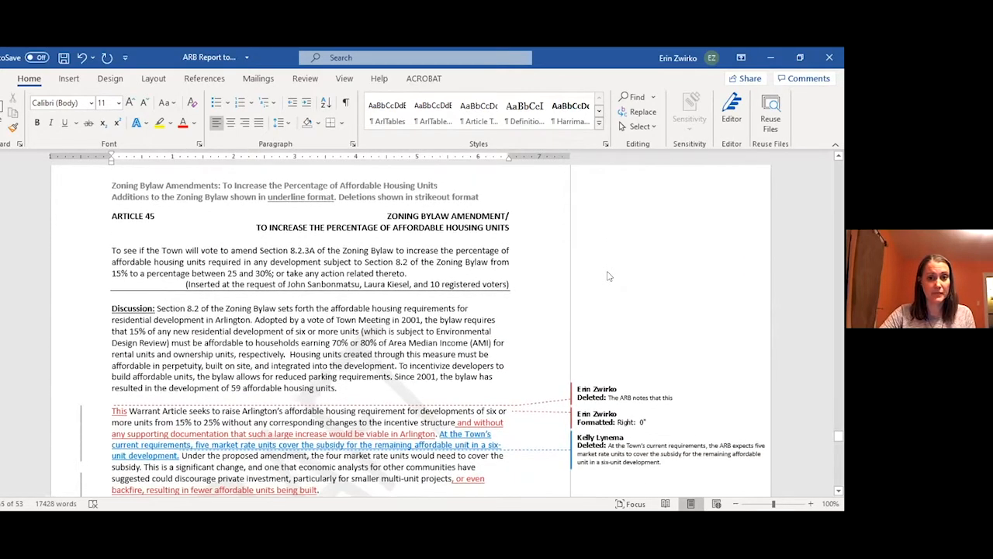
# Step: Scroll into Article 45's Discussion paragraph where its opening words are removed as a tracked change
pyautogui.scroll(-3)
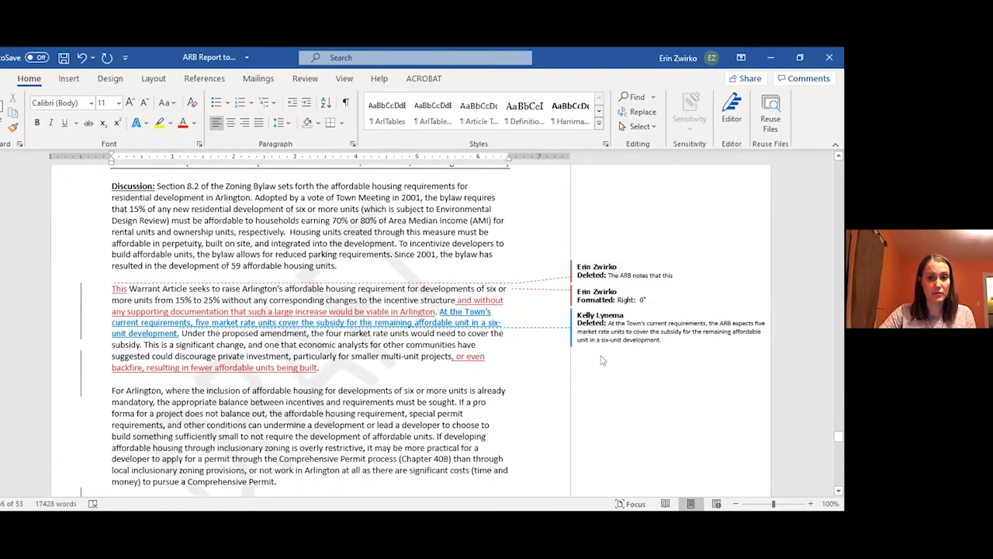
pyautogui.scroll(-3)
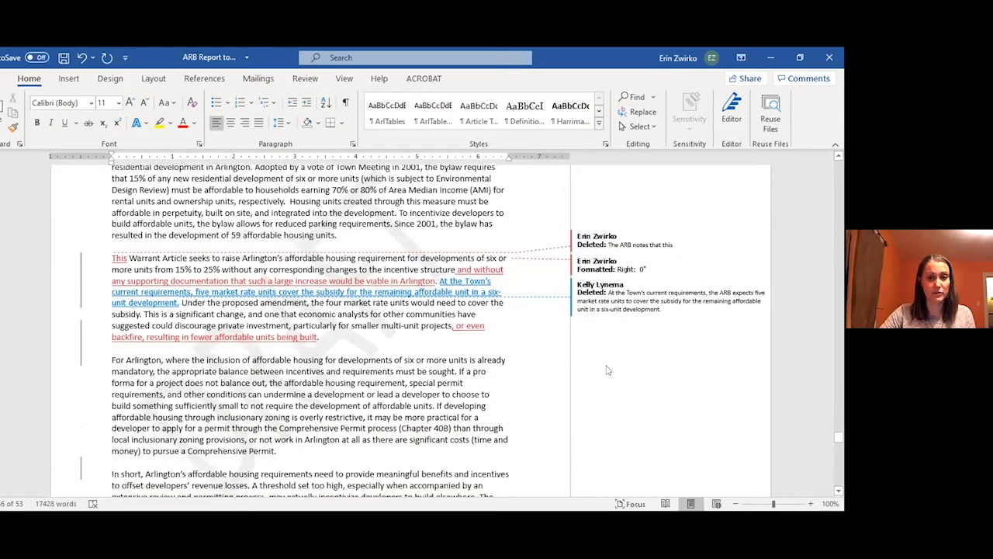
pyautogui.moveTo(621, 354)
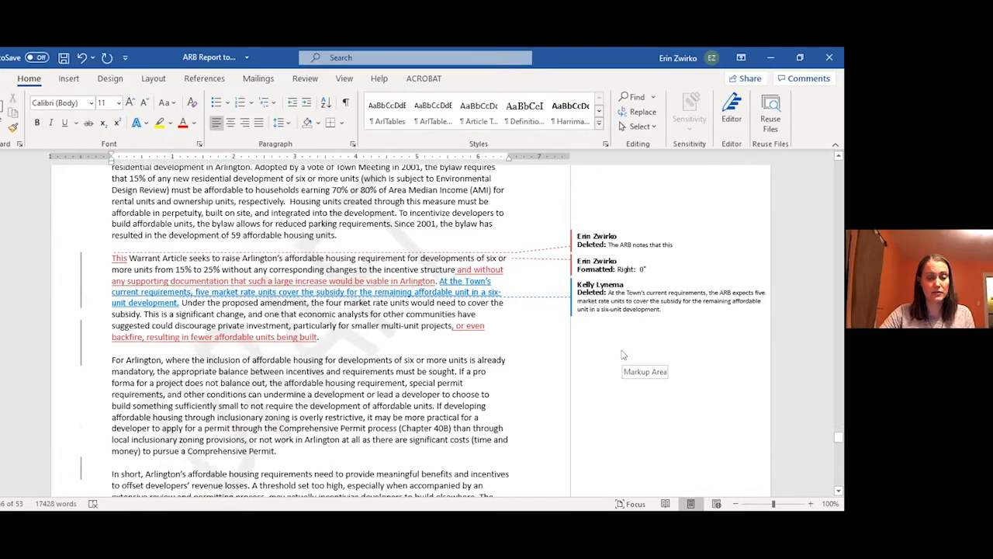
pyautogui.scroll(-3)
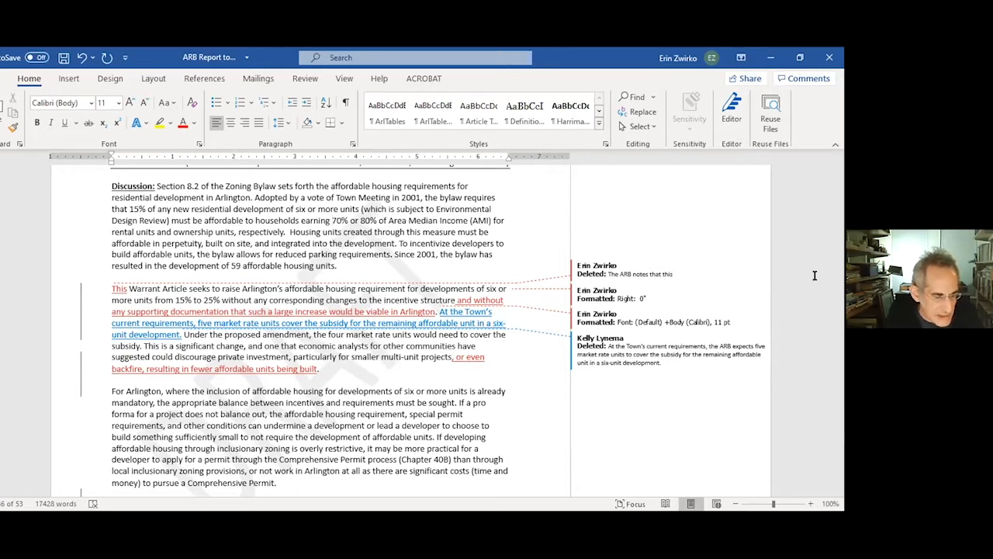
pyautogui.moveTo(845, 187)
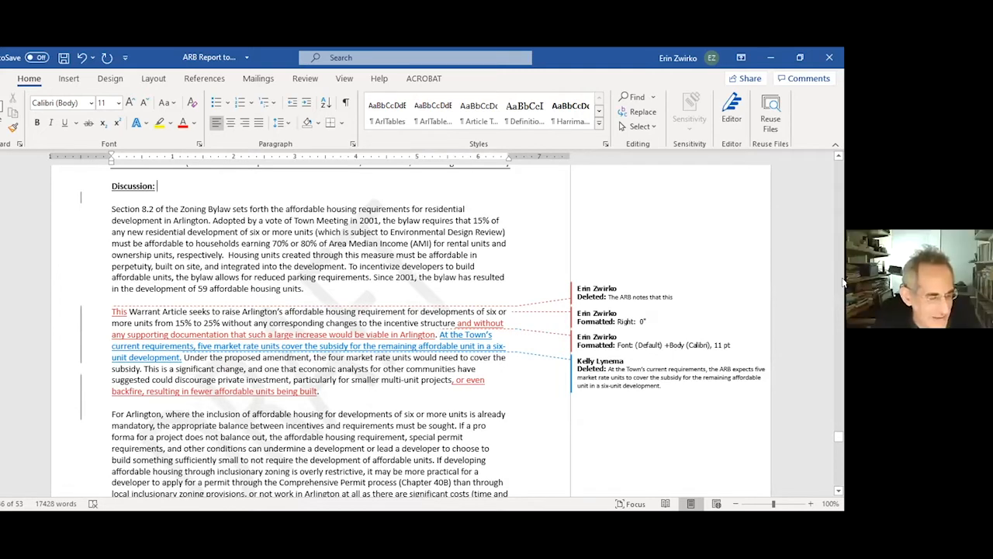
# Step: Write the opening Discussion sentence: the ARB recognizes the need for affordable housing in Arlington but believes this proposal will reduce it
pyautogui.write('The ARB re')
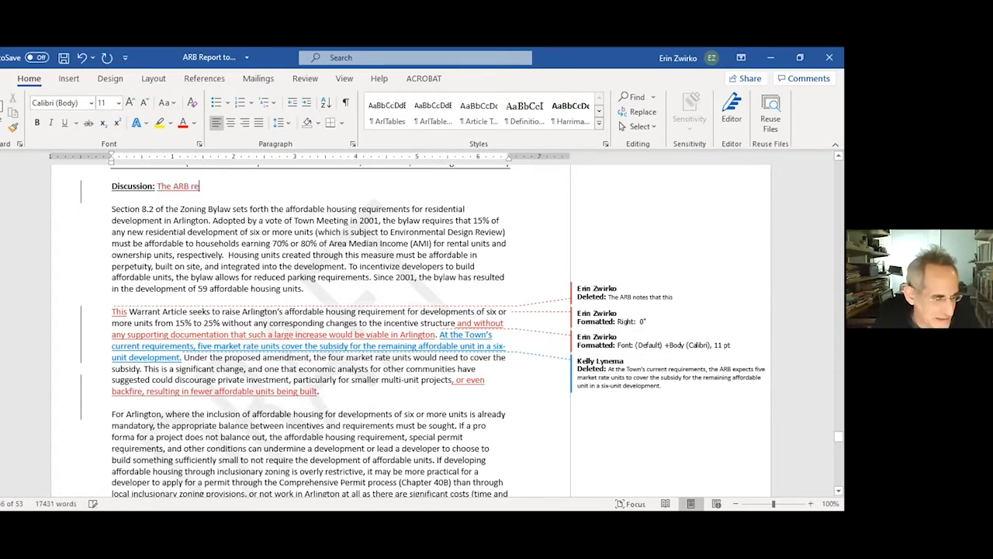
pyautogui.write('cognizes the need for more affordable housing in A')
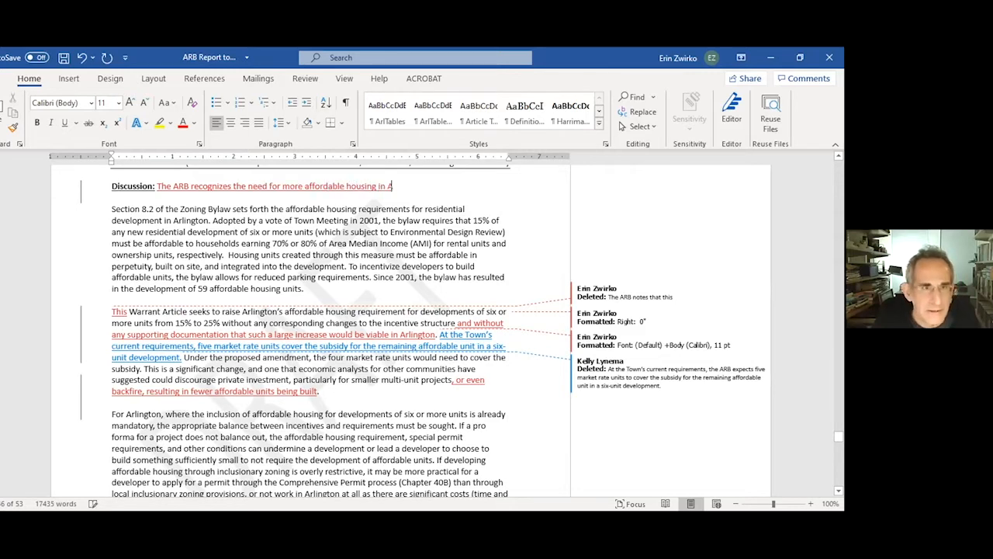
pyautogui.write('rlington')
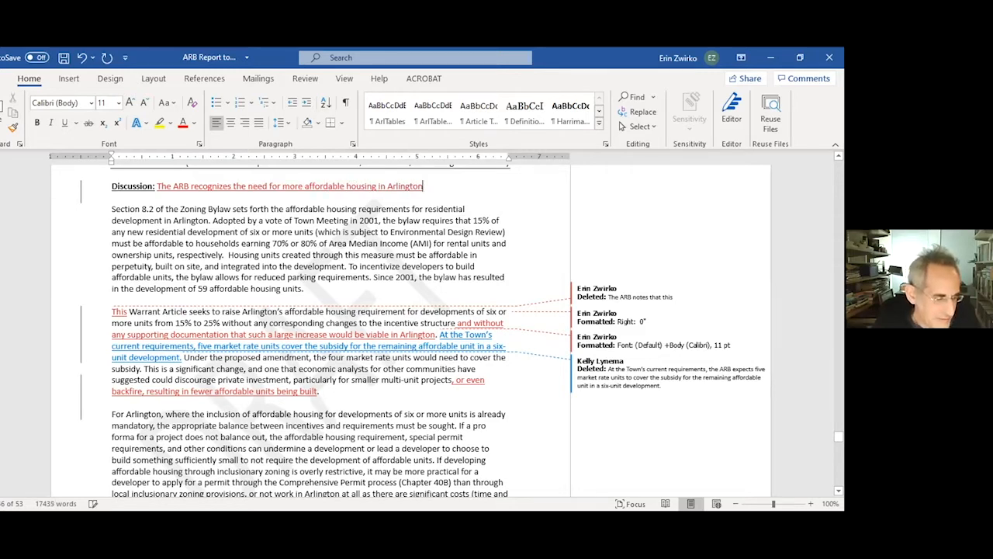
pyautogui.write(',')
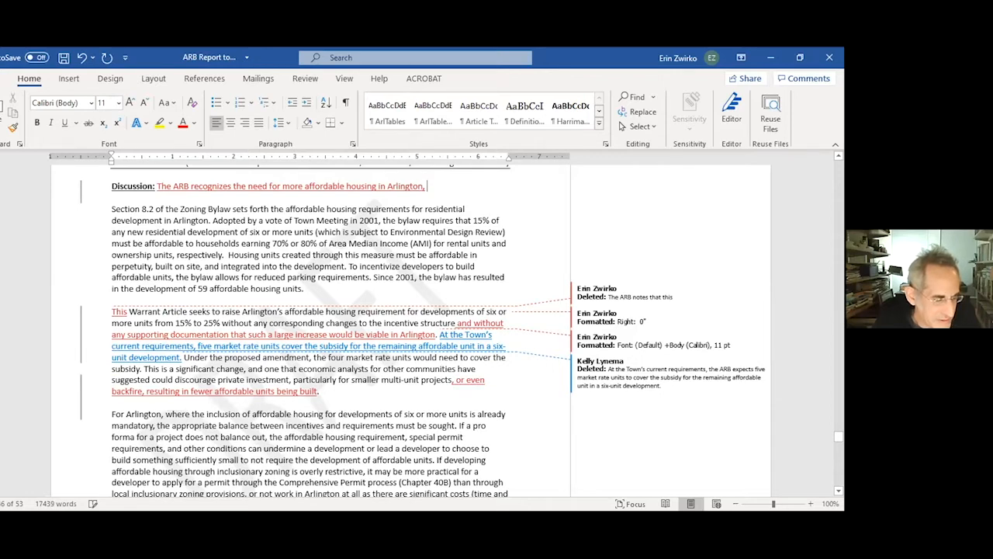
pyautogui.write('but for the ra')
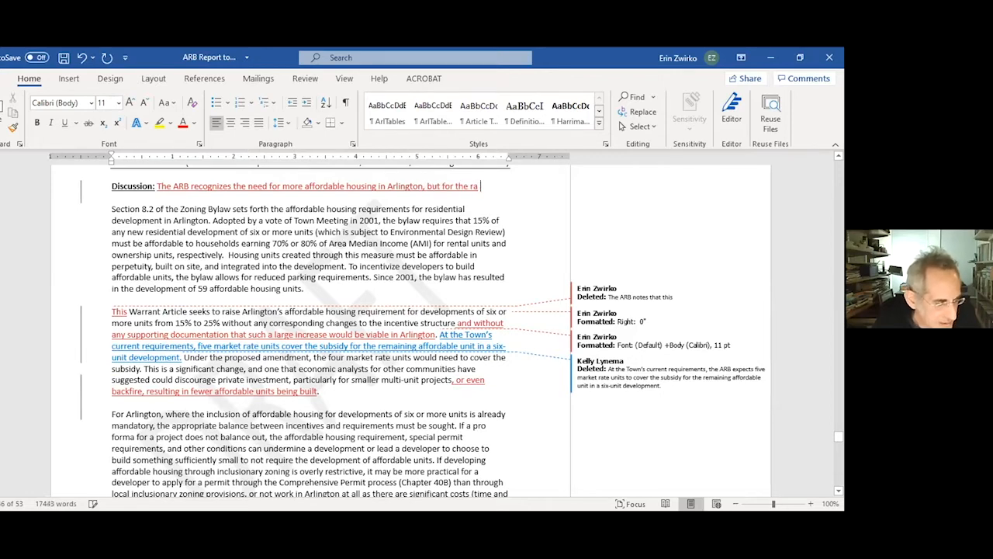
pyautogui.write('reasons stated')
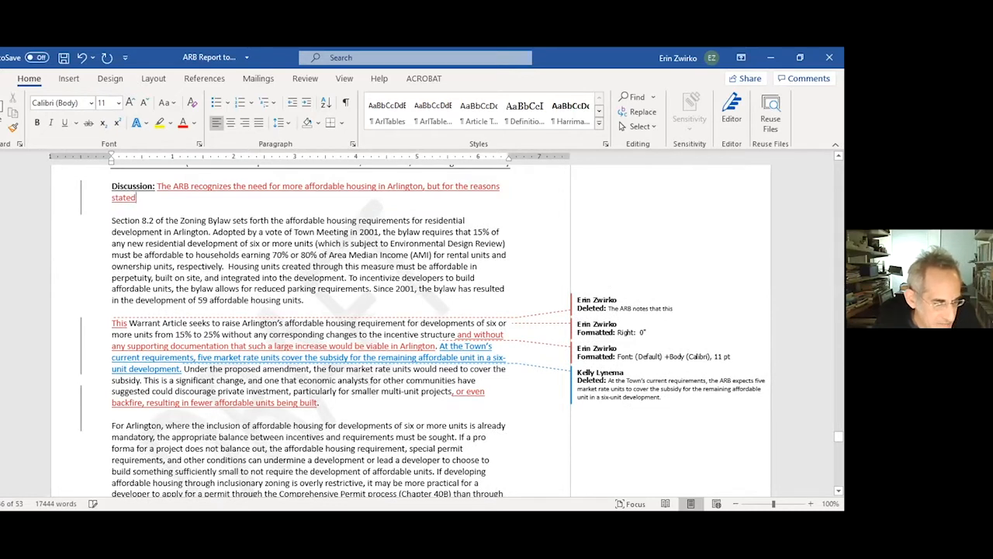
pyautogui.write('below, believes that this propos')
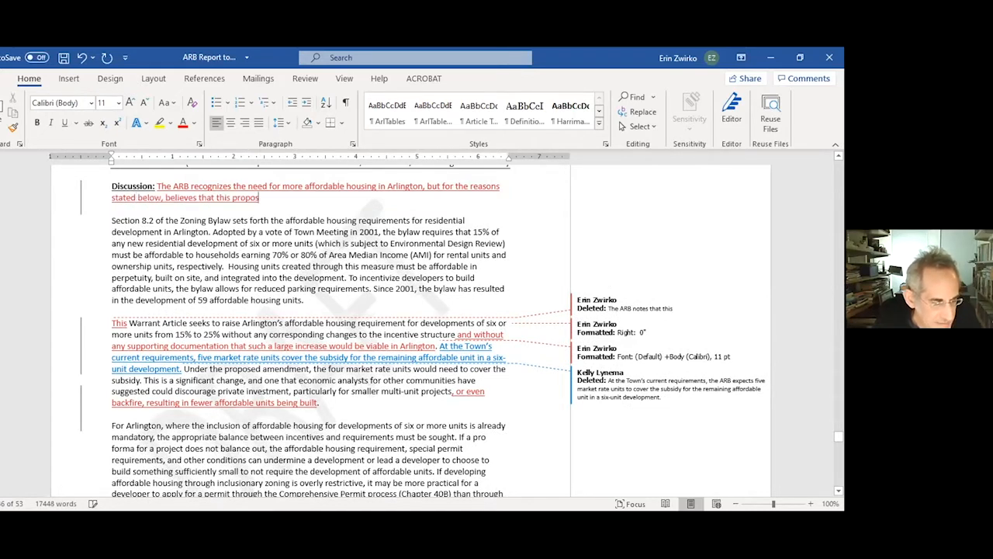
pyautogui.write('al will not achieve that goal and may actually reduce the')
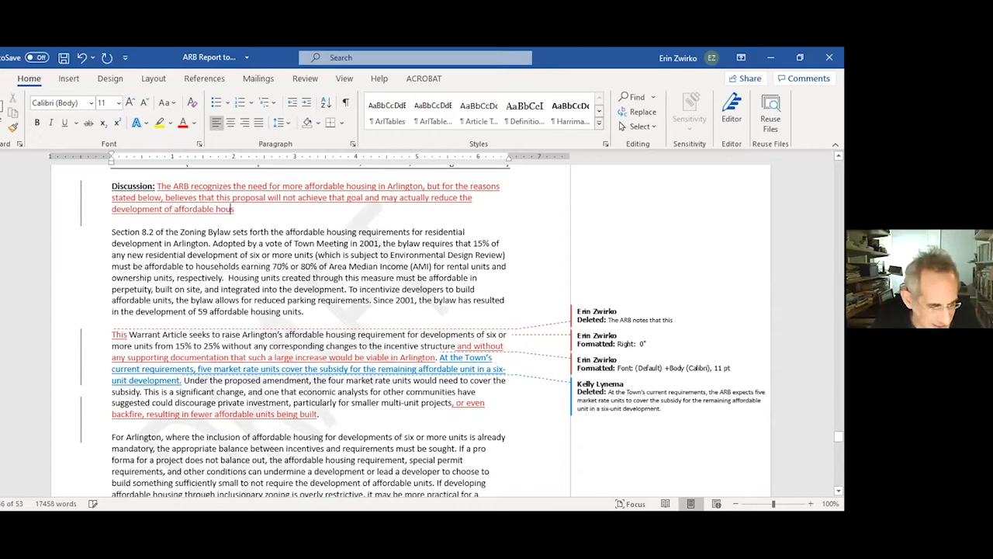
pyautogui.write('ing in Arlington.')
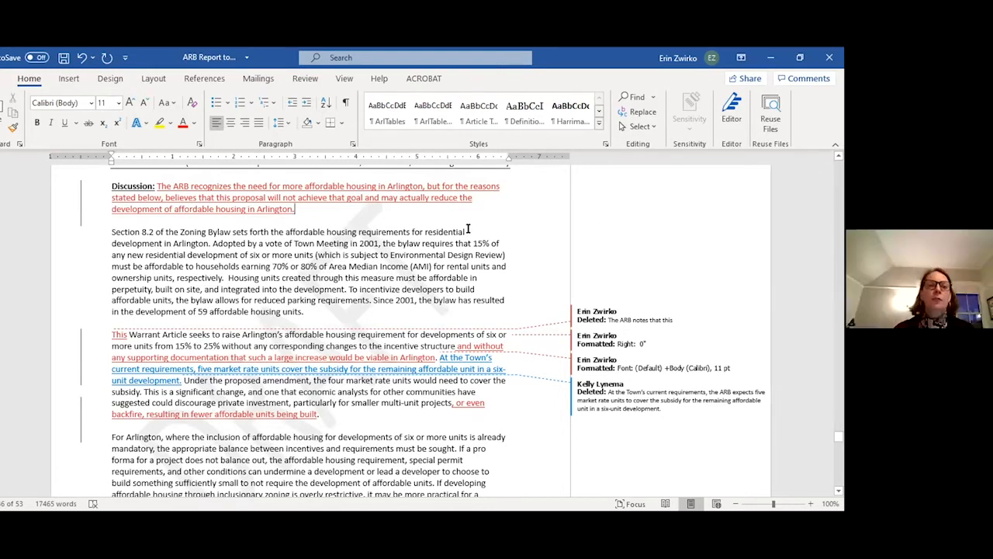
pyautogui.moveTo(664, 250)
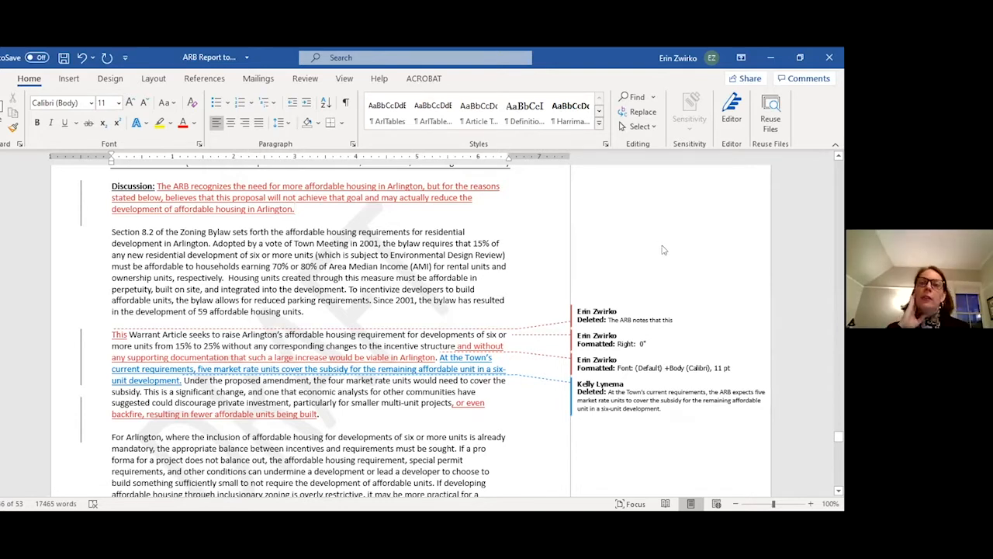
pyautogui.moveTo(665, 250)
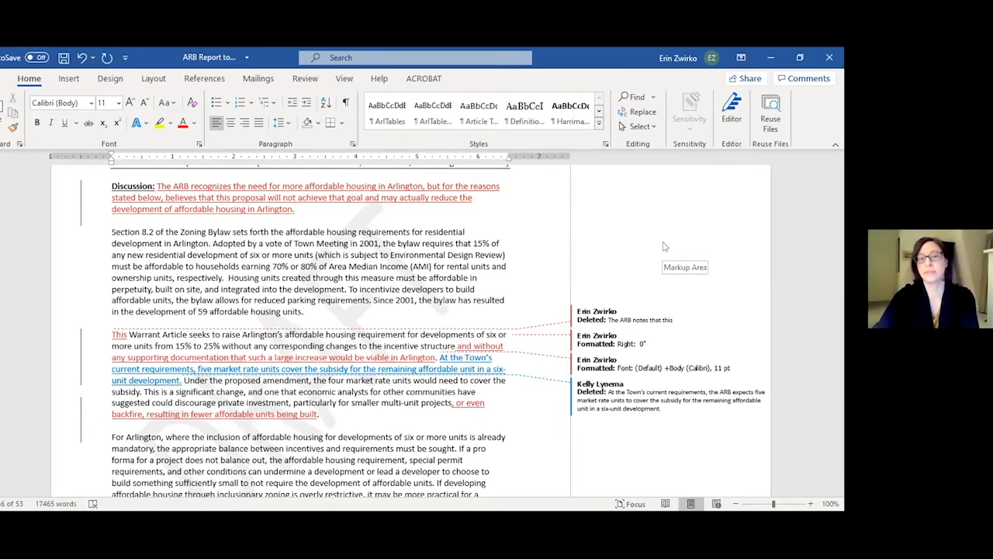
# Step: Scroll past Article 45's 5-0 No Action vote and back to its heading
pyautogui.scroll(-3)
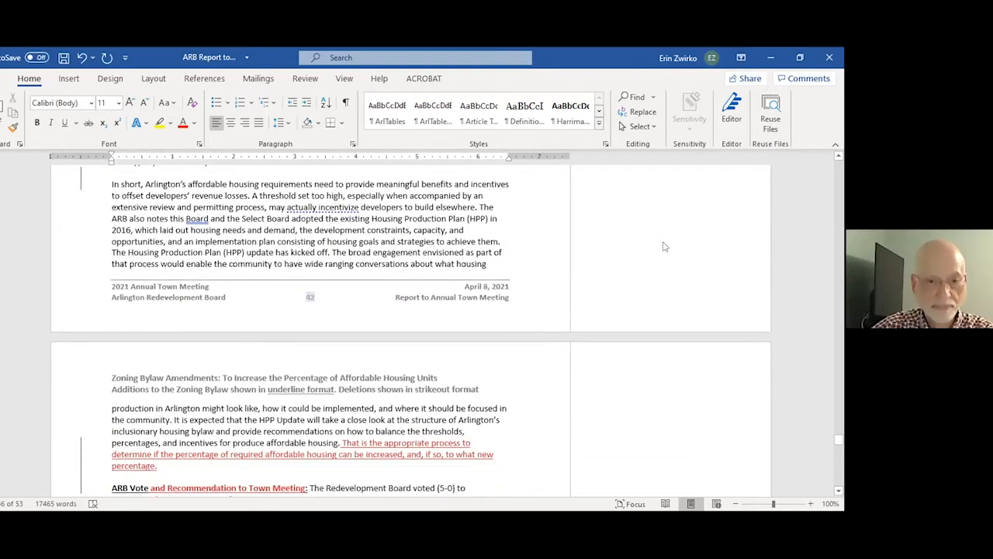
pyautogui.scroll(-3)
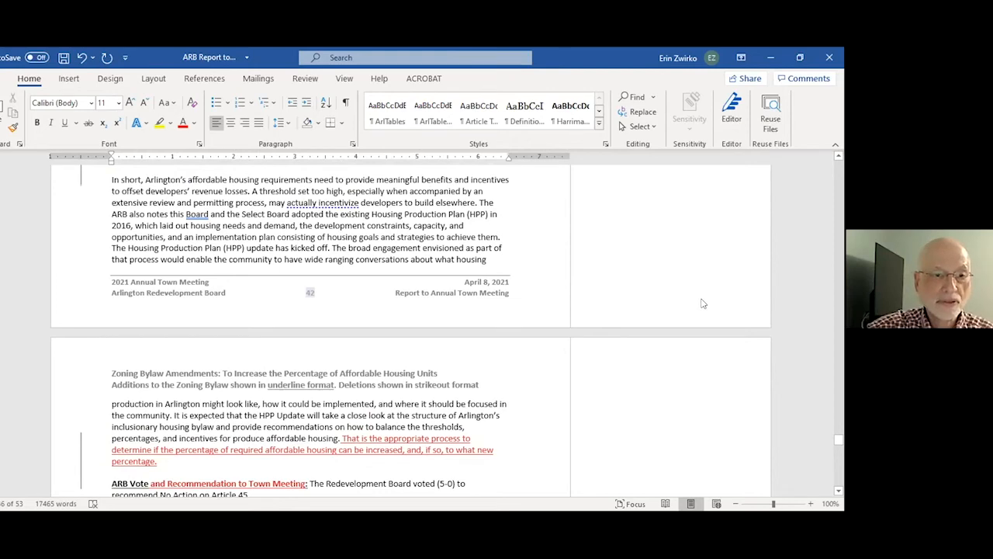
pyautogui.scroll(-3)
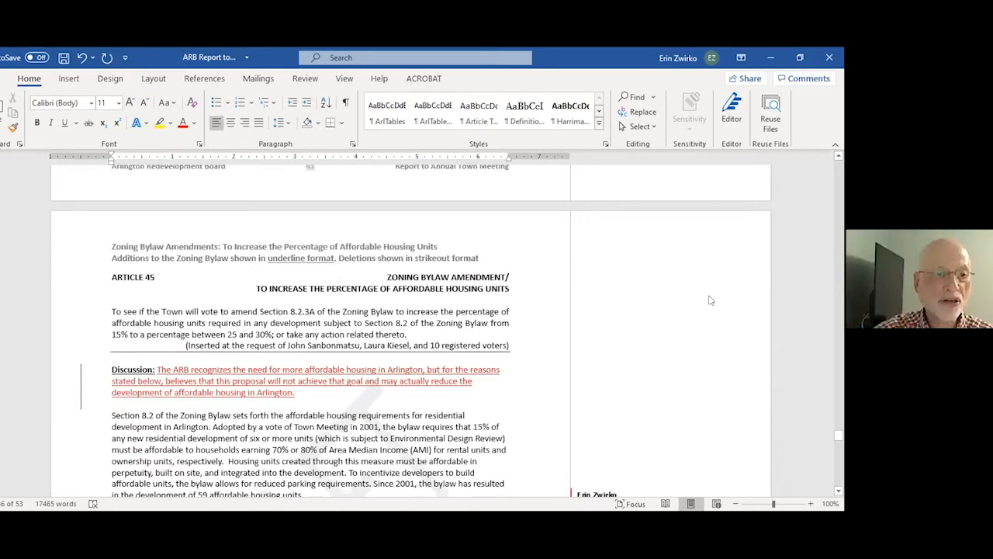
# Step: Scroll past the rest of Article 45 to the Article 46 Teardown Moratorium heading
pyautogui.scroll(-3)
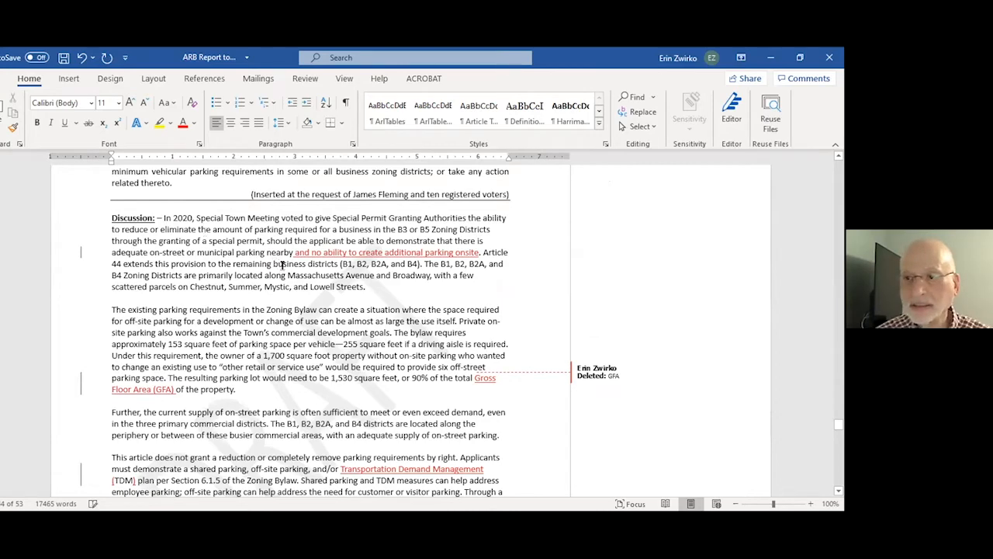
pyautogui.scroll(-3)
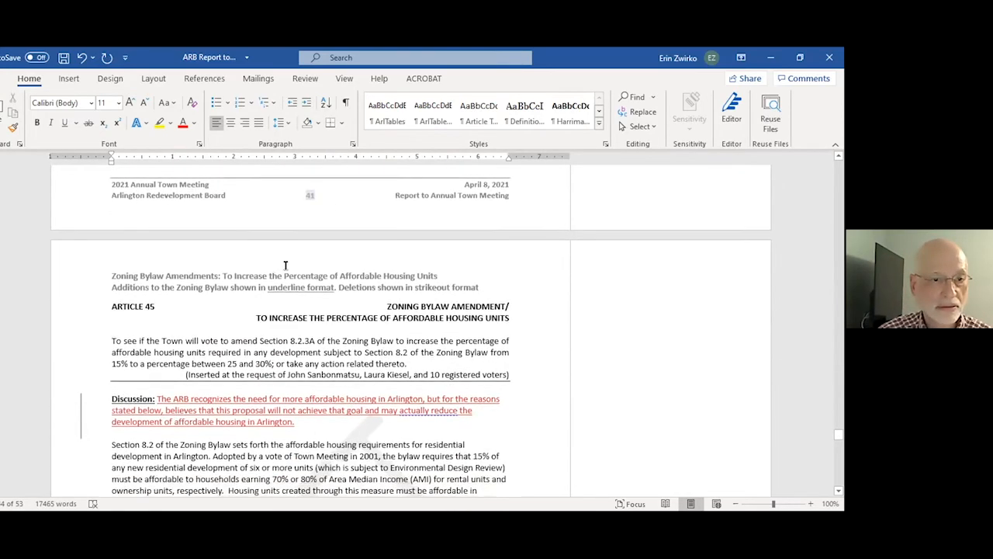
pyautogui.scroll(-3)
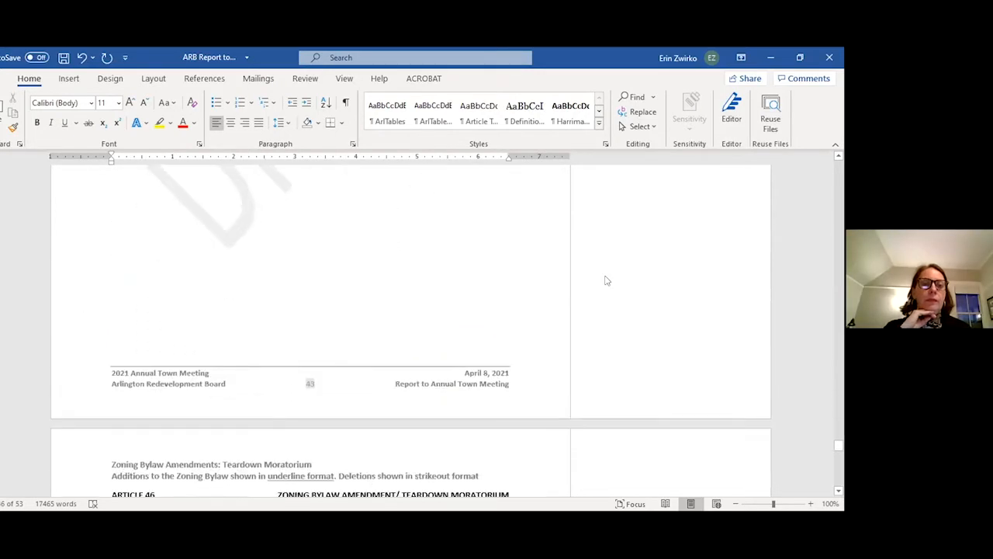
# Step: Scroll through Article 46's moratorium discussion and vote to the Article 47 handicap placard parking heading
pyautogui.scroll(-3)
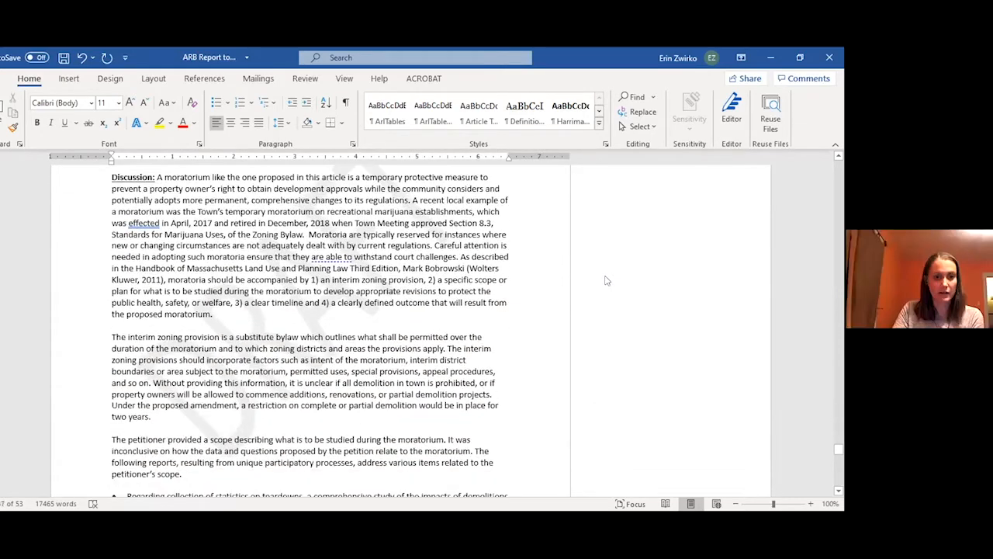
pyautogui.scroll(-3)
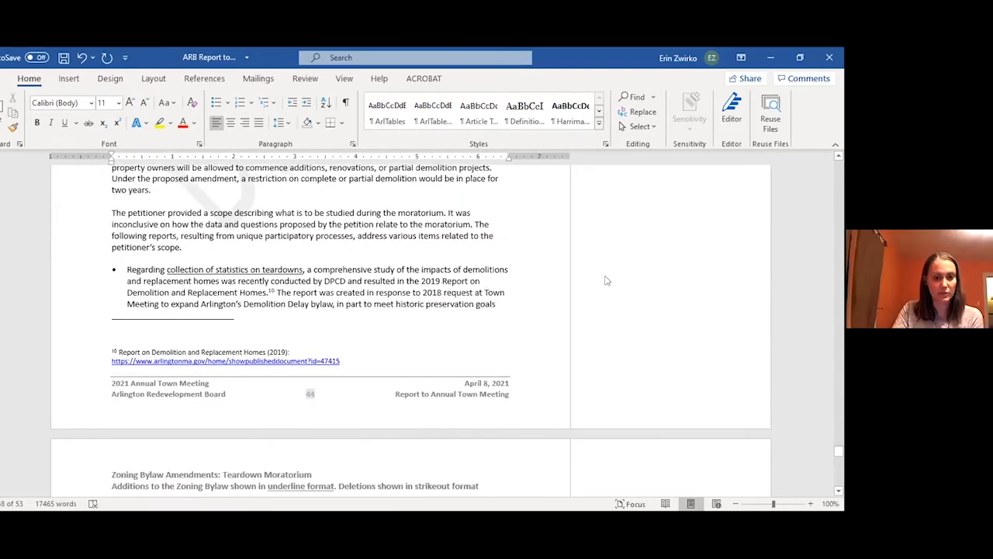
pyautogui.scroll(-3)
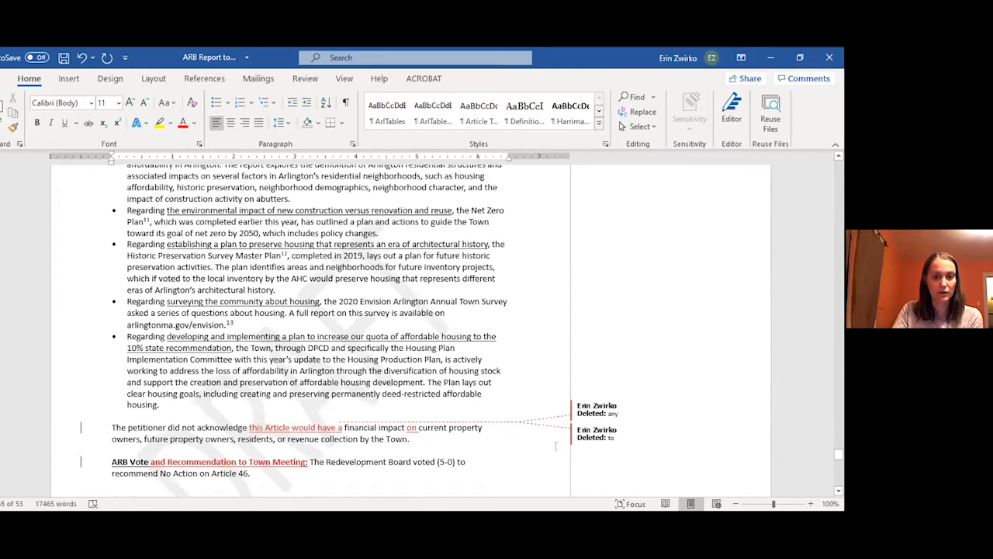
pyautogui.scroll(-3)
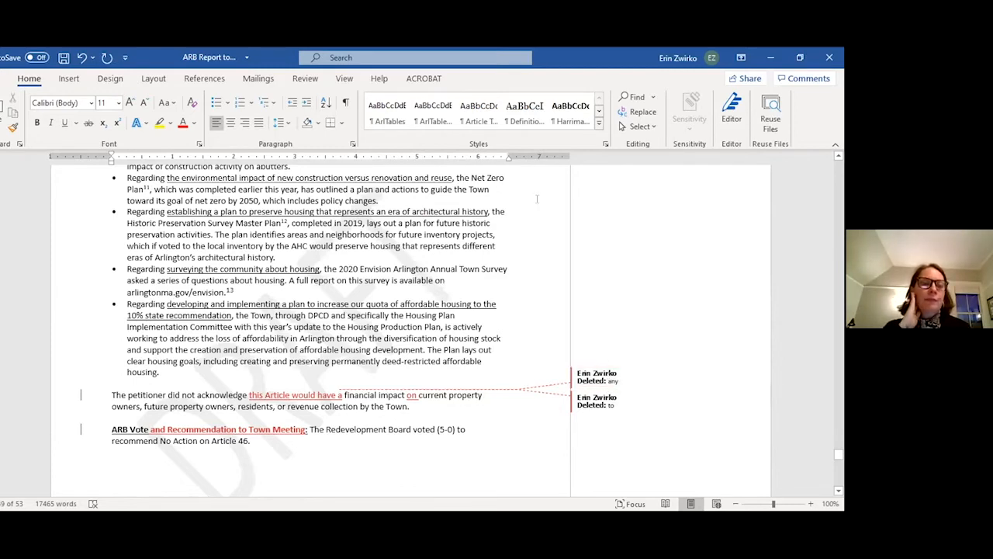
pyautogui.scroll(-3)
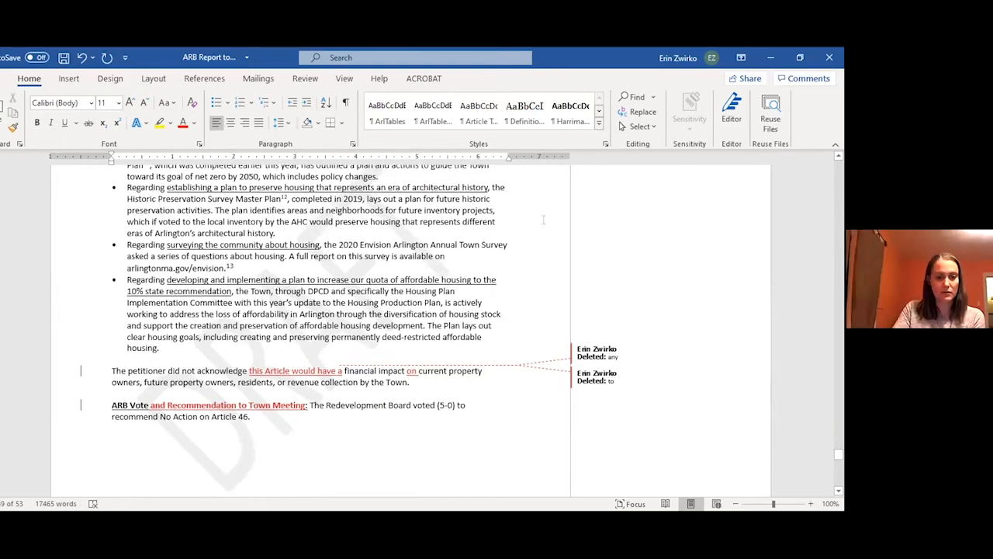
pyautogui.scroll(-3)
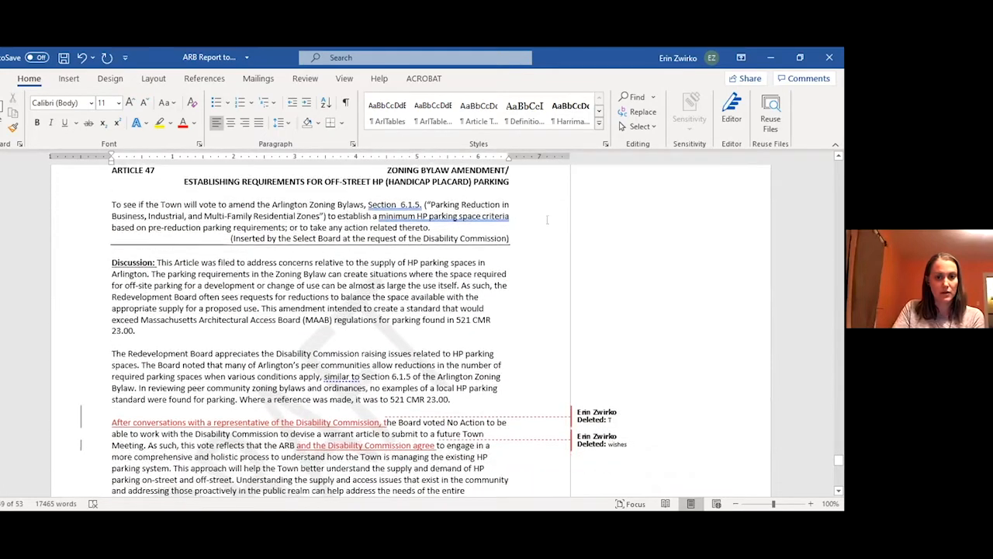
# Step: Scroll through Article 47's discussion and 5-0 No Action vote into Article 48
pyautogui.scroll(-3)
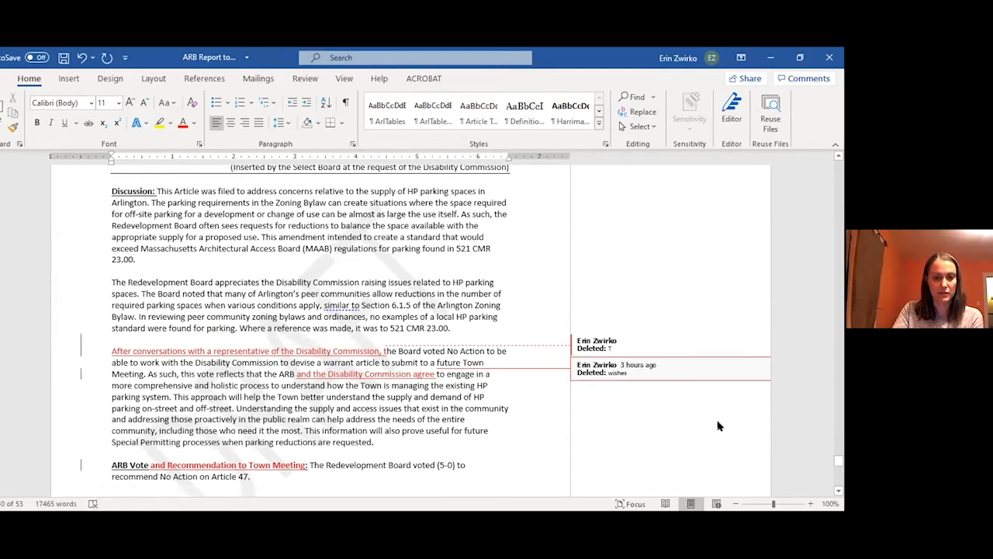
pyautogui.moveTo(706, 395)
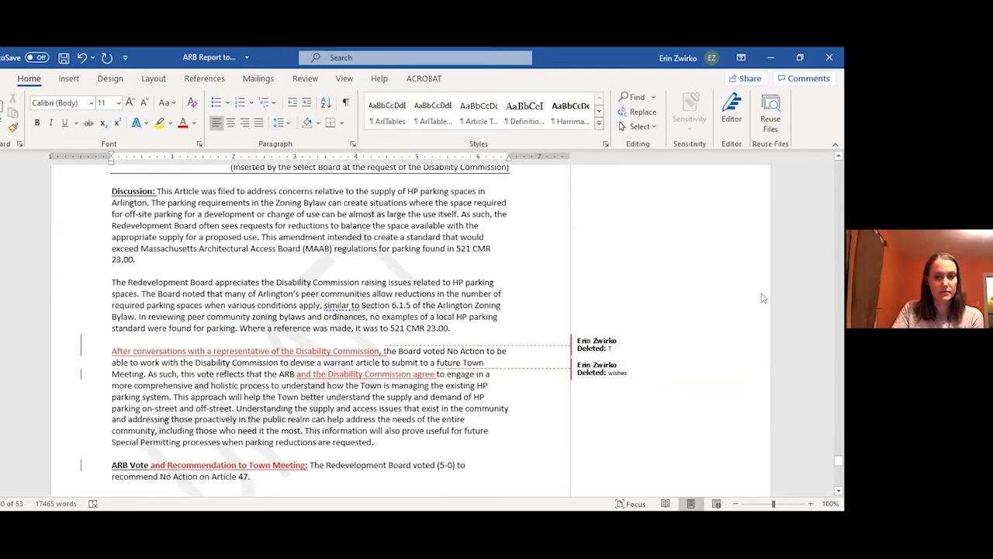
pyautogui.moveTo(760, 287)
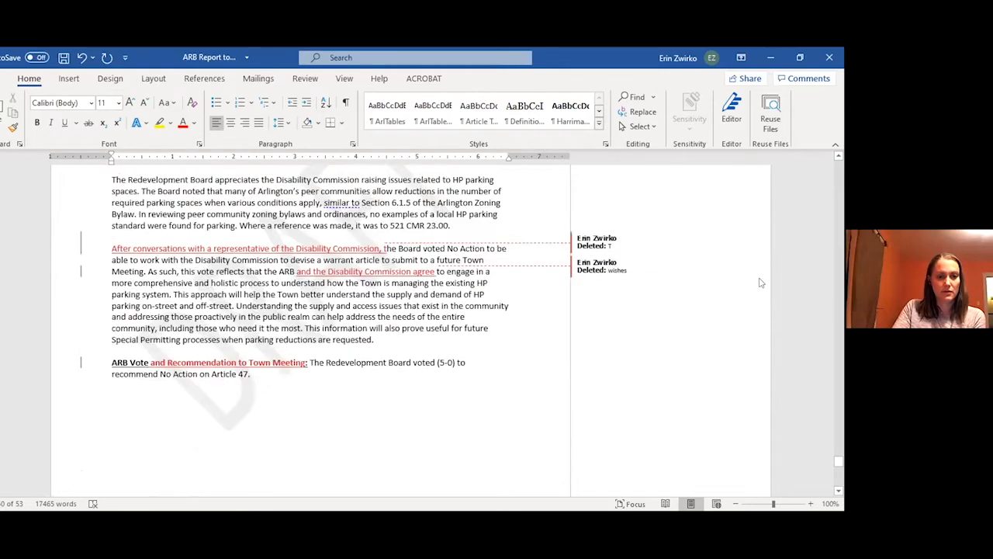
pyautogui.scroll(-3)
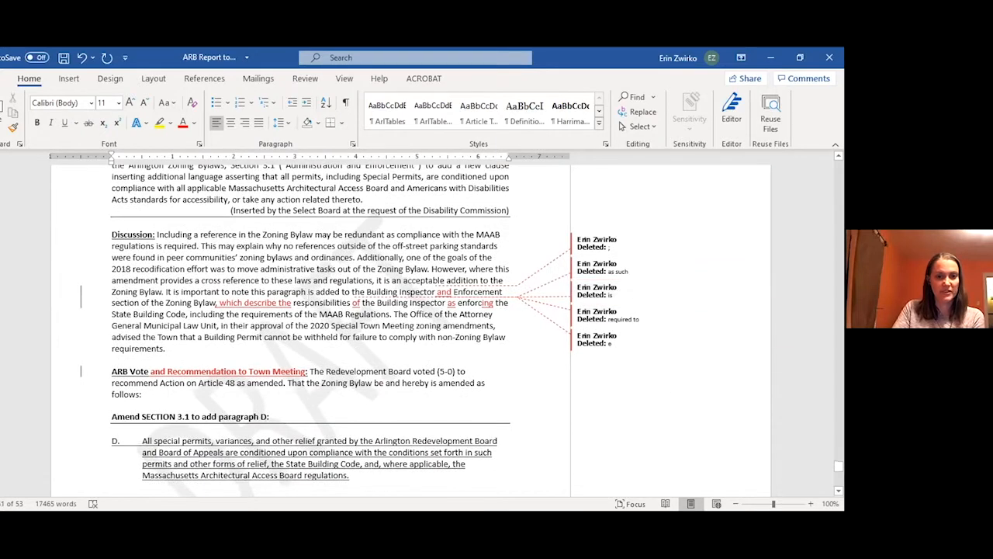
pyautogui.moveTo(629, 400)
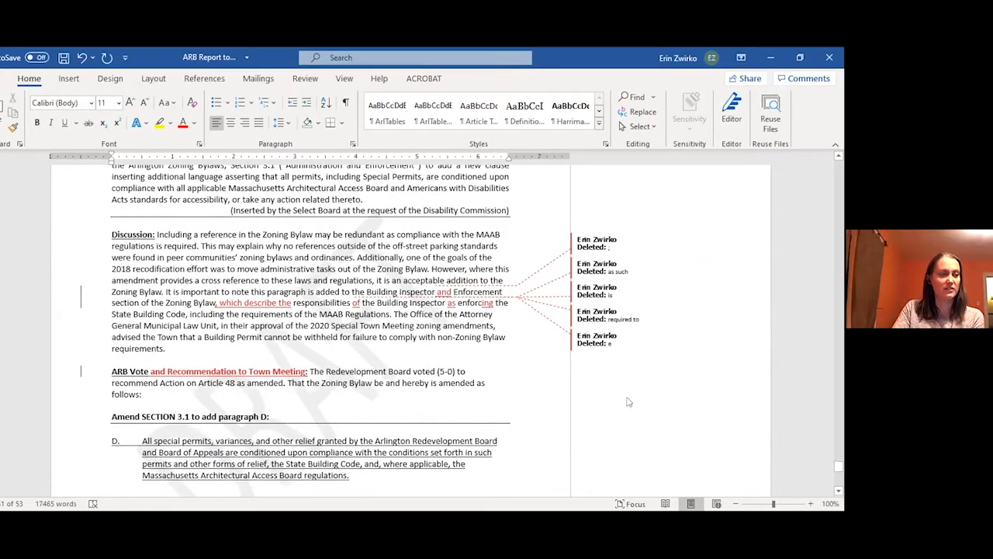
pyautogui.moveTo(630, 404)
pyautogui.write('s')
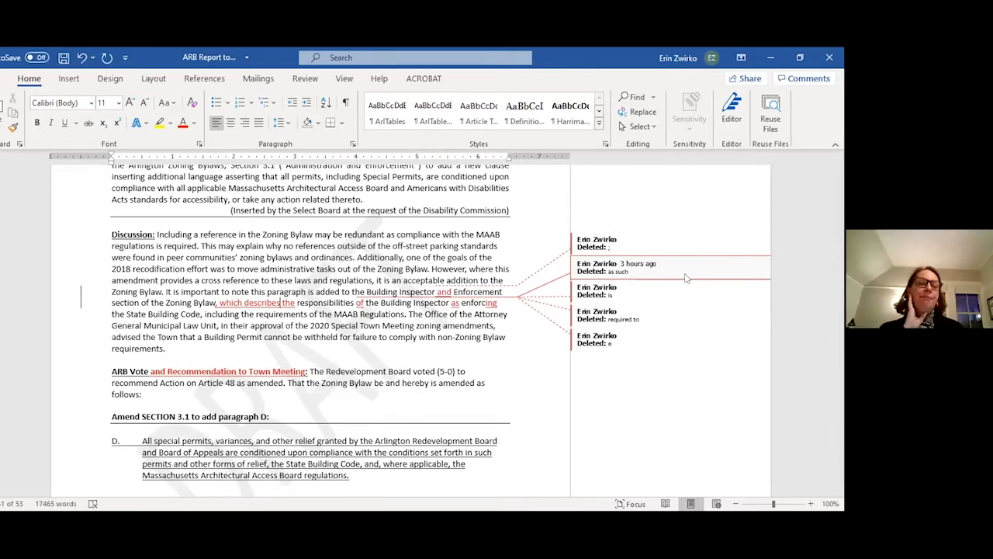
# Step: Scroll past Article 48's amendment to the Article 49 sideyard sky exposure planes heading
pyautogui.scroll(-3)
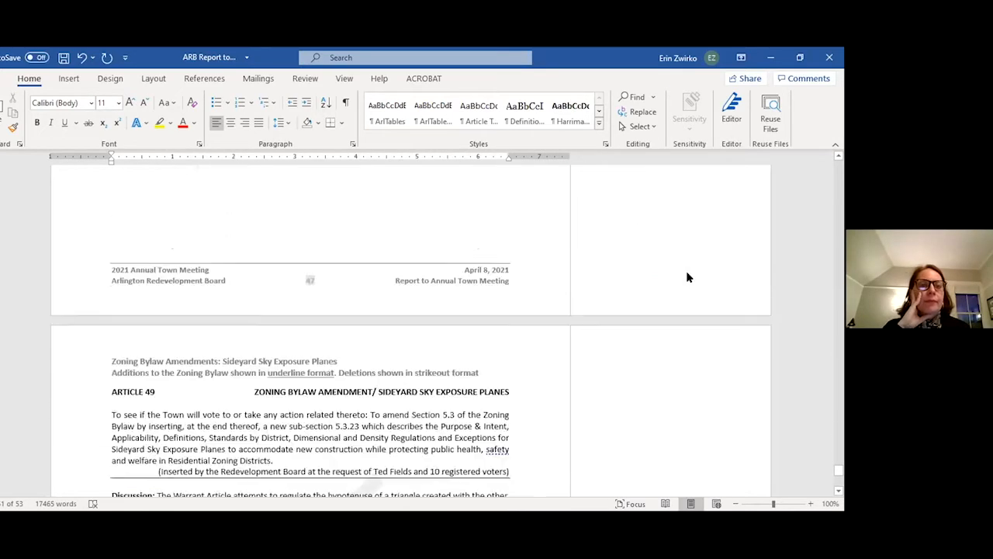
# Step: Scroll into Article 49's Discussion with its tracked insertions criticizing the petitioner's analysis
pyautogui.scroll(-3)
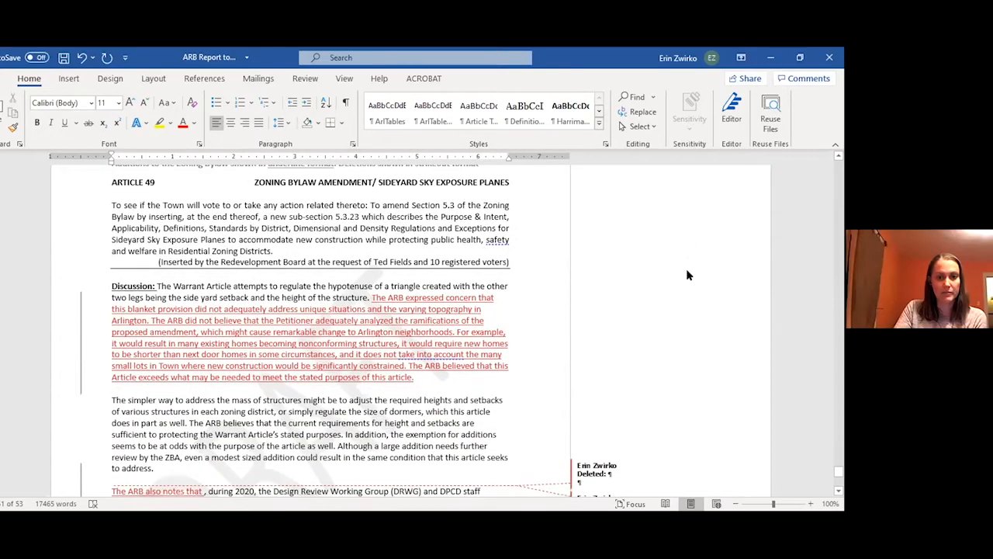
pyautogui.scroll(-3)
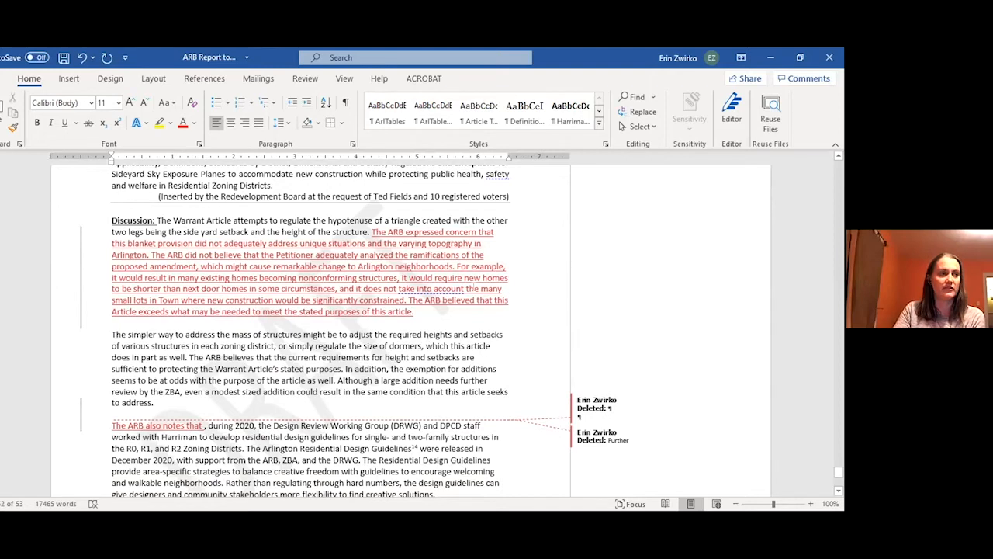
pyautogui.moveTo(577, 295)
pyautogui.write('is')
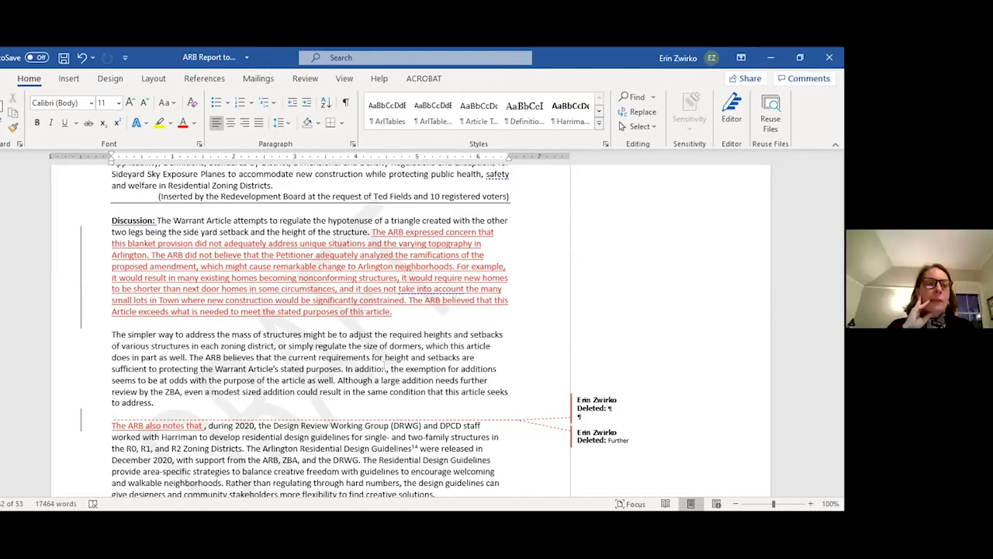
# Step: Scroll past the Residential Design Guidelines graphic to Article 49's 5-0 No Action vote
pyautogui.scroll(-3)
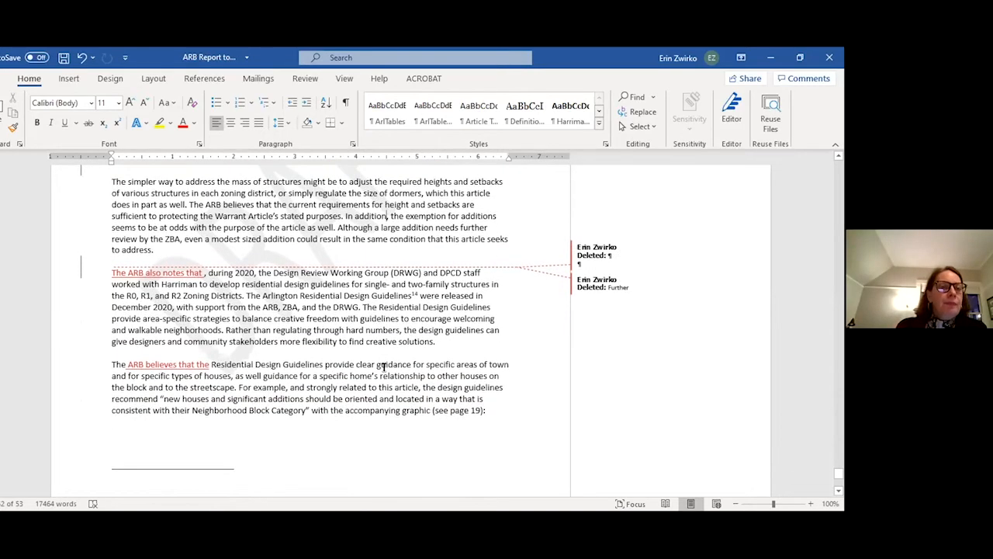
pyautogui.scroll(-3)
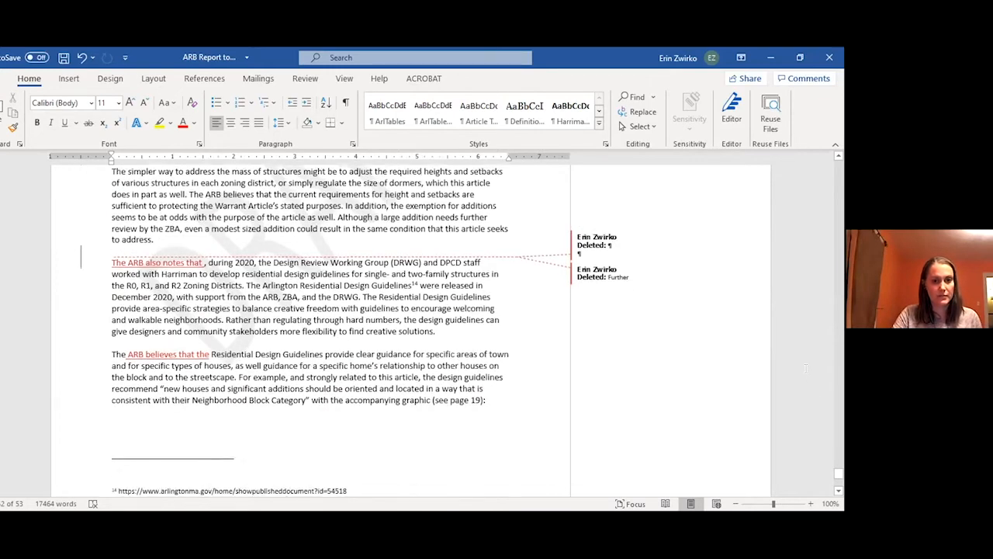
pyautogui.scroll(-3)
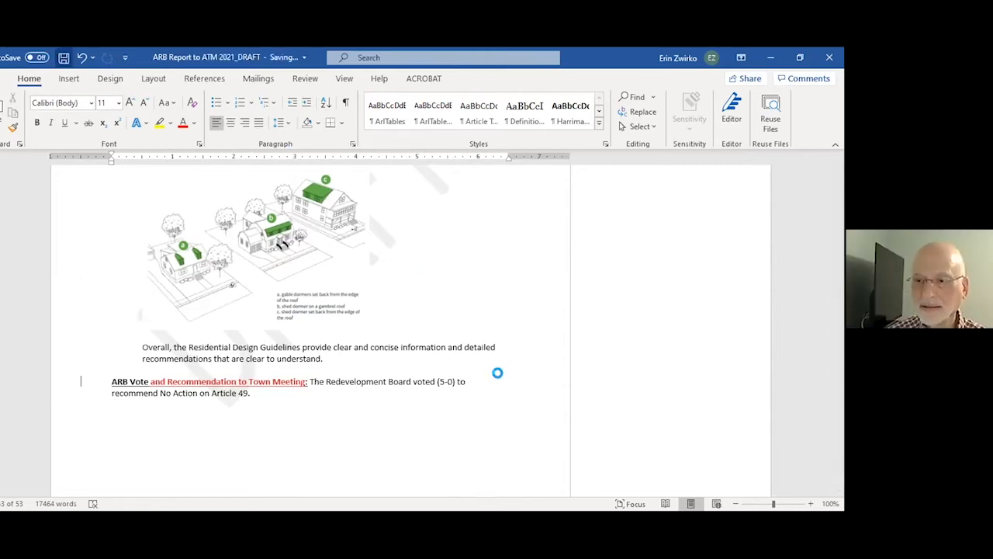
pyautogui.moveTo(524, 448)
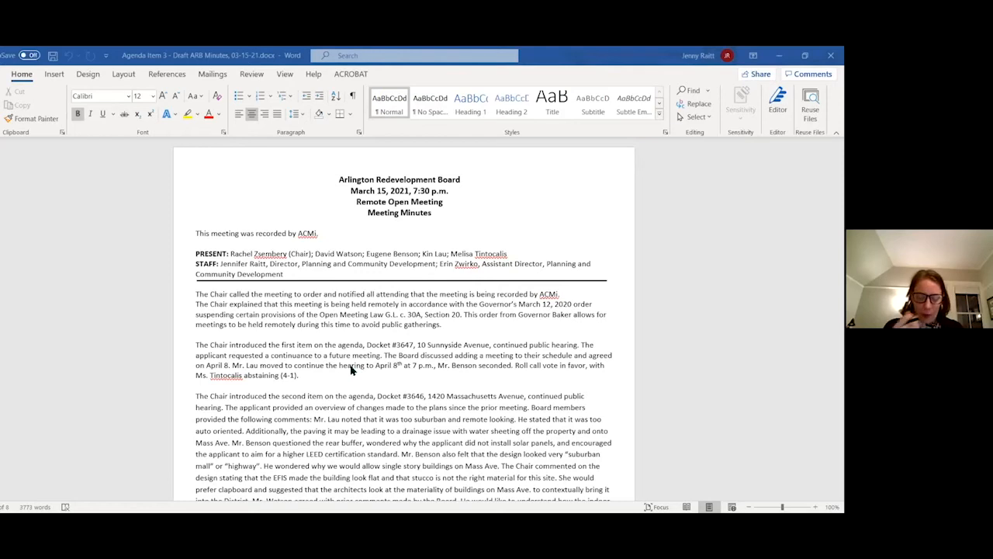
pyautogui.moveTo(376, 391)
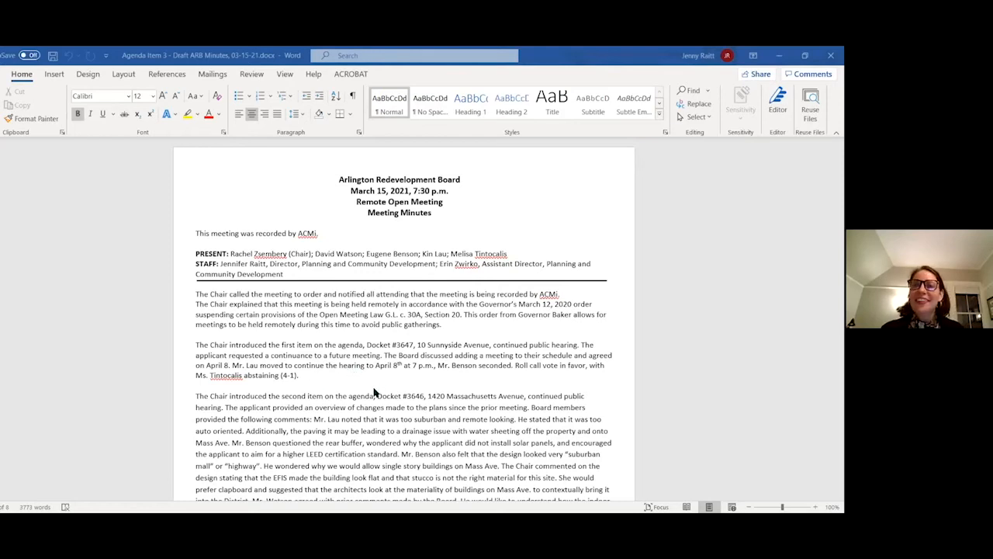
# Step: Scroll to the minutes heading where the meeting time is corrected to 6:00 p.m
pyautogui.scroll(-3)
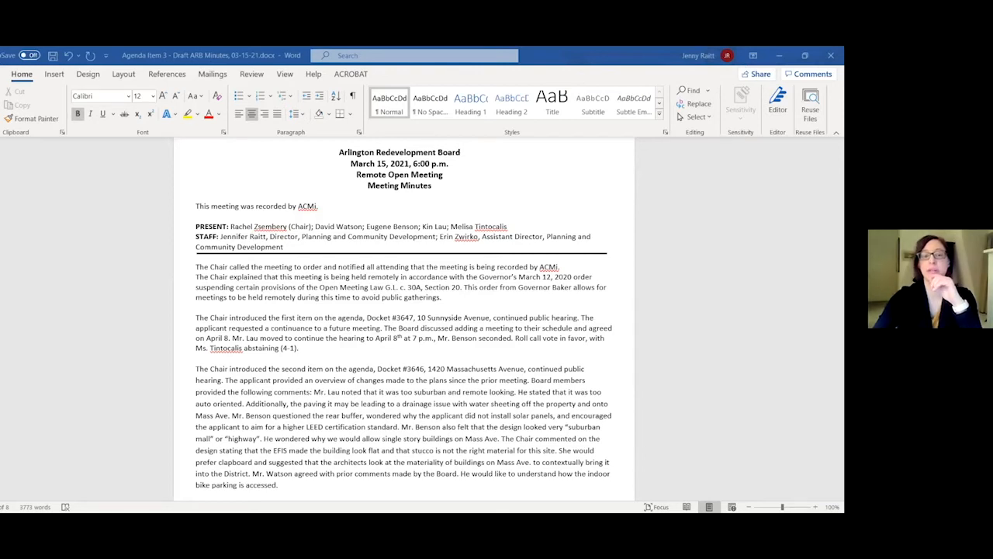
pyautogui.moveTo(18, 124)
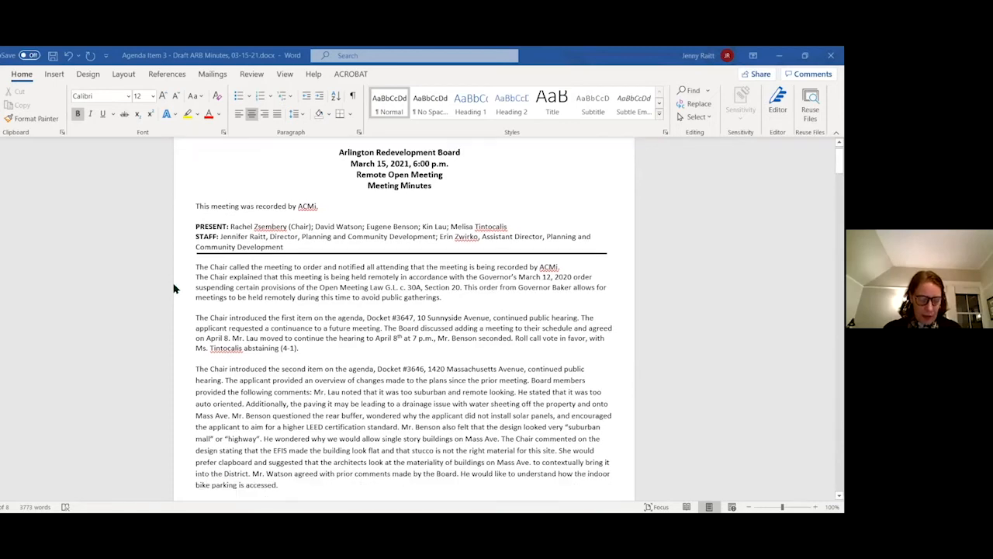
# Step: Scroll to the first agenda item where the vote becomes 4-0-1 with Ms. Tintocalo abstaining
pyautogui.scroll(-3)
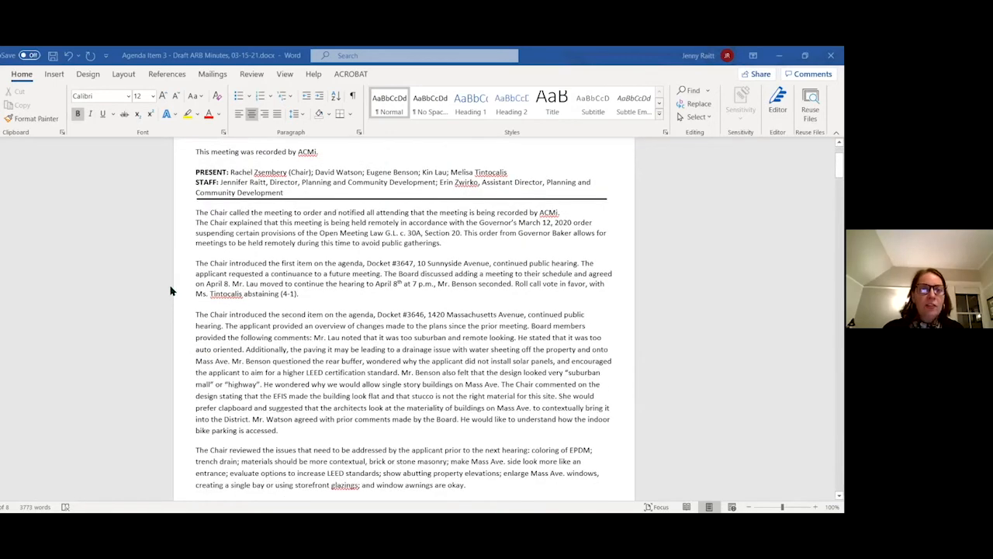
pyautogui.moveTo(177, 291)
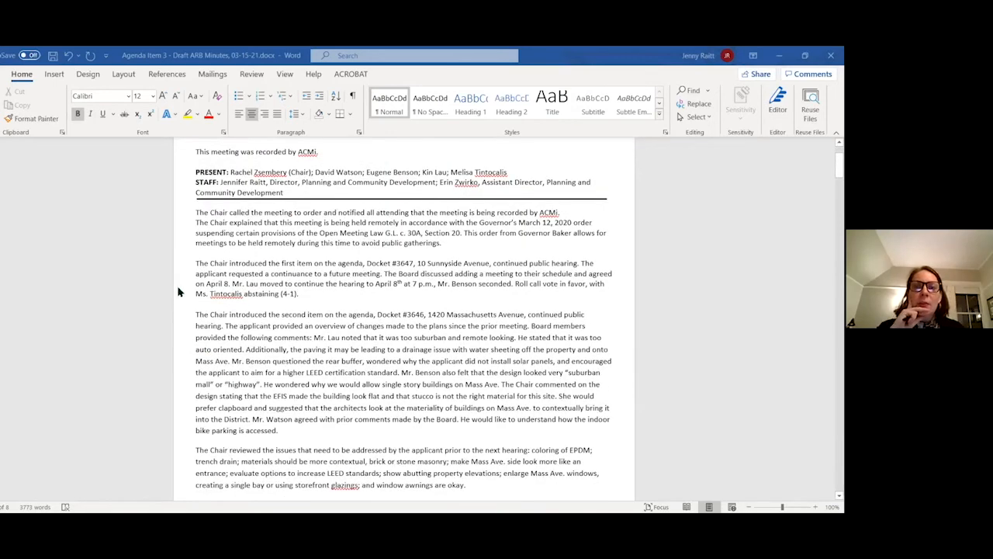
pyautogui.scroll(-3)
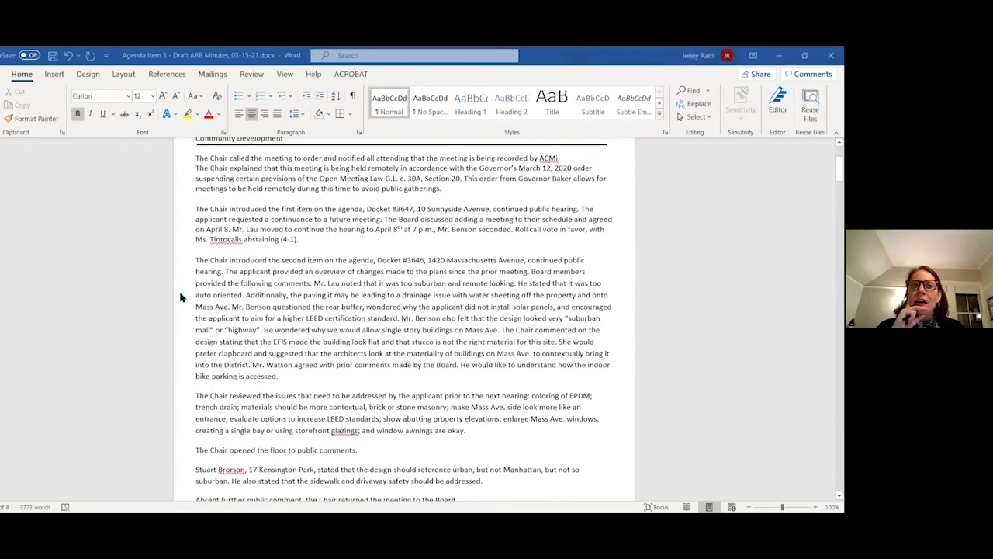
pyautogui.moveTo(189, 301)
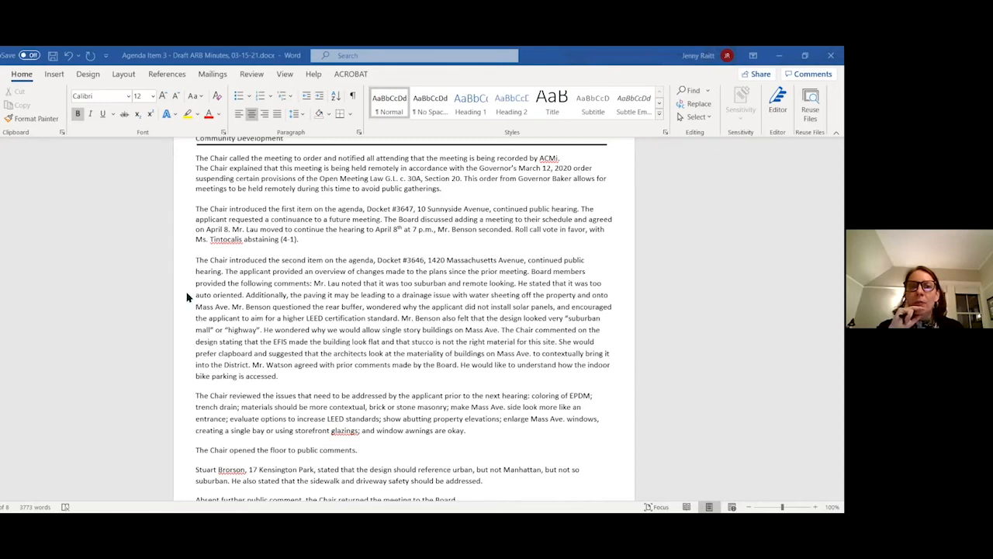
pyautogui.moveTo(294, 245)
pyautogui.write('0-')
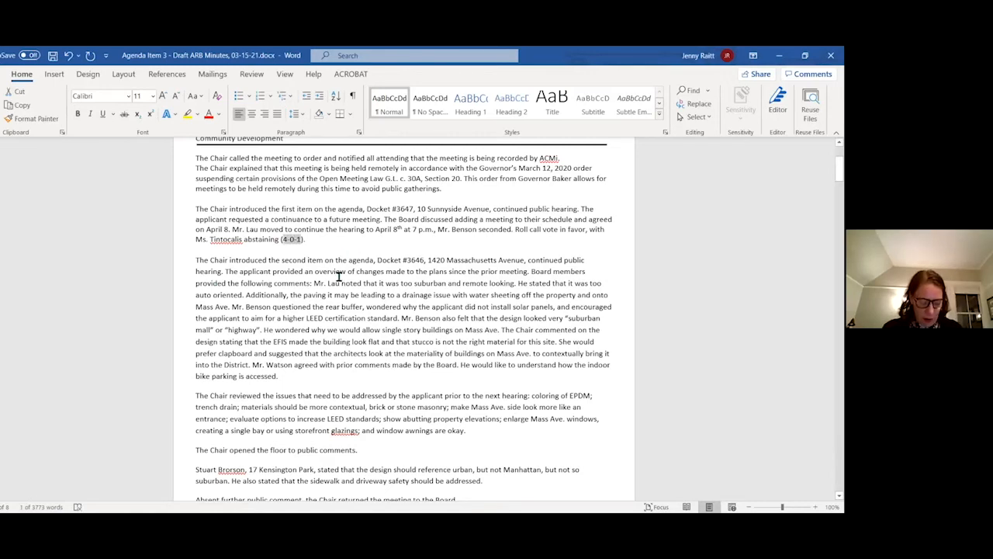
pyautogui.scroll(-3)
pyautogui.write(' or masonry')
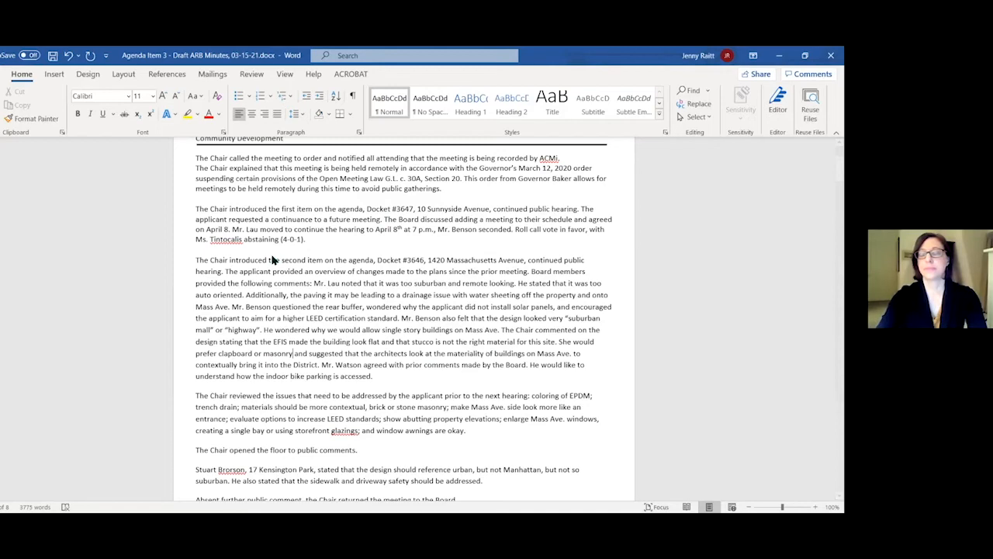
# Step: Scroll down to the third item's Maple Street MOU vote and Article 45 public comments
pyautogui.scroll(-3)
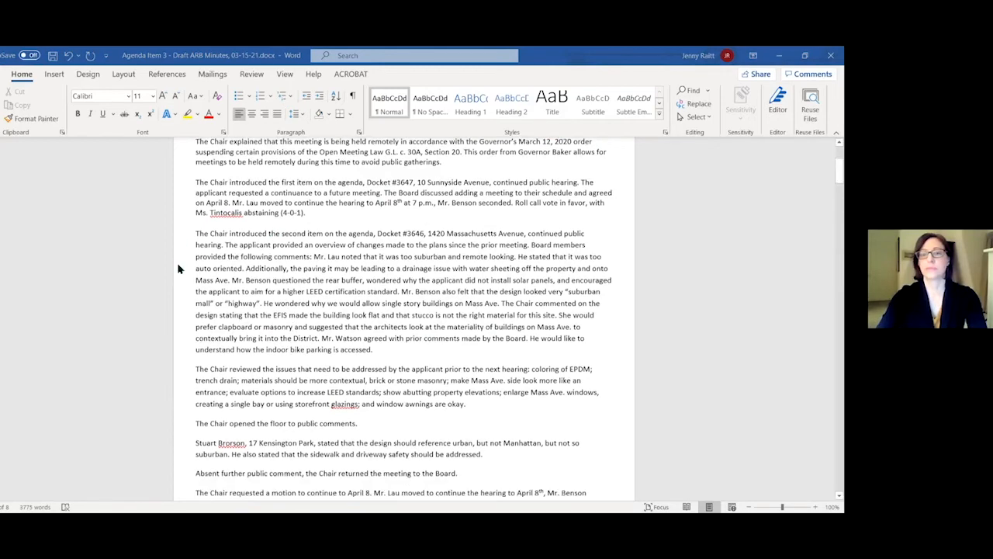
pyautogui.scroll(-3)
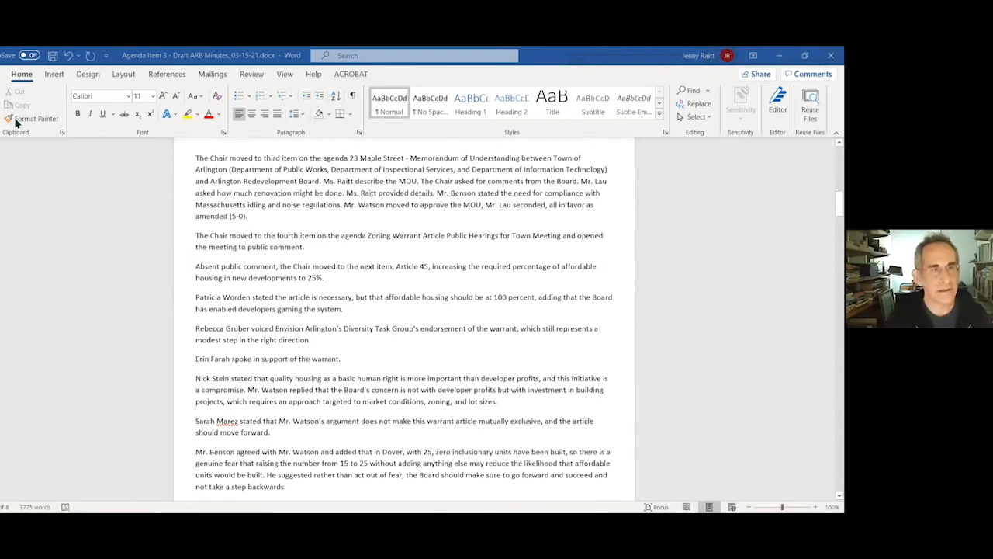
pyautogui.moveTo(192, 198)
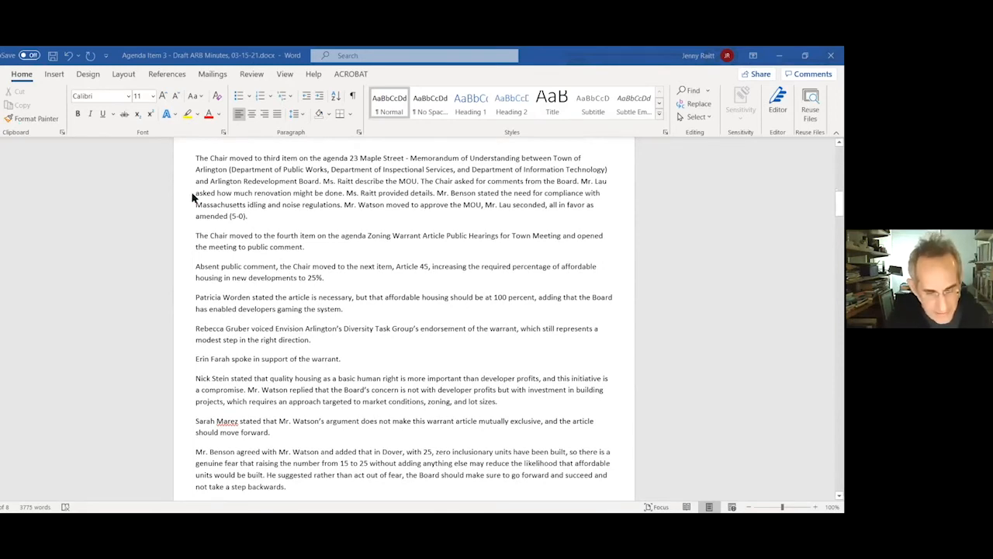
pyautogui.moveTo(422, 224)
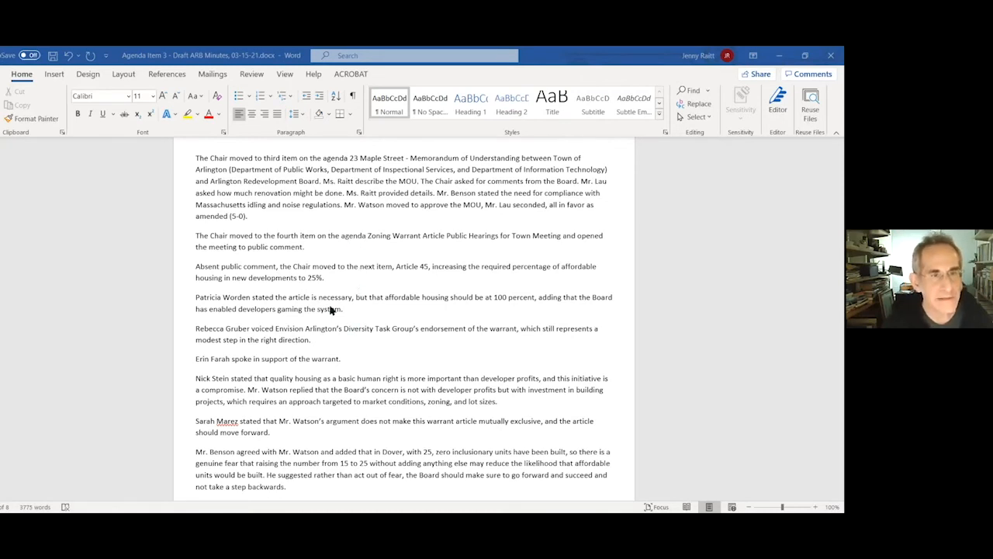
pyautogui.scroll(-3)
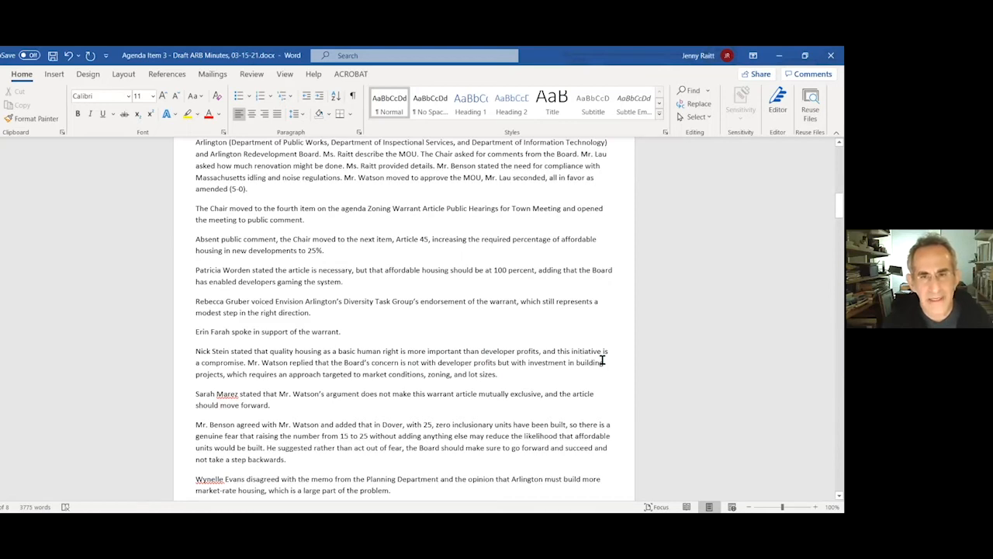
pyautogui.moveTo(300, 377)
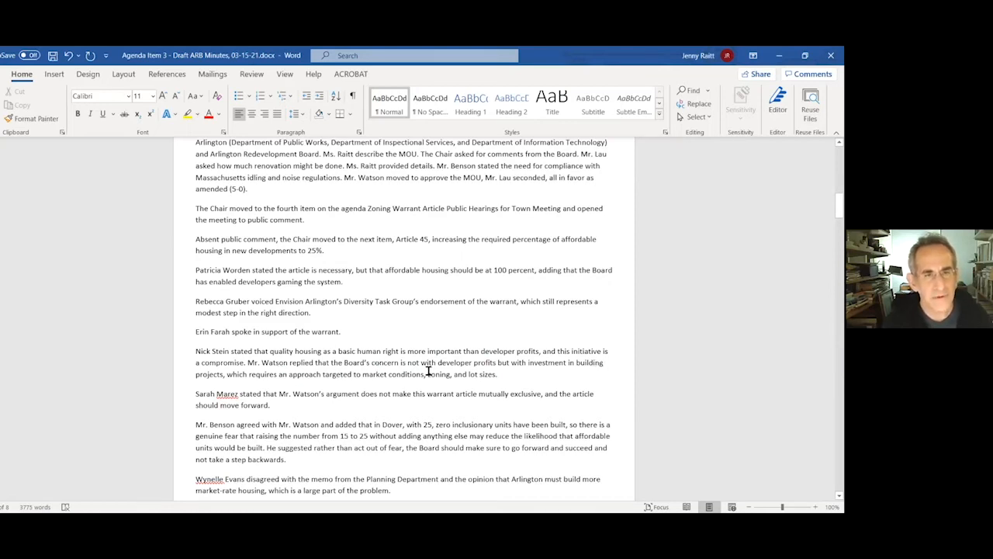
pyautogui.moveTo(503, 369)
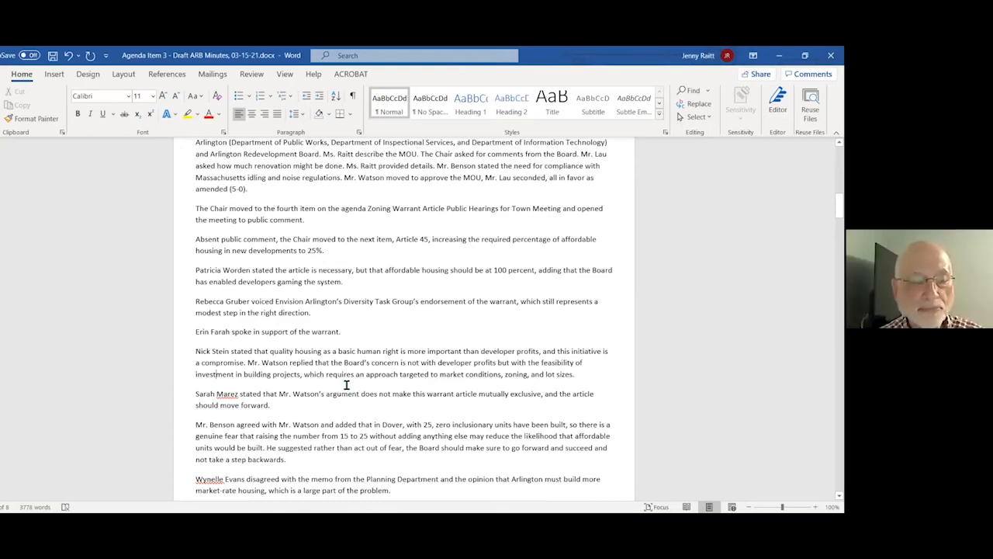
pyautogui.moveTo(338, 234)
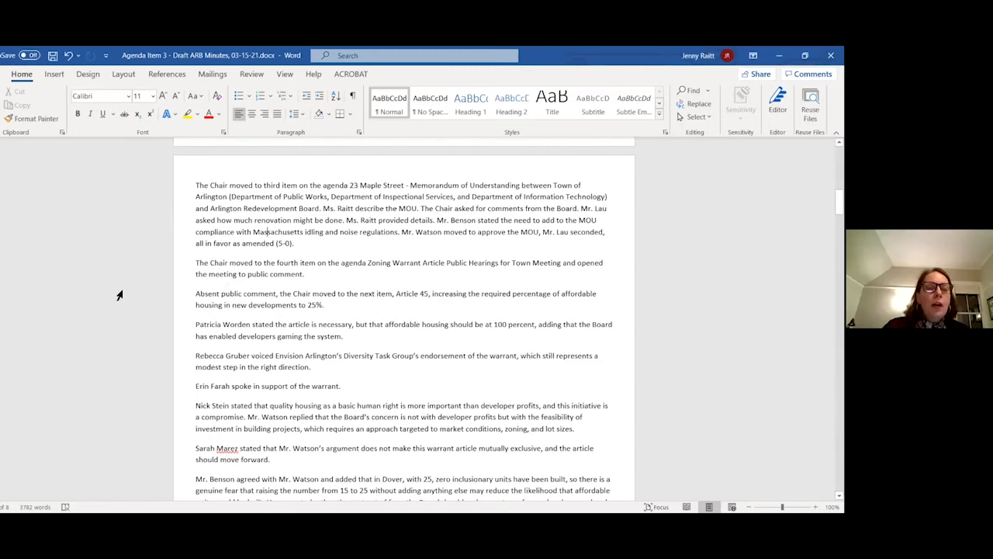
pyautogui.scroll(-3)
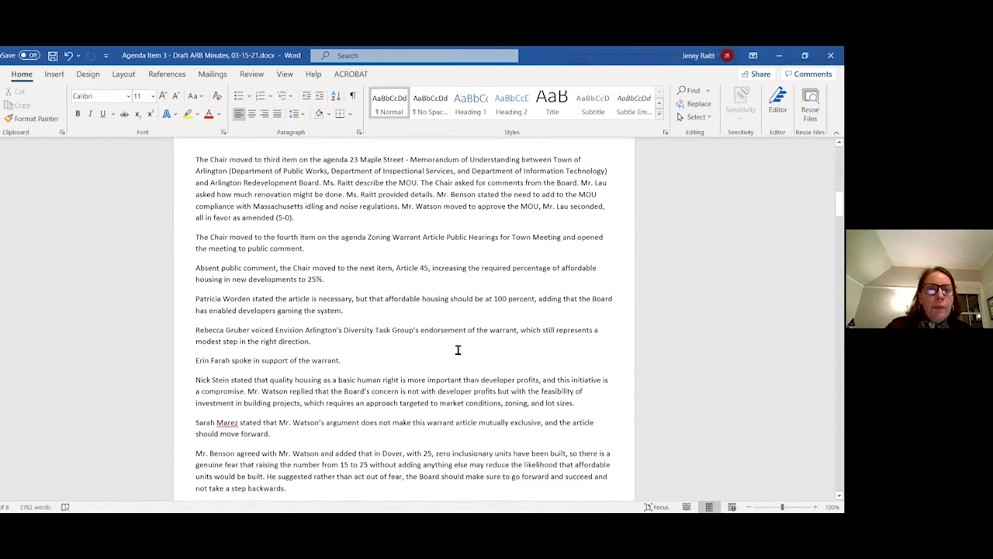
pyautogui.scroll(-3)
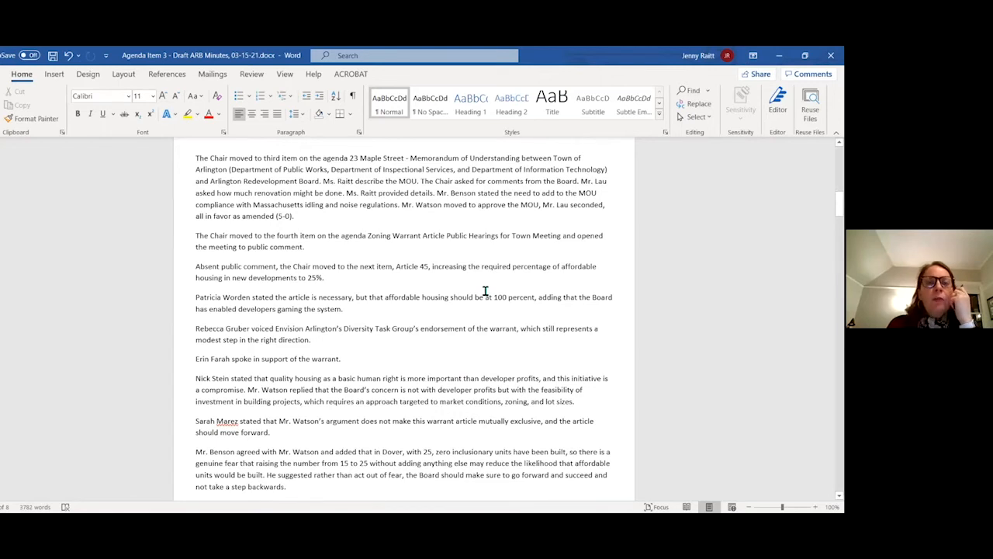
pyautogui.moveTo(584, 236)
pyautogui.write('re')
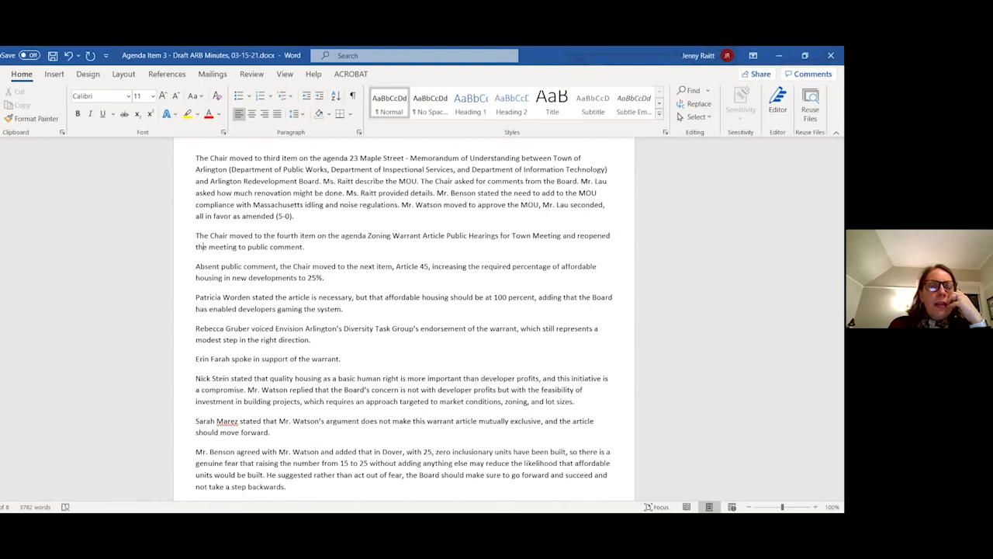
# Step: Replace 'meeting' with 'hearing' so the Chair reopened the public hearing on the fourth item
pyautogui.doubleClick(223, 245)
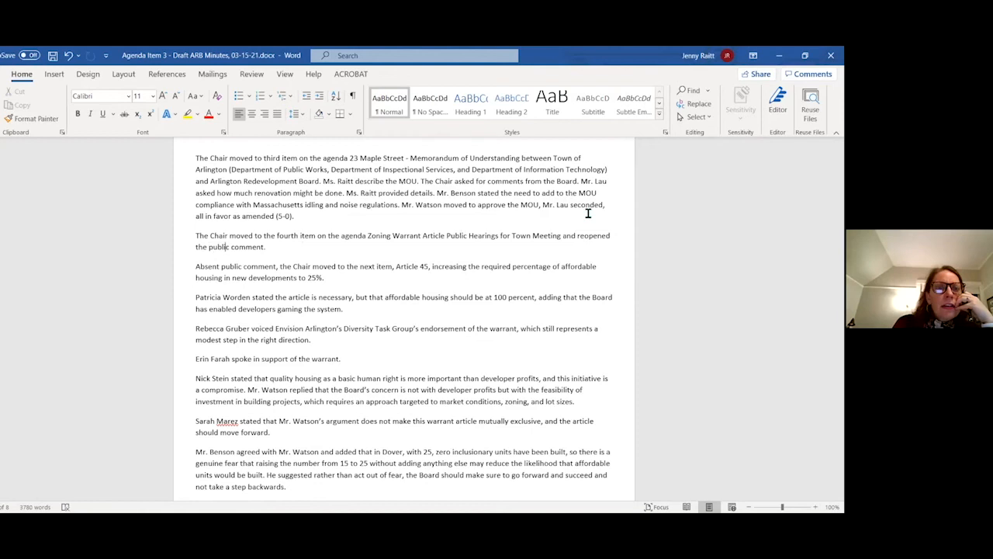
pyautogui.doubleClick(247, 247)
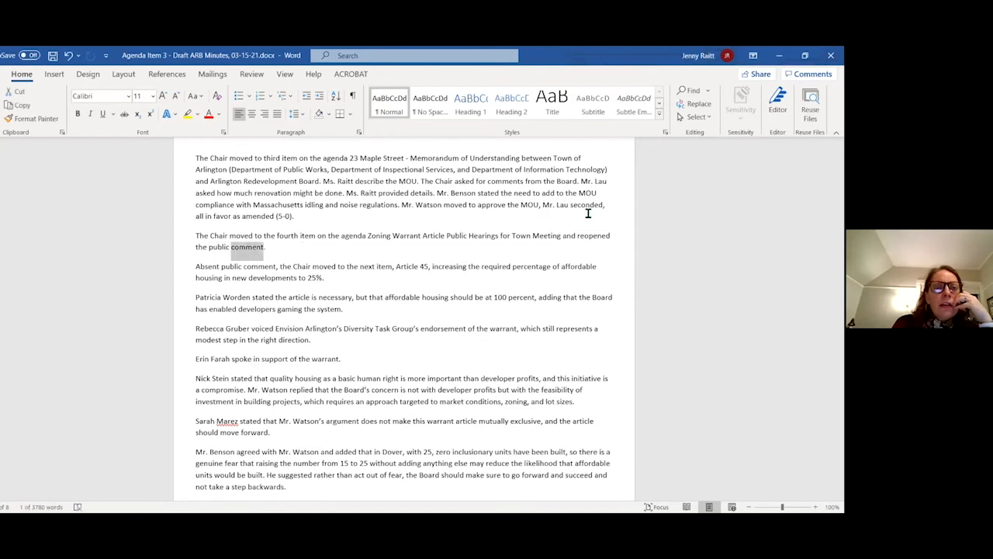
pyautogui.write('hearing')
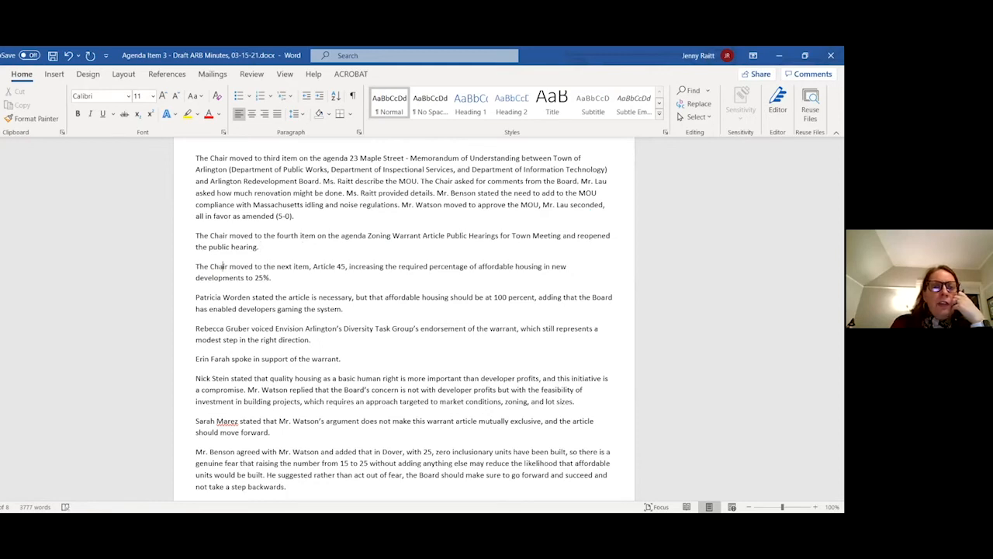
pyautogui.moveTo(586, 214)
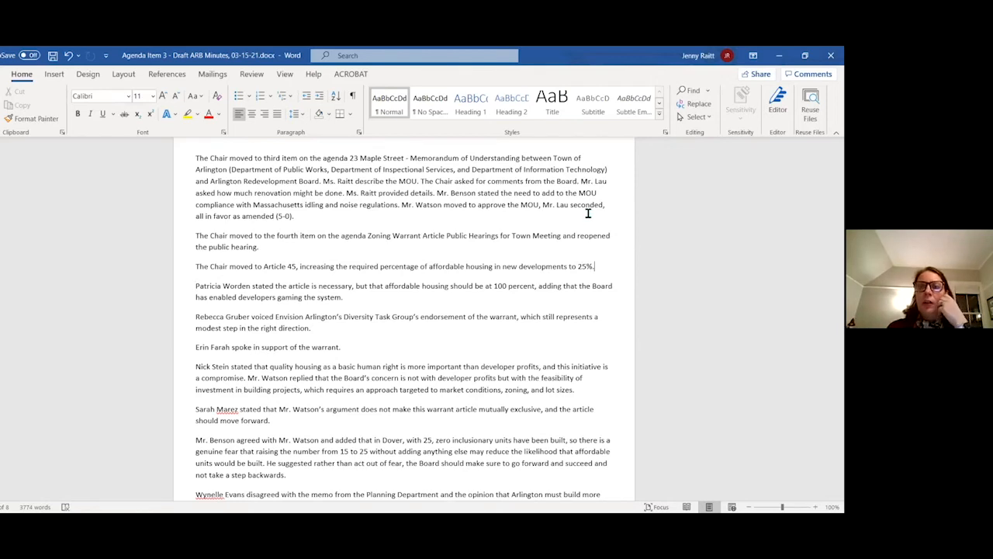
# Step: Add 'The petitioner provided a presentation…' after '25%.' in the Article 45 paragraph
pyautogui.write('The propo')
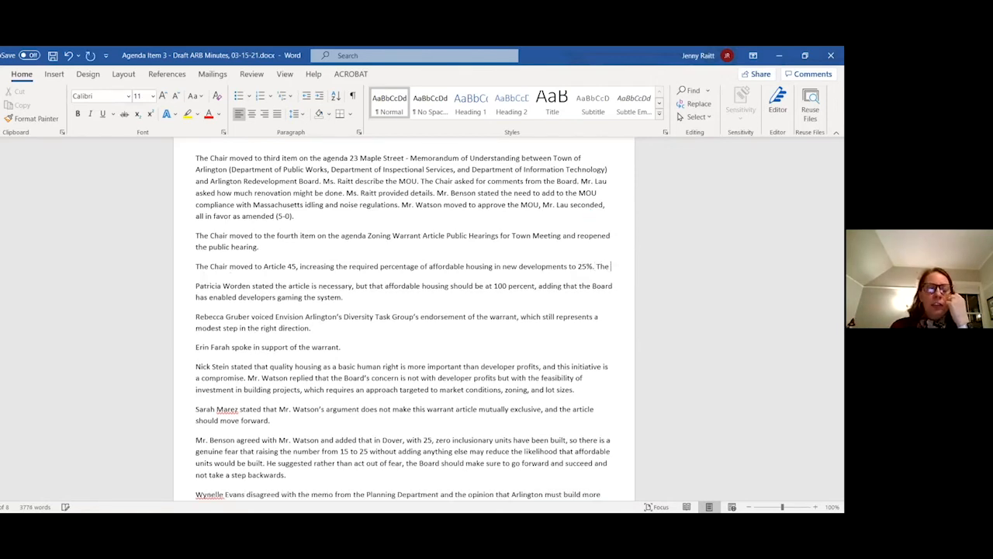
pyautogui.write('petitino')
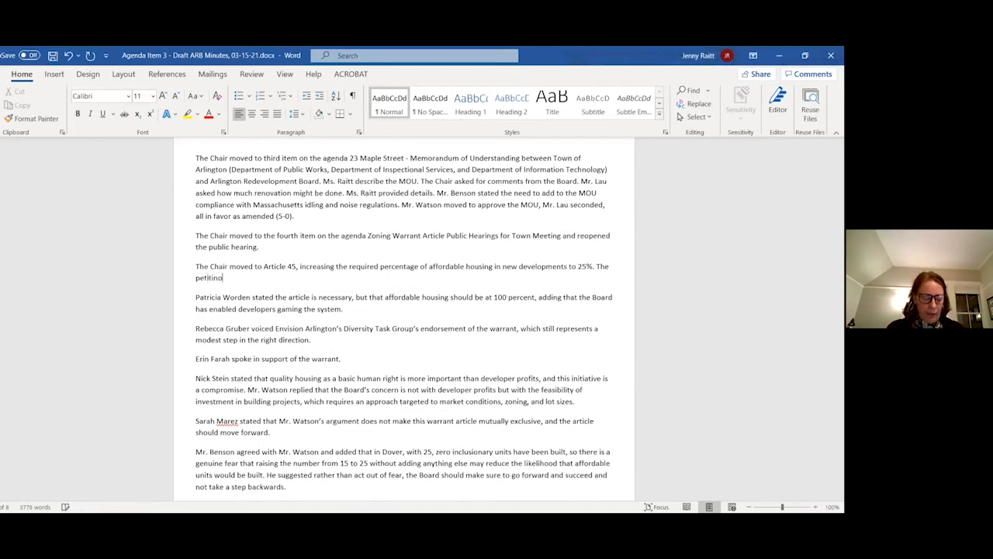
pyautogui.write('provided')
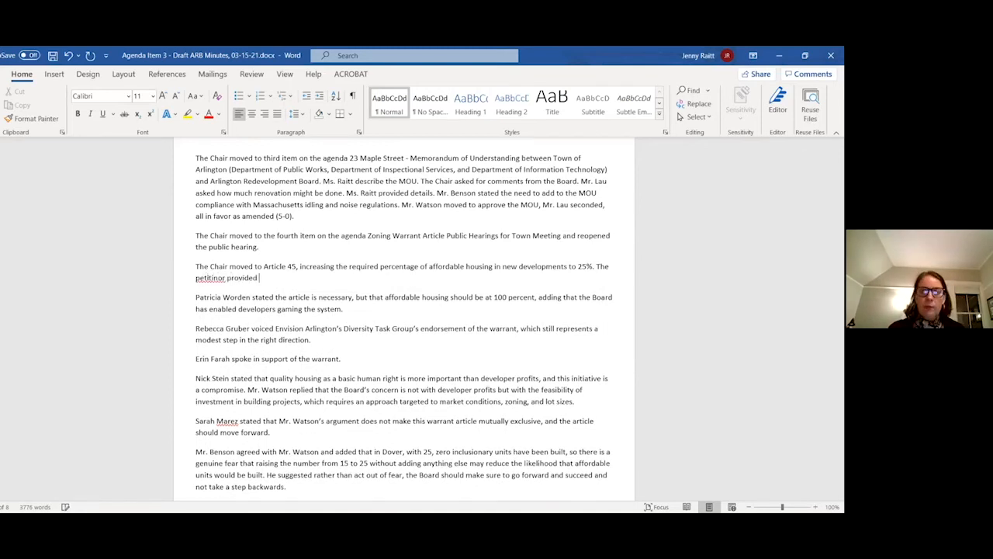
pyautogui.write('a presentation and discussion by the Board followed.')
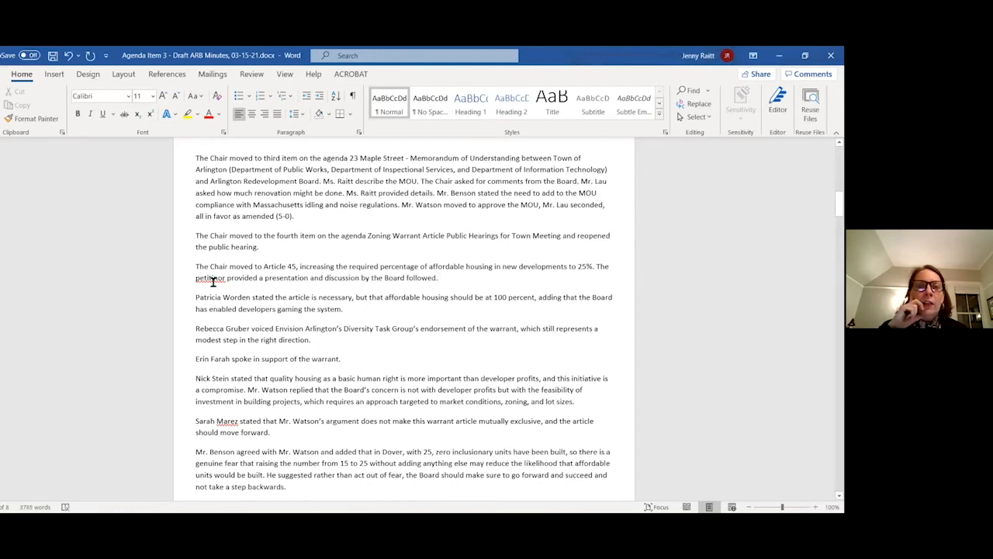
pyautogui.moveTo(271, 335)
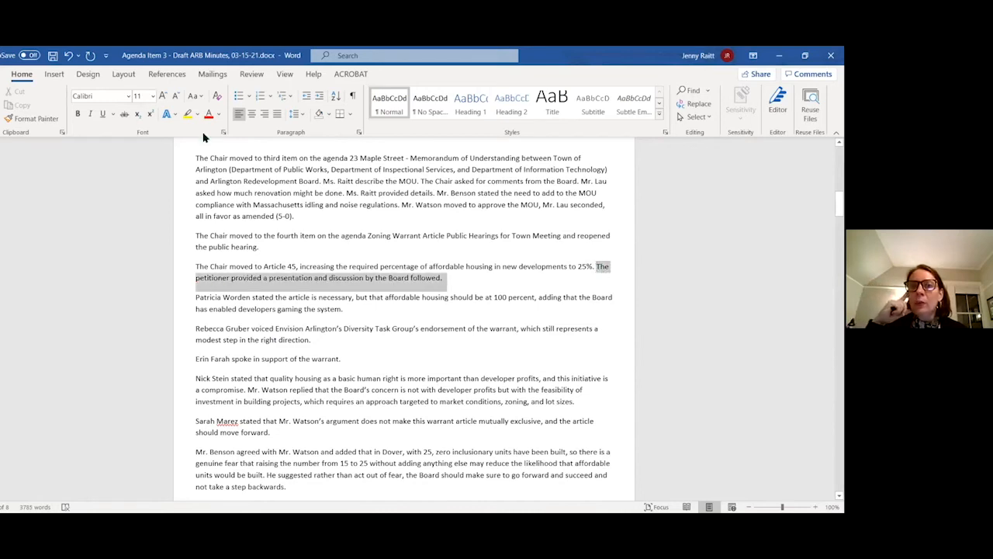
pyautogui.click(186, 115)
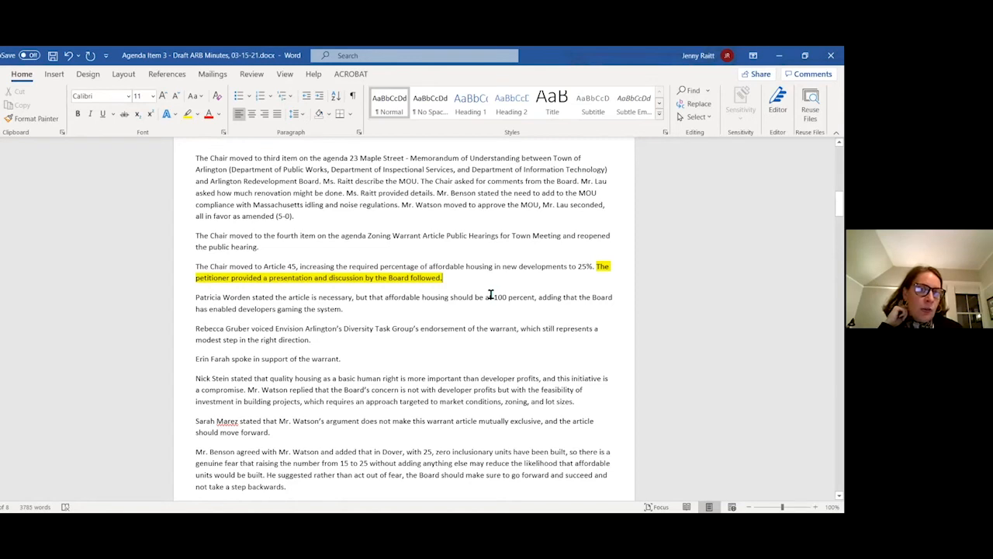
pyautogui.moveTo(402, 283)
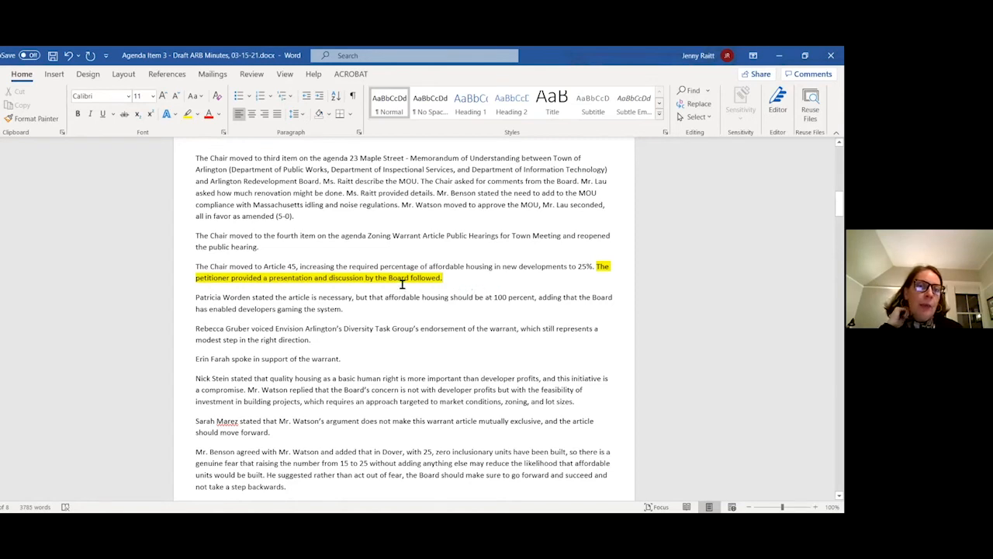
pyautogui.moveTo(500, 284)
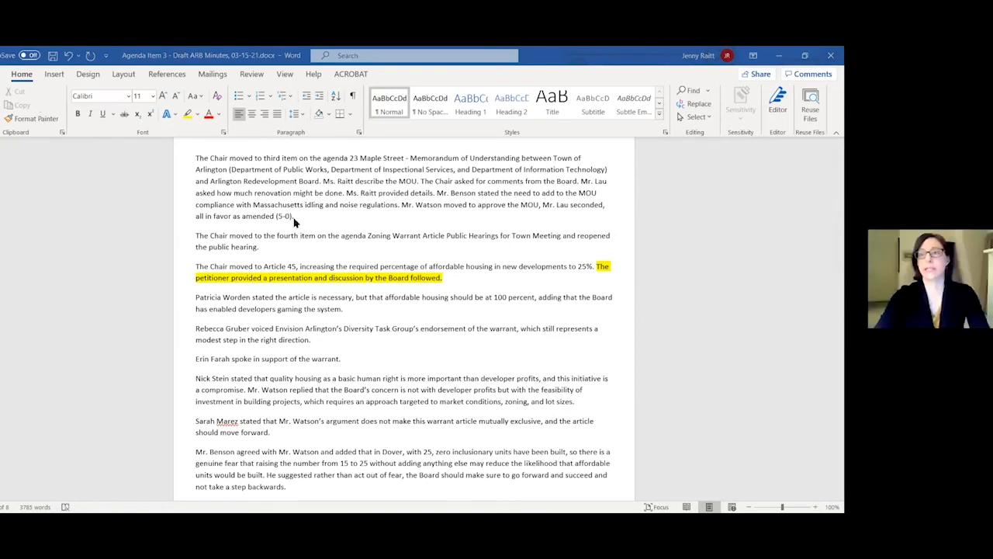
pyautogui.moveTo(447, 283)
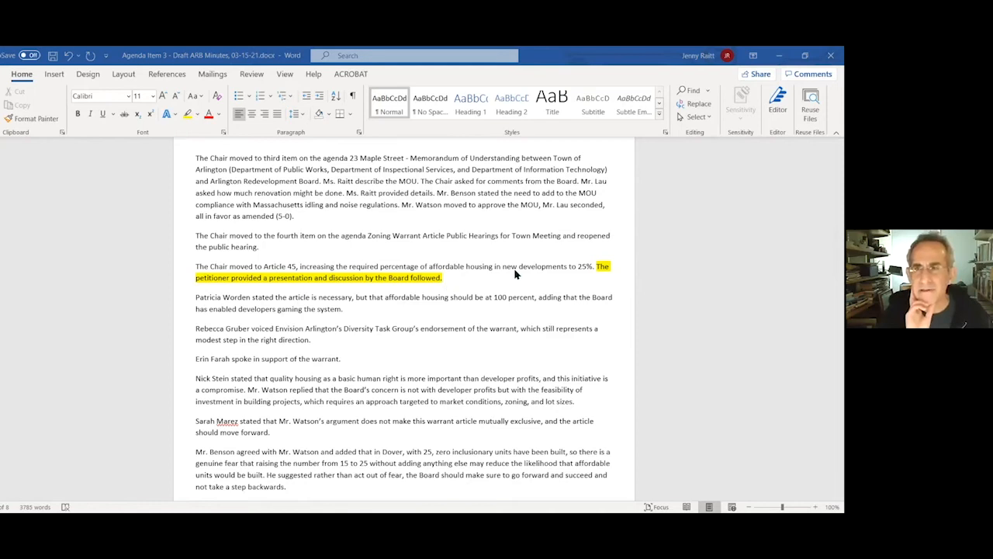
pyautogui.click(598, 267)
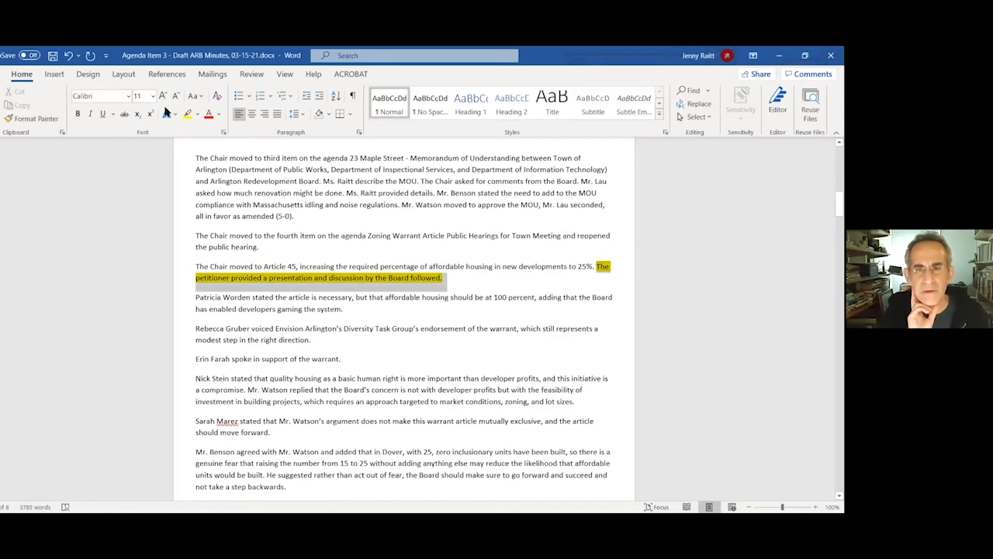
pyautogui.moveTo(227, 180)
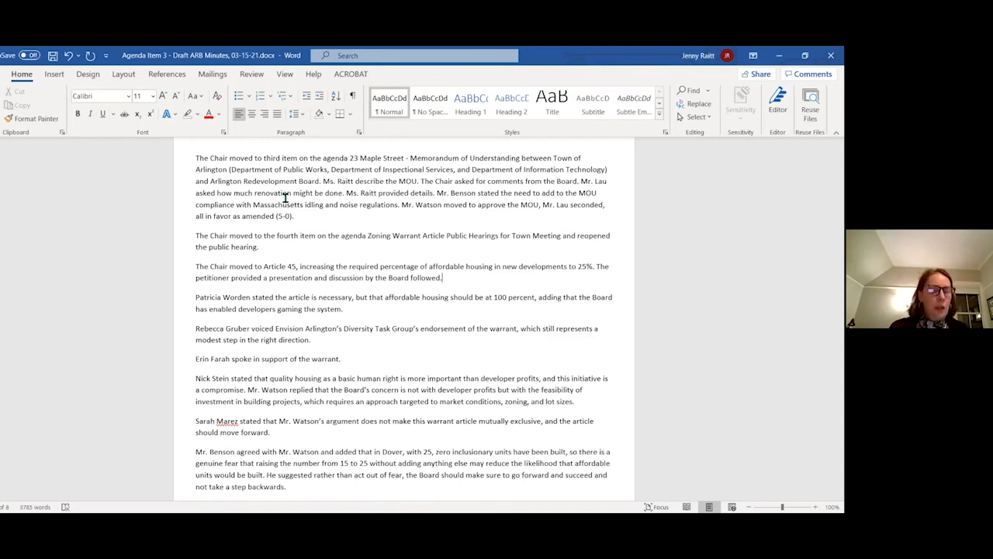
# Step: Scroll down to the later public comment paragraphs supporting the warrant article
pyautogui.scroll(-3)
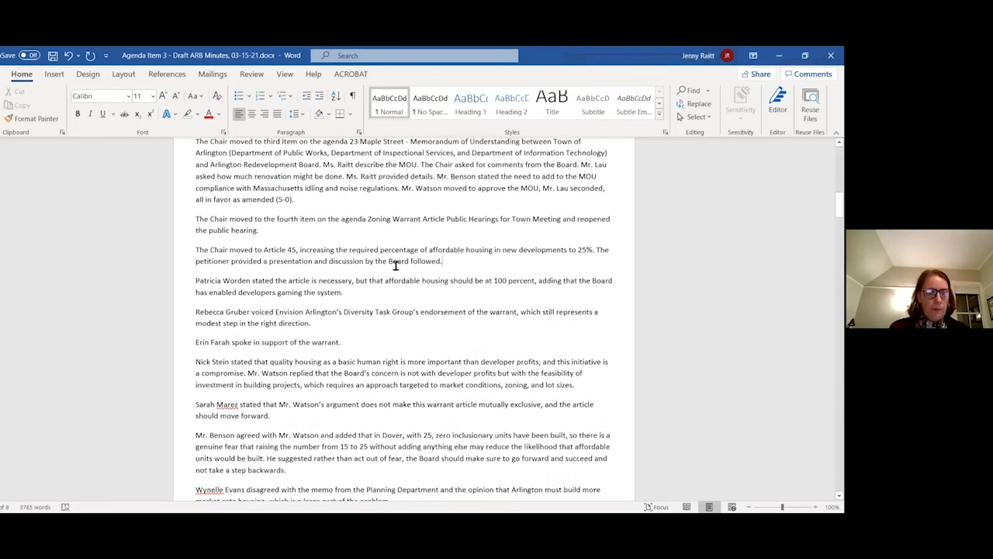
pyautogui.scroll(-3)
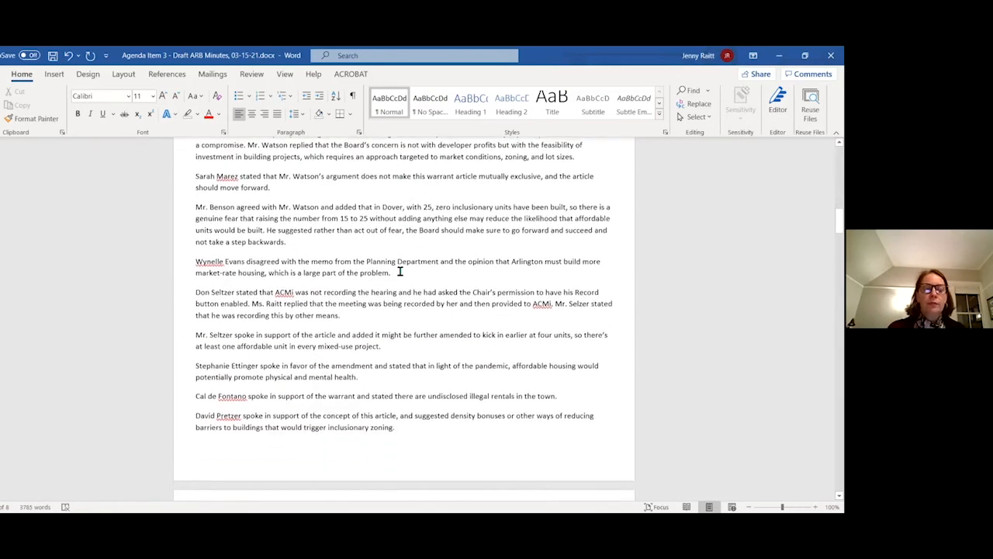
pyautogui.scroll(3)
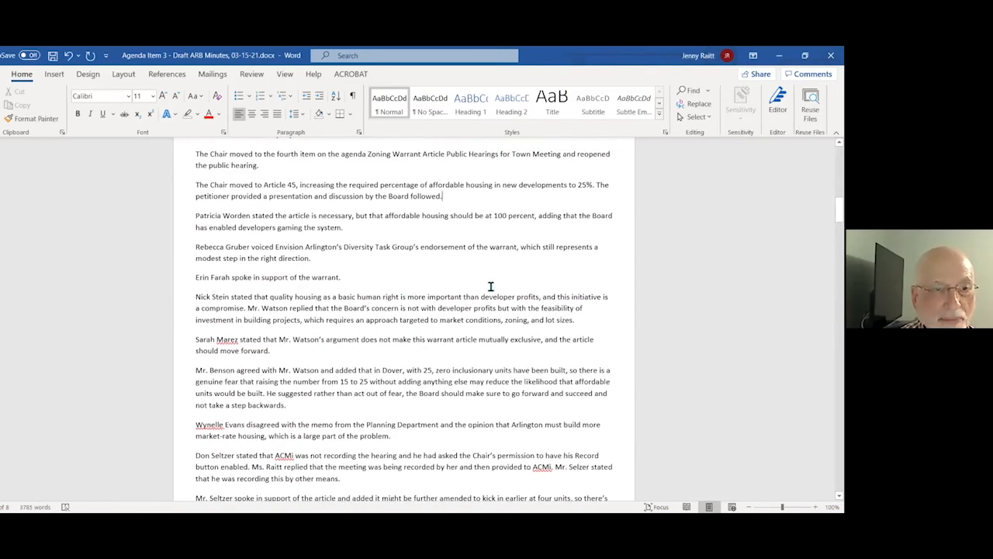
pyautogui.scroll(-3)
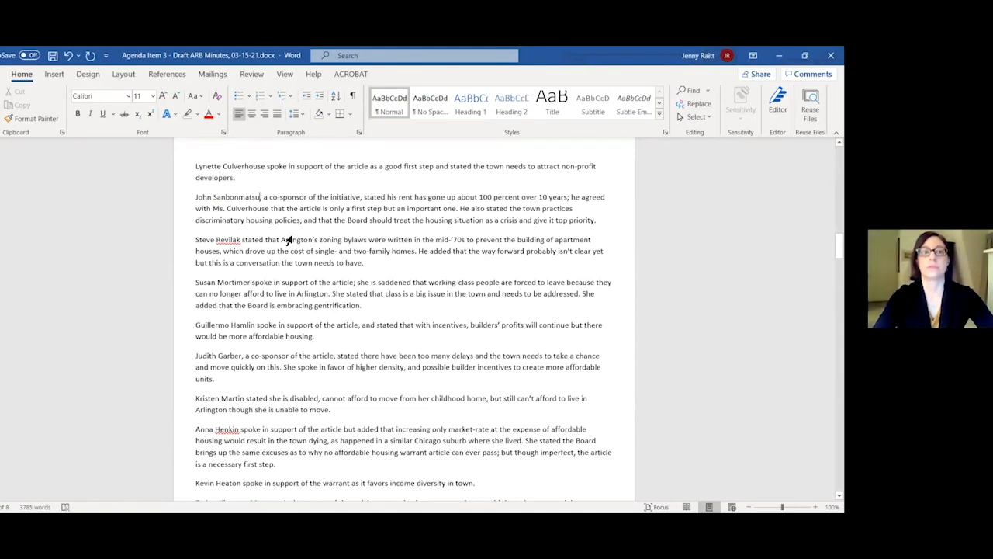
pyautogui.moveTo(422, 267)
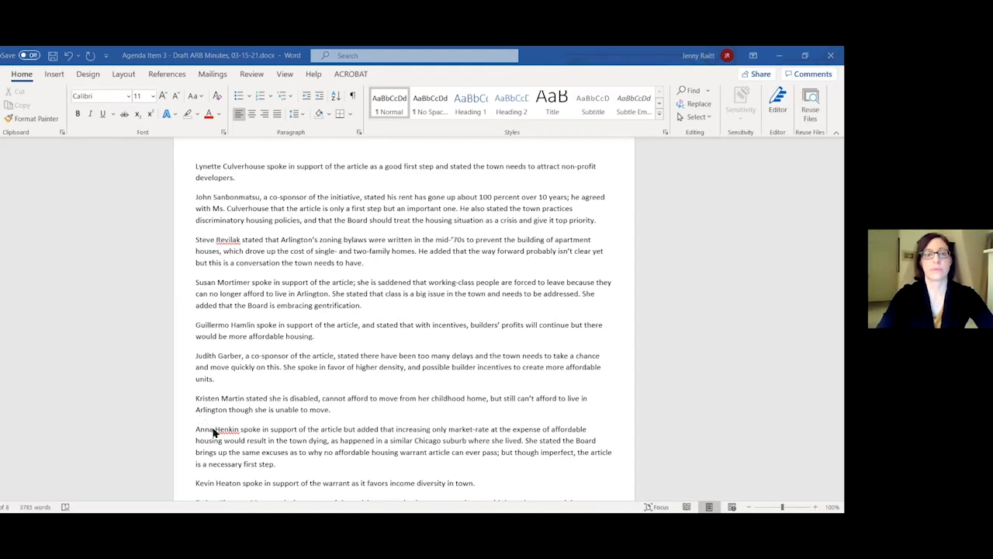
pyautogui.moveTo(473, 392)
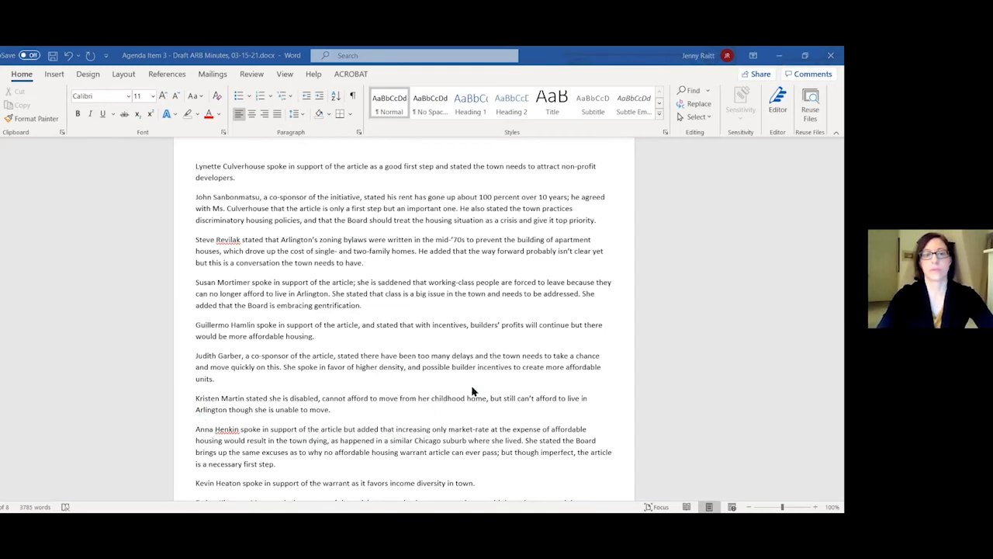
pyautogui.moveTo(469, 374)
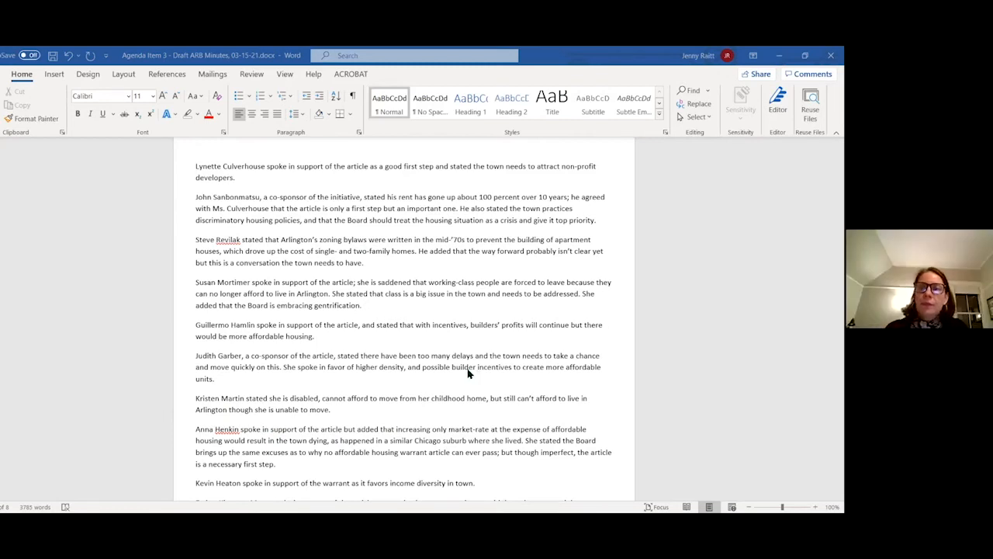
# Step: Scroll through the Article 41 section toward the Article 38 discussion
pyautogui.scroll(-3)
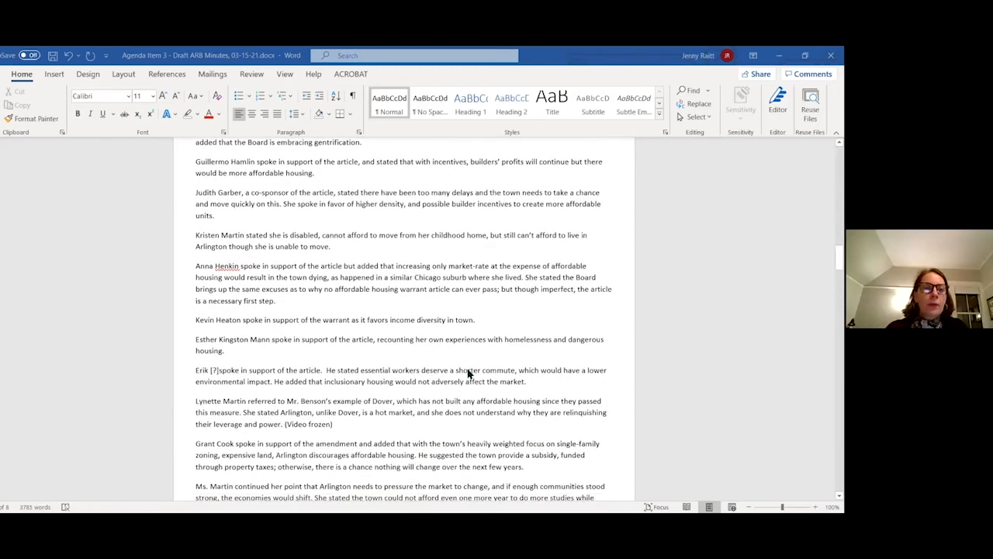
pyautogui.scroll(-3)
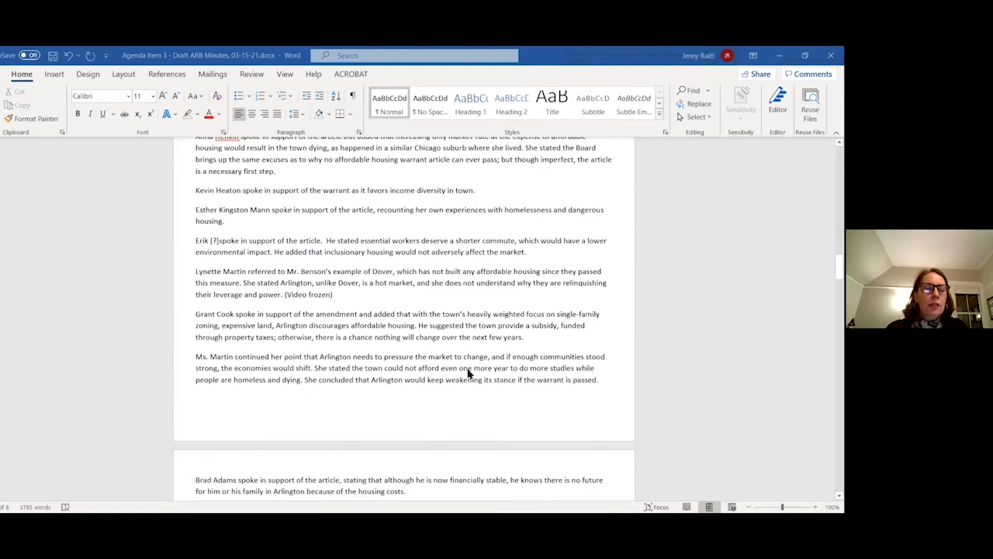
pyautogui.scroll(-3)
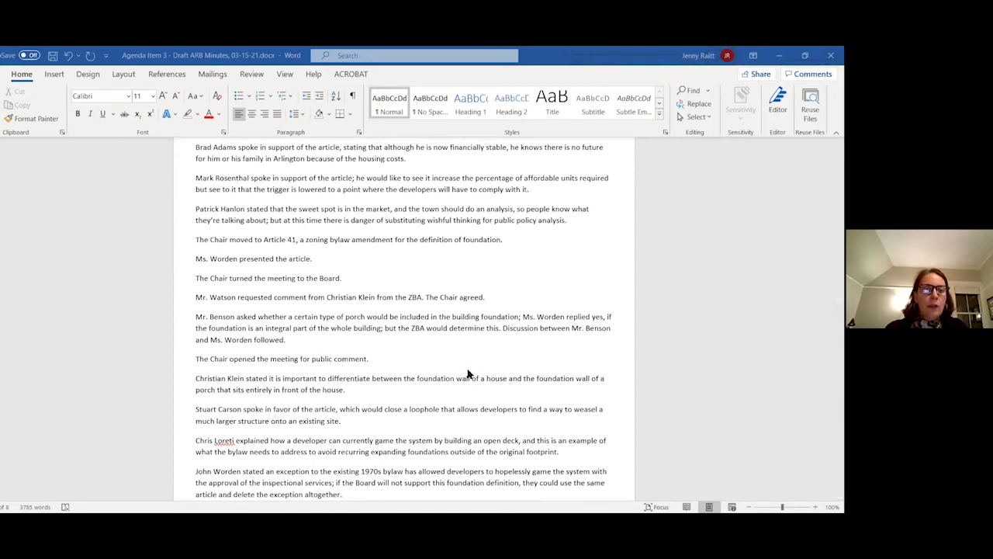
pyautogui.moveTo(402, 316)
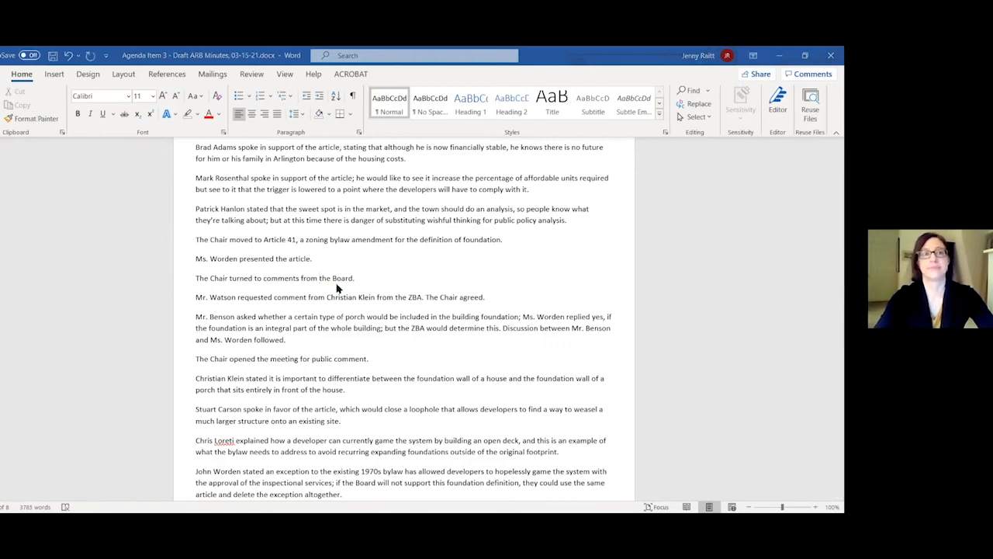
pyautogui.scroll(-3)
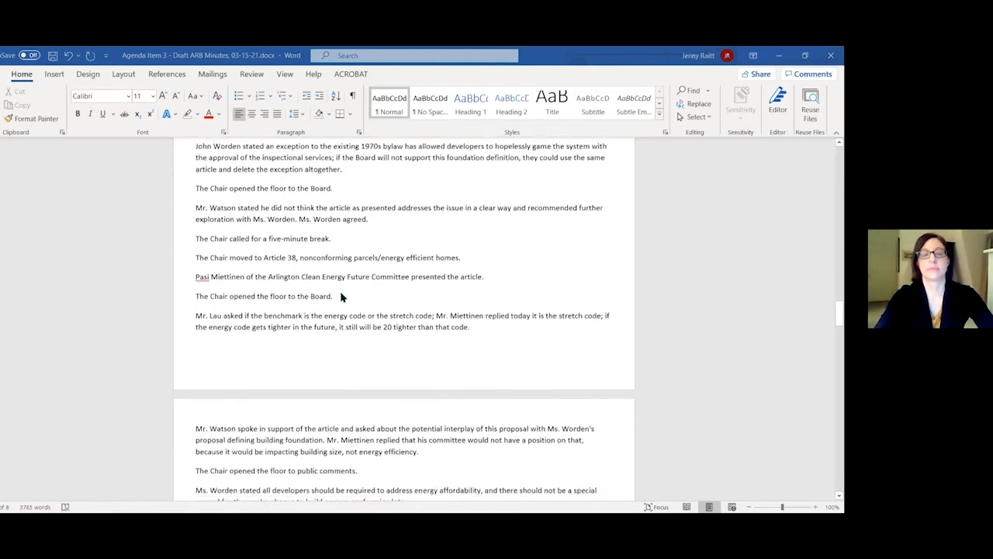
# Step: Select 'Carson' in the Article 38 comments to rename him Mr. Bronson
pyautogui.scroll(-3)
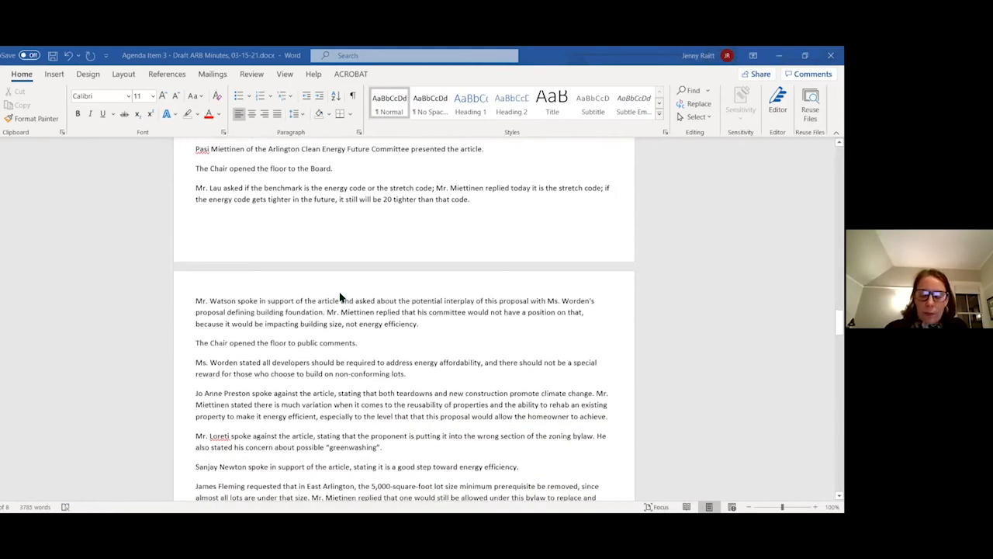
pyautogui.scroll(-3)
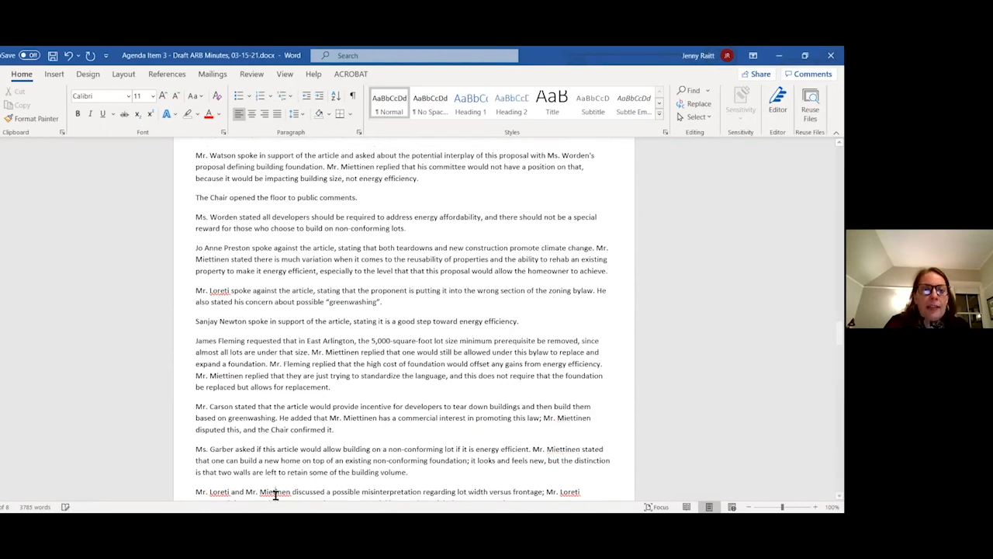
pyautogui.moveTo(235, 416)
pyautogui.write('t')
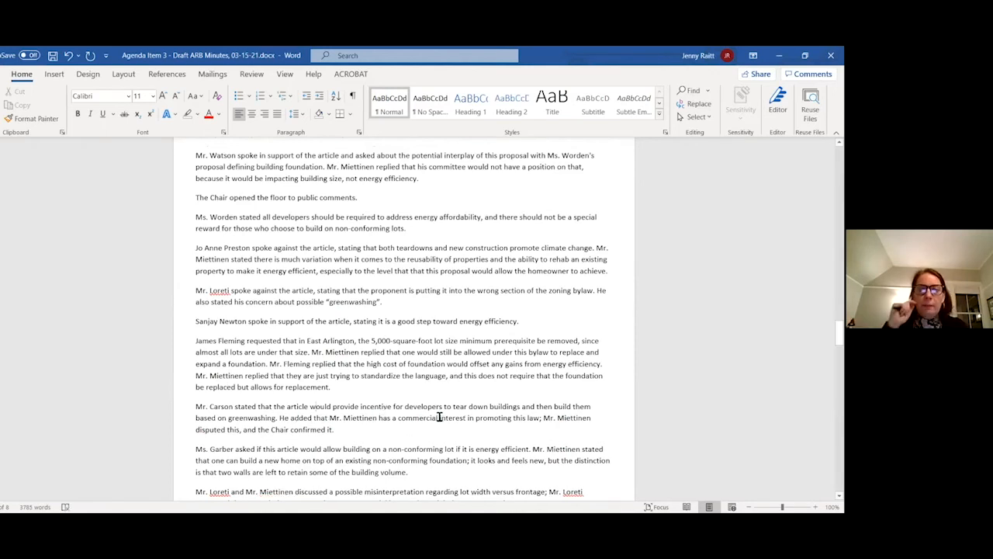
pyautogui.doubleClick(567, 417)
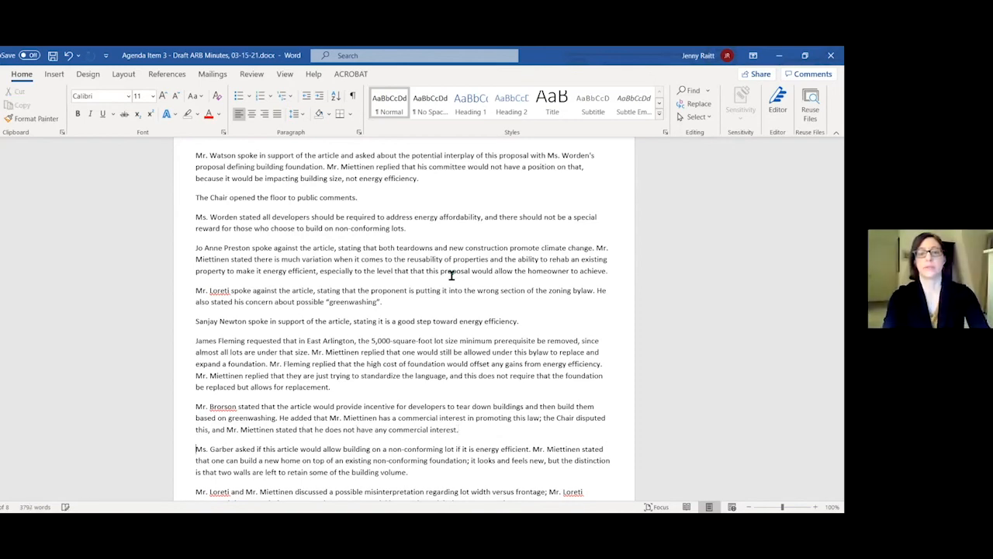
pyautogui.scroll(-3)
pyautogui.write('s')
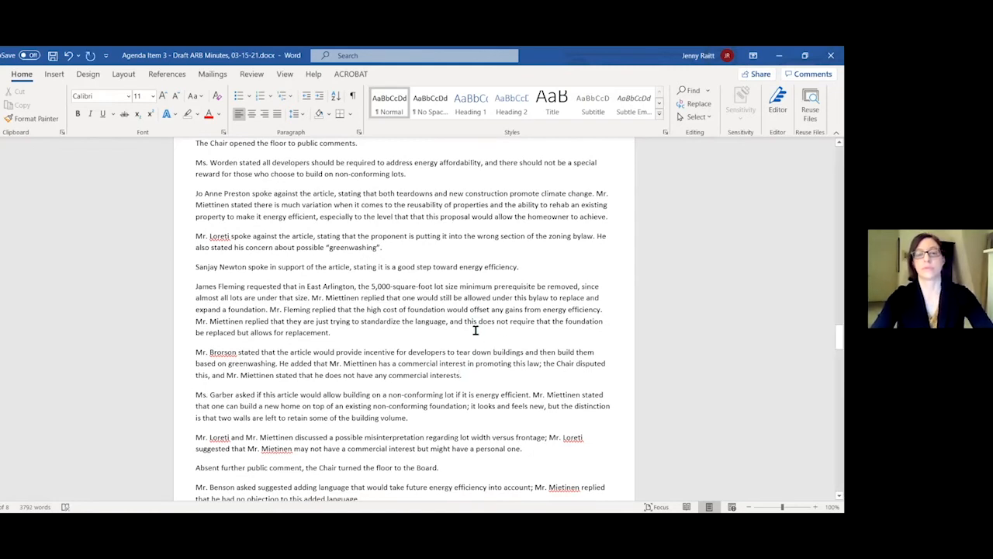
pyautogui.scroll(-3)
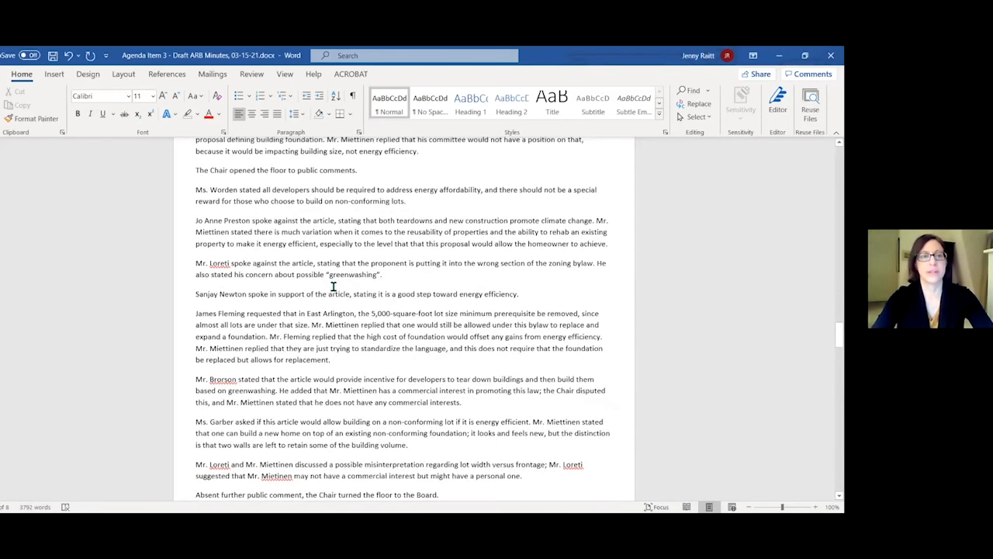
pyautogui.scroll(3)
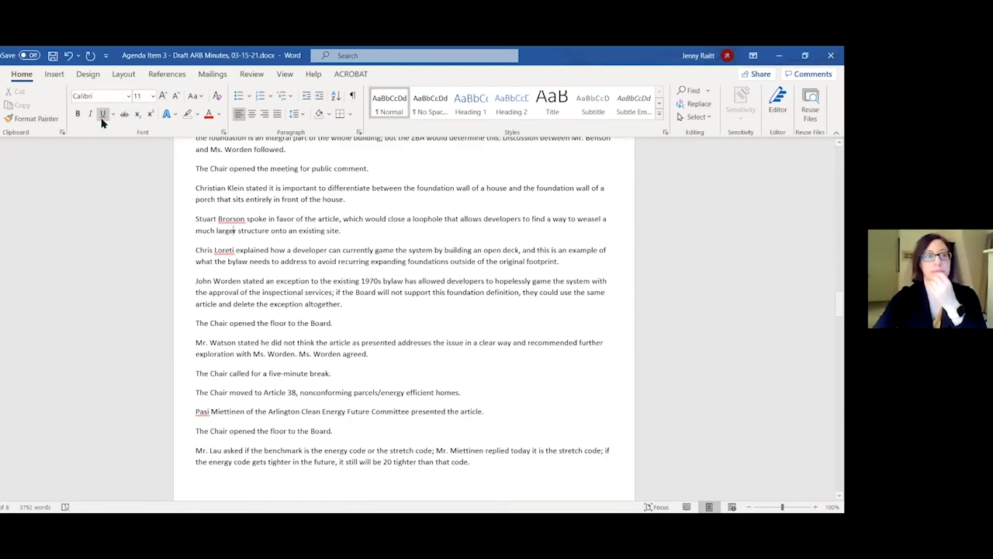
pyautogui.scroll(-3)
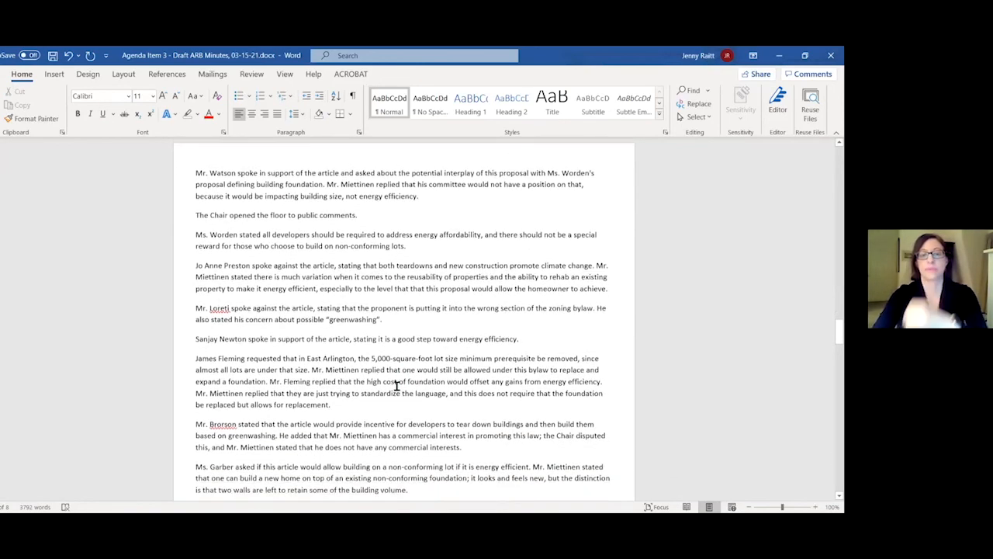
pyautogui.scroll(-3)
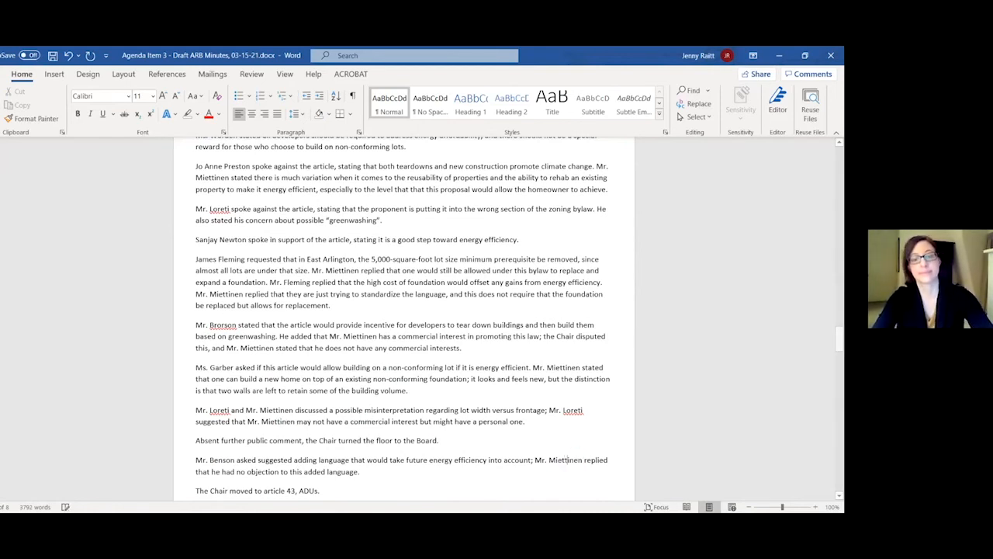
pyautogui.scroll(-3)
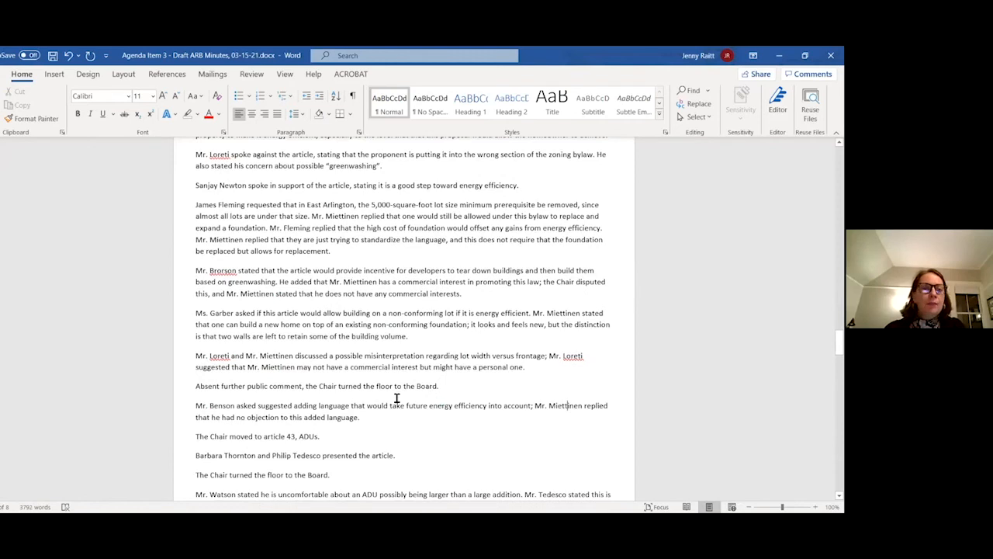
pyautogui.scroll(-3)
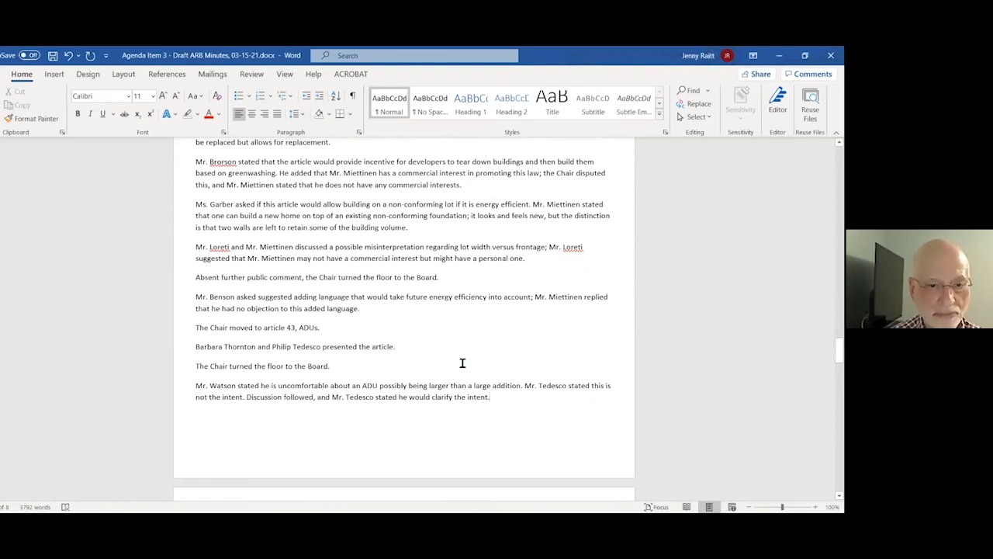
pyautogui.scroll(-3)
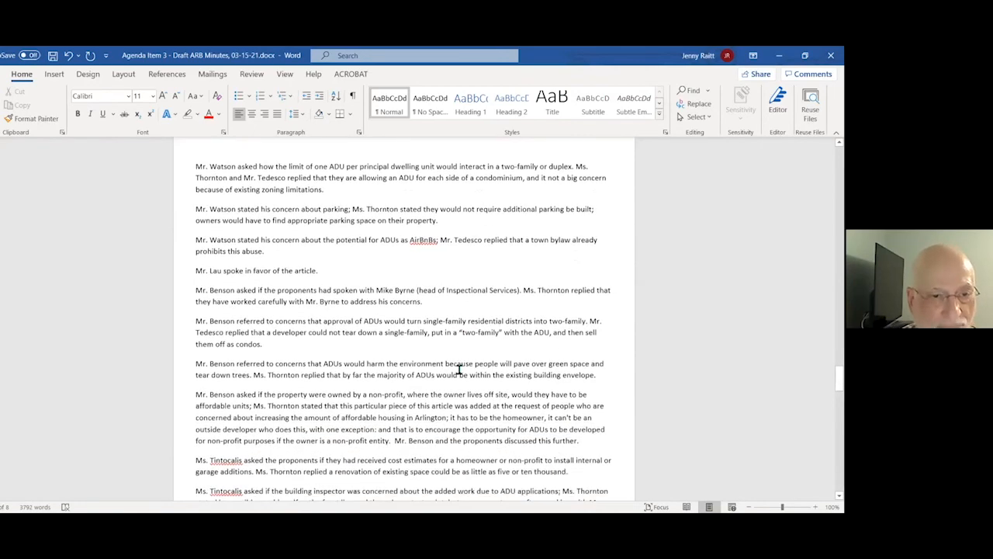
pyautogui.scroll(-3)
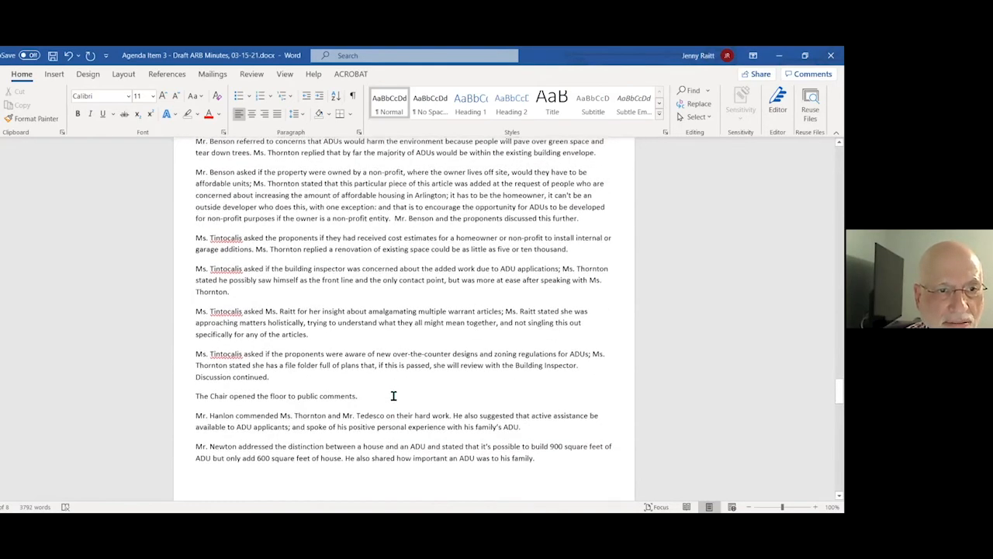
pyautogui.scroll(-3)
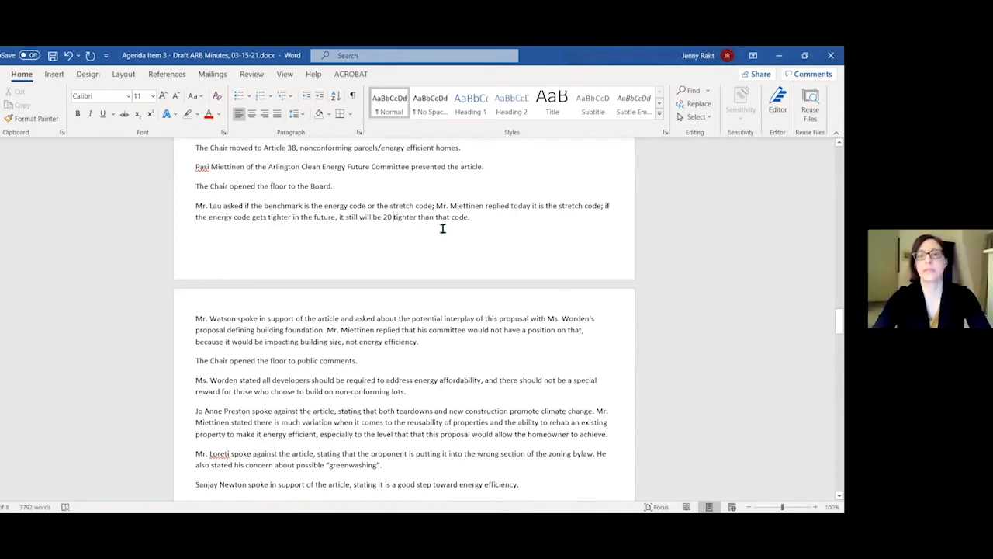
pyautogui.moveTo(230, 147)
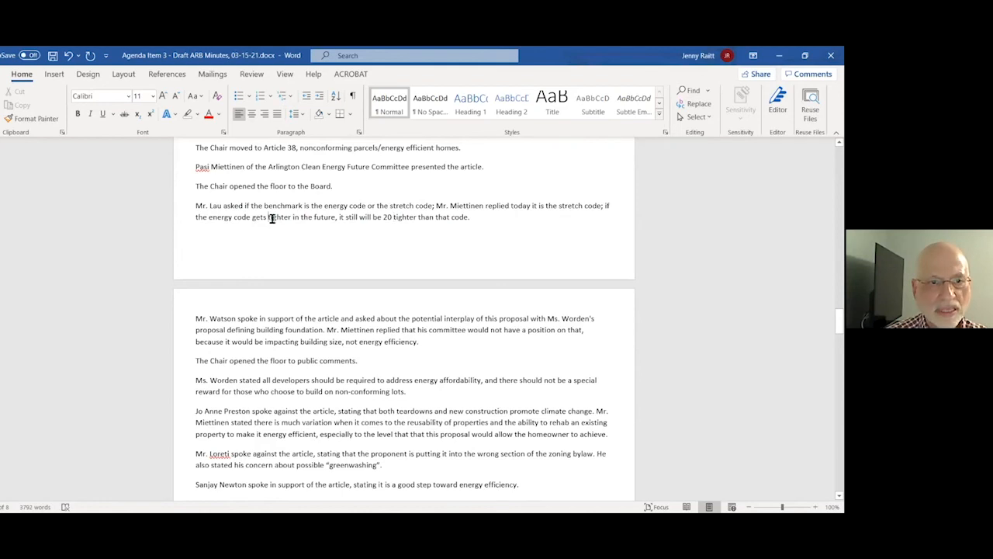
pyautogui.moveTo(402, 191)
pyautogui.write('%')
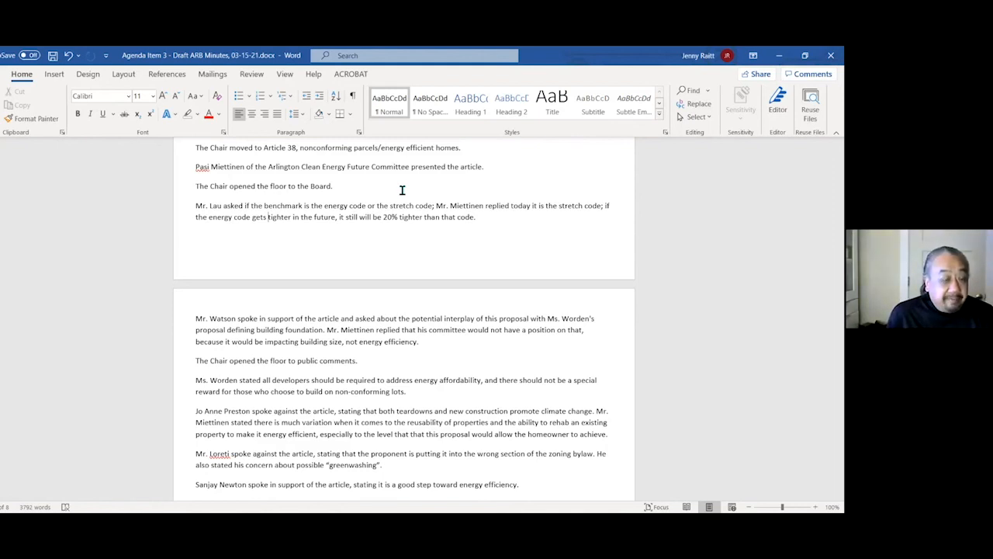
# Step: Replace 'tighter' with 'greater' in Mr. Miettinen's 20% stretch-code reply
pyautogui.doubleClick(413, 217)
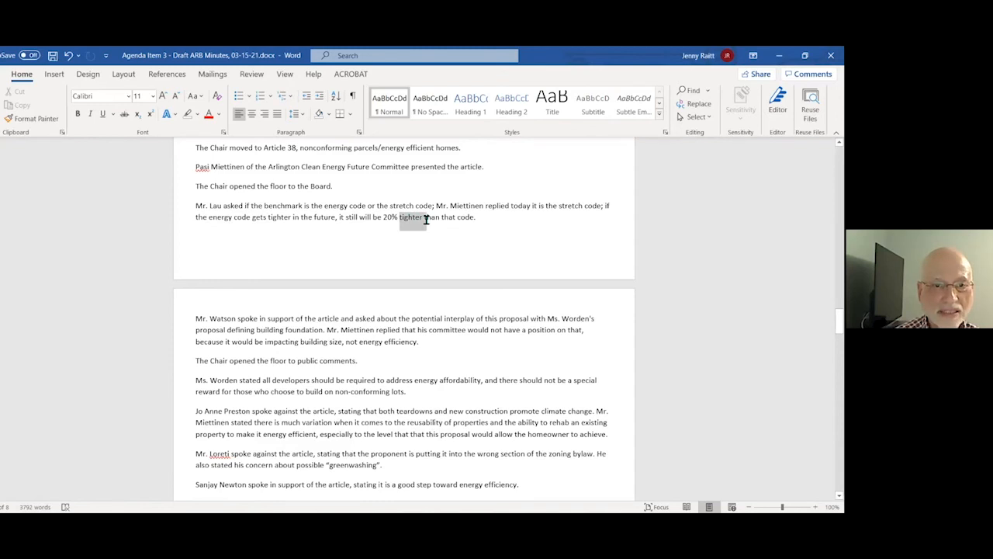
pyautogui.write('greater')
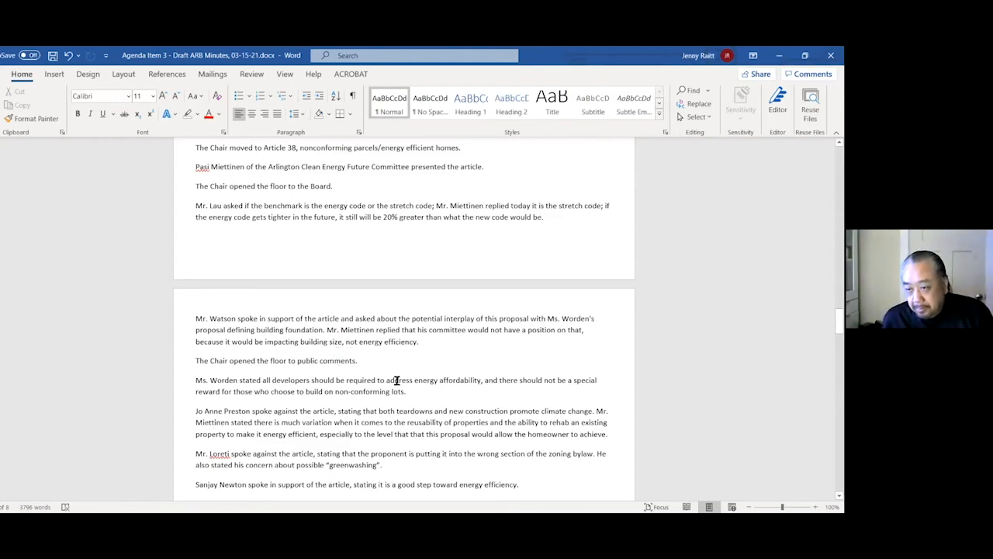
pyautogui.scroll(-3)
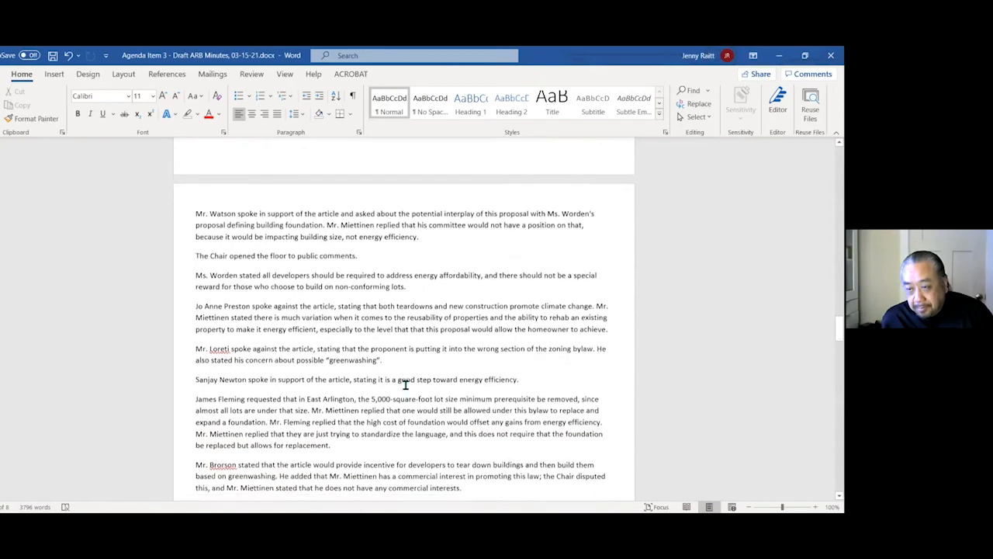